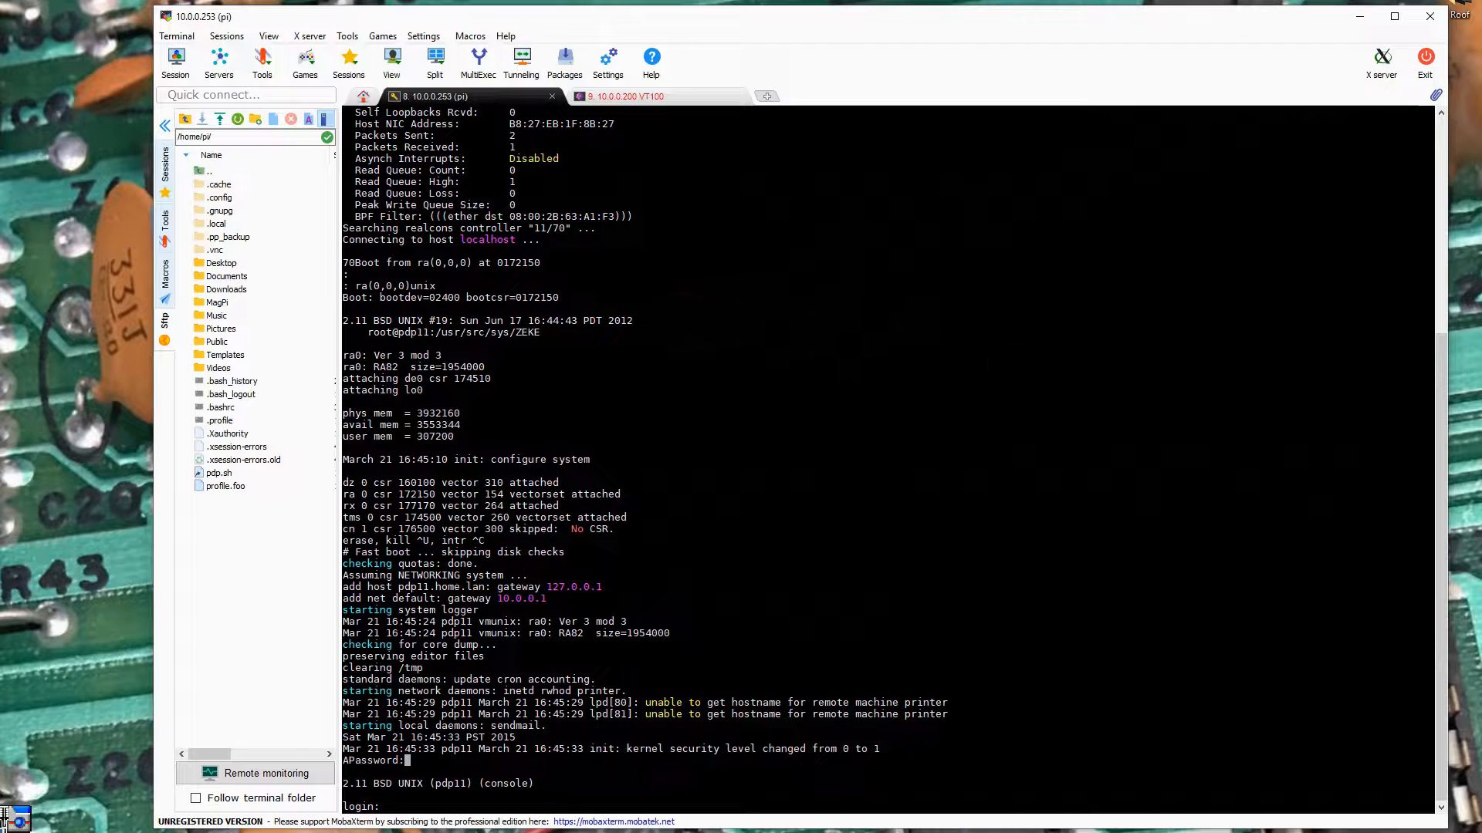
Scroll back through the 2.11 BSD boot messages in the MobaXterm console
scroll("up", 3)
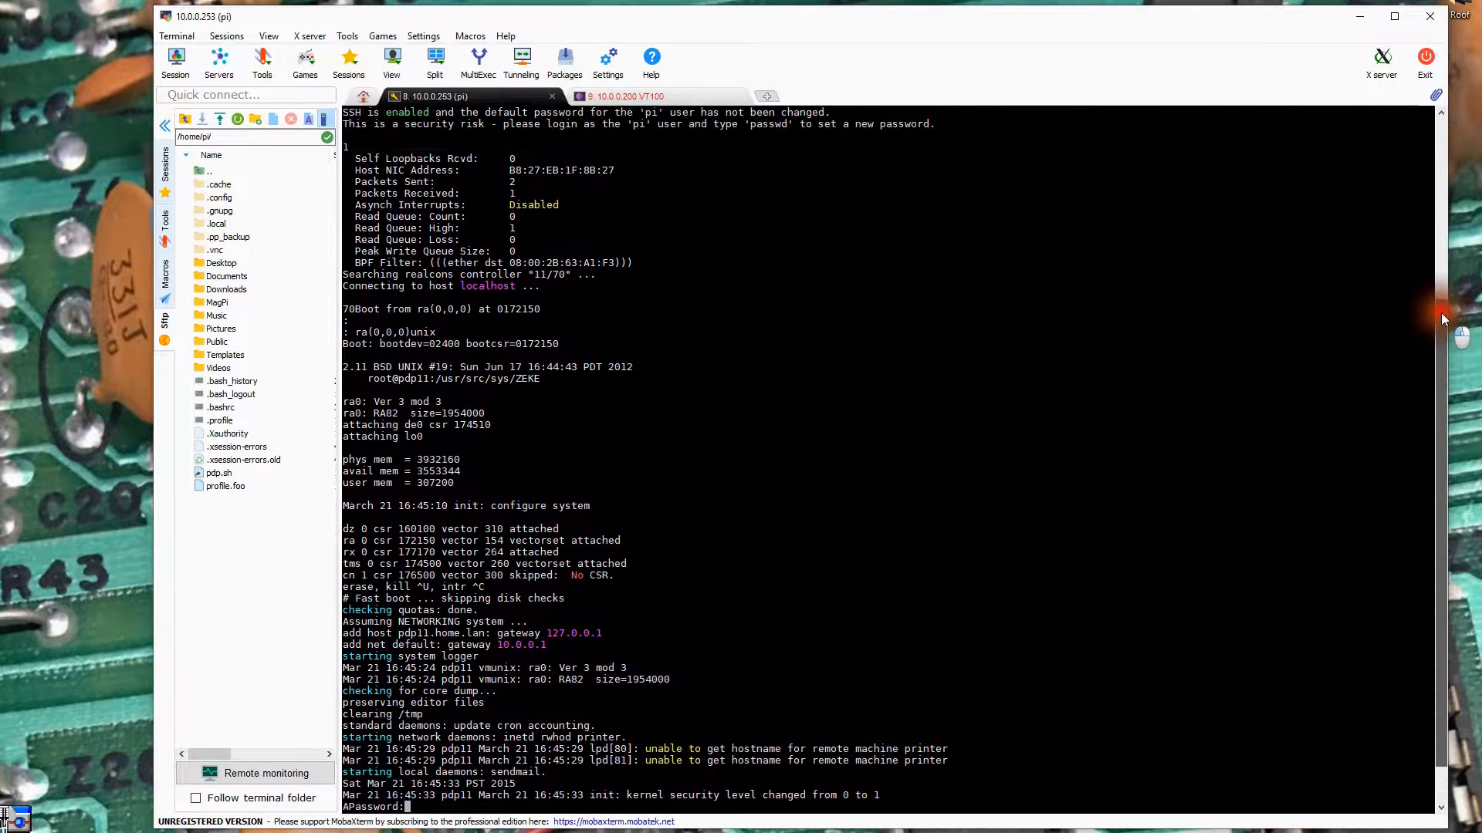
scroll("up", 3)
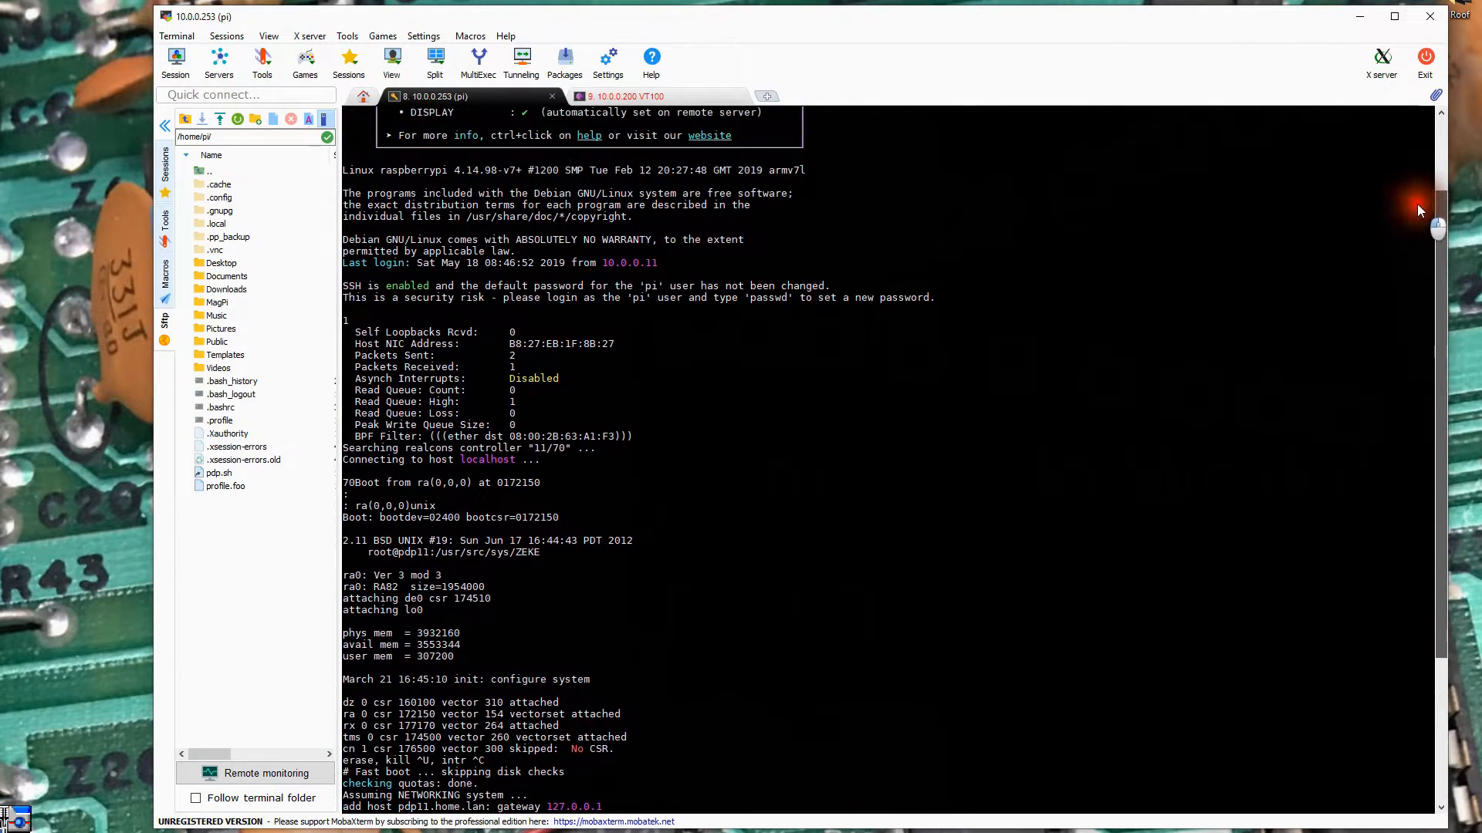
scroll("up", 3)
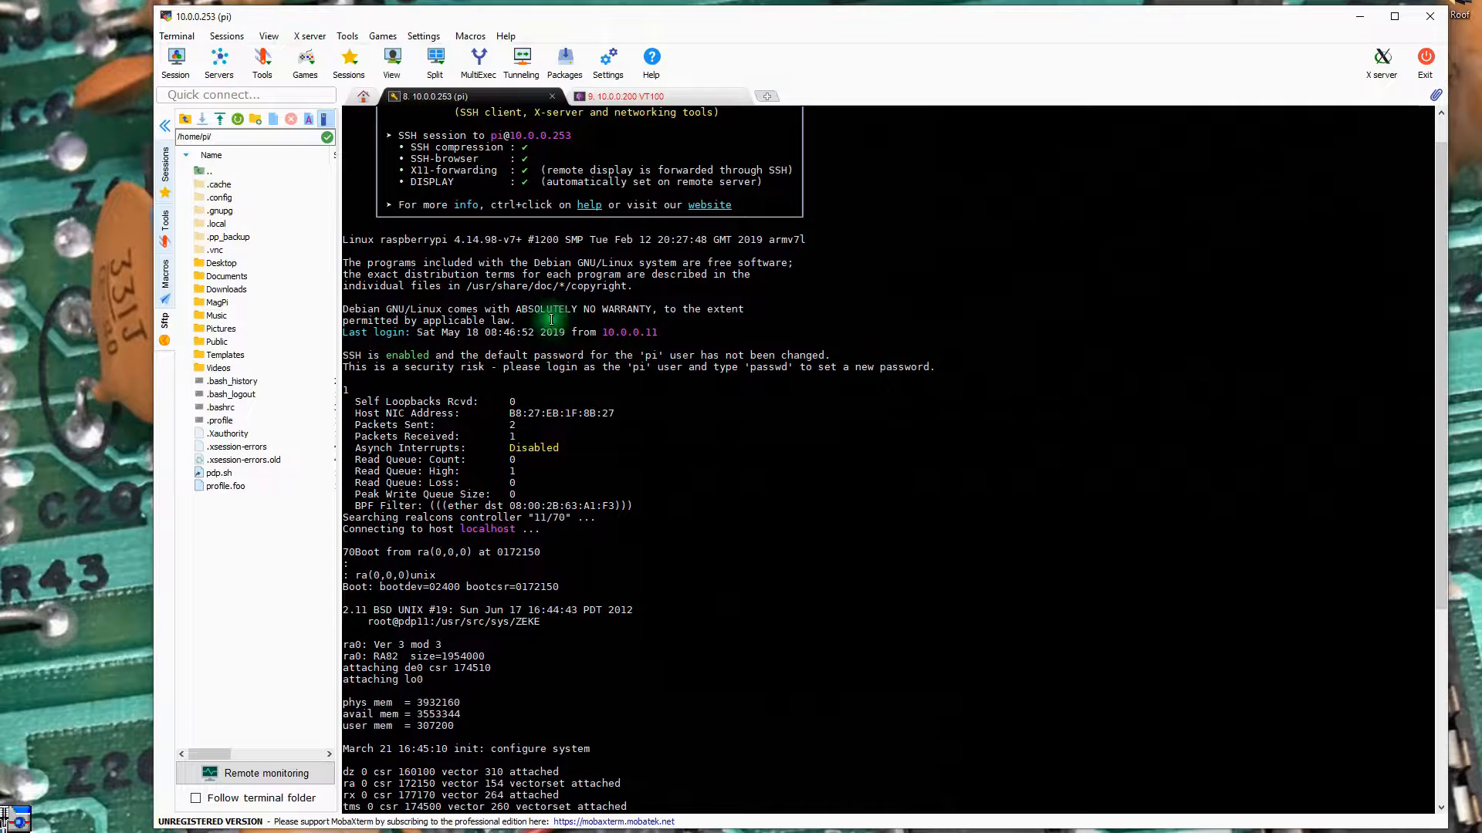
mouse_move(425, 572)
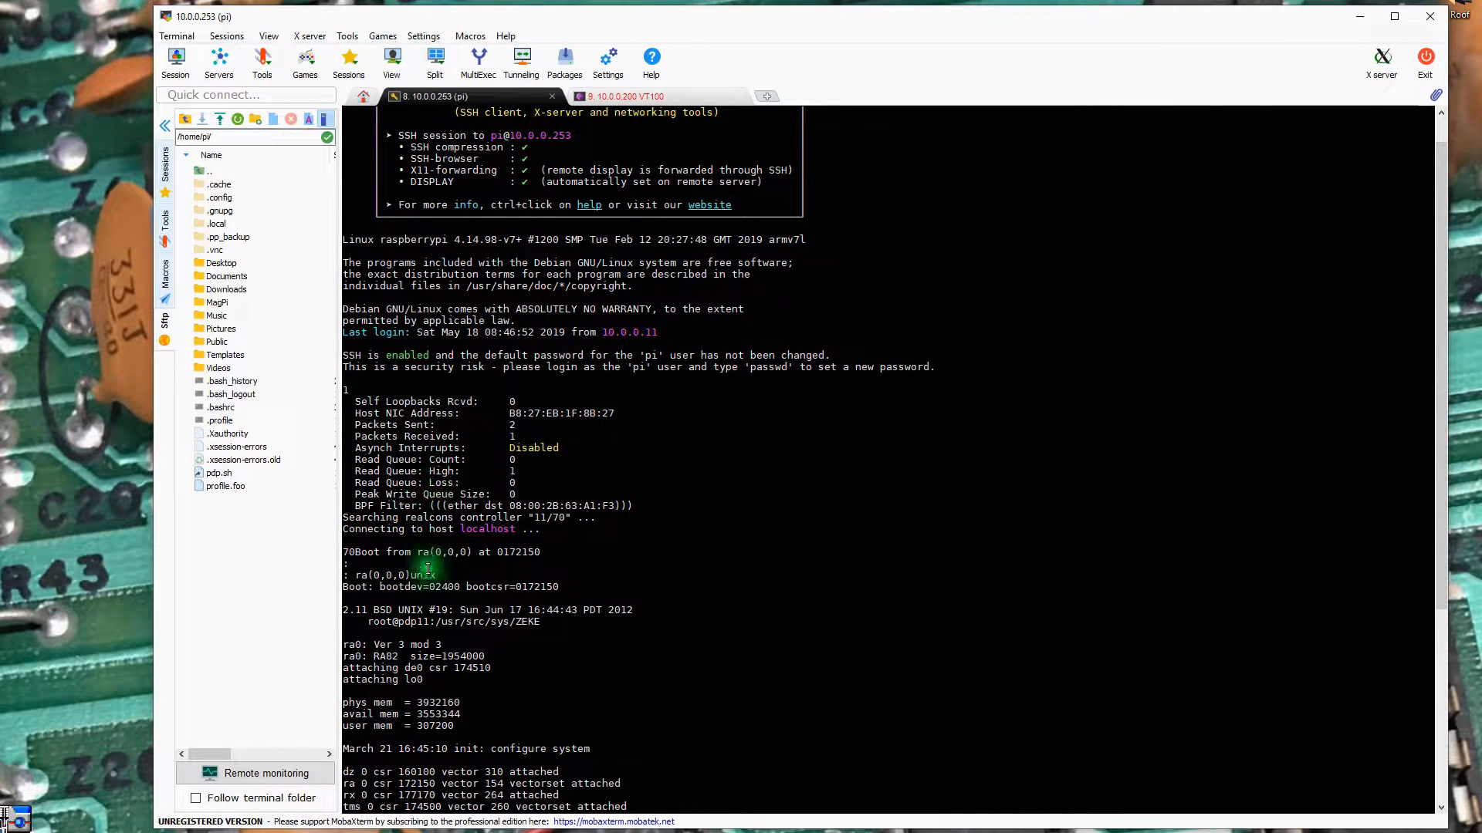
mouse_move(433, 586)
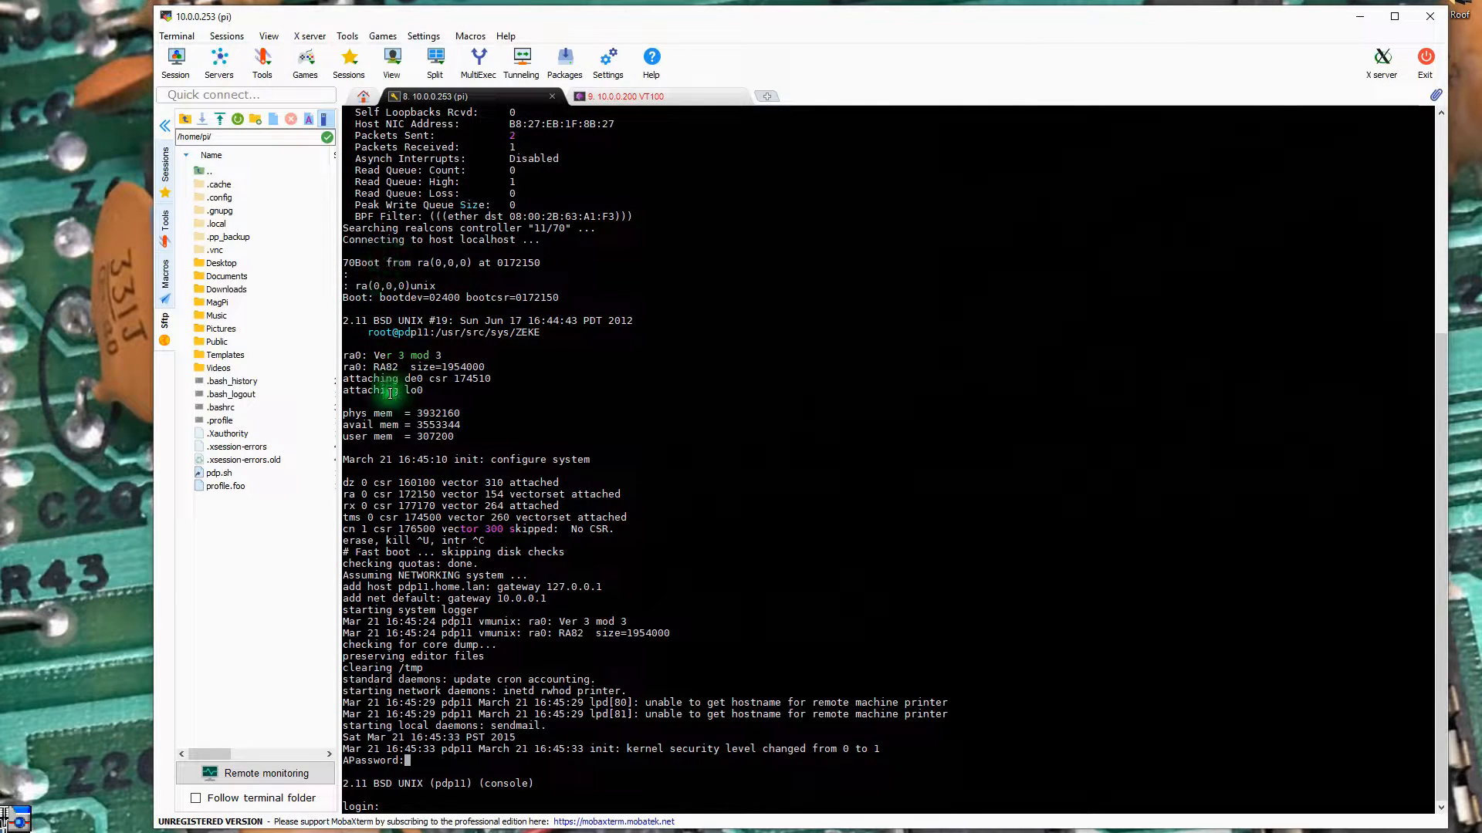
mouse_move(342, 552)
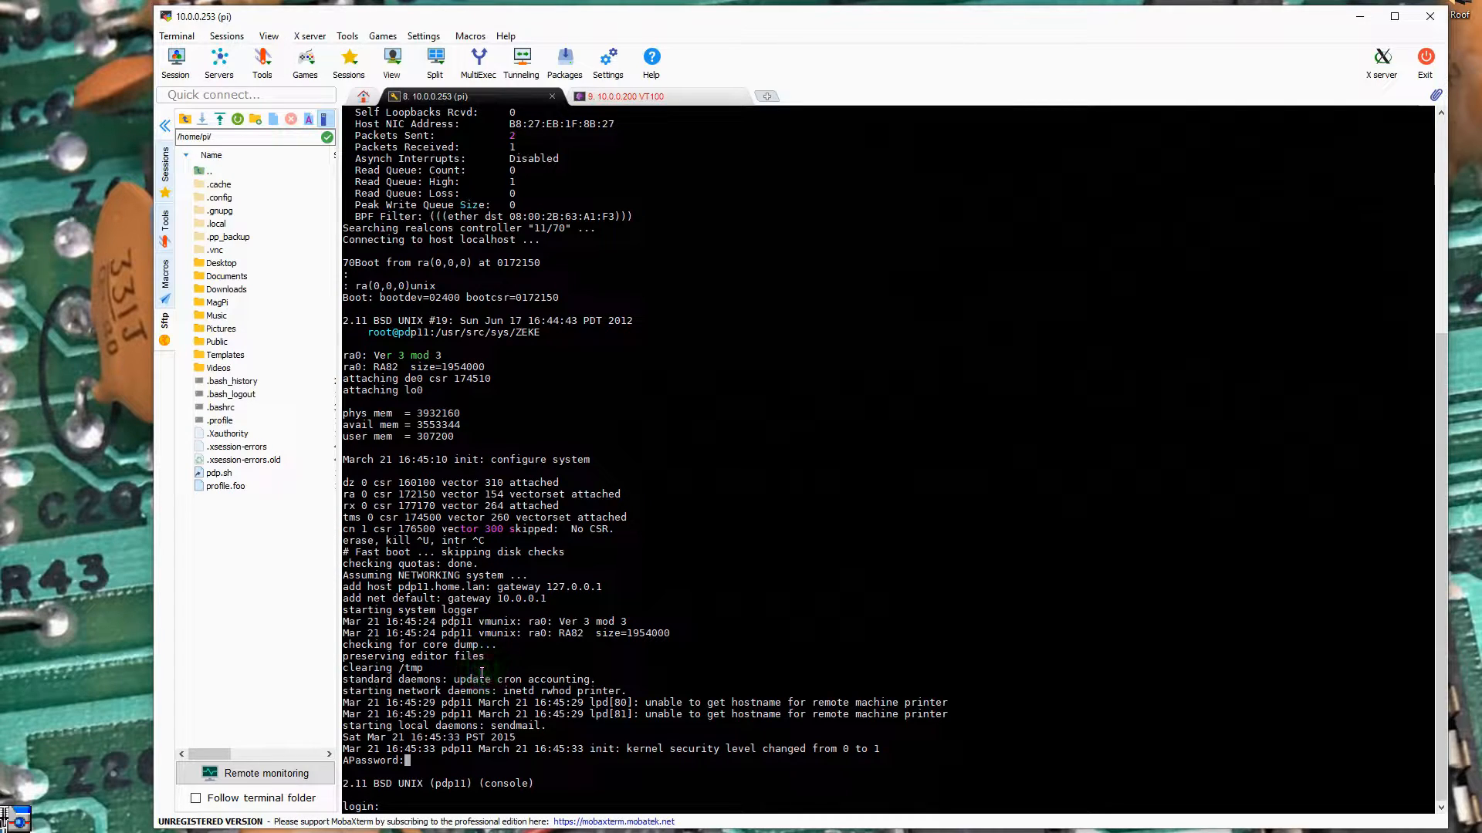
mouse_move(833, 558)
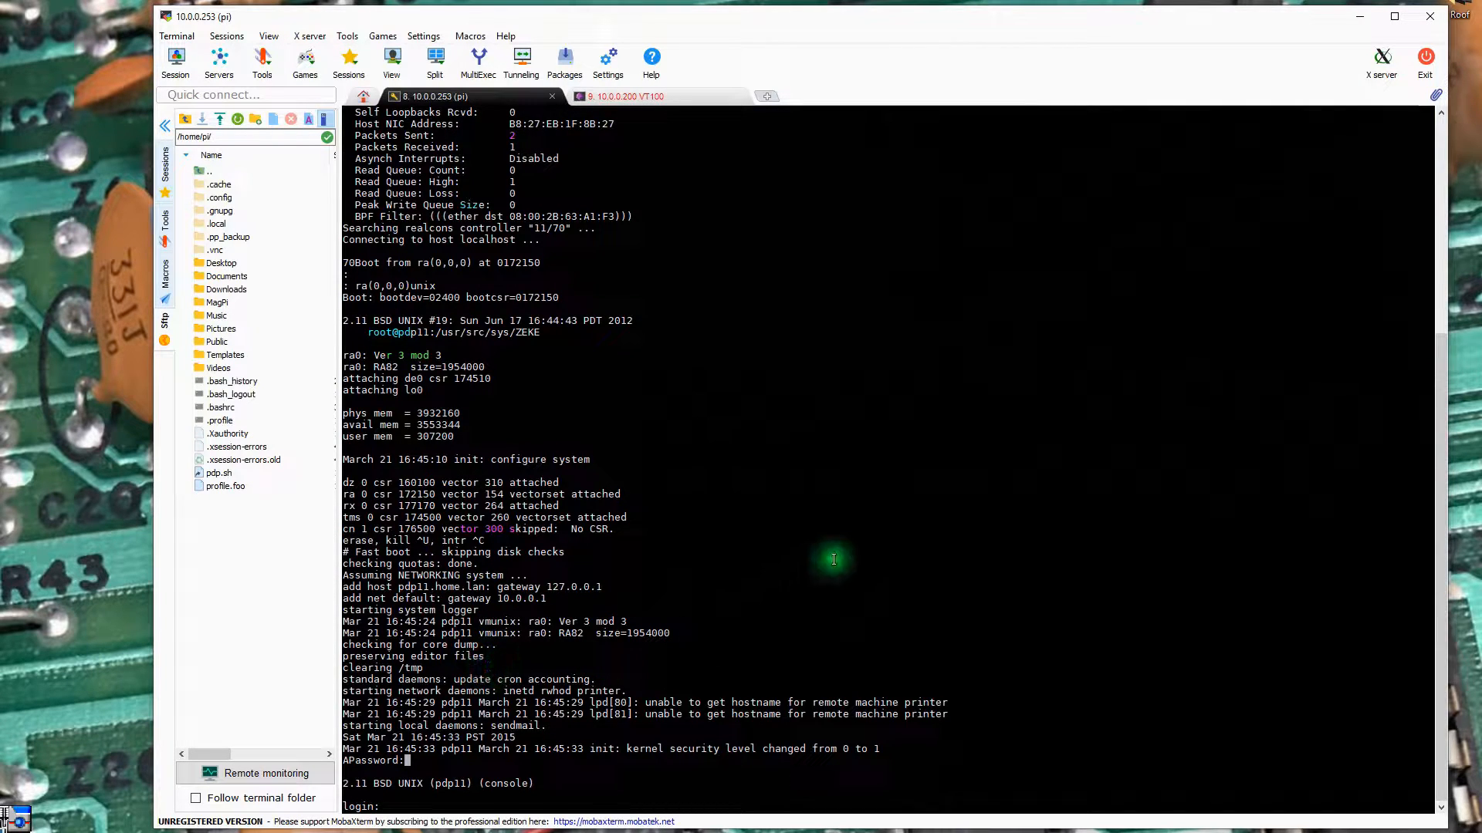
mouse_move(721, 493)
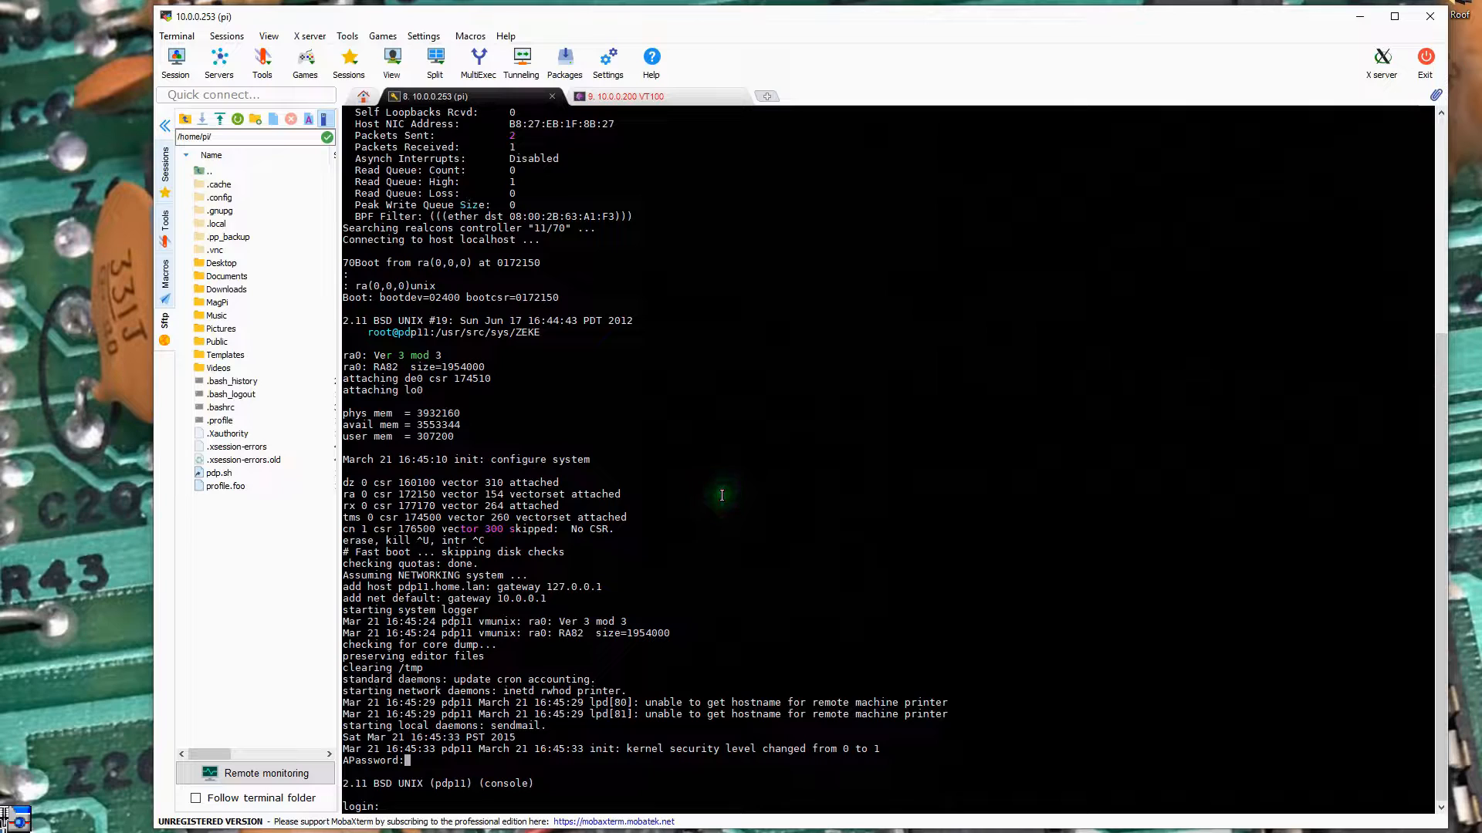
mouse_move(708, 483)
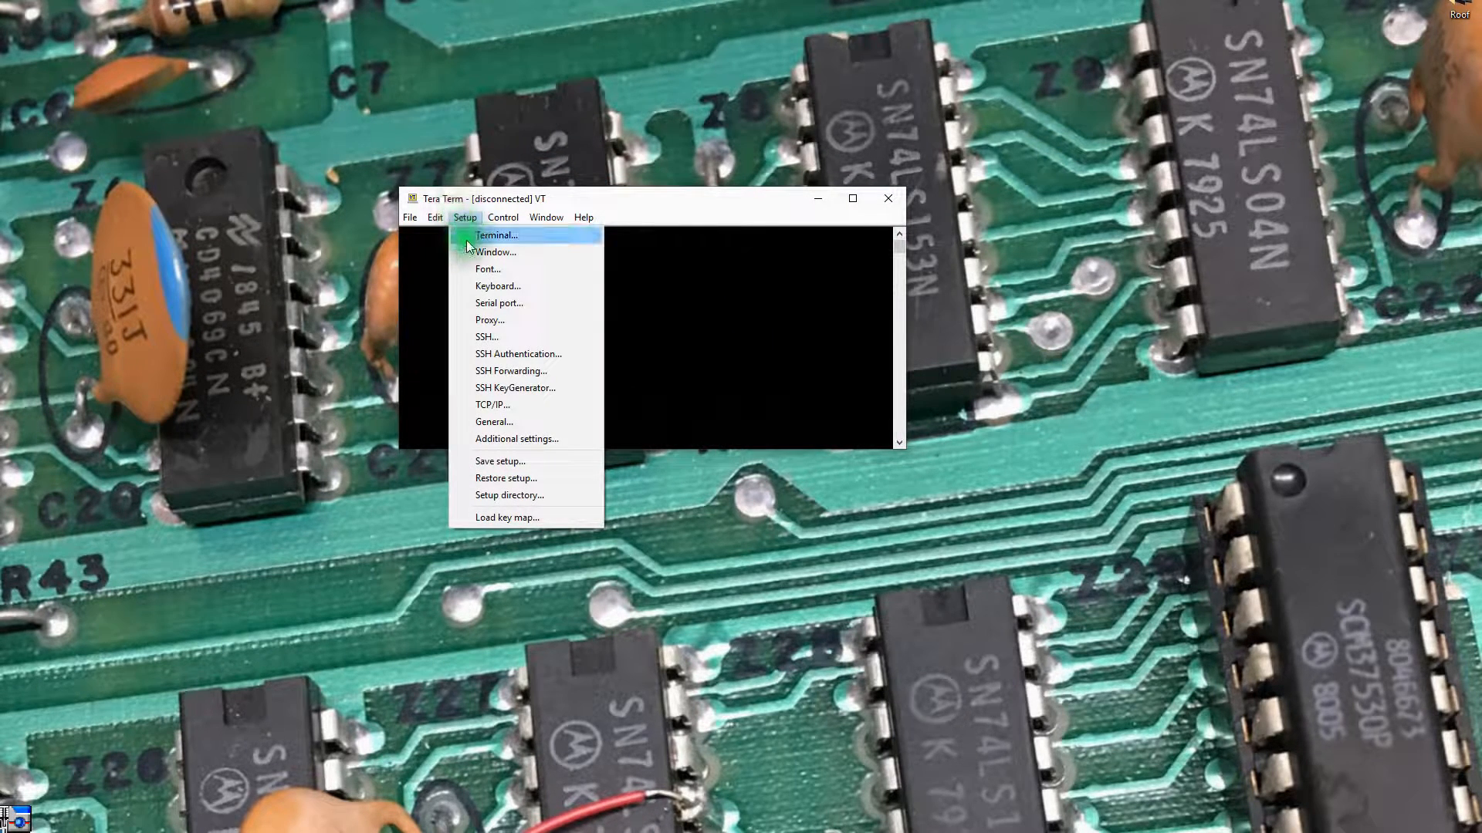
left_click(493, 252)
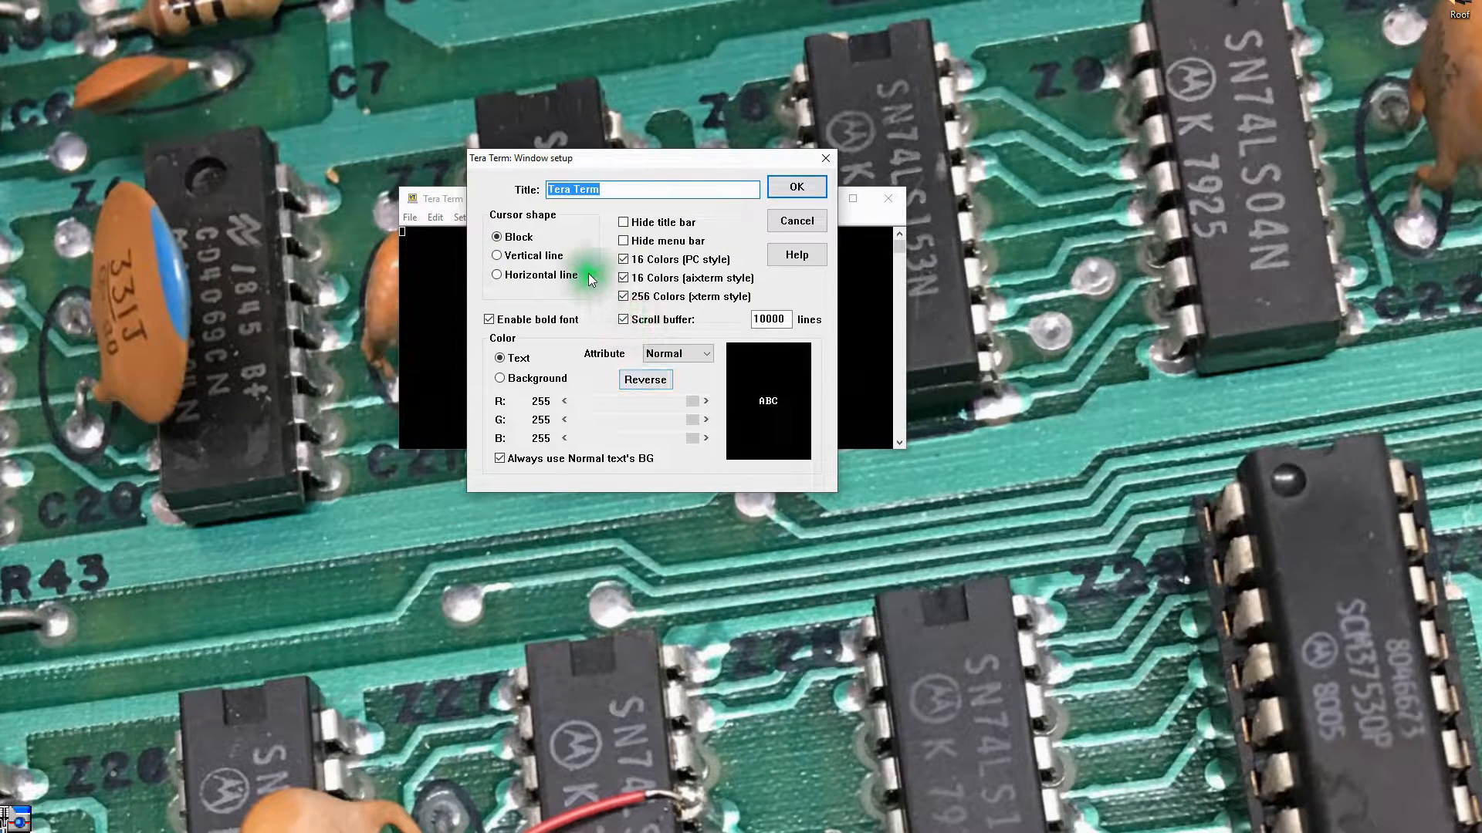
mouse_move(828, 169)
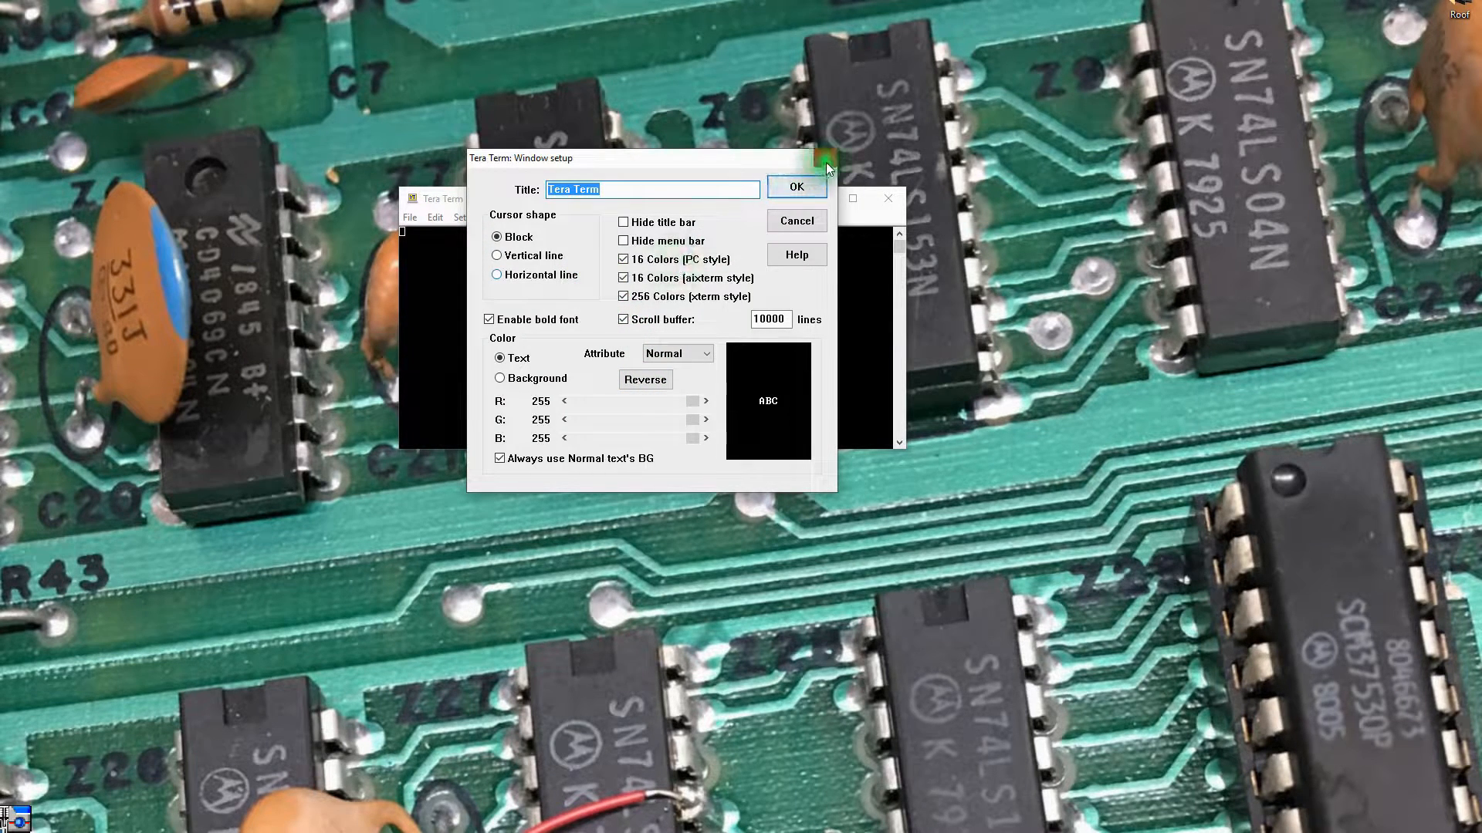
left_click(464, 218)
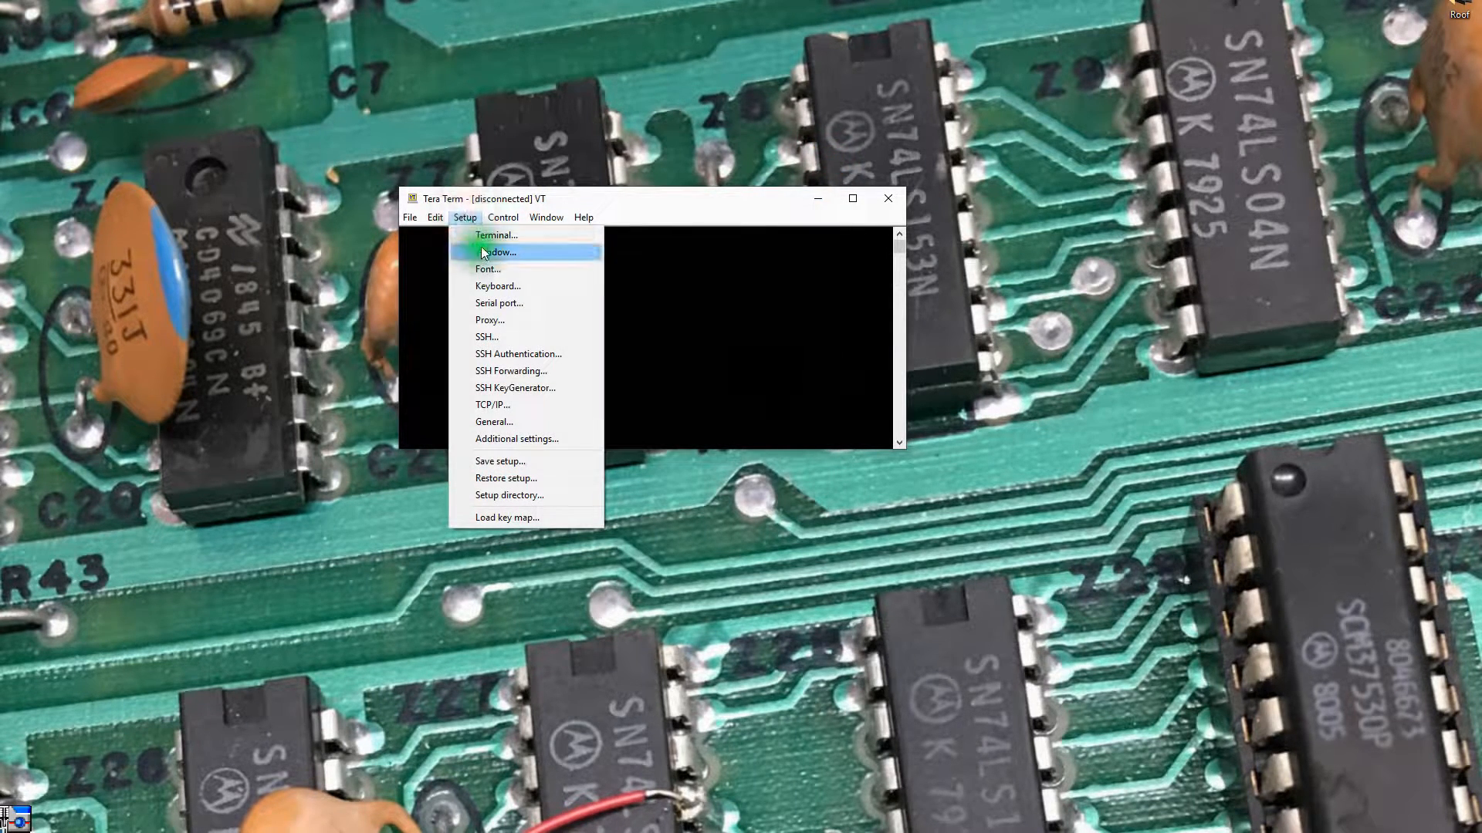
left_click(496, 235)
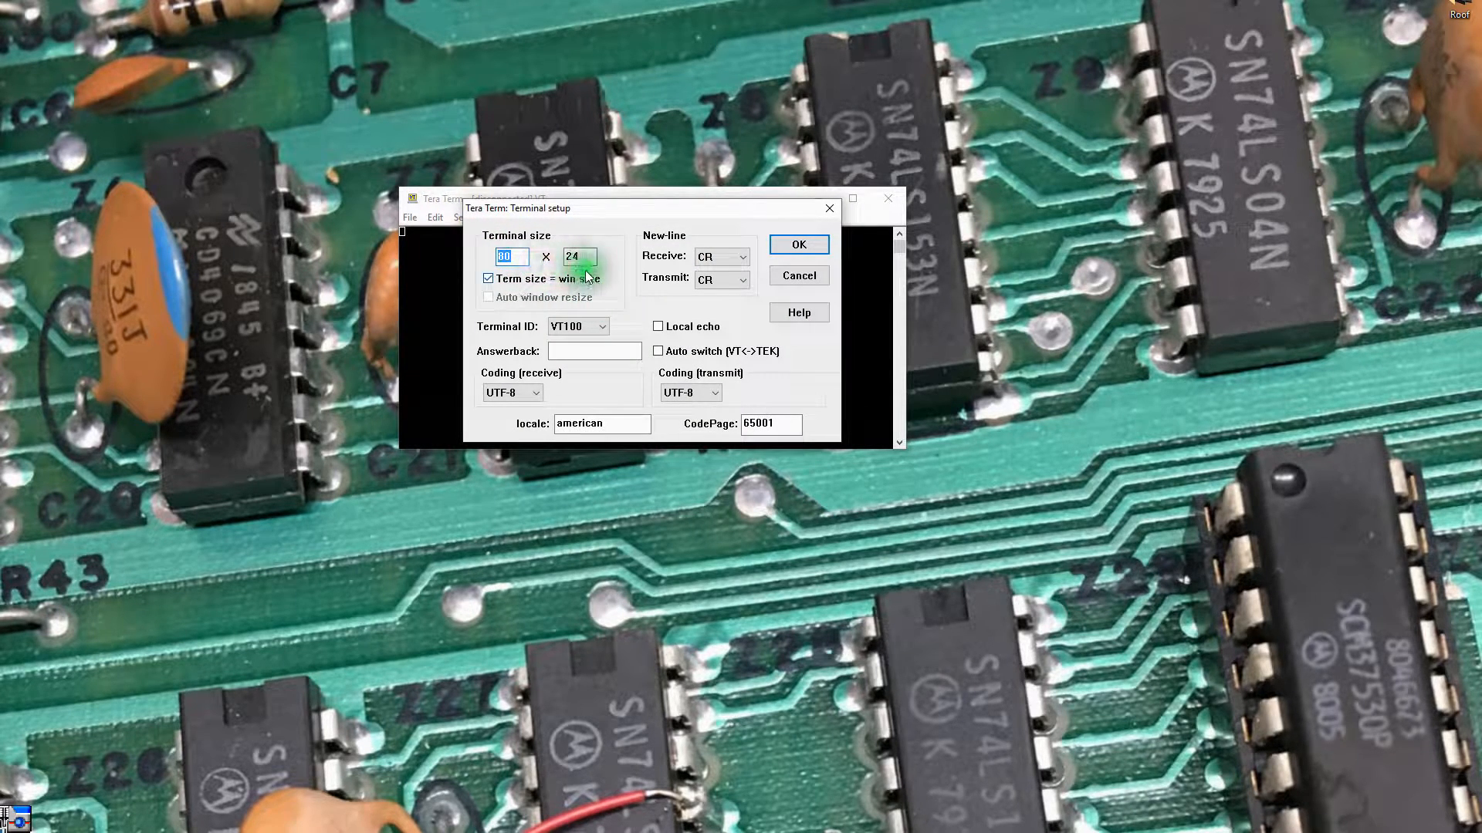
left_click(578, 257)
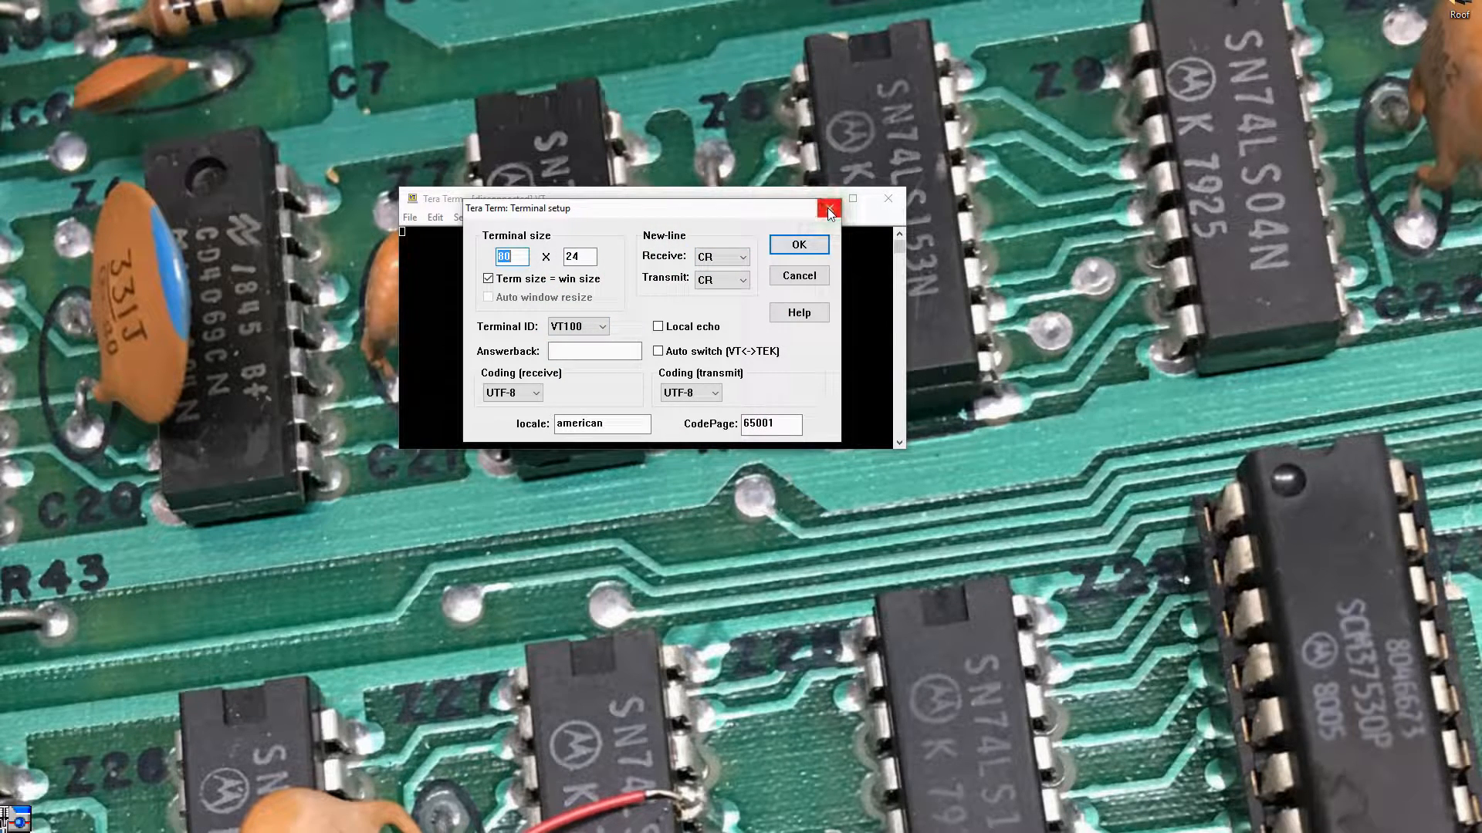
left_click(464, 218)
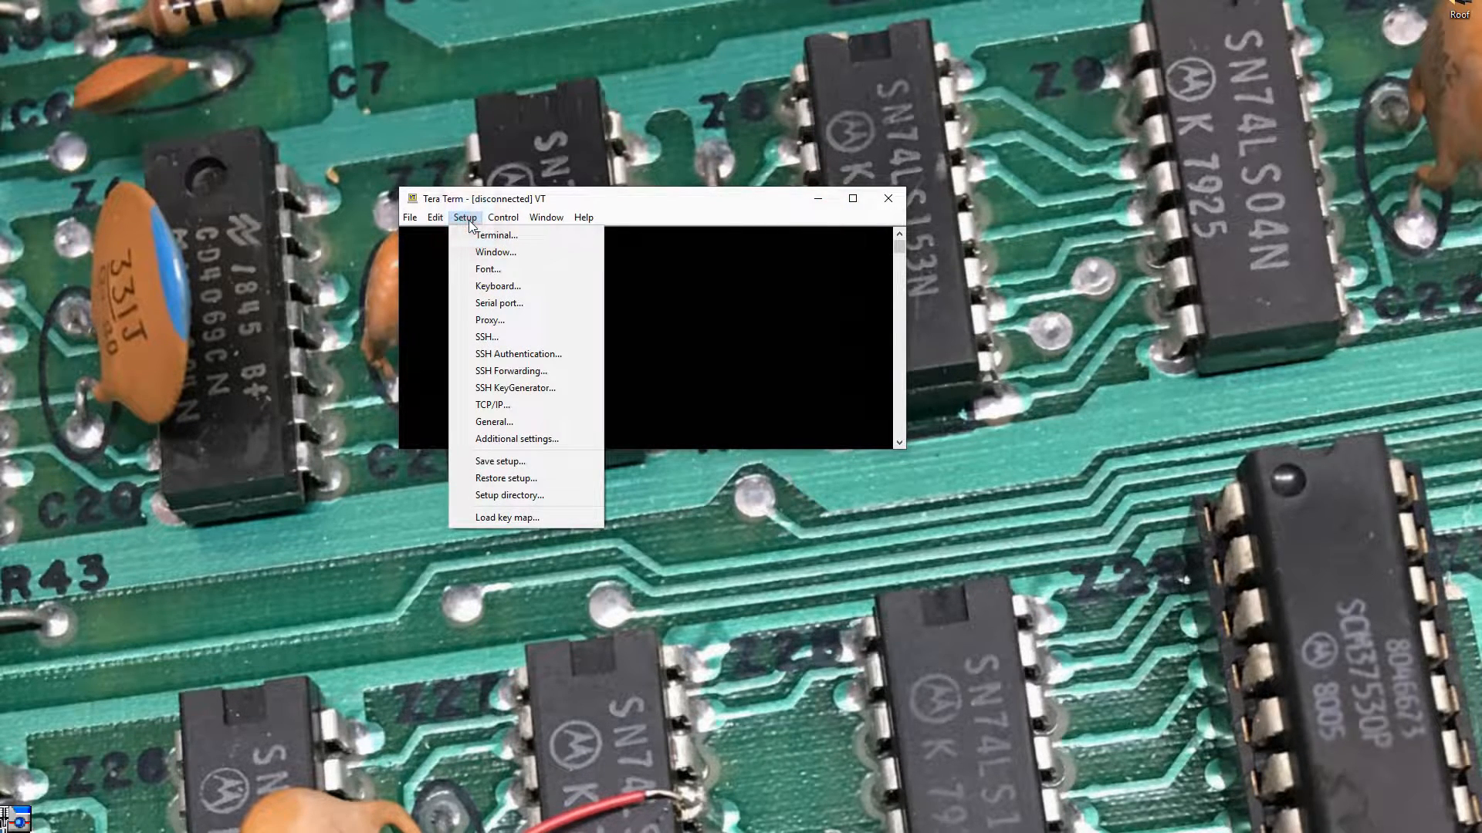
Set the terminal font to Terminal at size 20 via Setup > Font
left_click(488, 269)
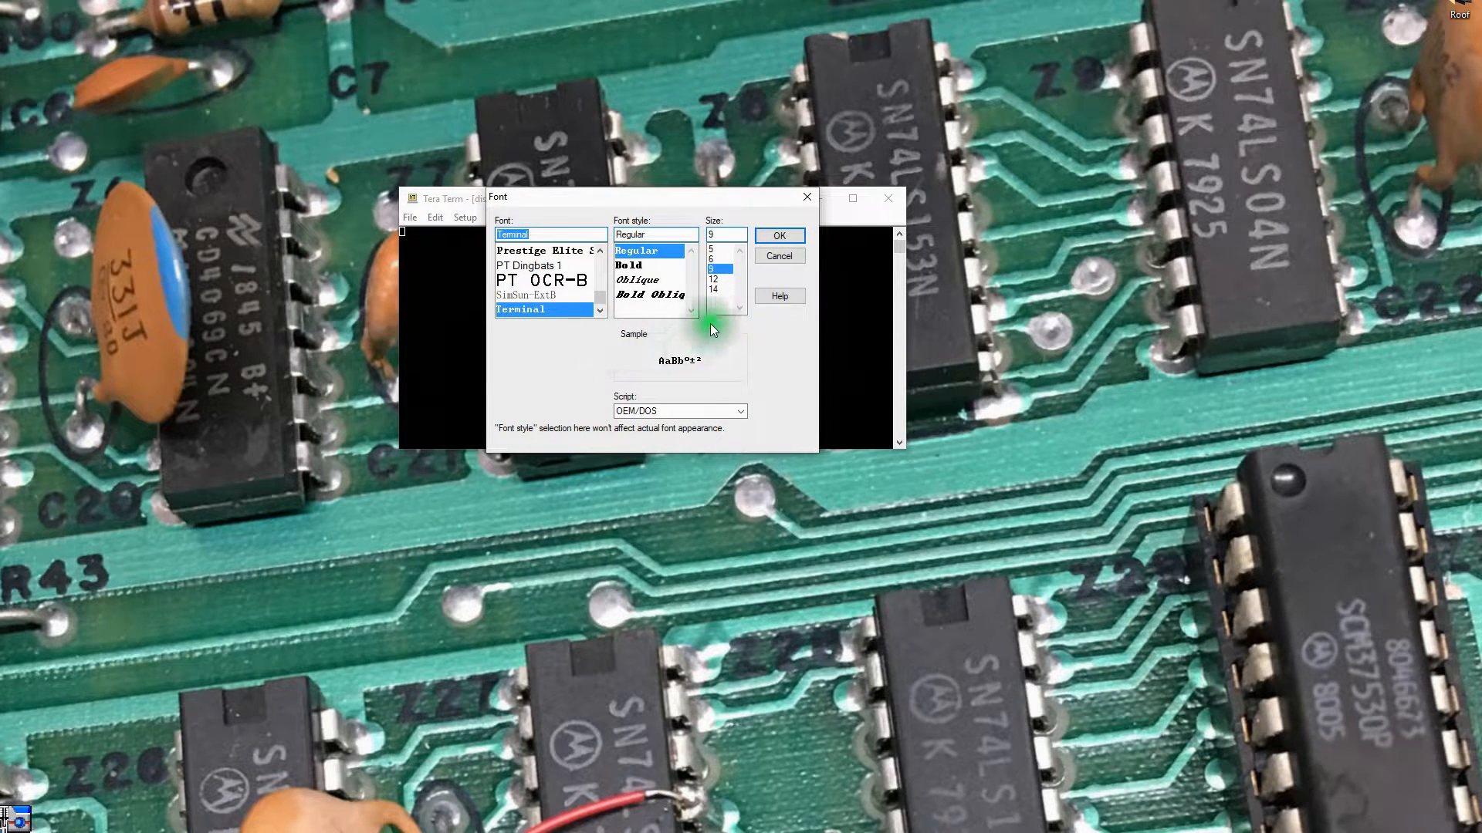
left_click(713, 288)
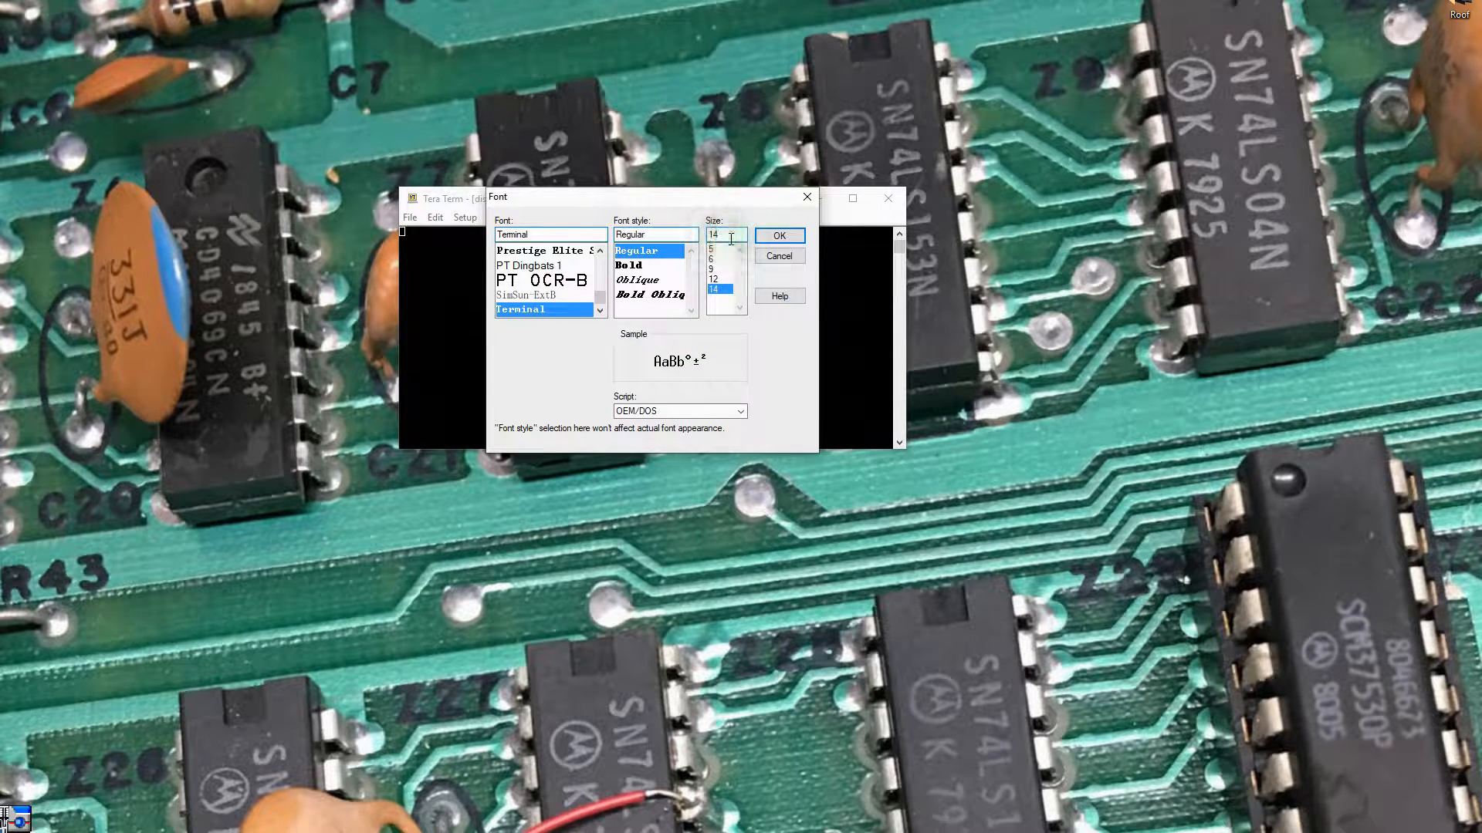
type("20")
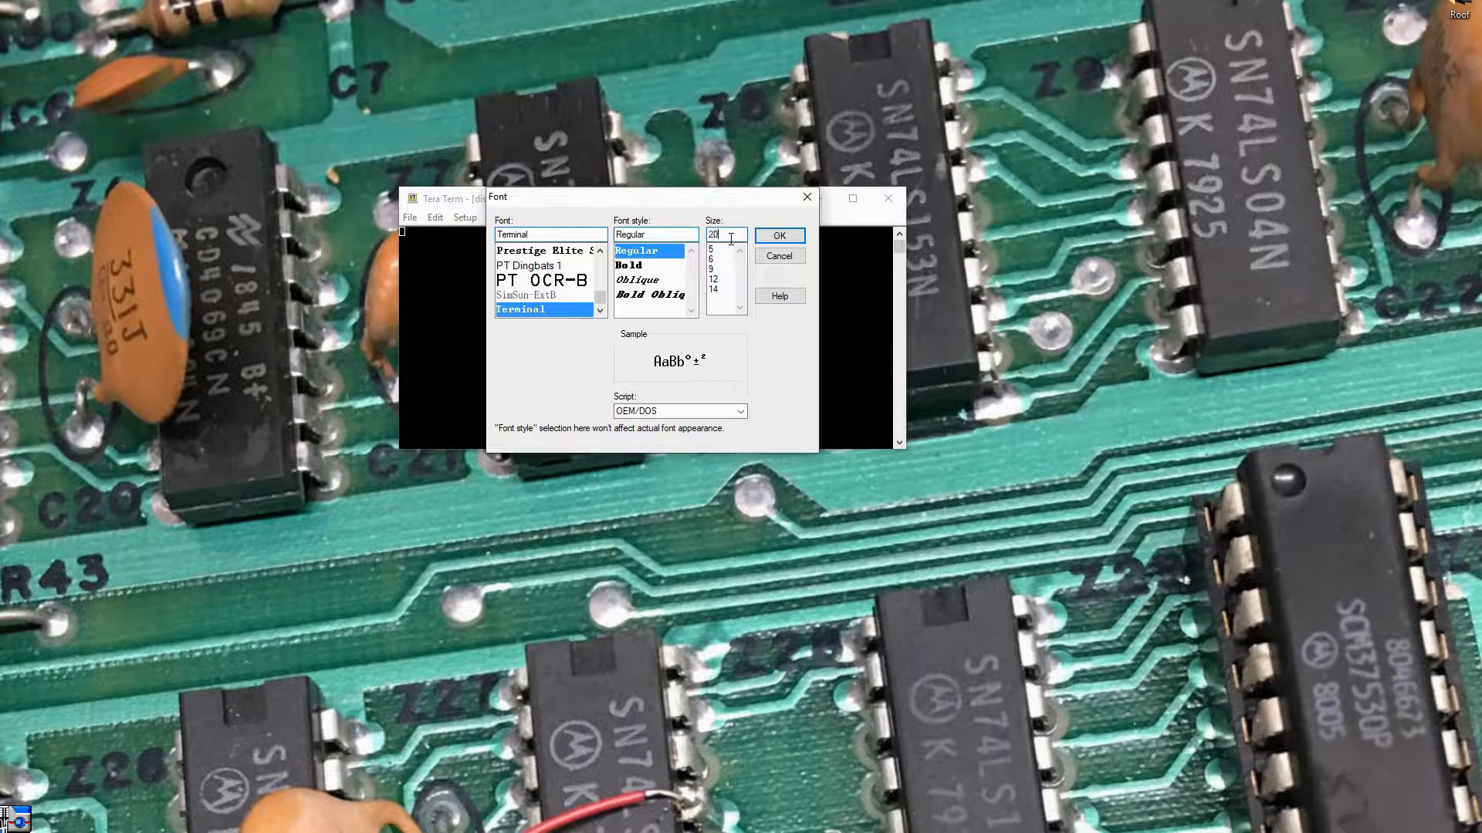
left_click(778, 236)
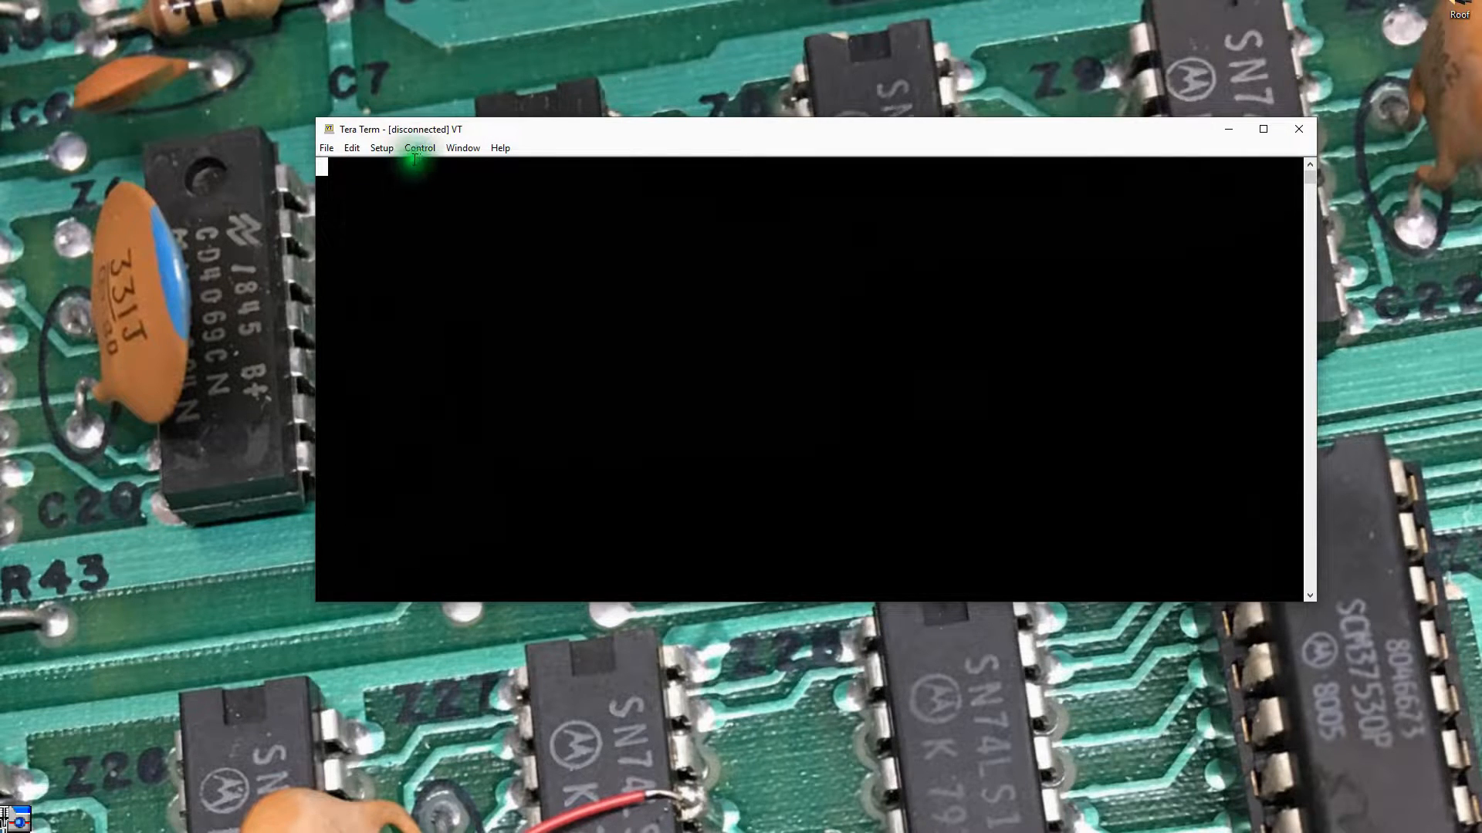
Start a new Telnet (port 23) connection to host 10.0.0.200 and reach the login prompt
left_click(326, 147)
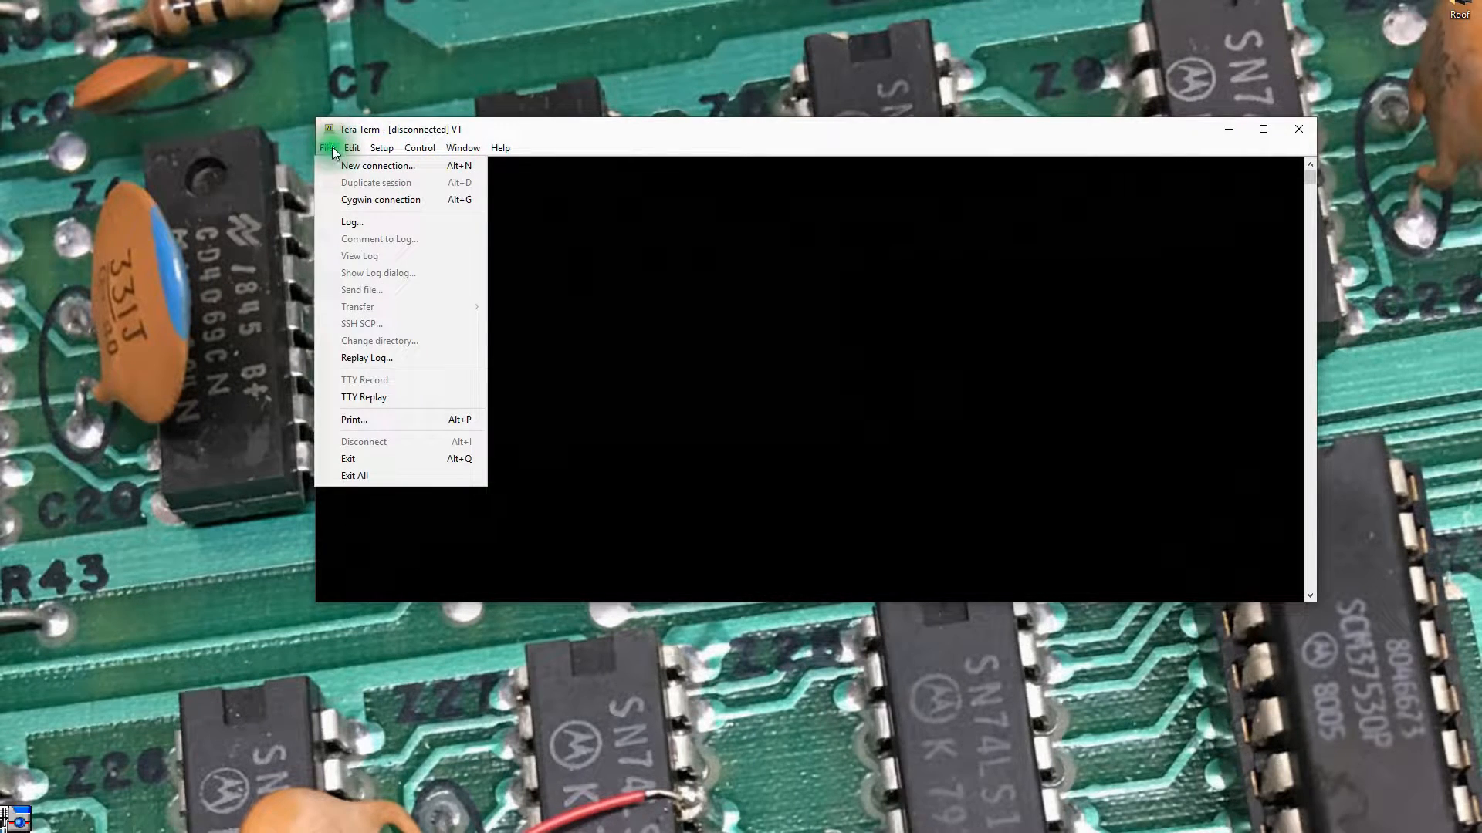
left_click(378, 165)
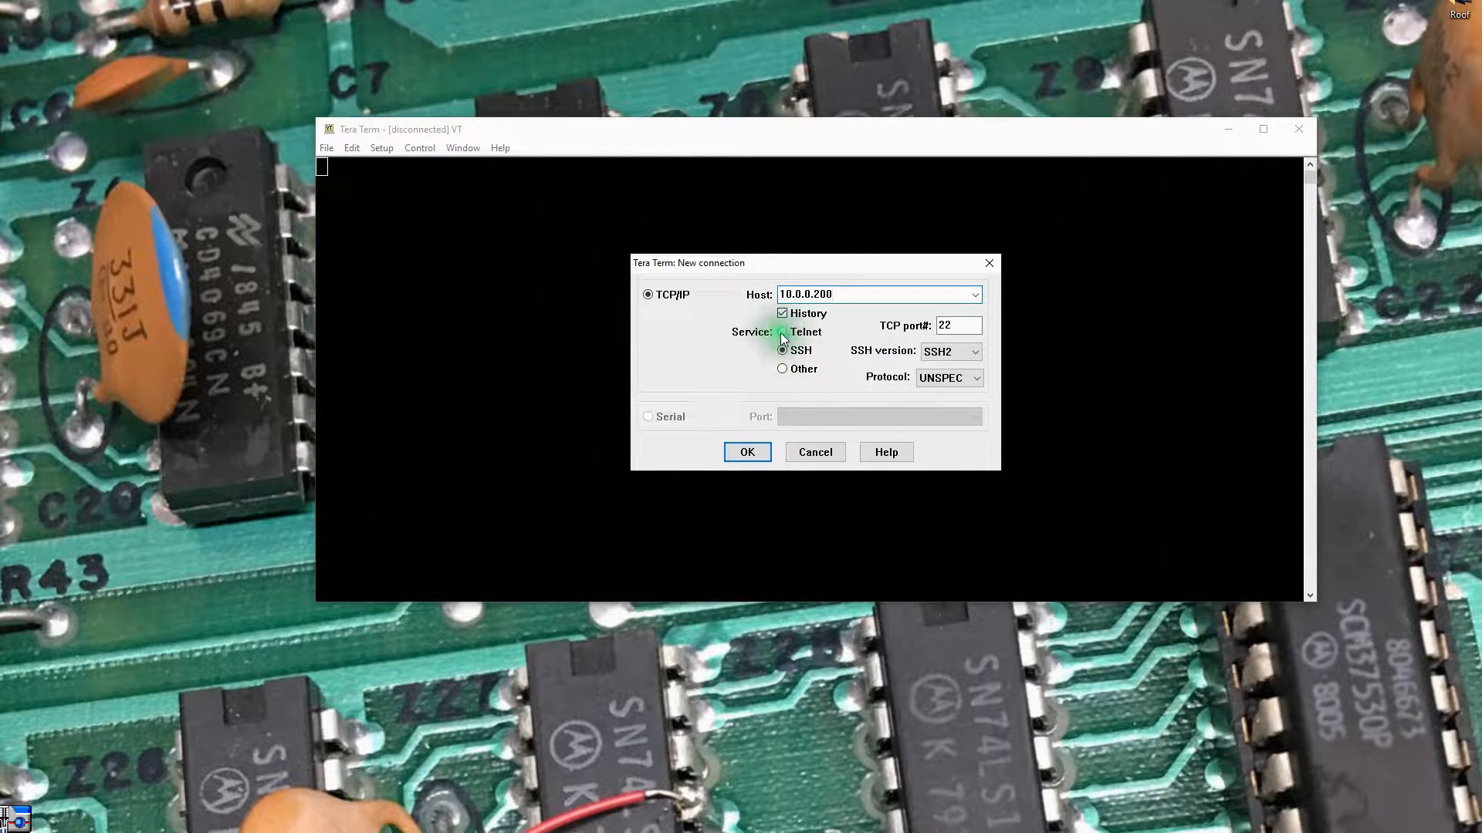
left_click(783, 332)
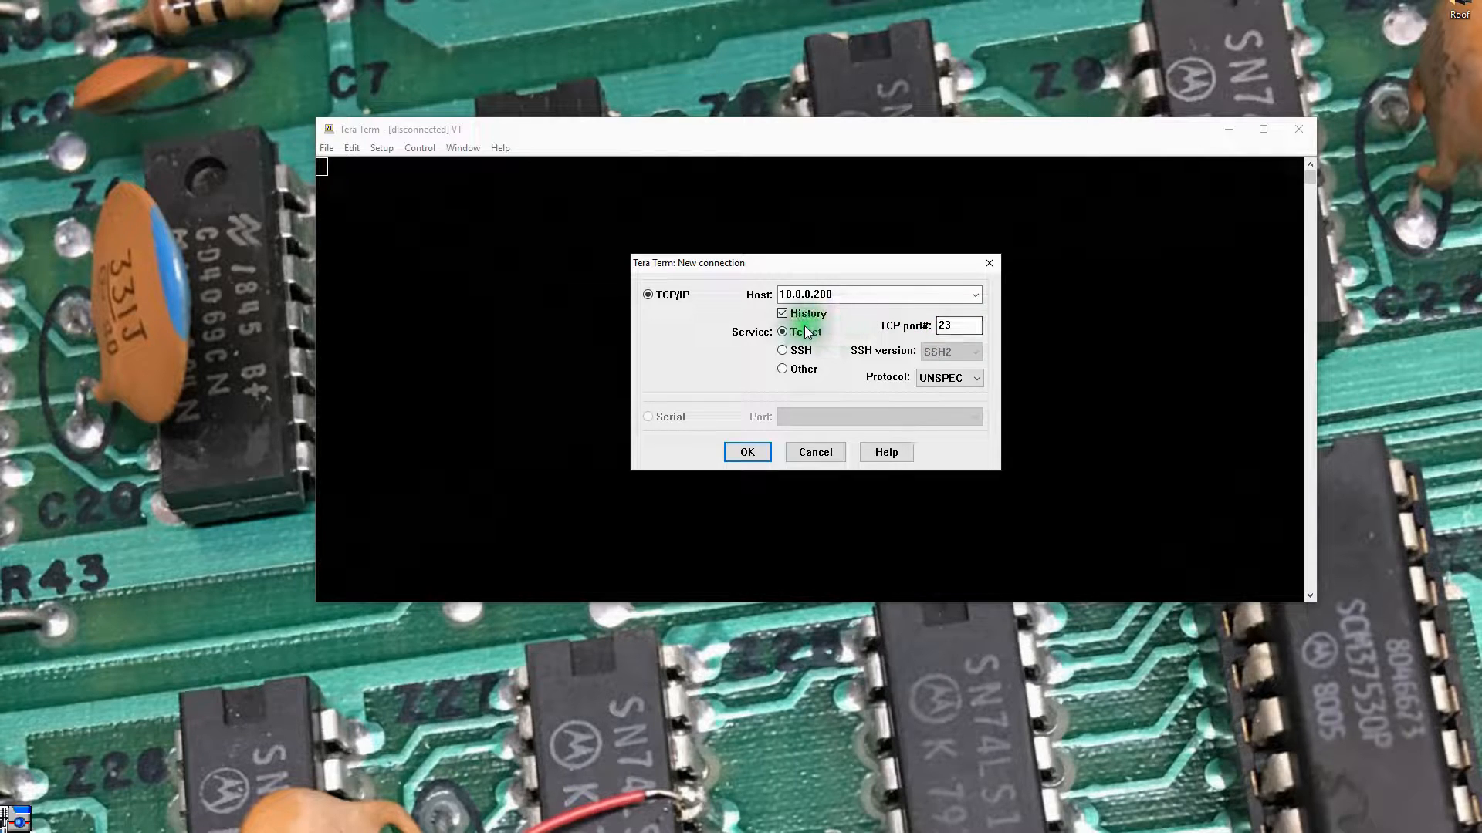
left_click(837, 294)
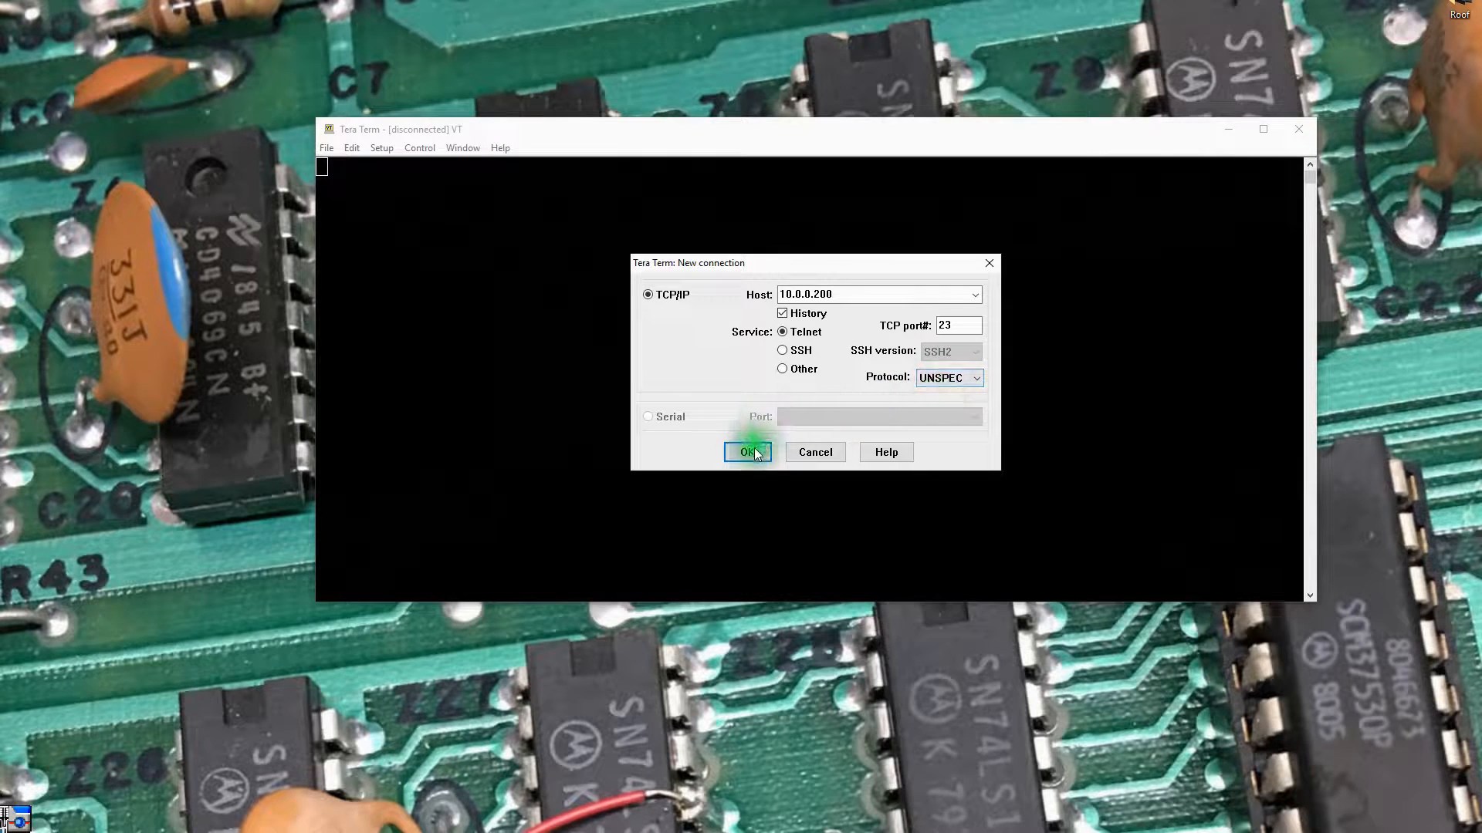
left_click(746, 451)
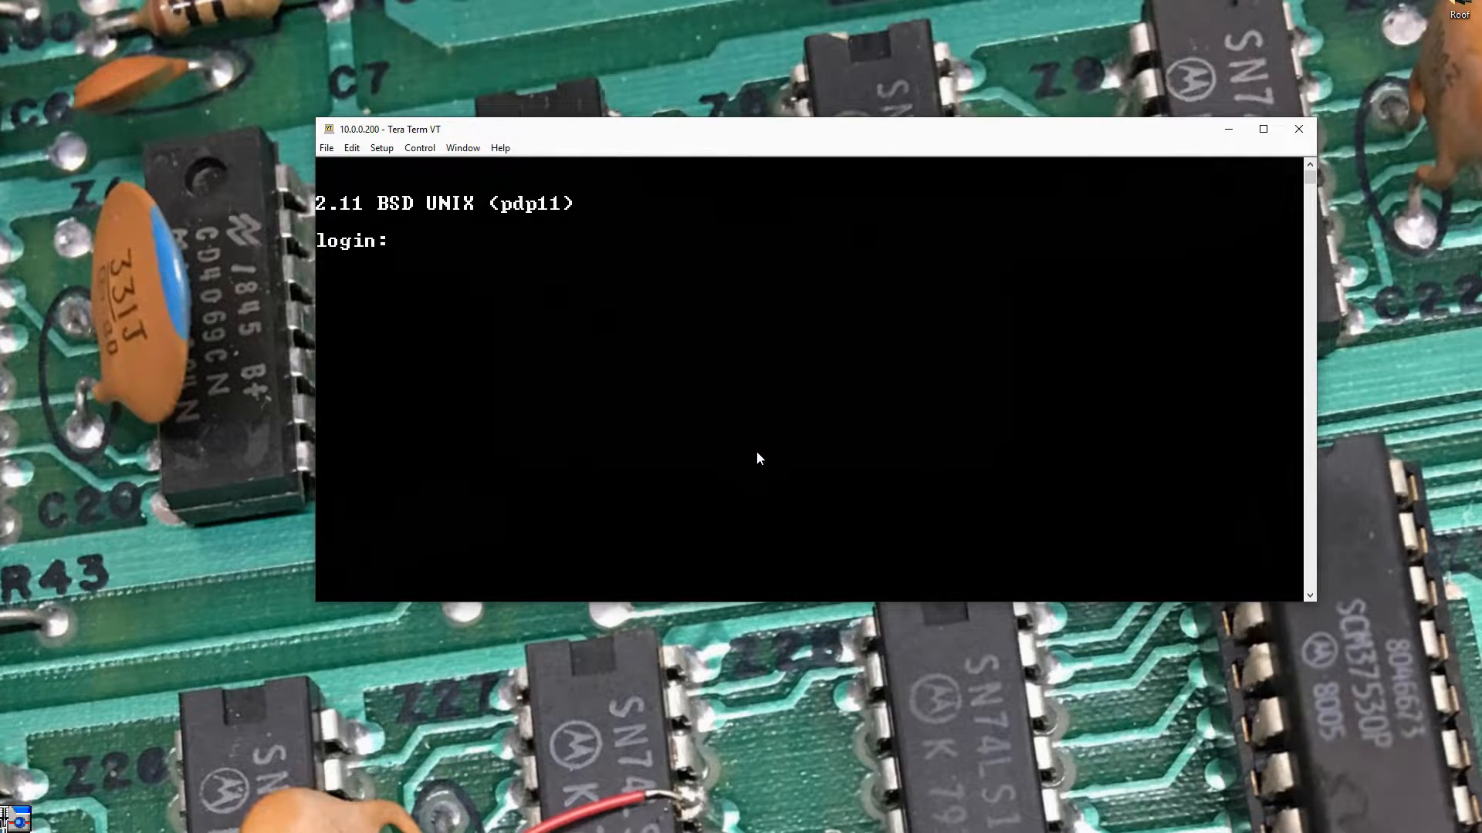
Log in as stb with its password to reach the 2.11 BSD shell prompt
type("stb")
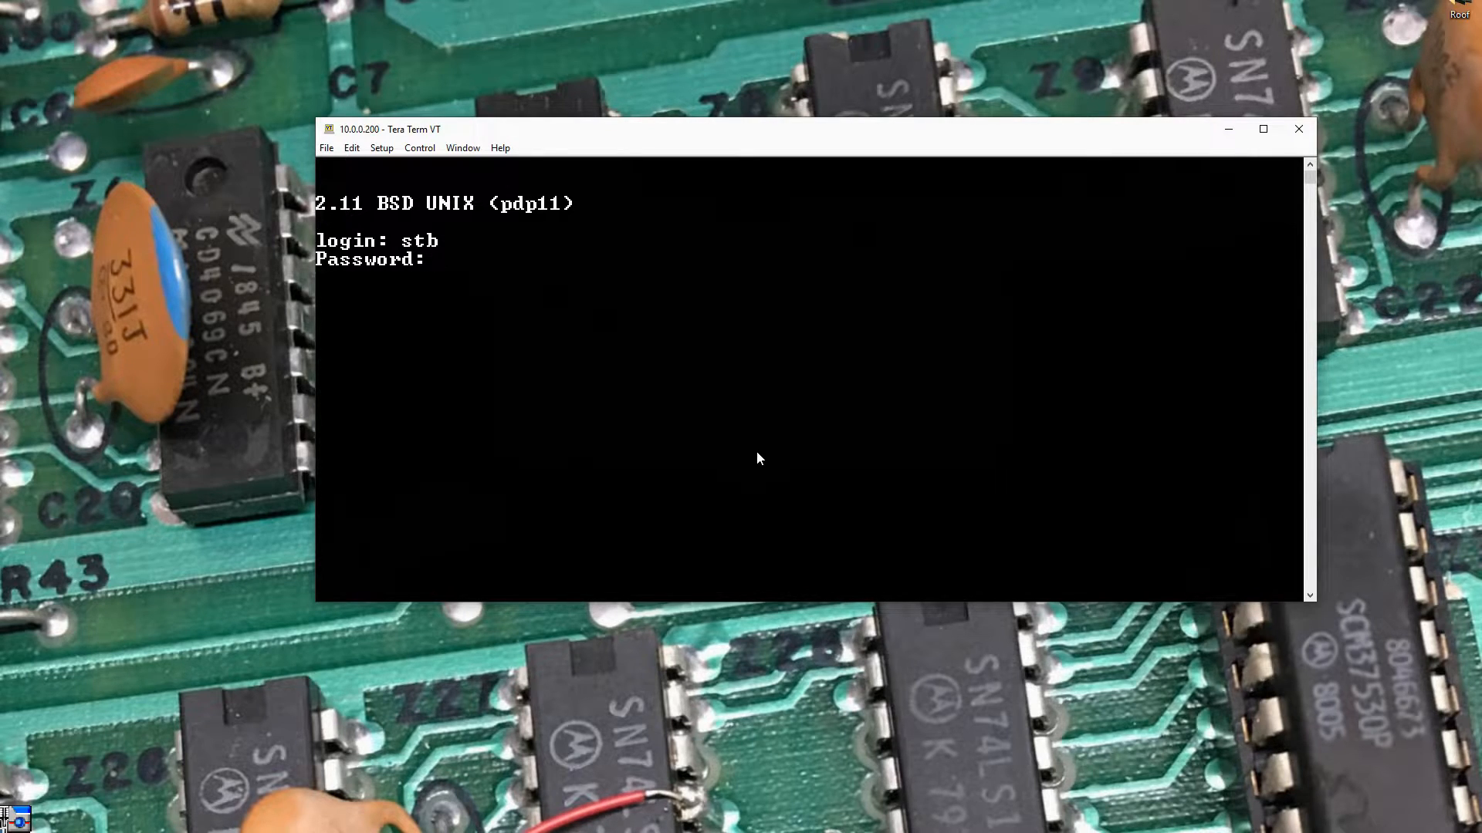
key("Return")
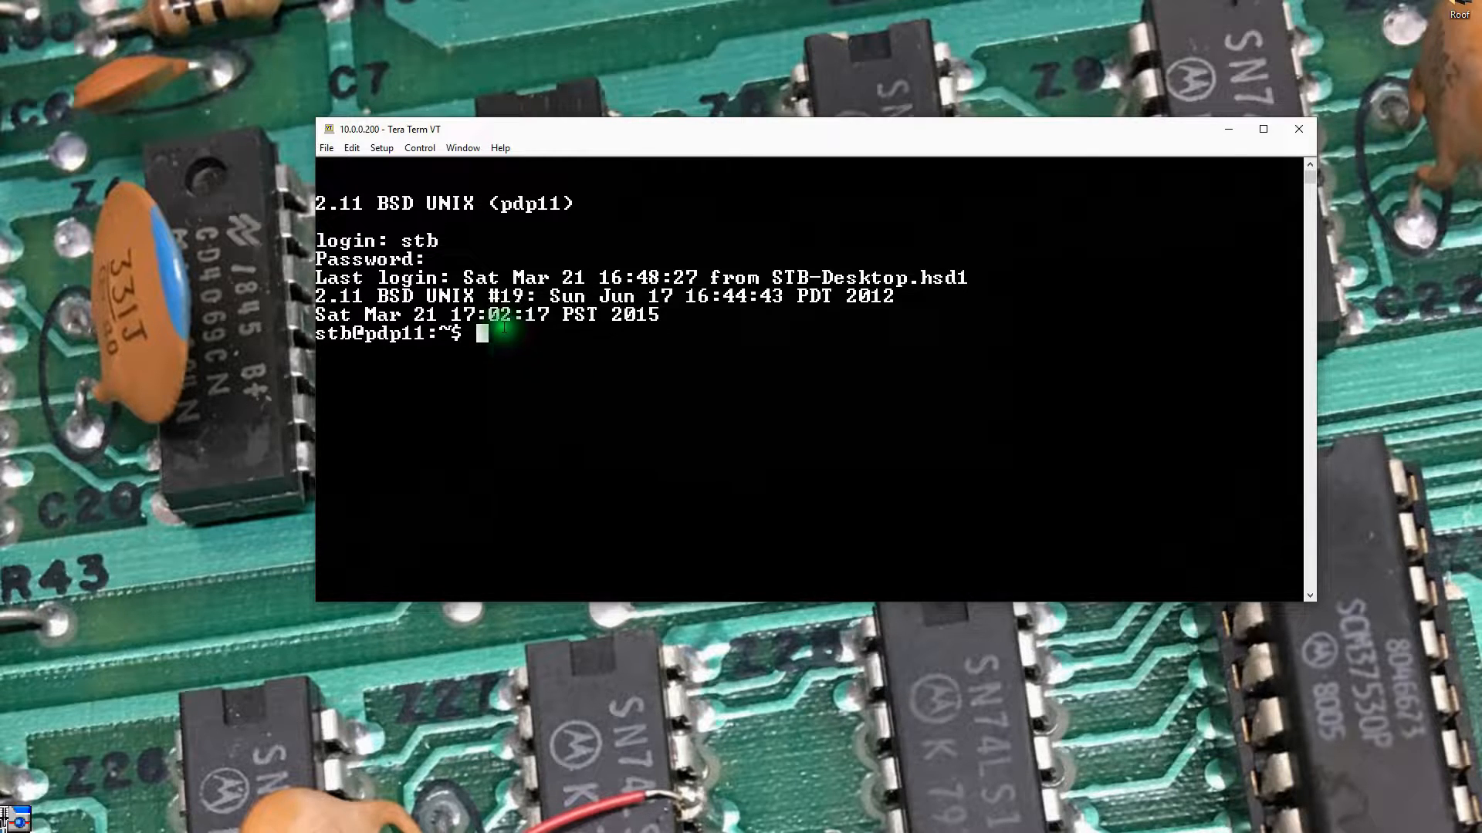
Change the terminal font to Courier New, keeping size 20
left_click(382, 147)
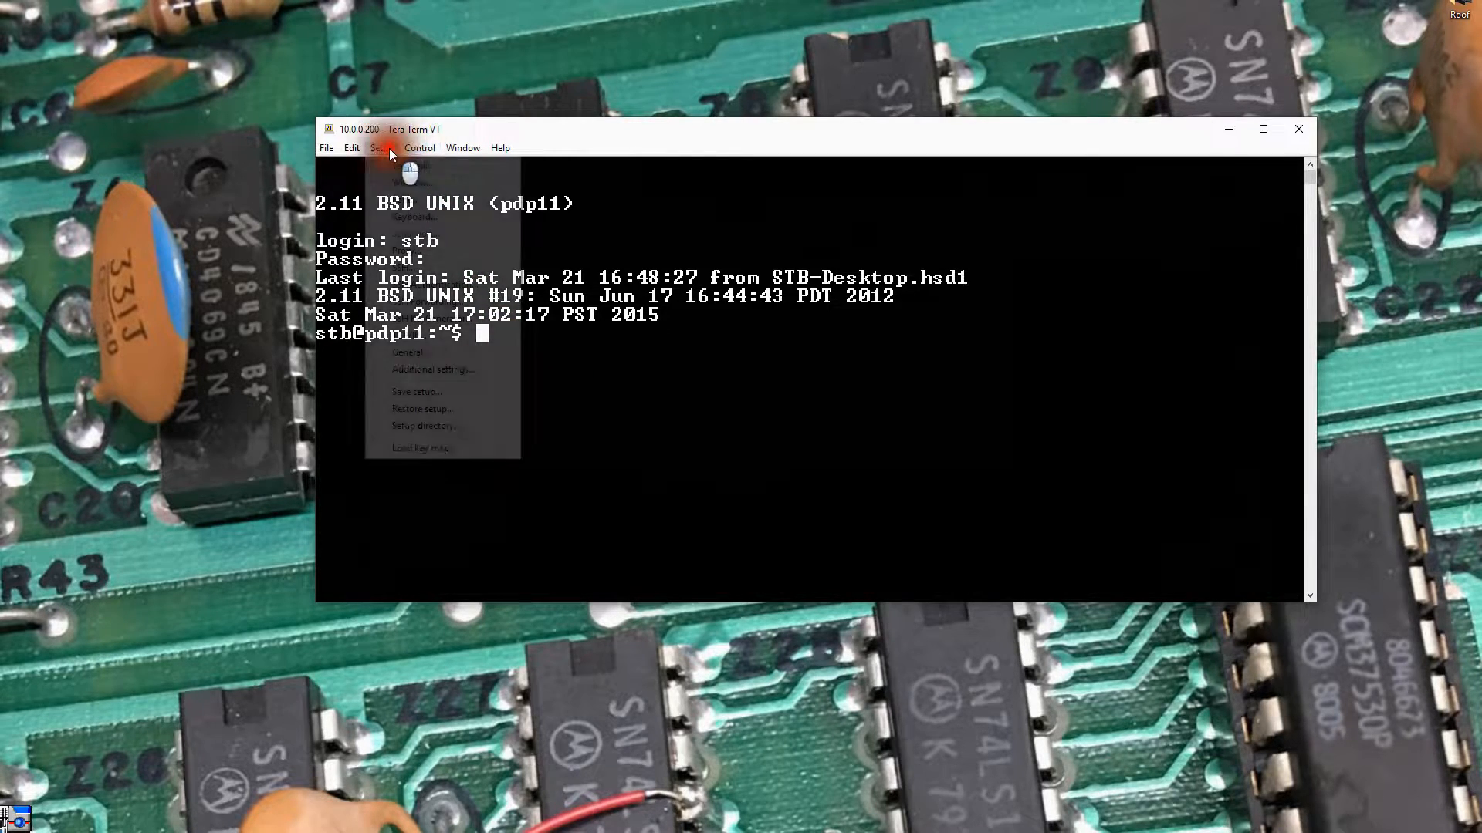
left_click(408, 353)
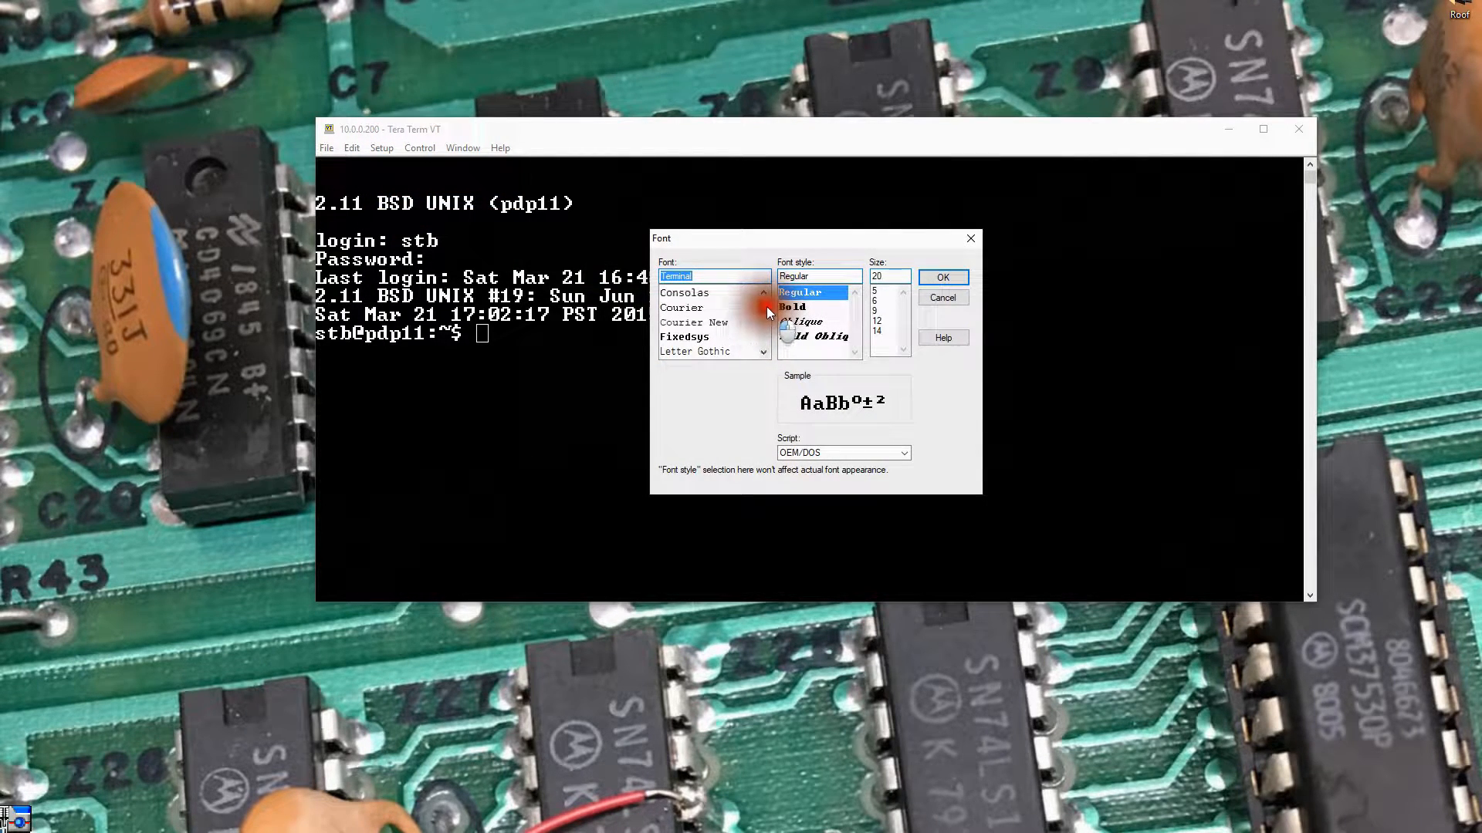
left_click(693, 322)
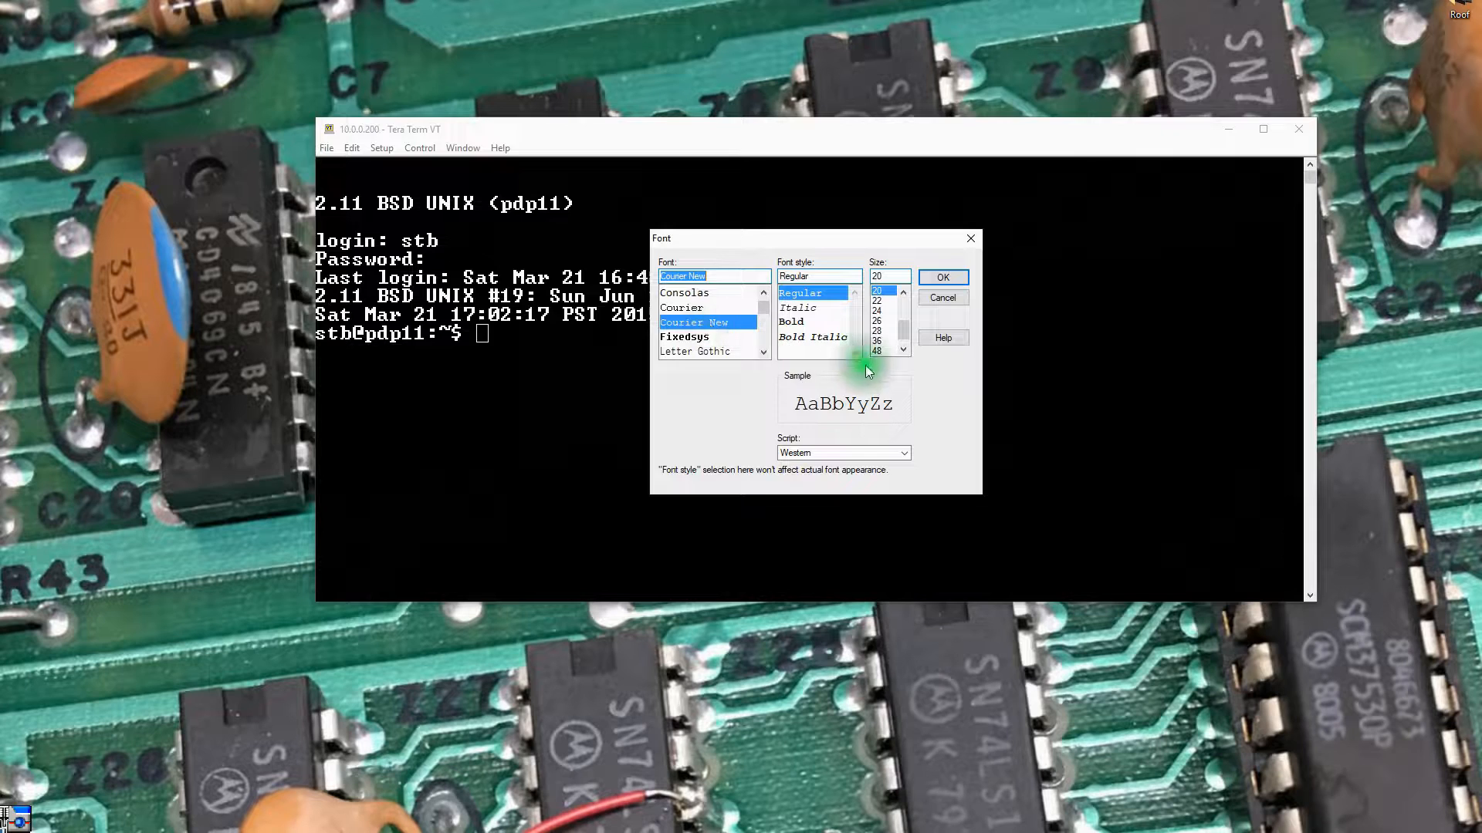
left_click(941, 277)
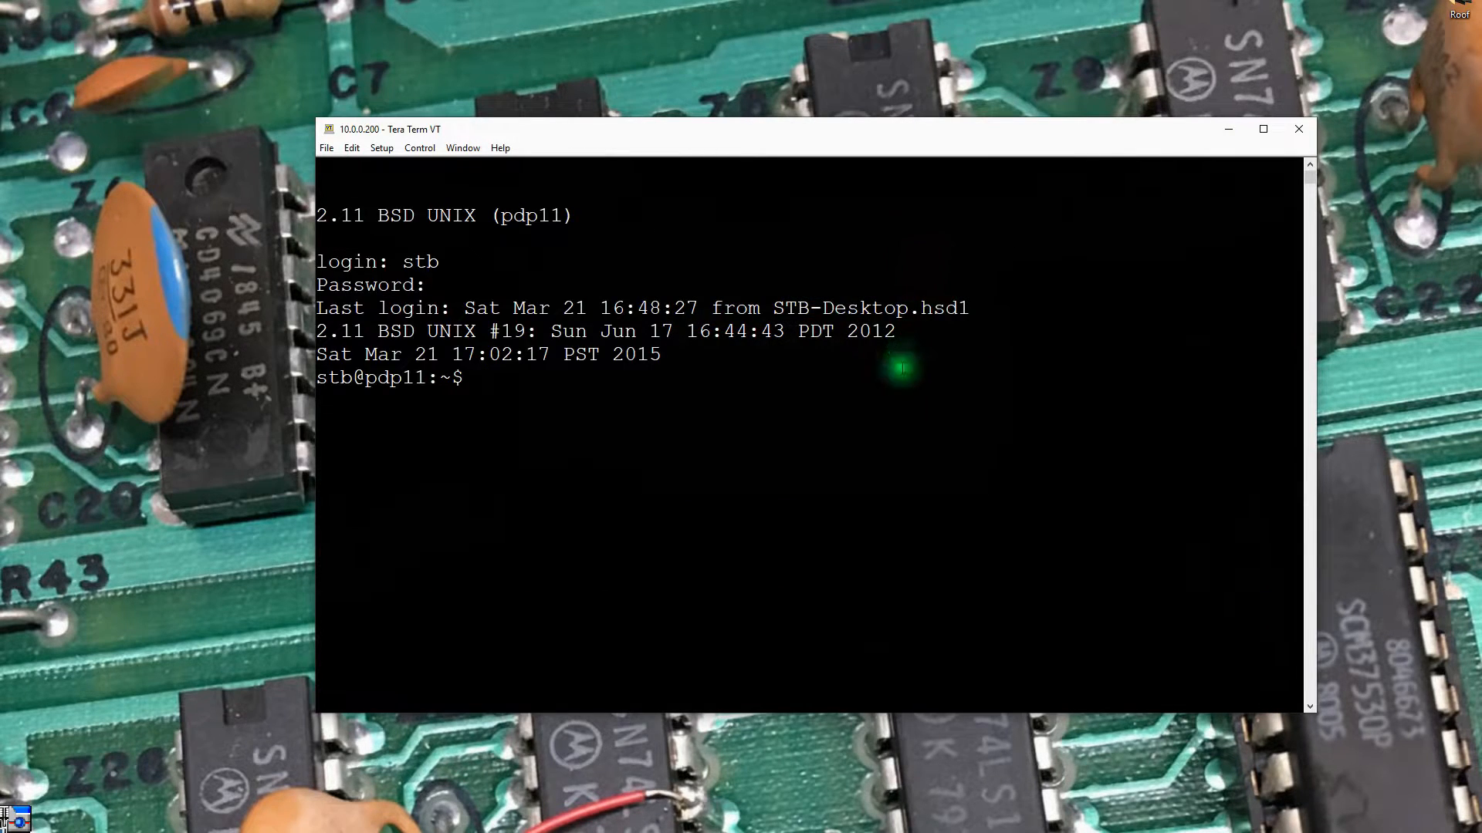
mouse_move(707, 149)
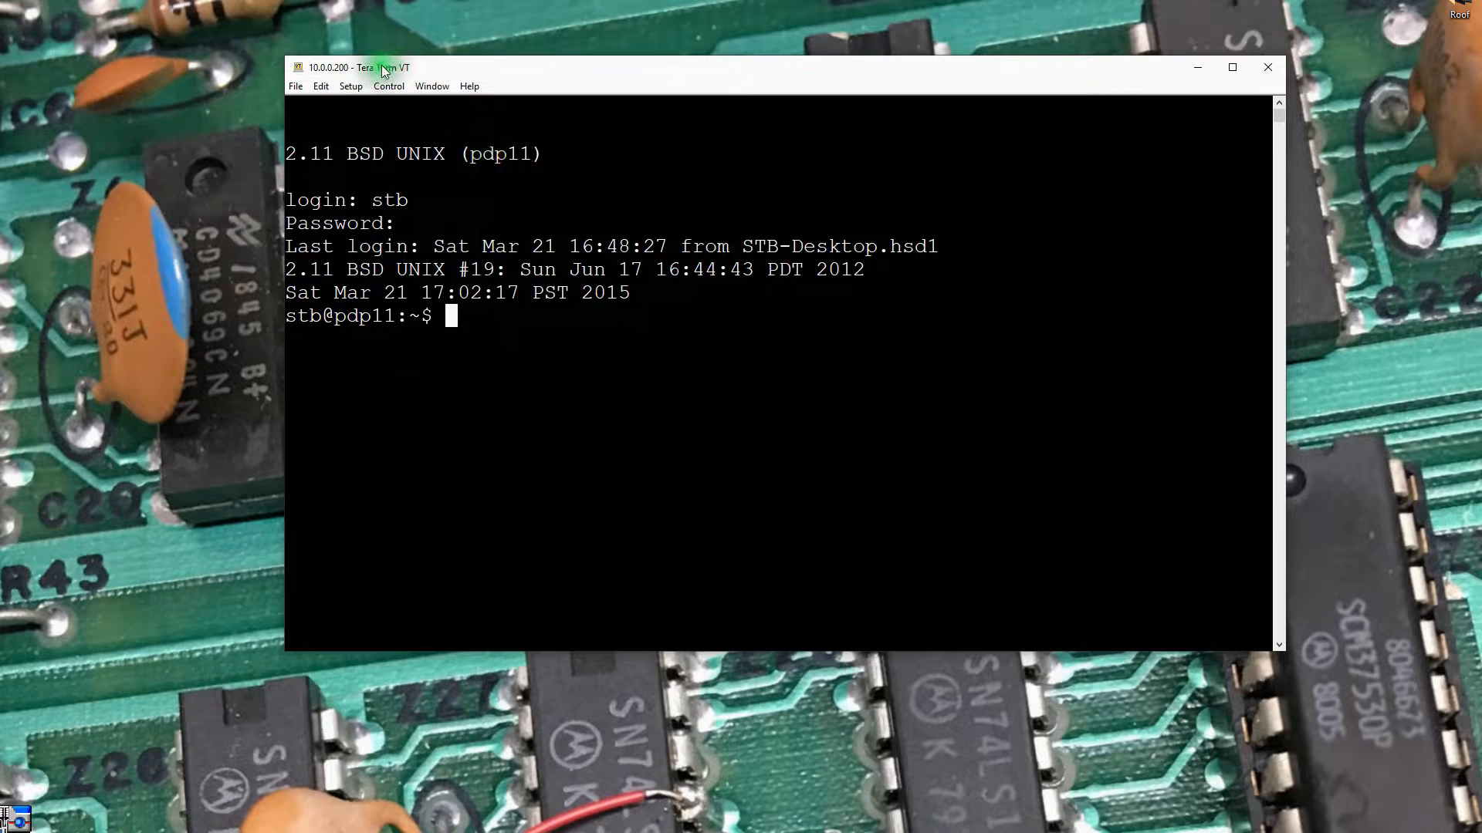
mouse_move(576, 312)
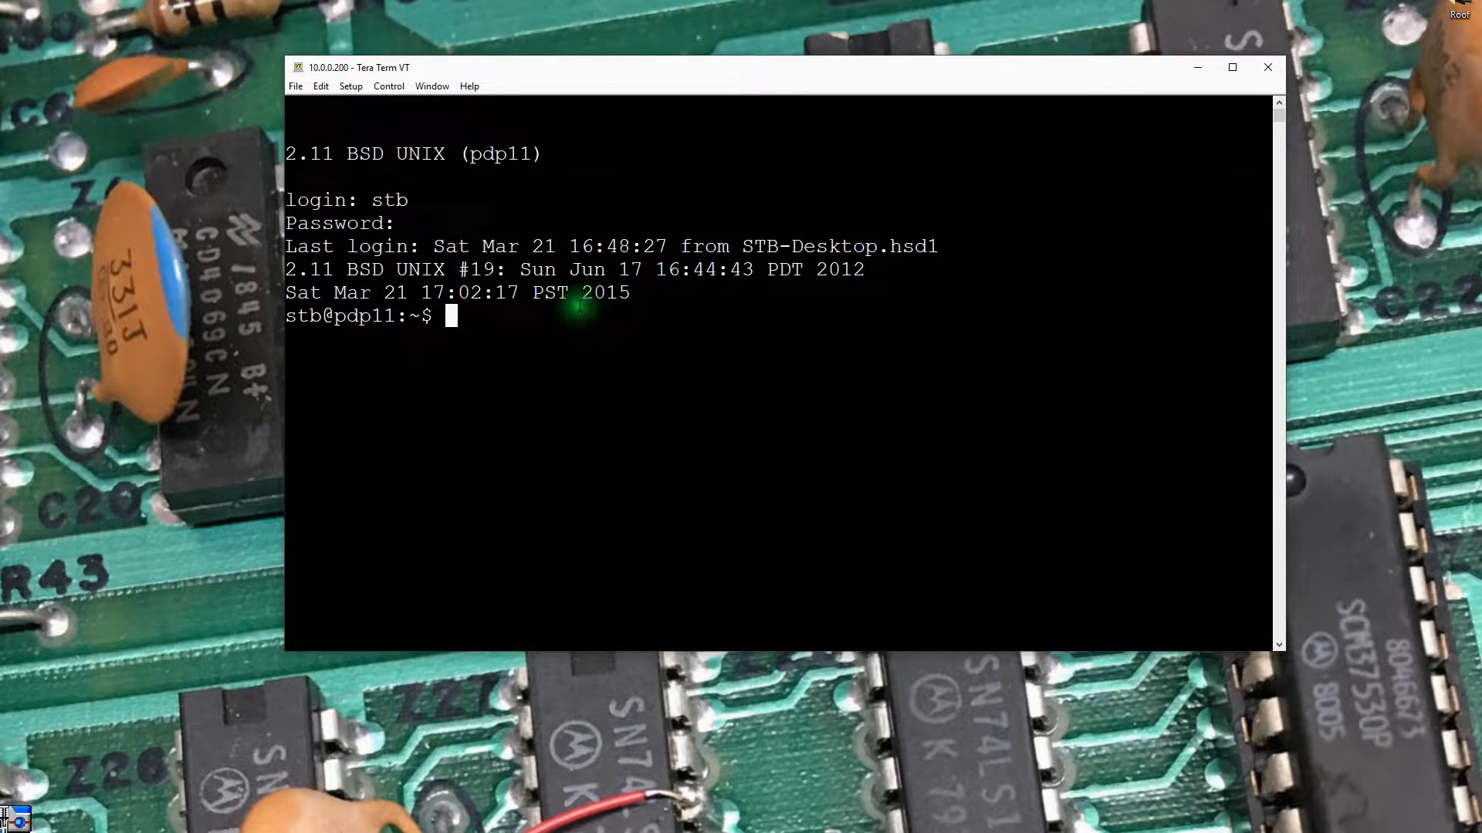
mouse_move(419, 742)
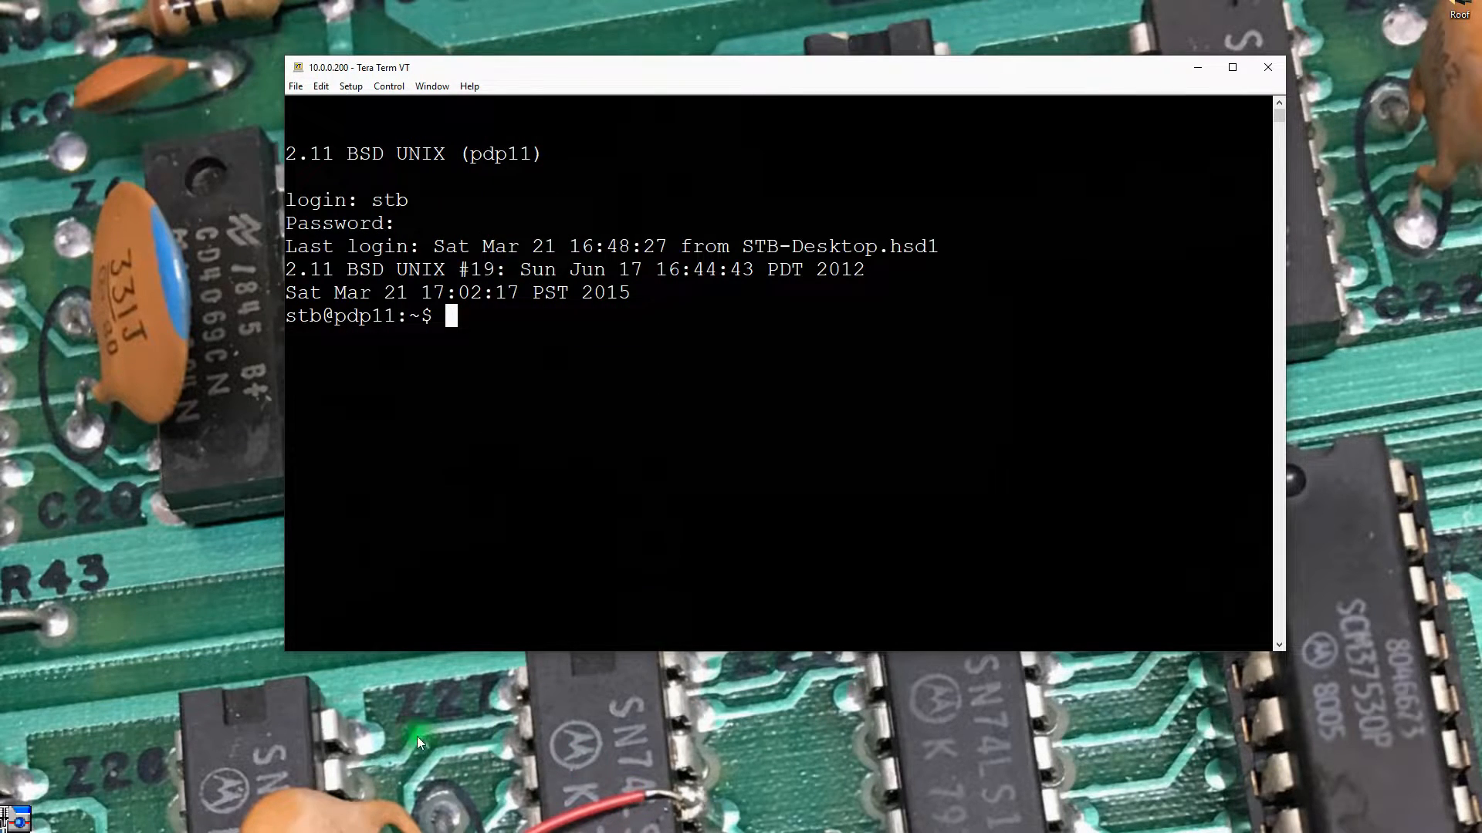
mouse_move(418, 742)
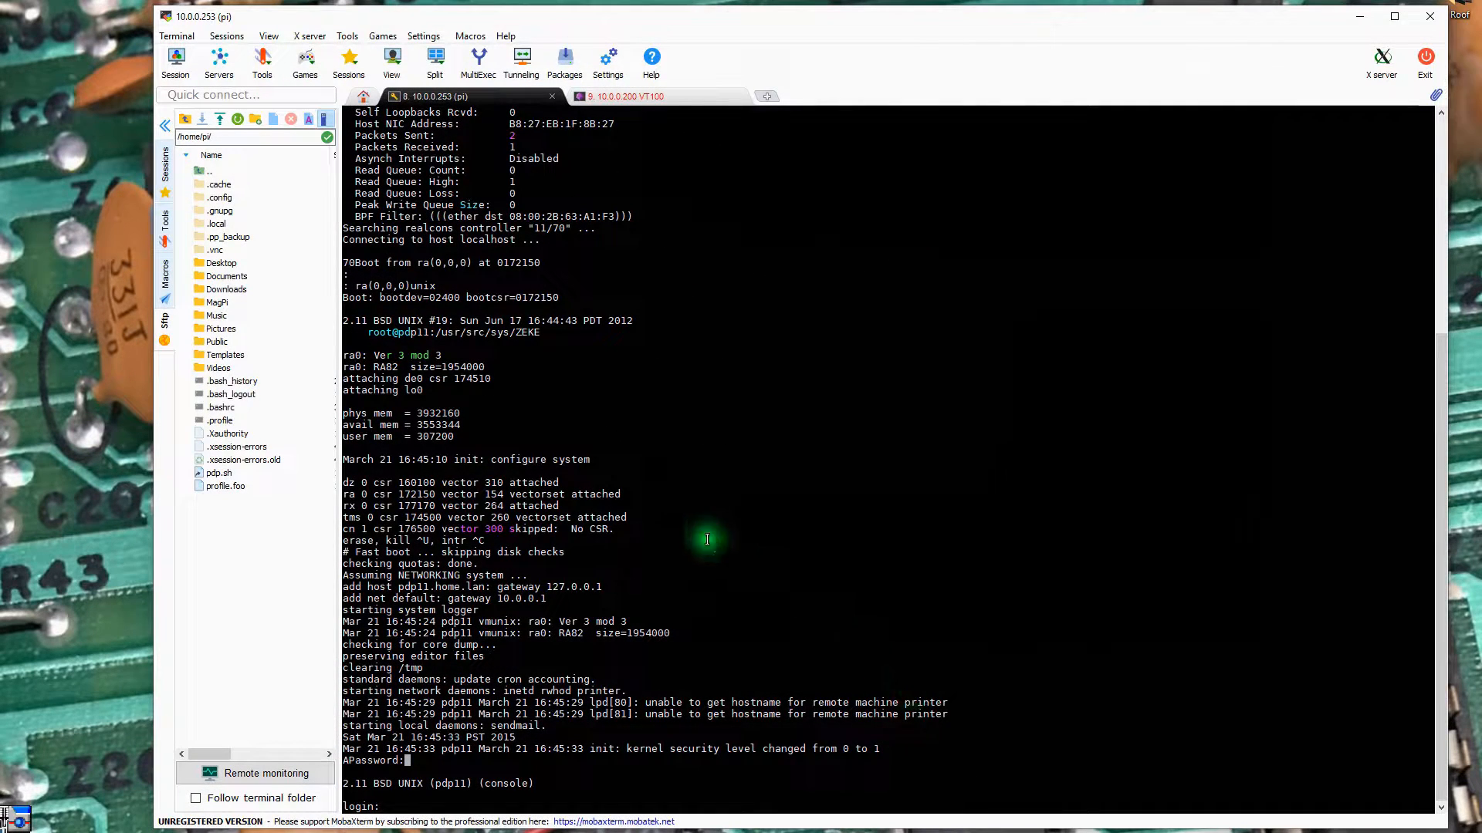
mouse_move(626, 753)
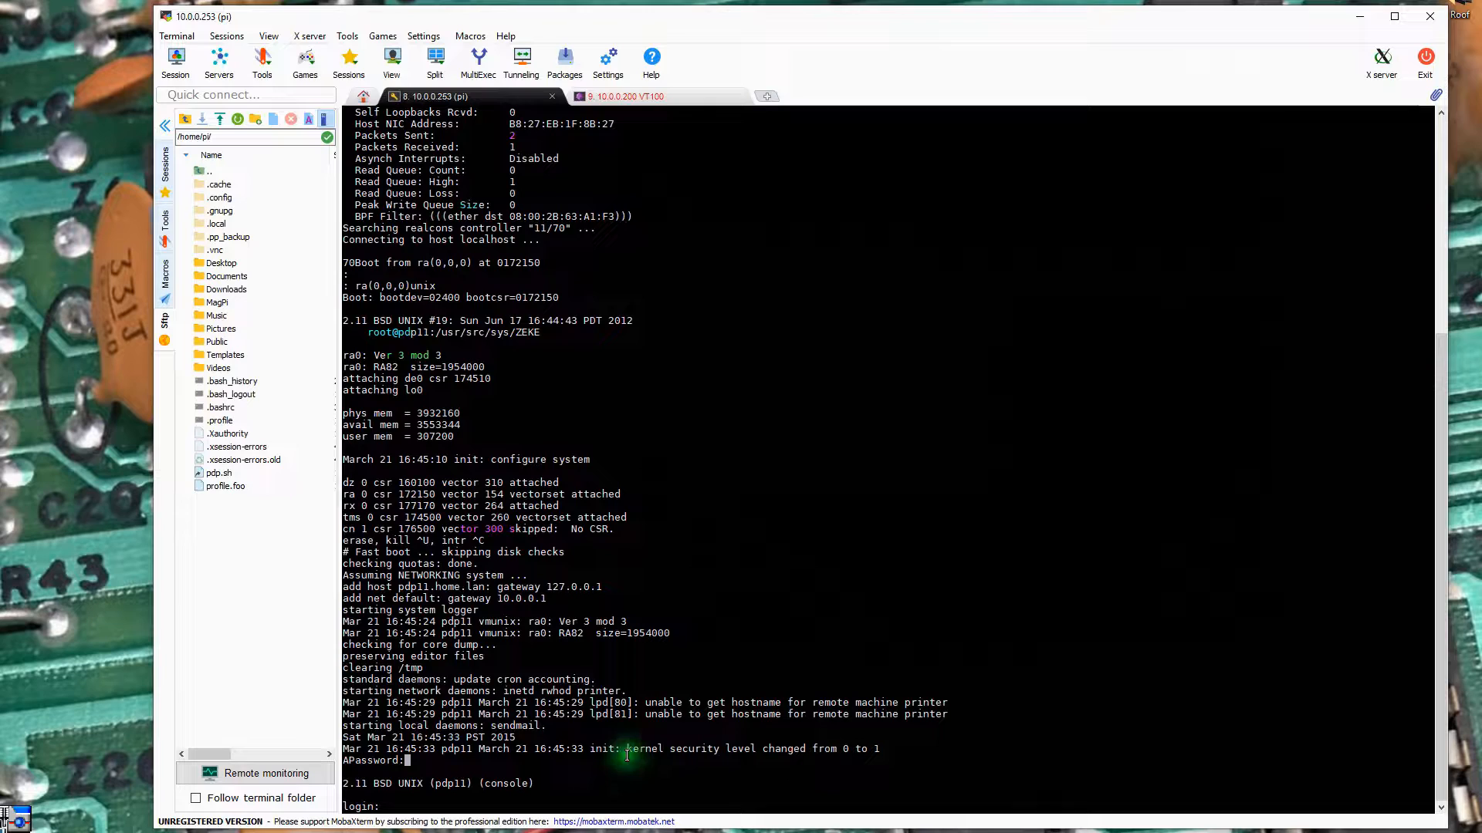
mouse_move(653, 666)
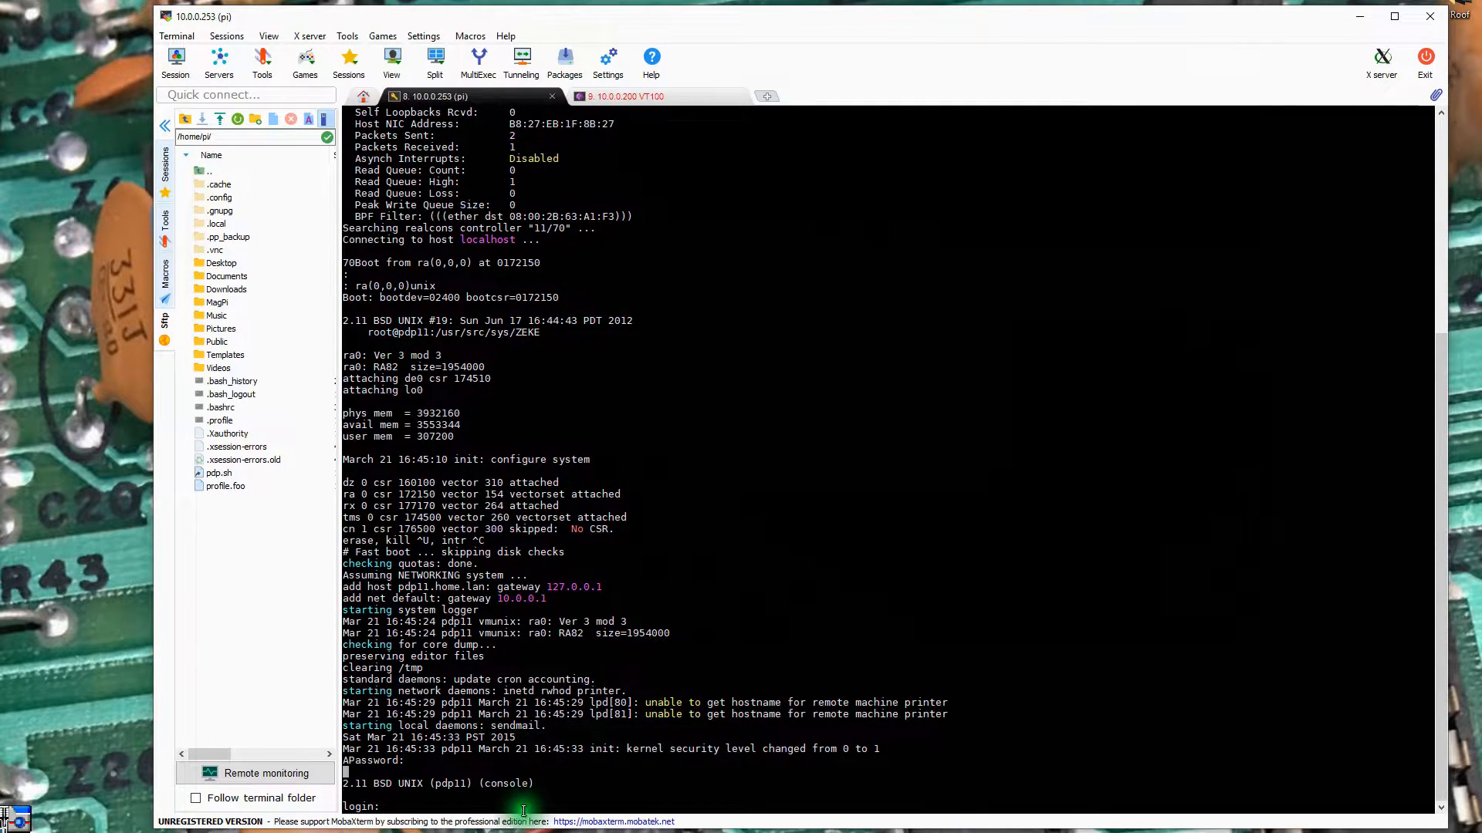
Bring up a fresh login prompt on the PDP-11 console after the failed attempt
key("Return")
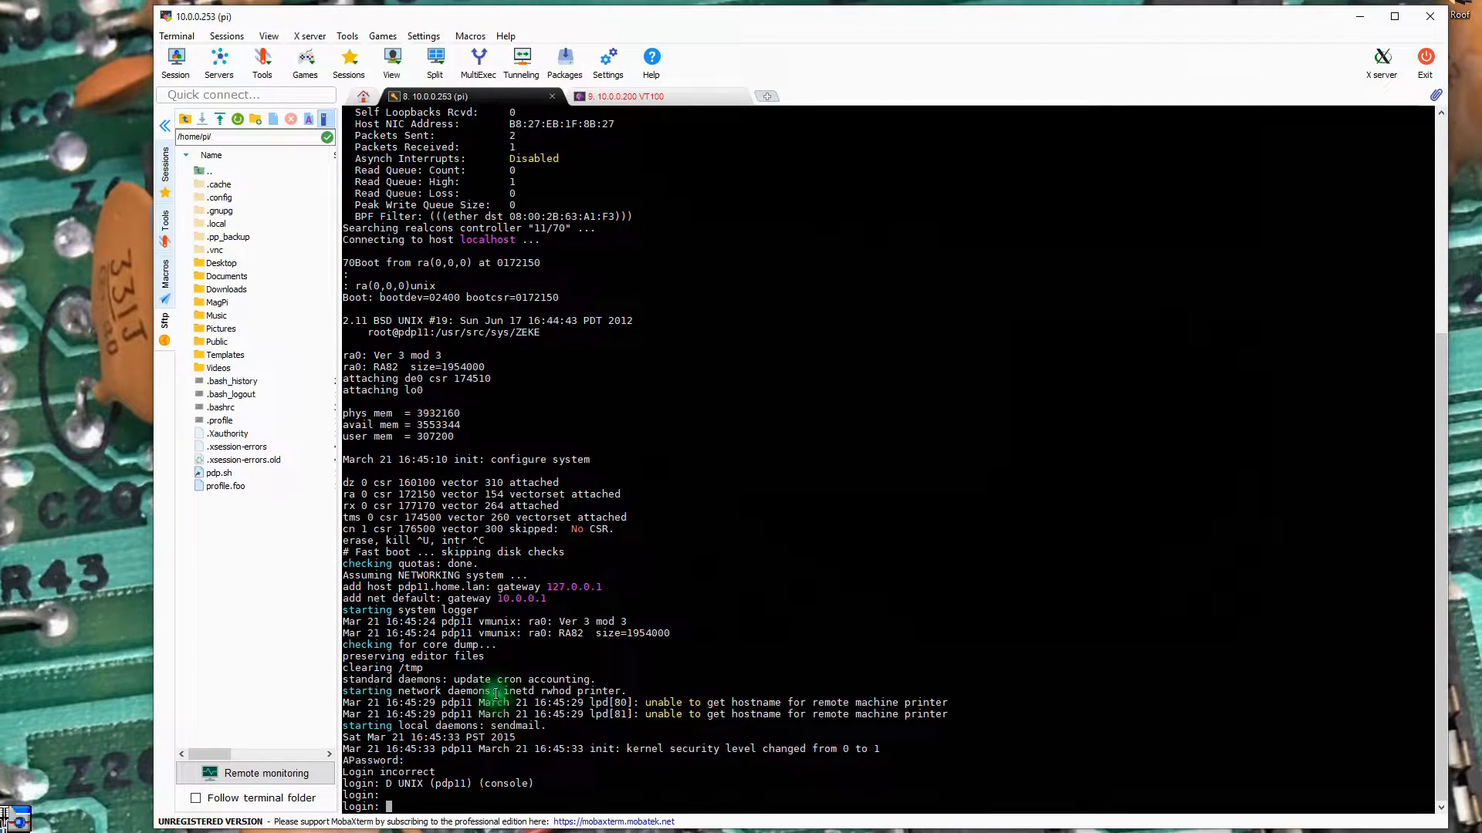
mouse_move(1132, 239)
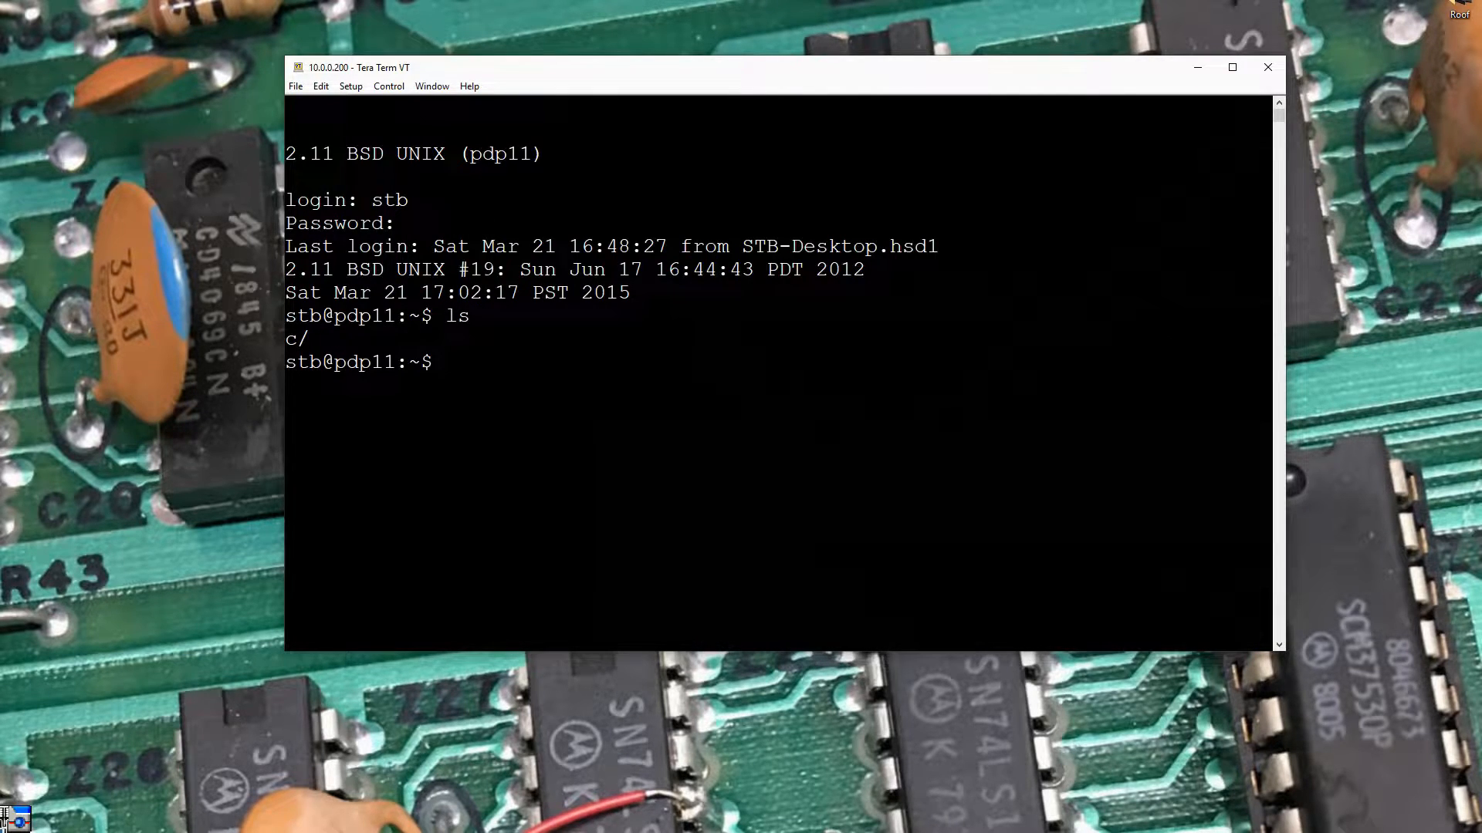
Change into the c folder and list its C source files
type("cd c")
type("pwd")
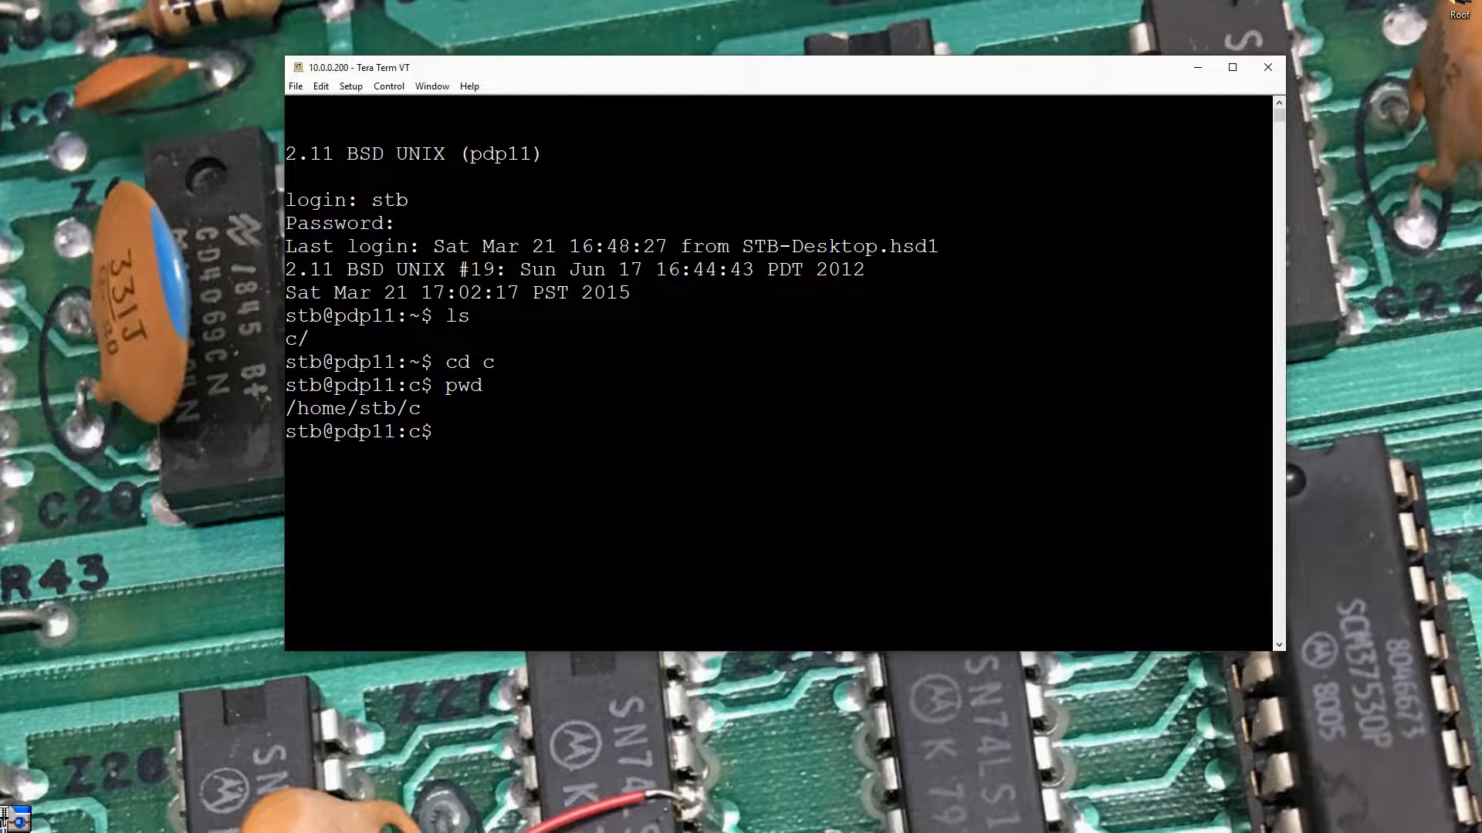
type("ls")
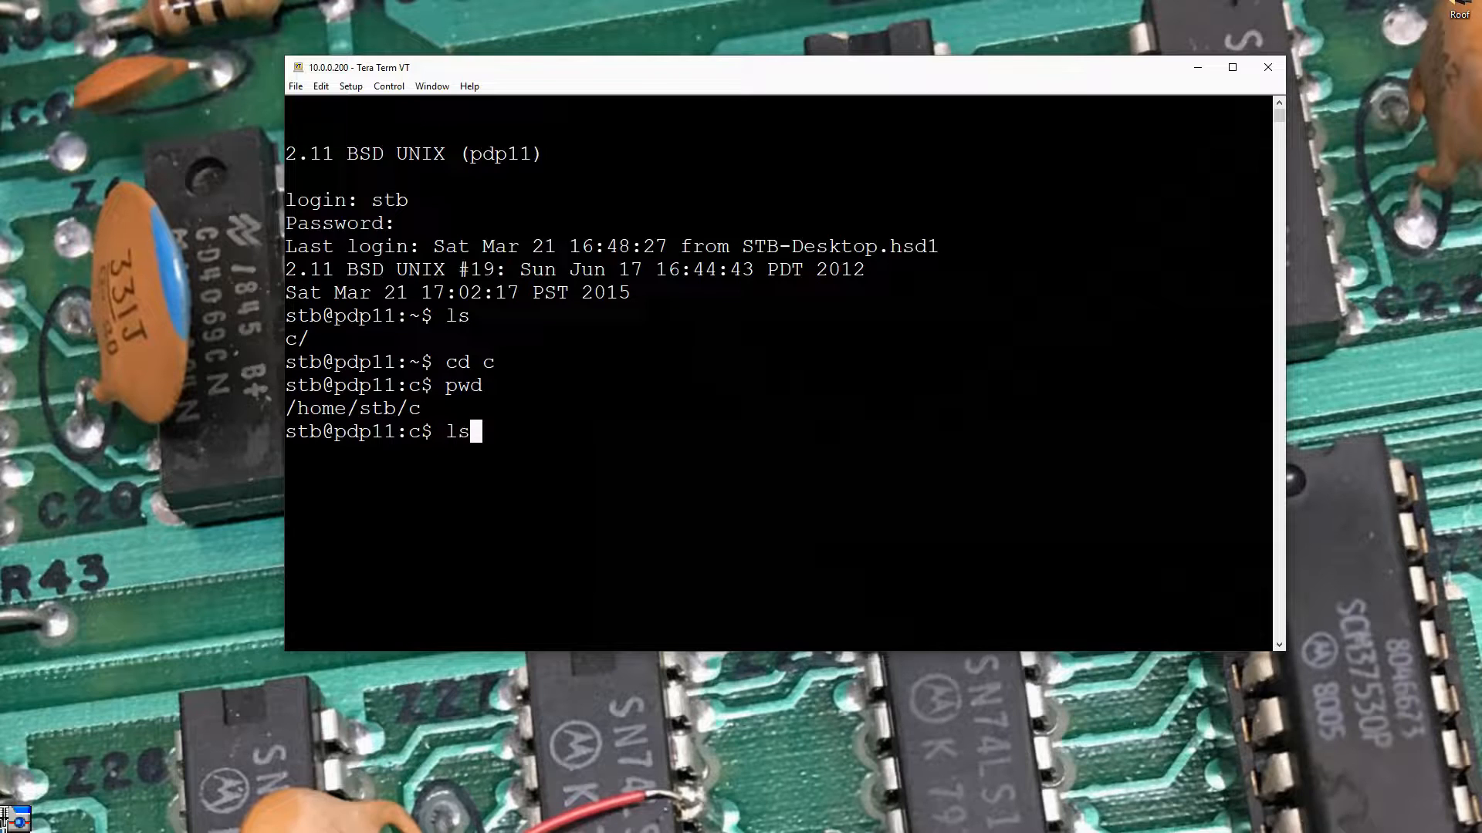
key("Return")
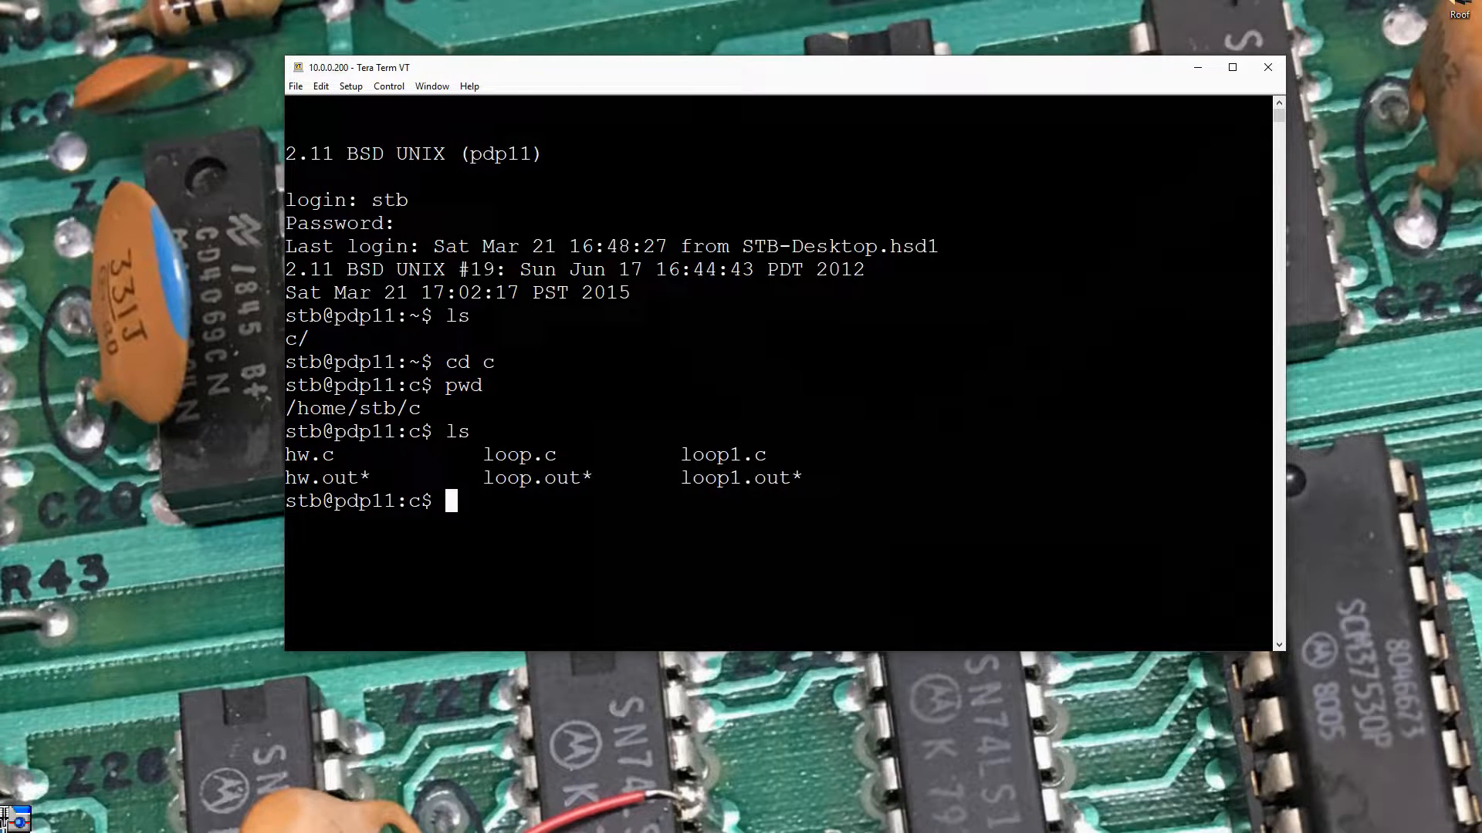
Enter the vi hw1.c command to start editing a new source file
type("vi")
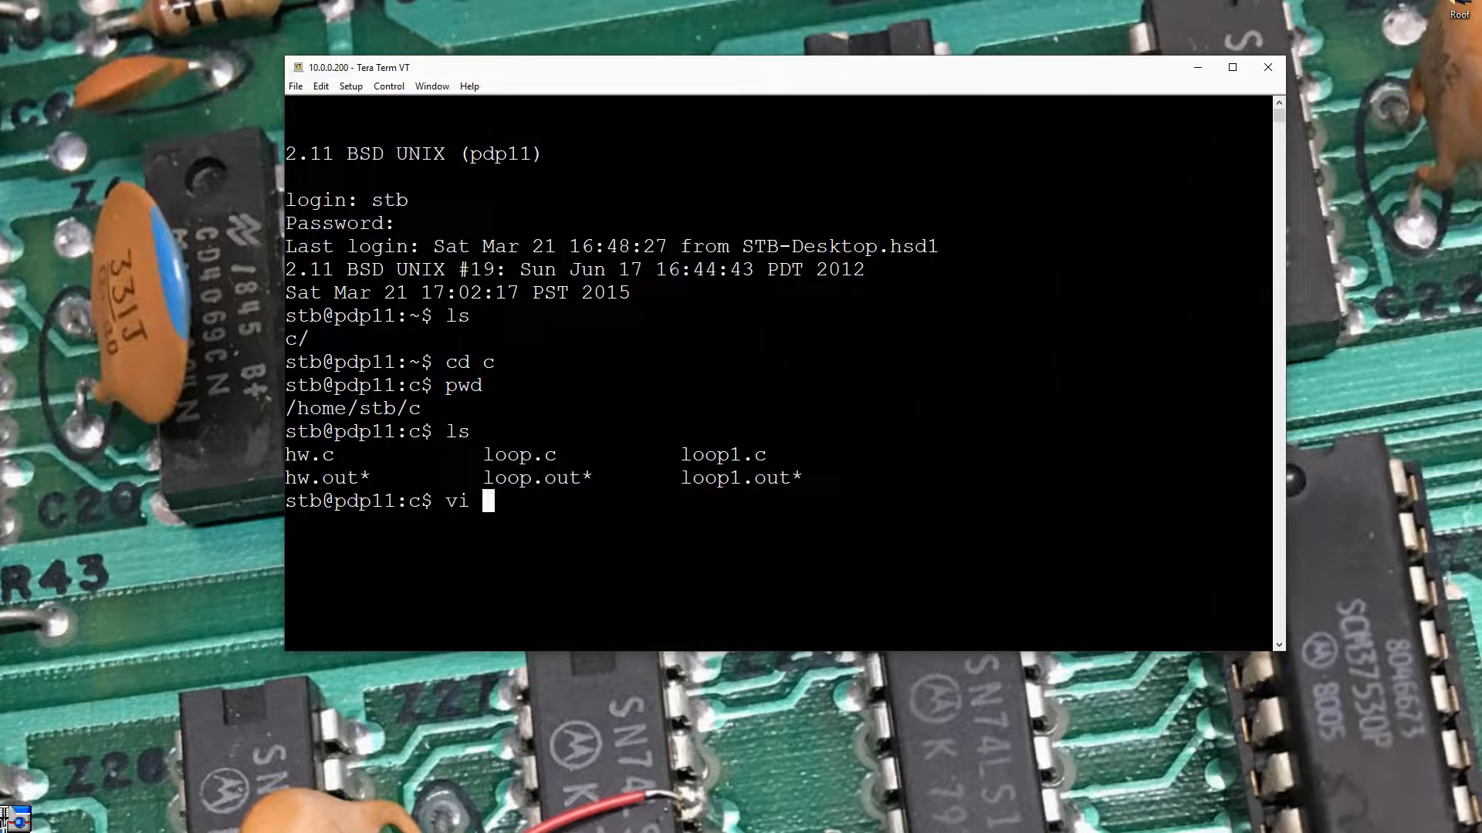
type("hw1")
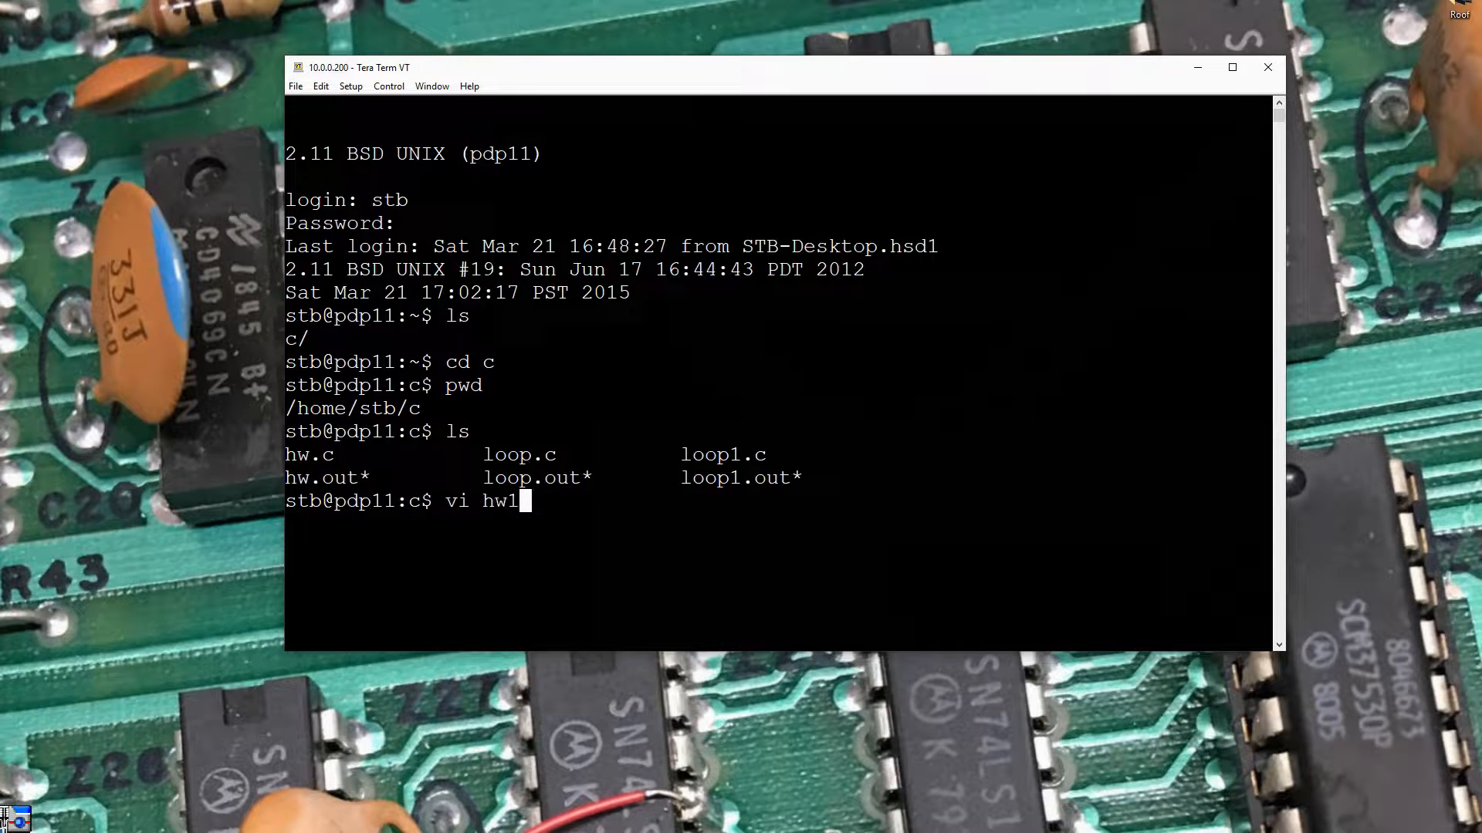
type(".c")
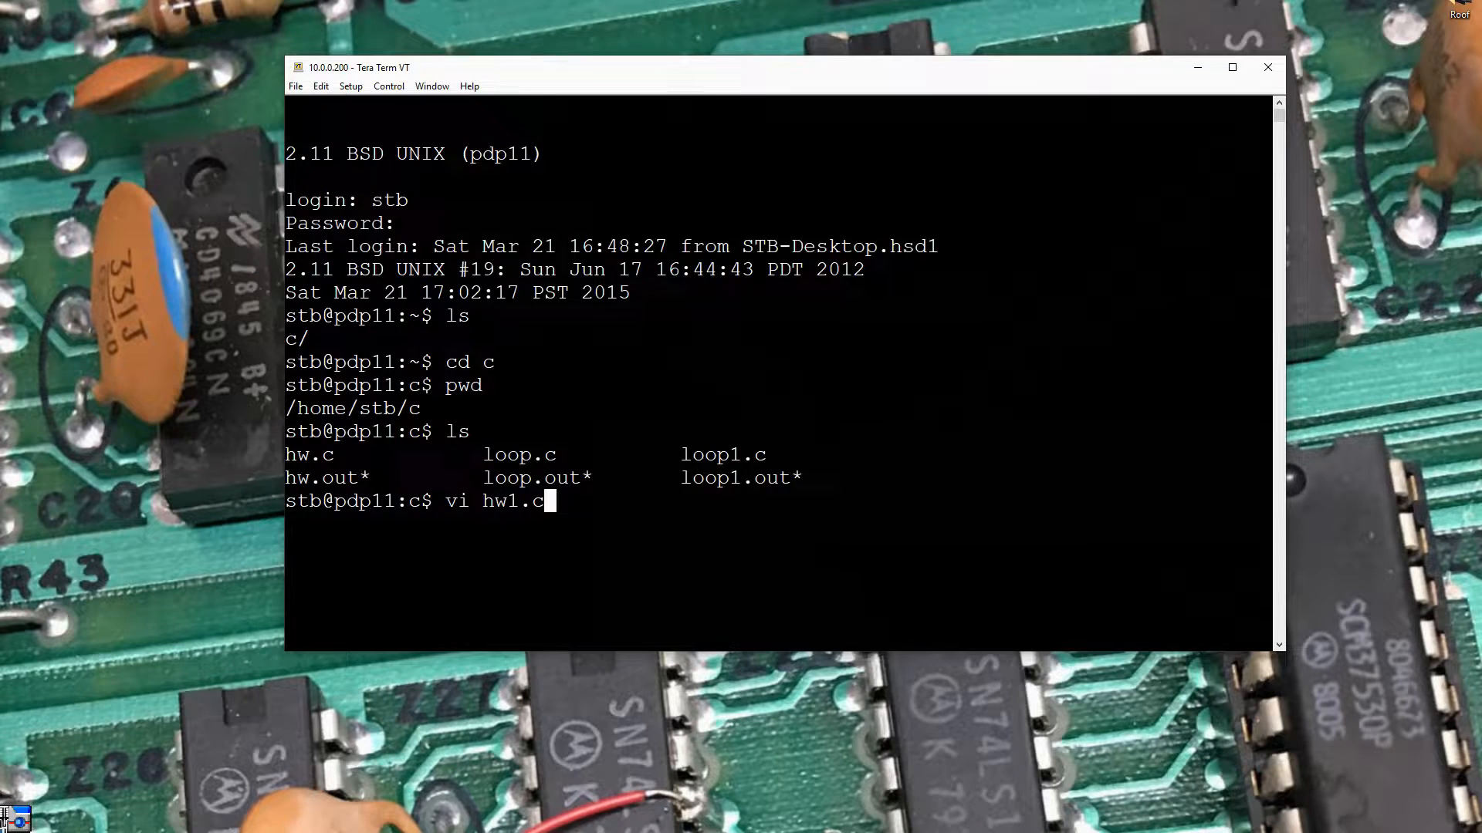
key("Return")
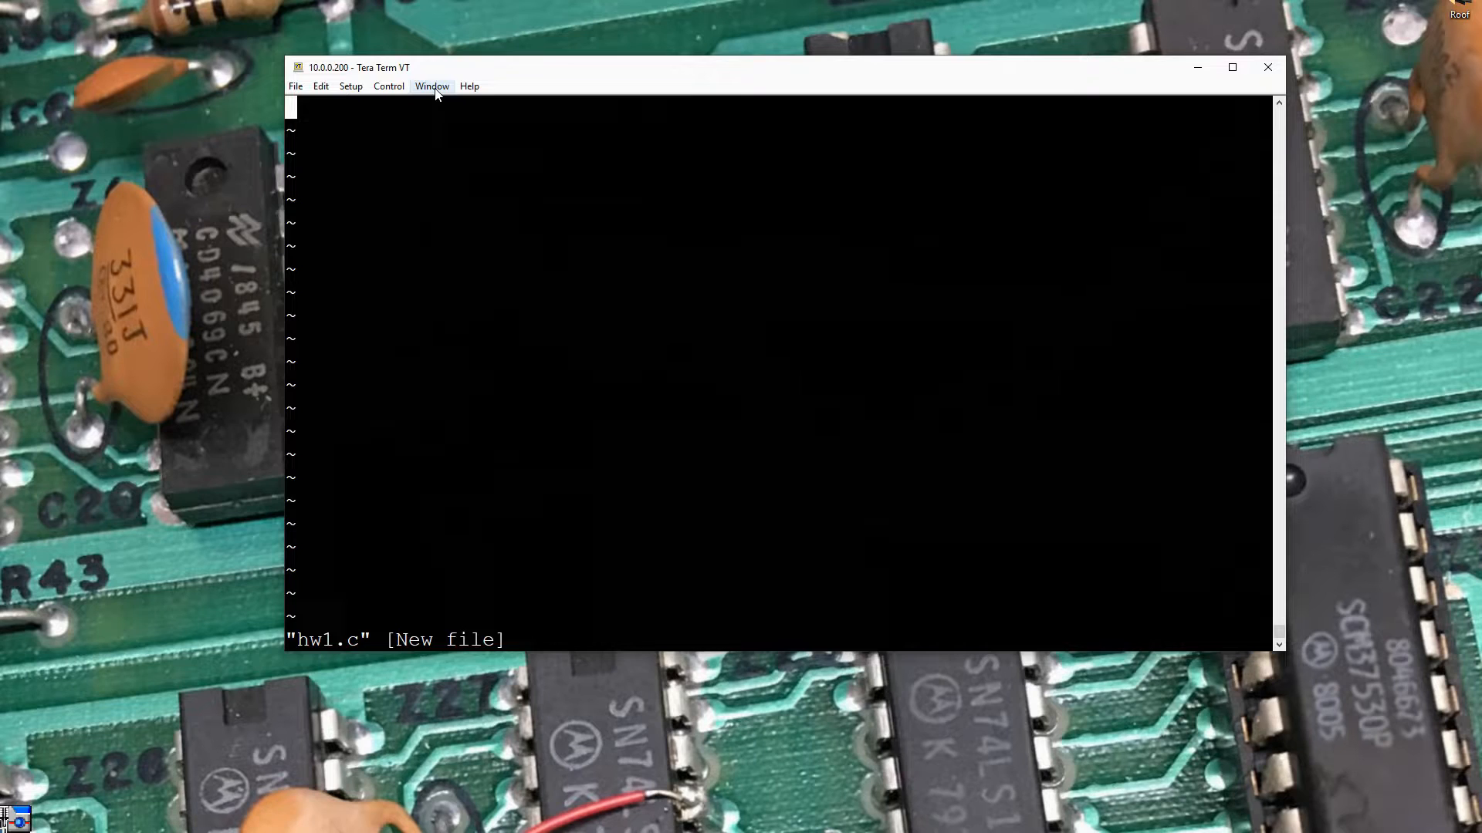
Write the #include <stdio.h> line and the void main() header
type("#")
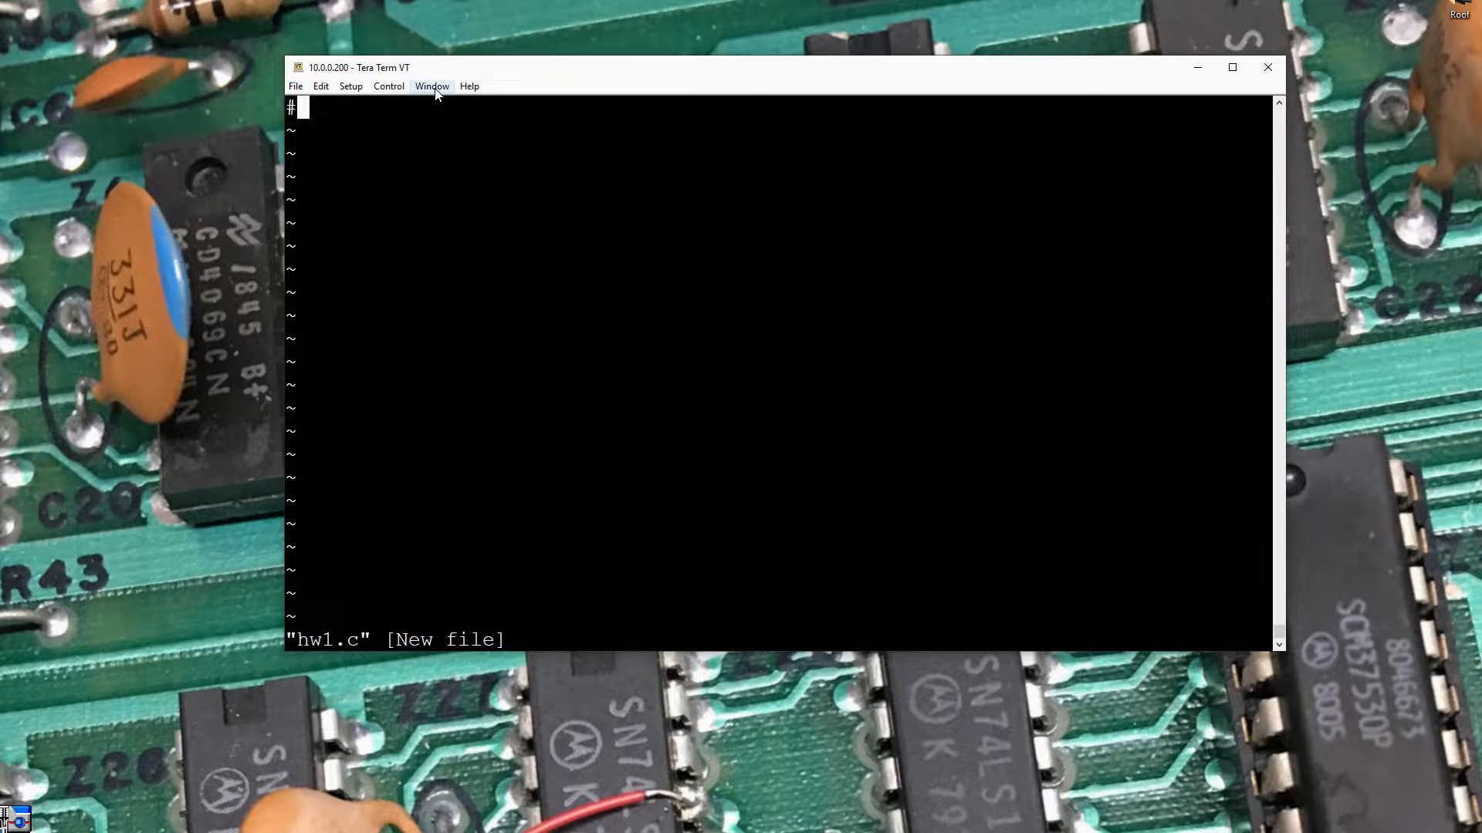
type("inc")
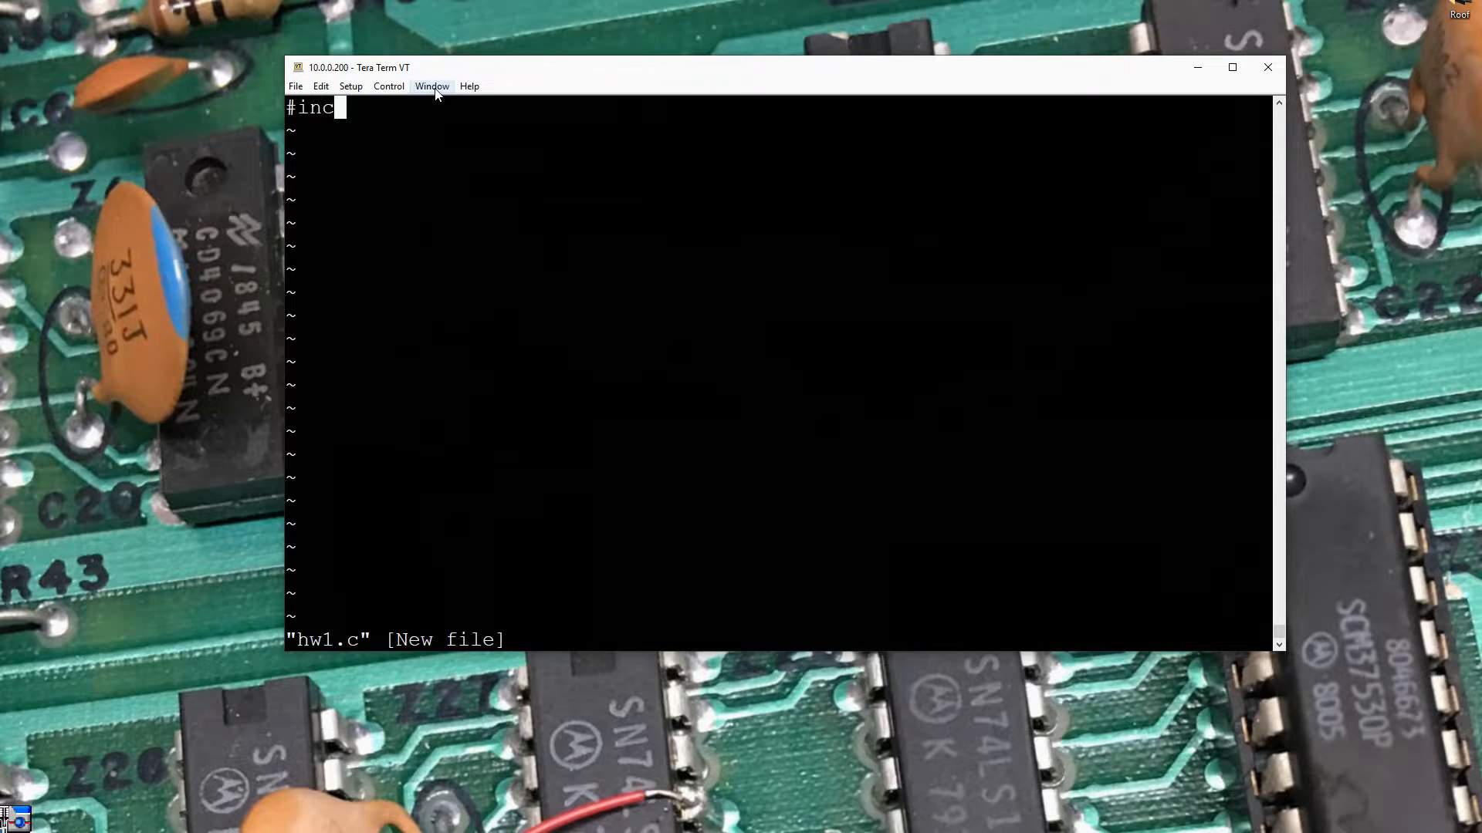
type("lude")
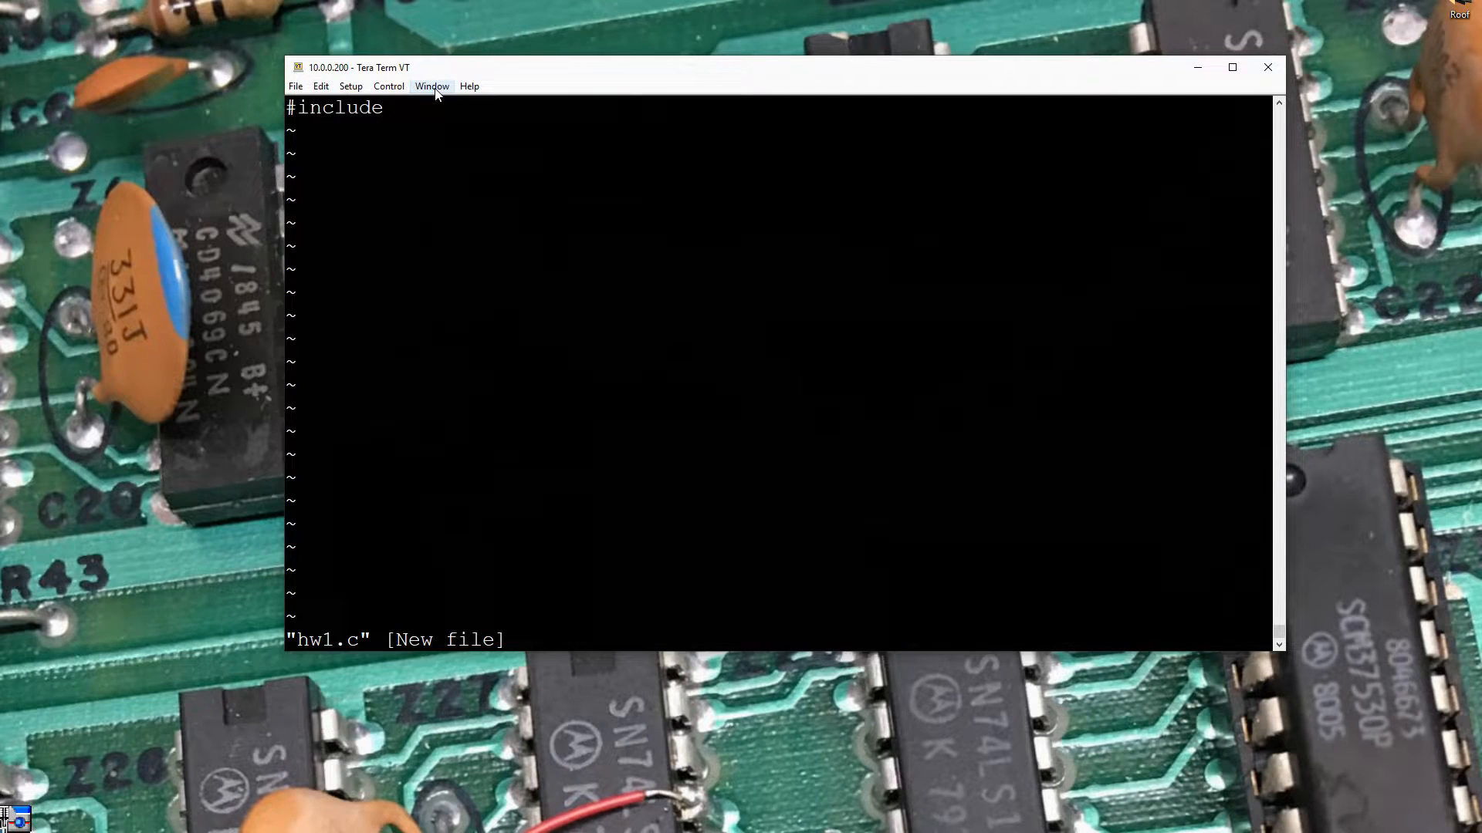
type("<stdio")
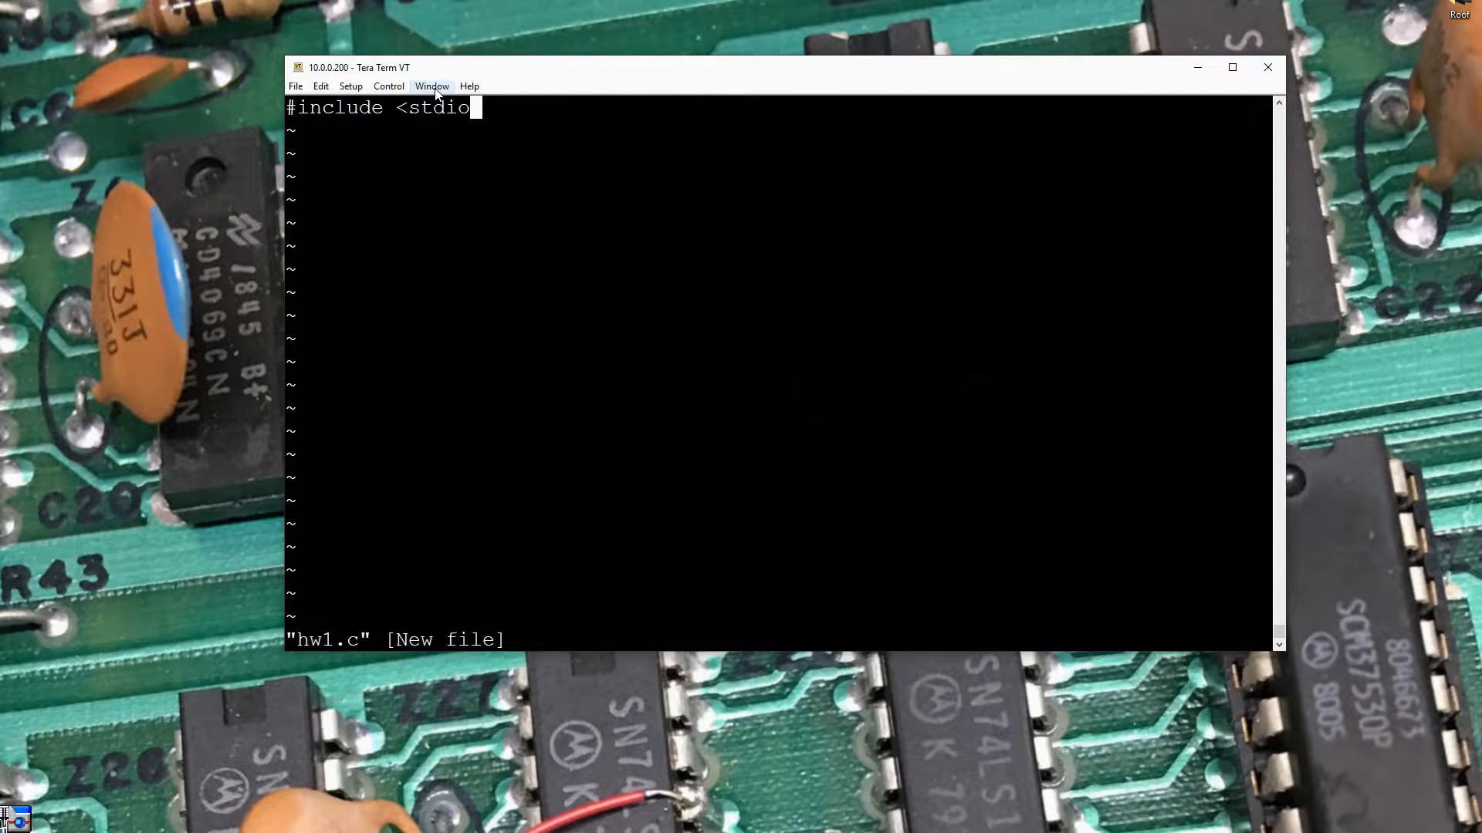
type(".h>")
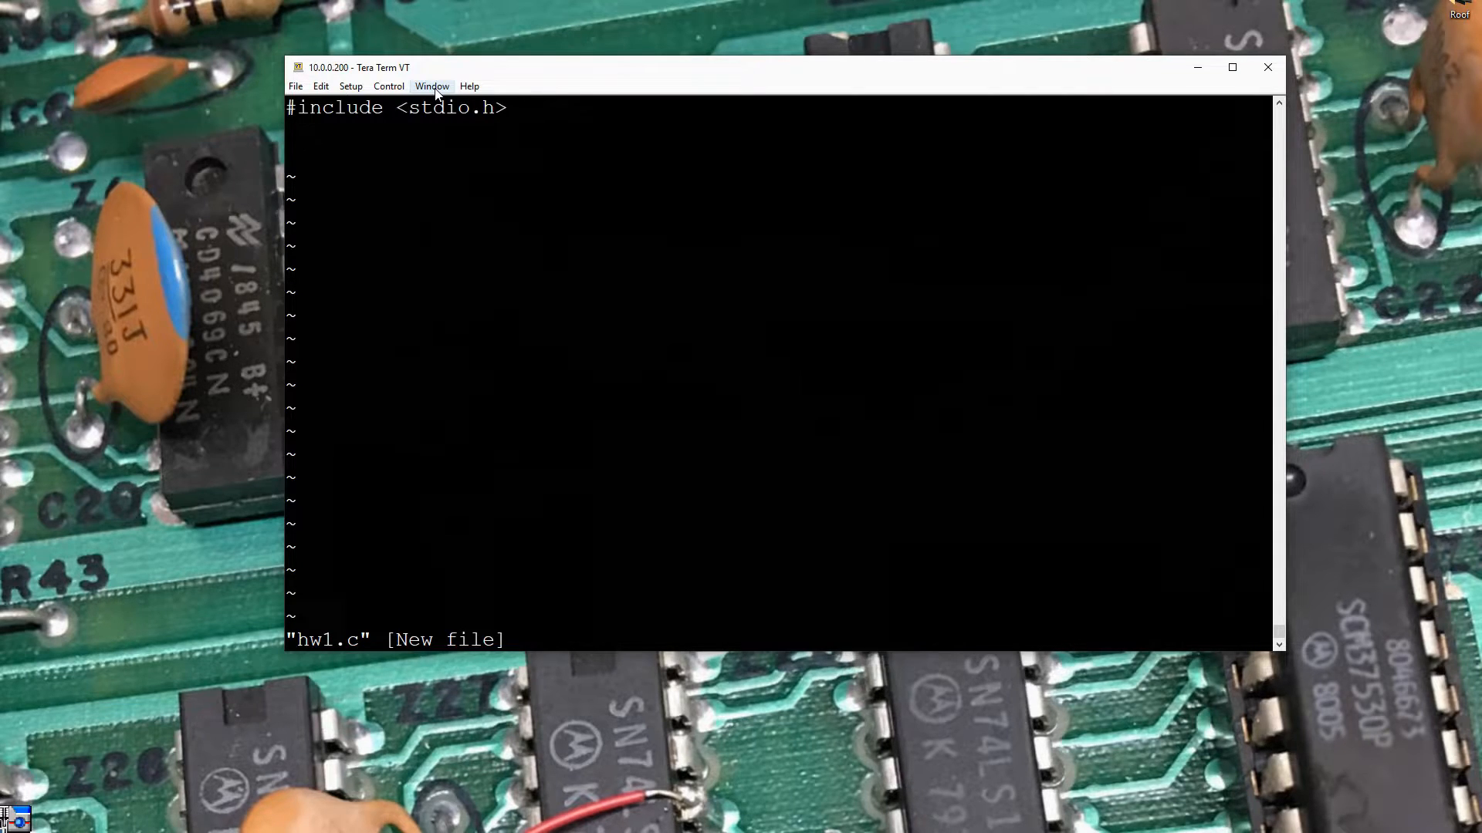
type("void")
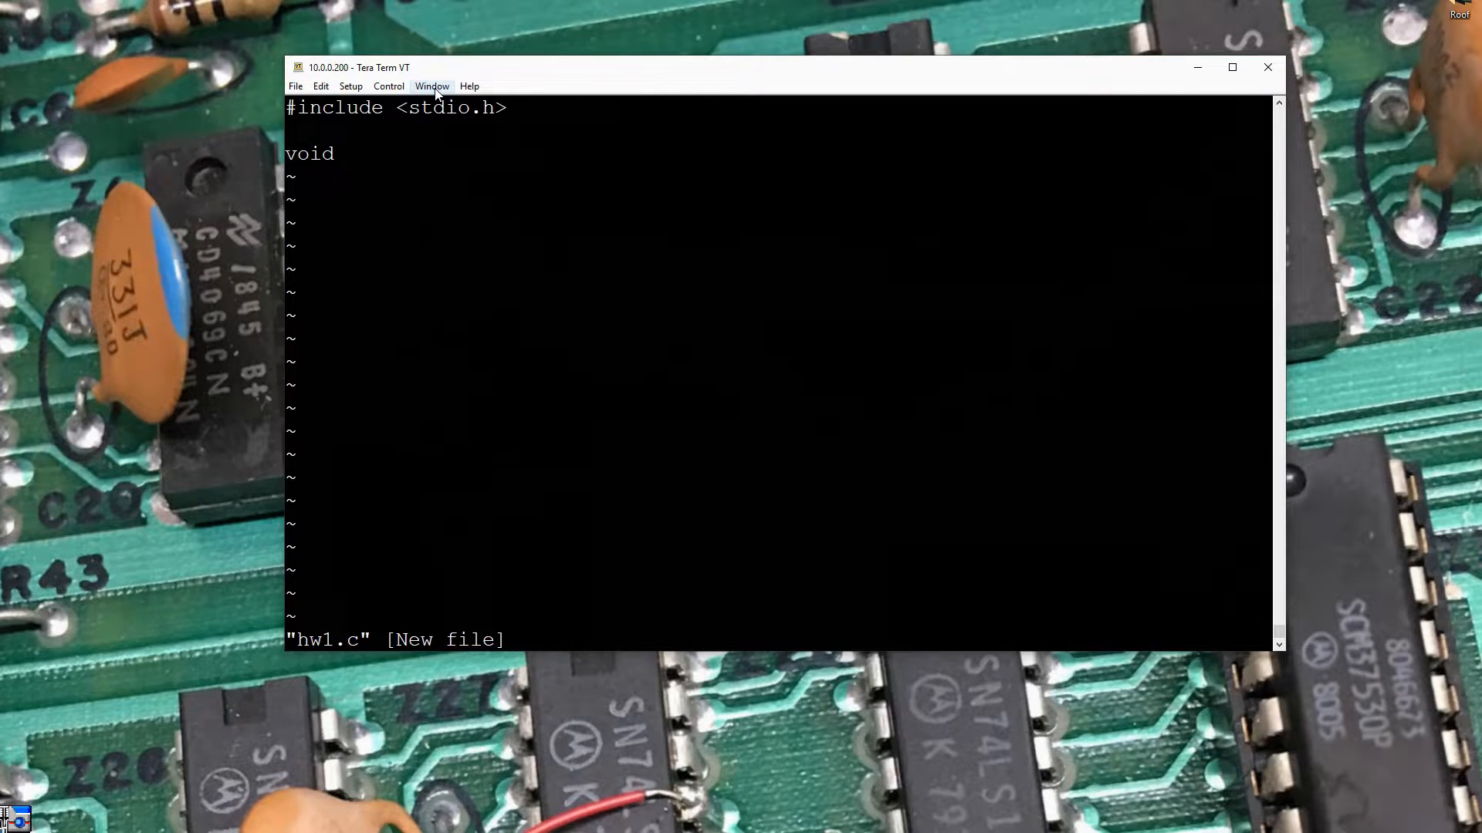
type("main()")
type("{")
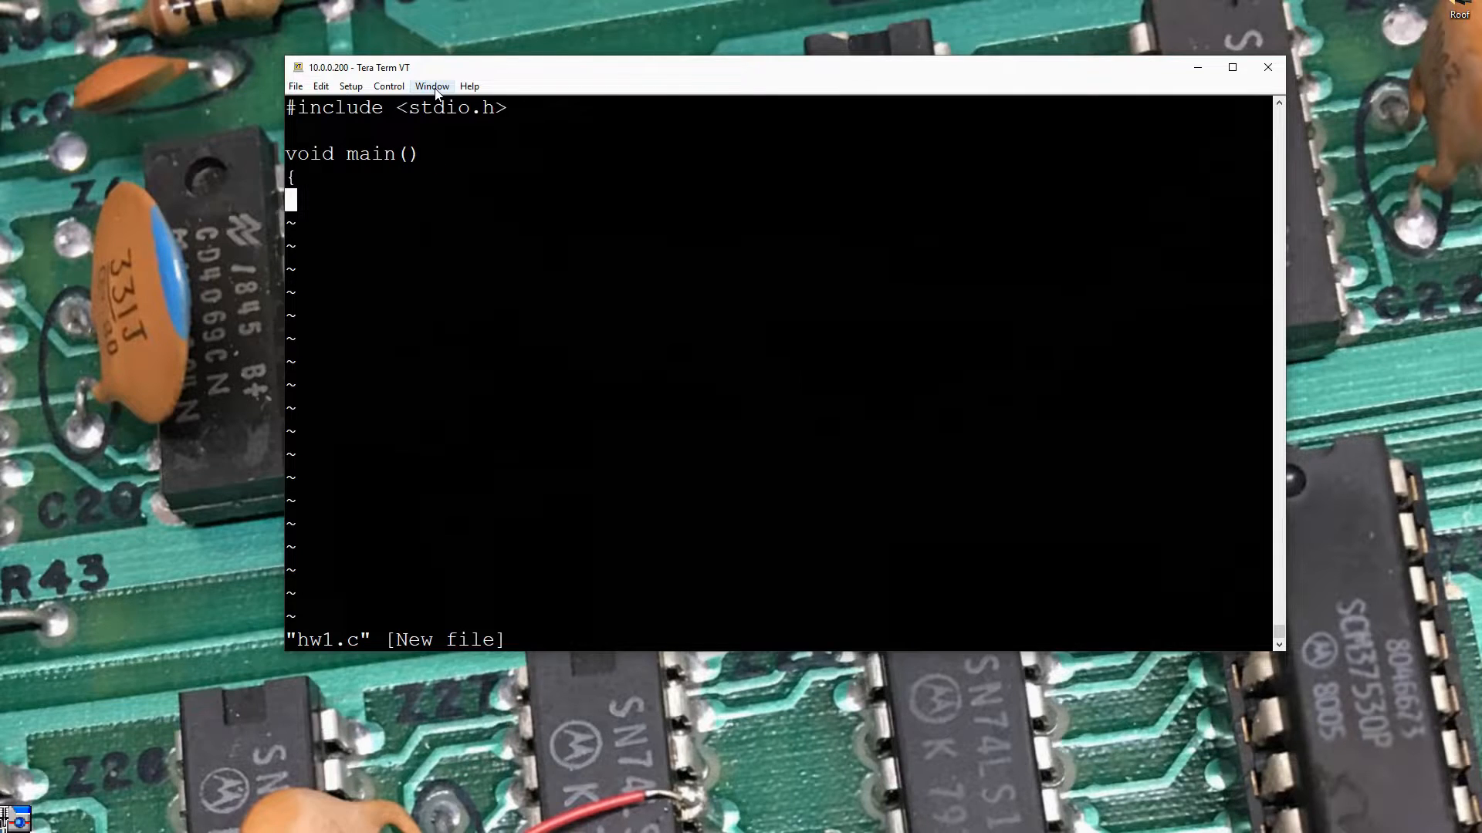
Write the printf("Hello World!"); statement inside main
type("prin")
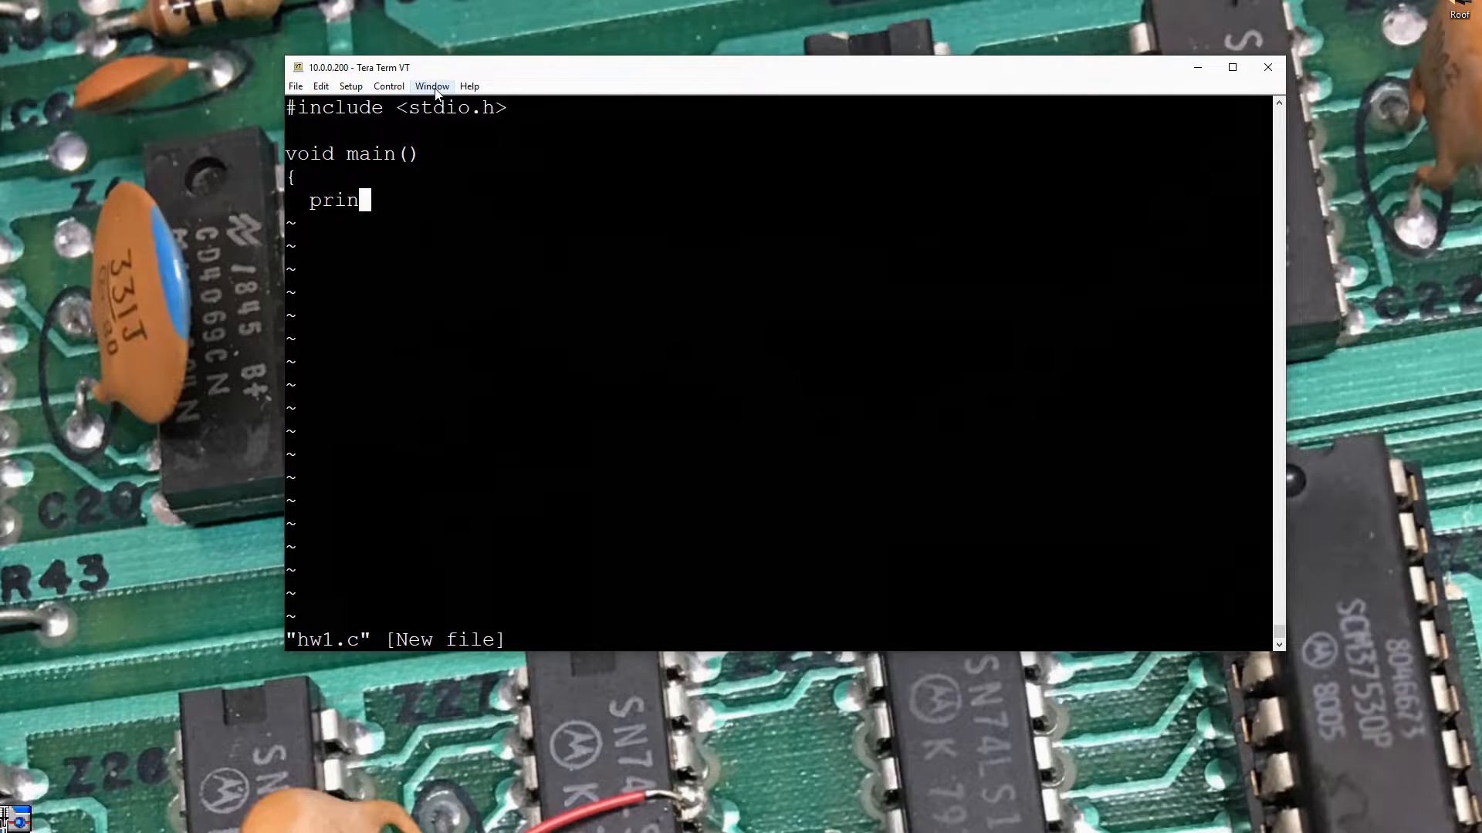
type("tf(")
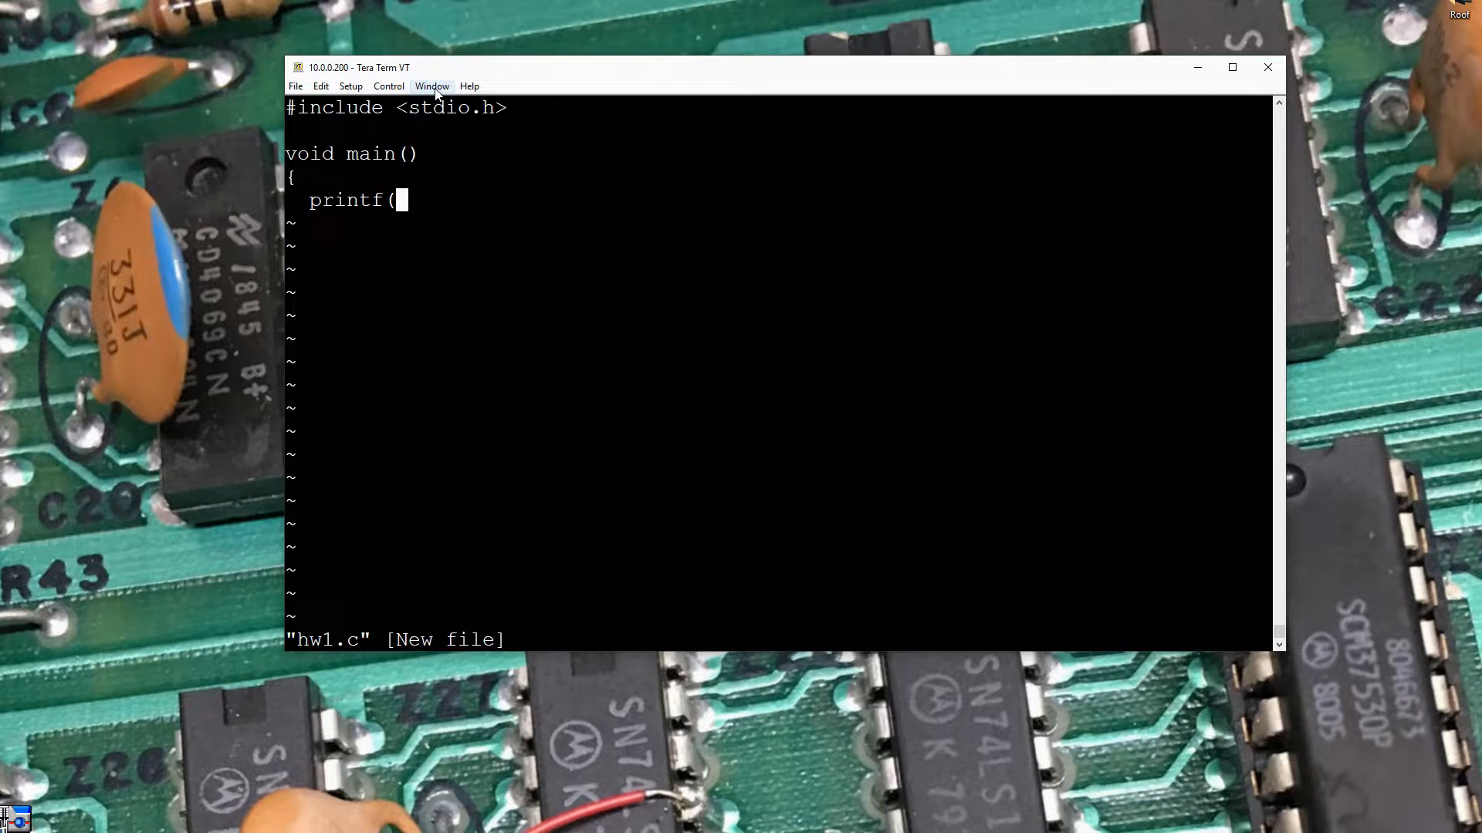
type("\"Hello")
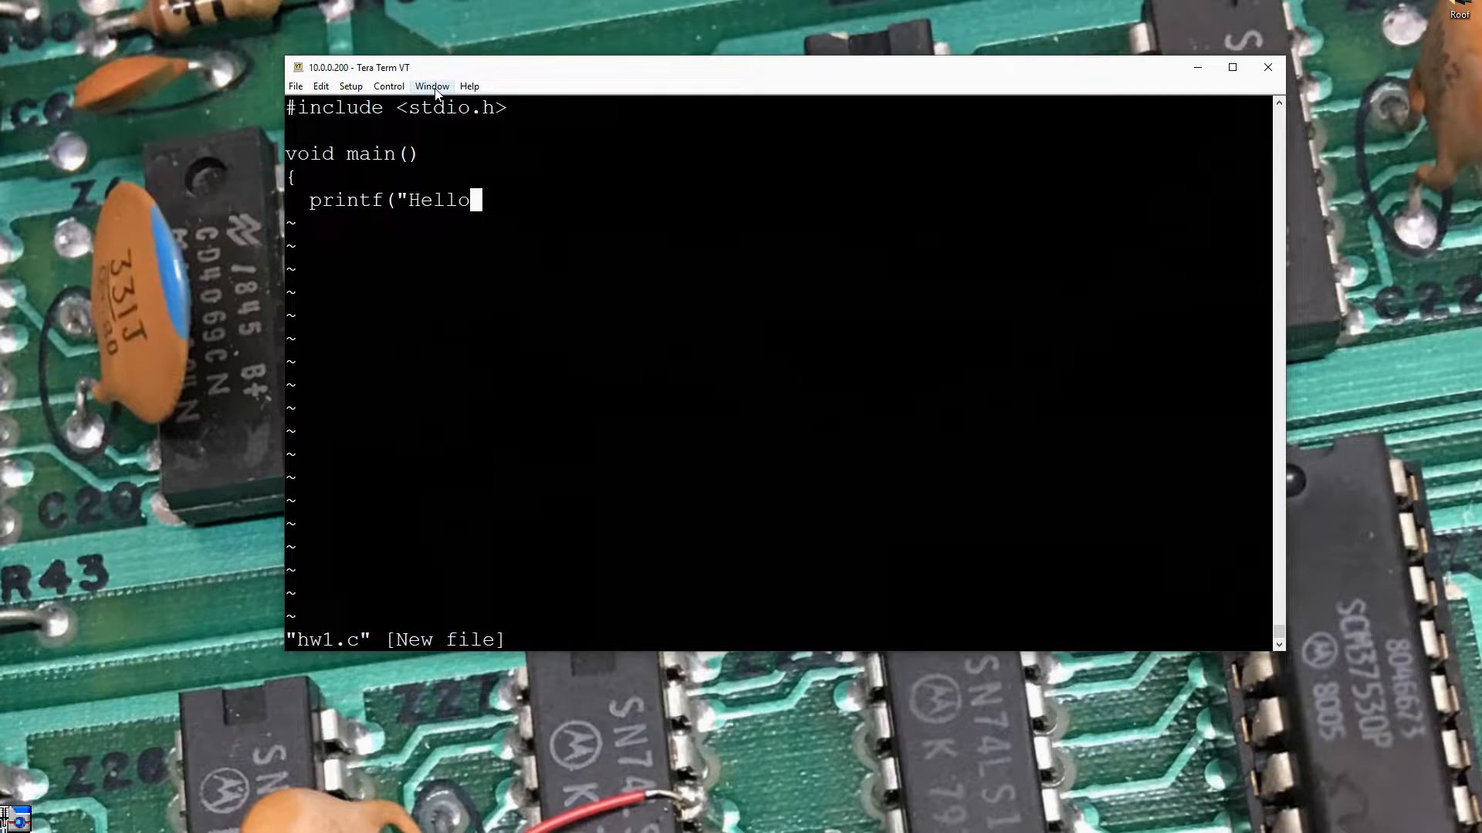
type("World")
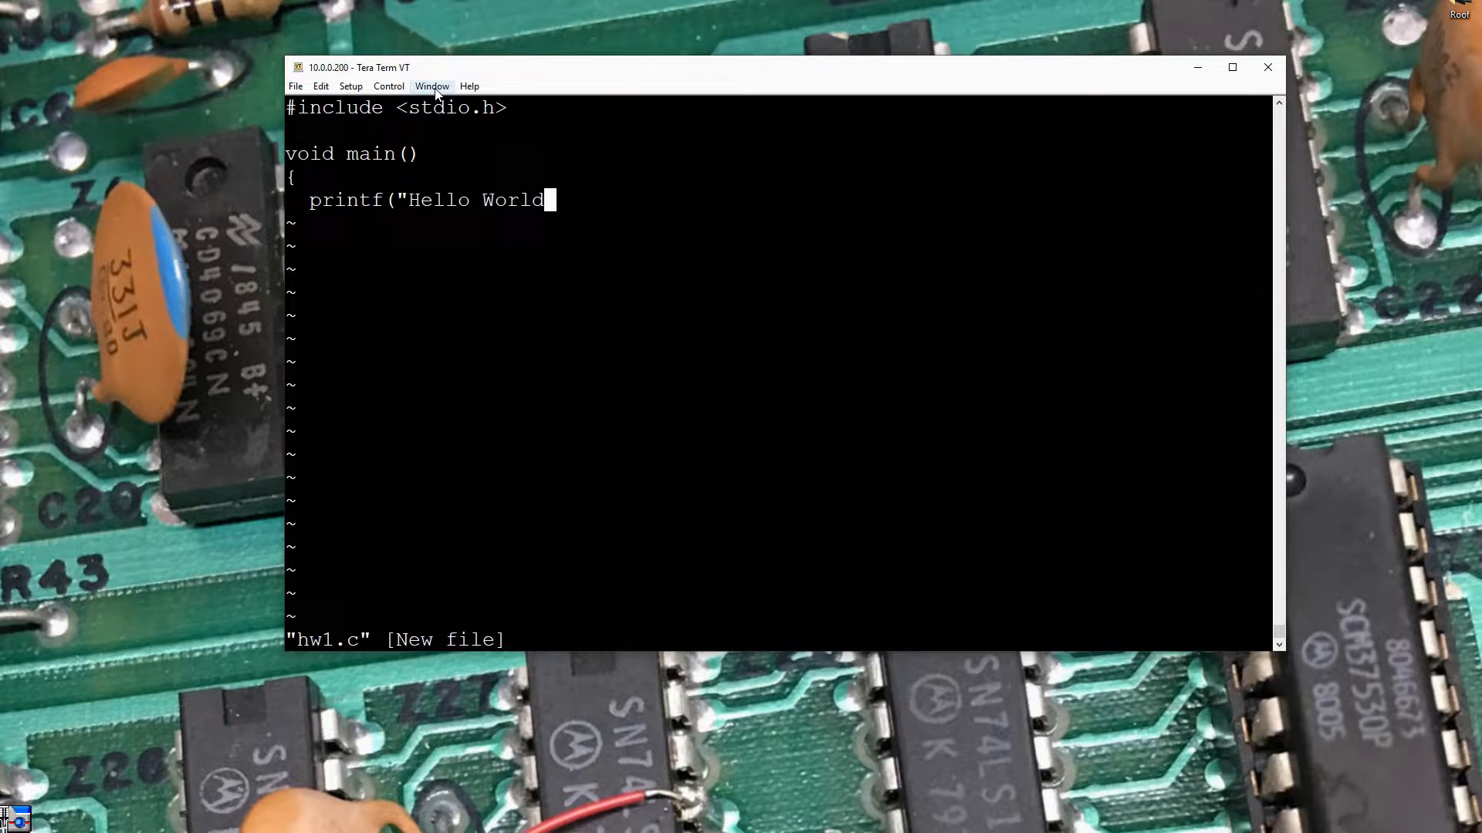
type("!\");")
left_click(778, 224)
type("}")
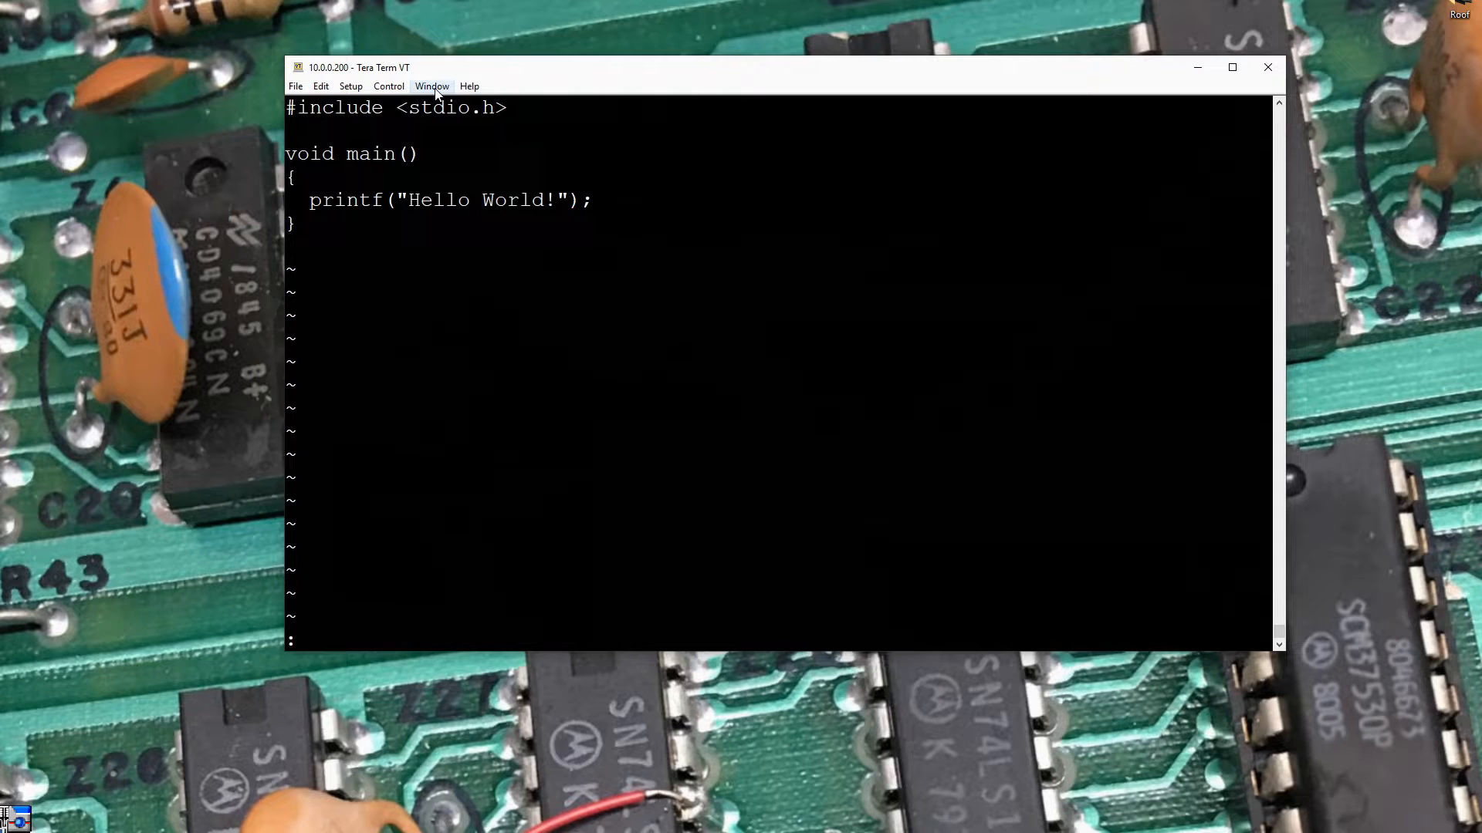
mouse_move(282, 622)
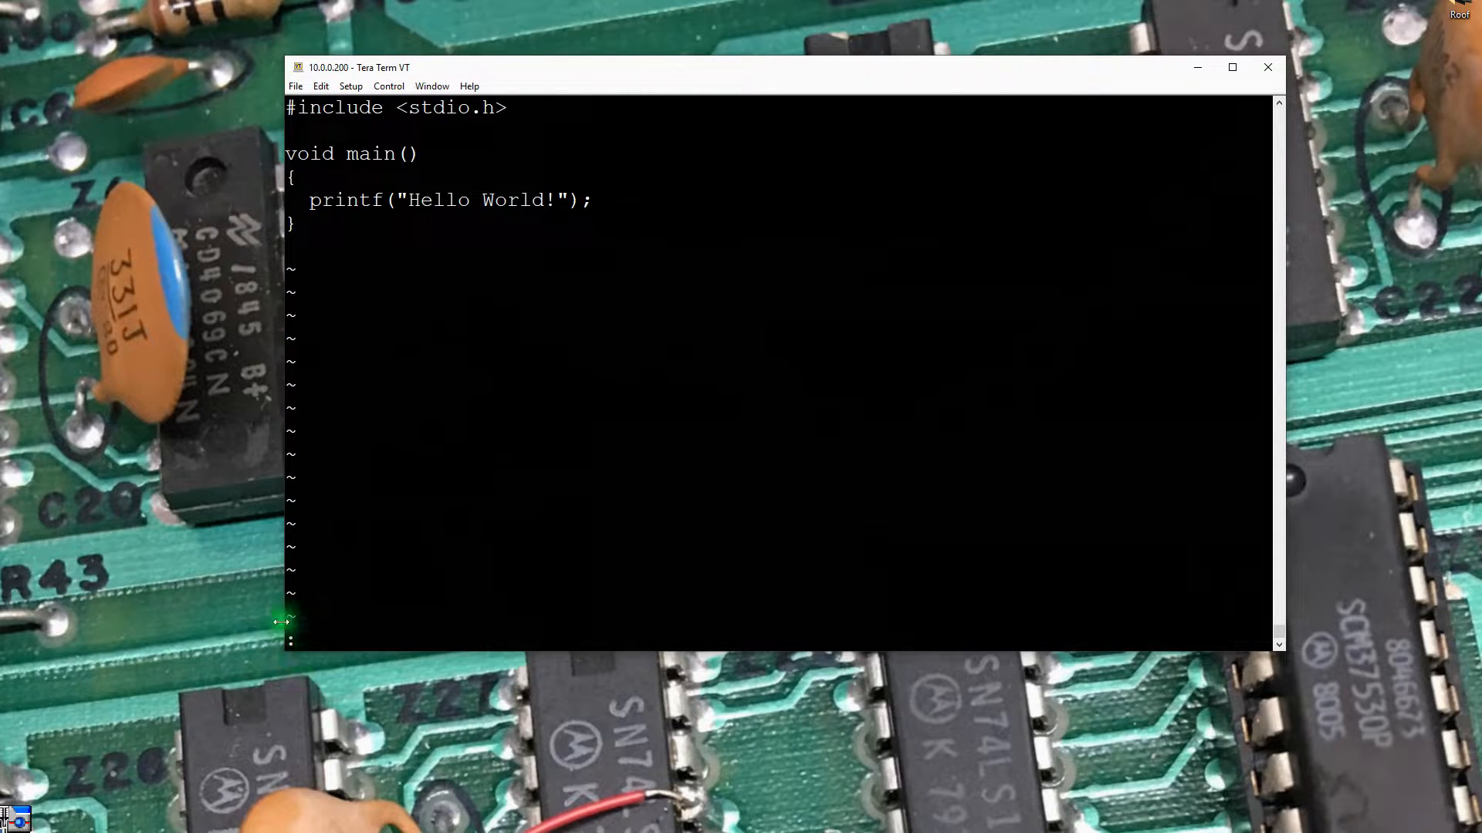
mouse_move(321, 658)
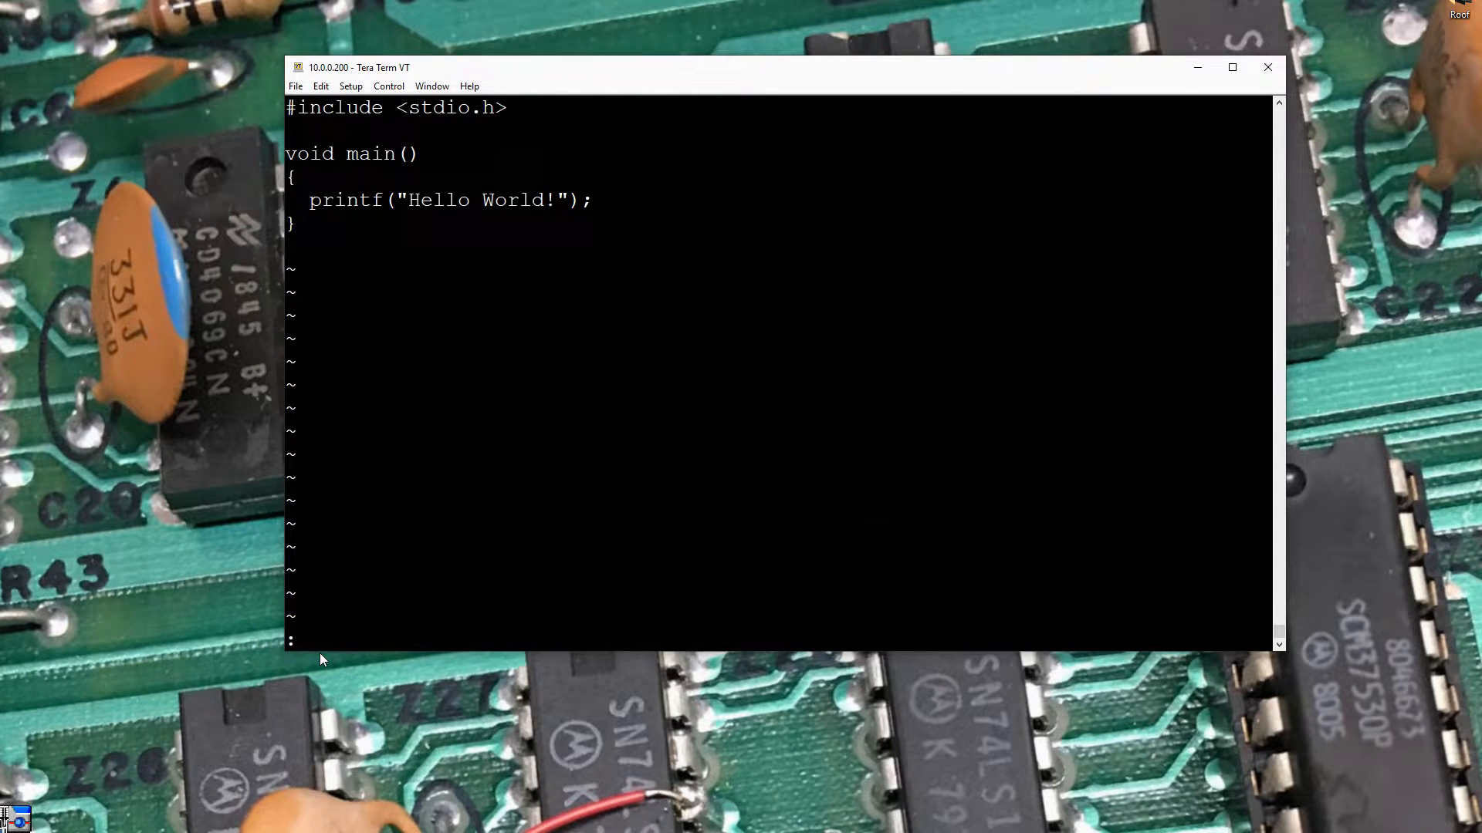
Save hw1.c with :wq and exit vi to the shell prompt
type("w")
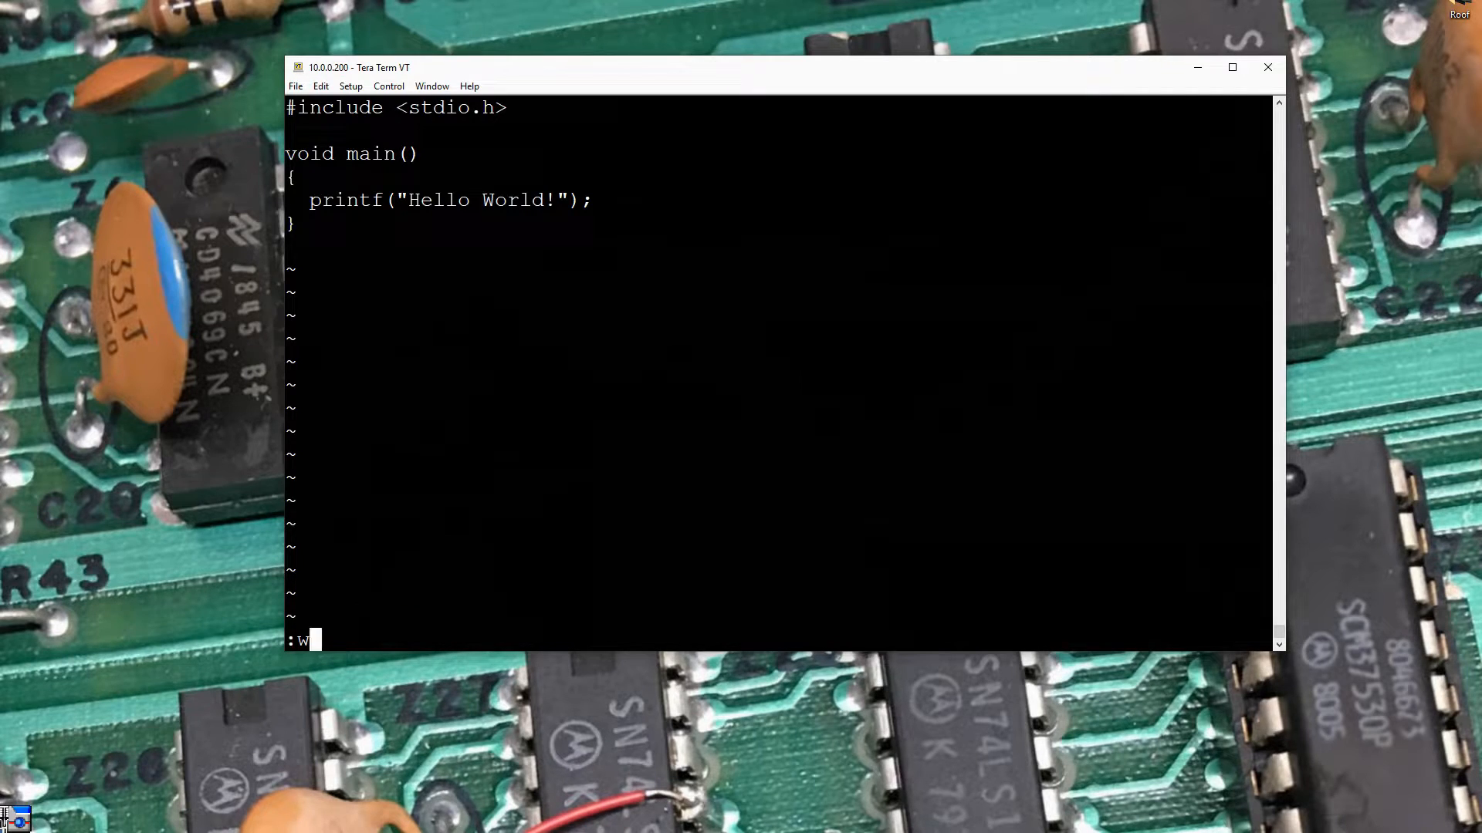
type("q")
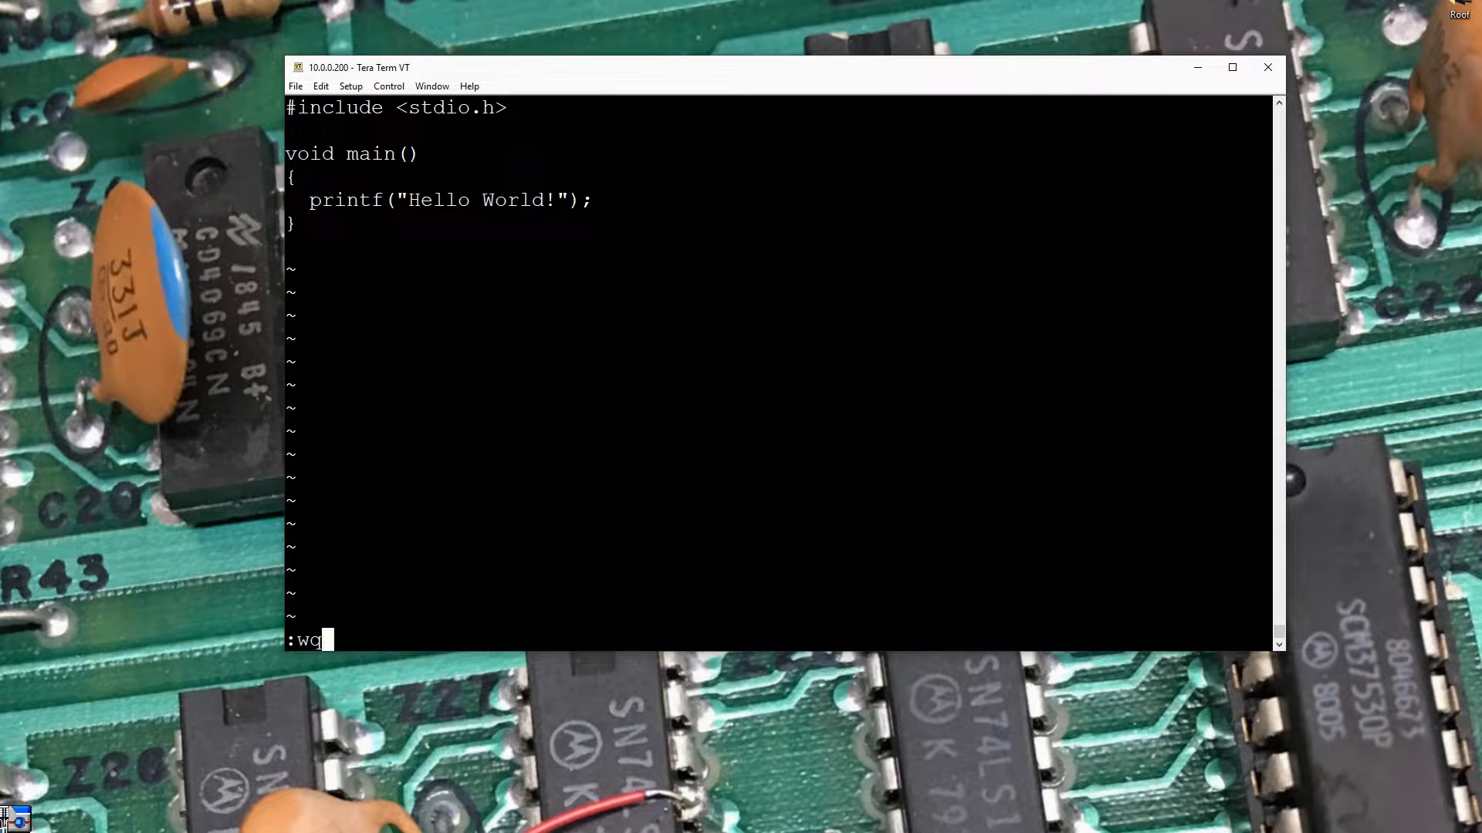
key("Return")
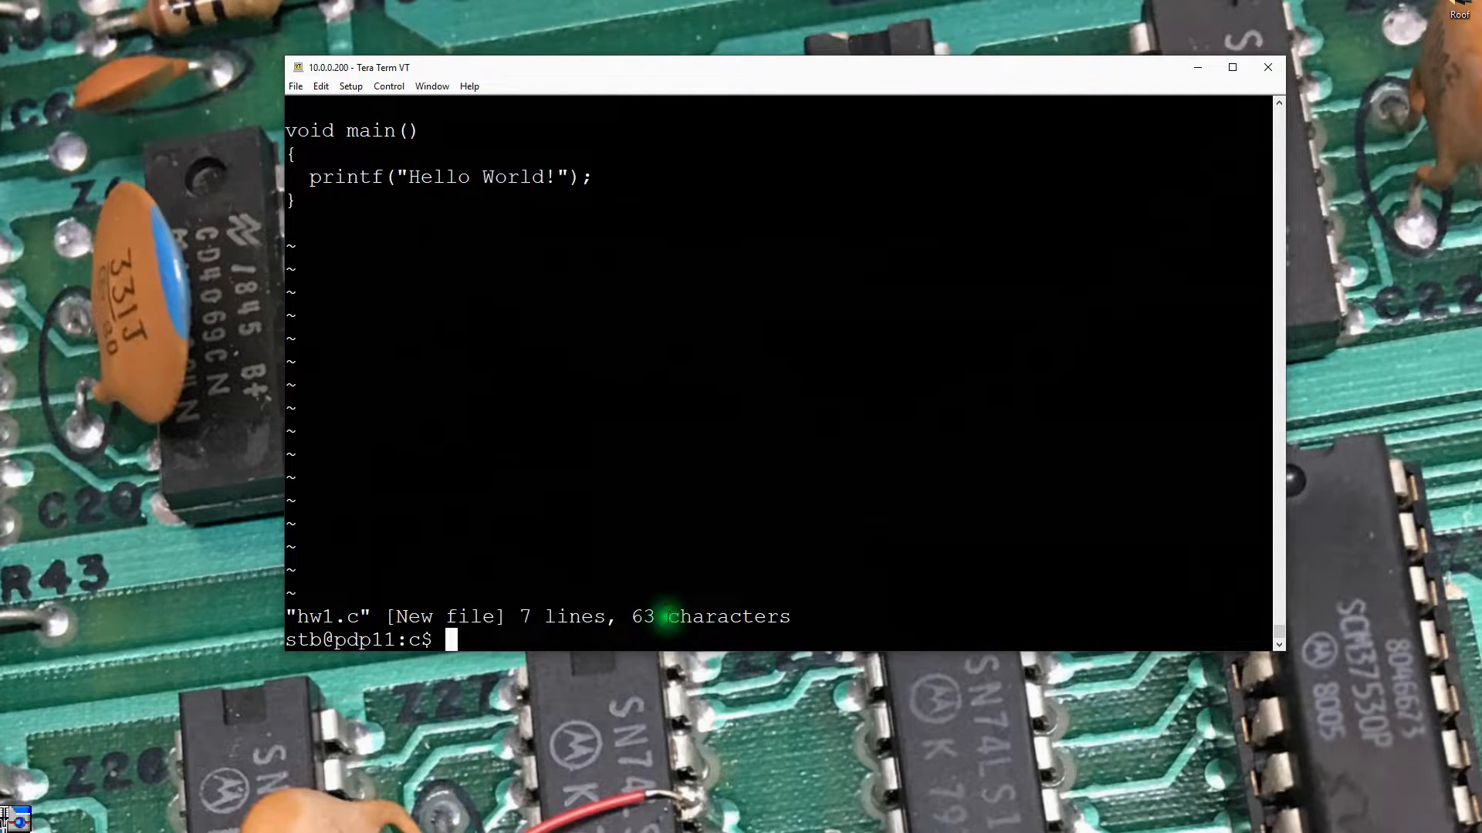
Print the contents of hw1.c with cat
type("cat h")
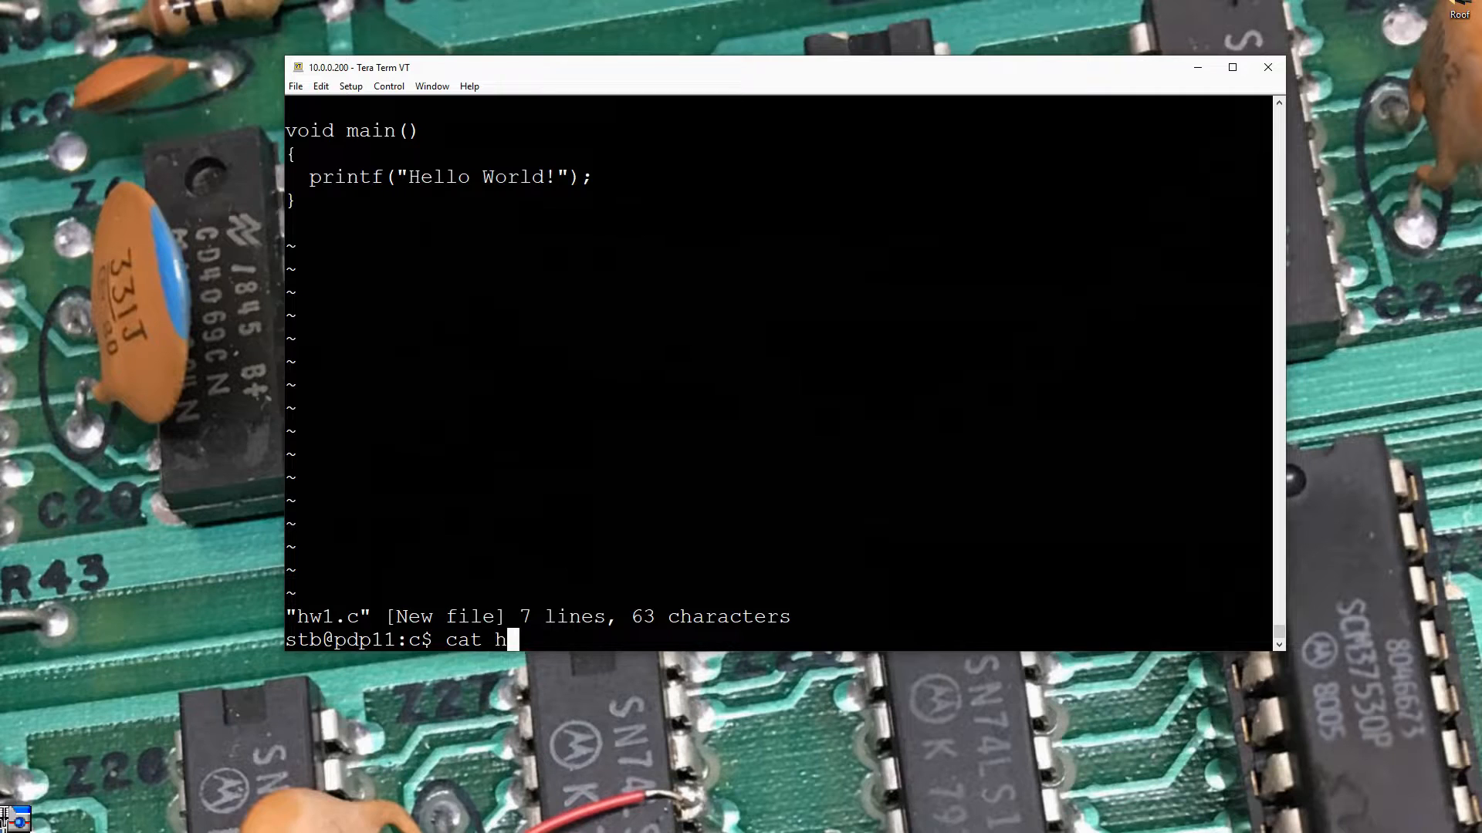
type("w1.c")
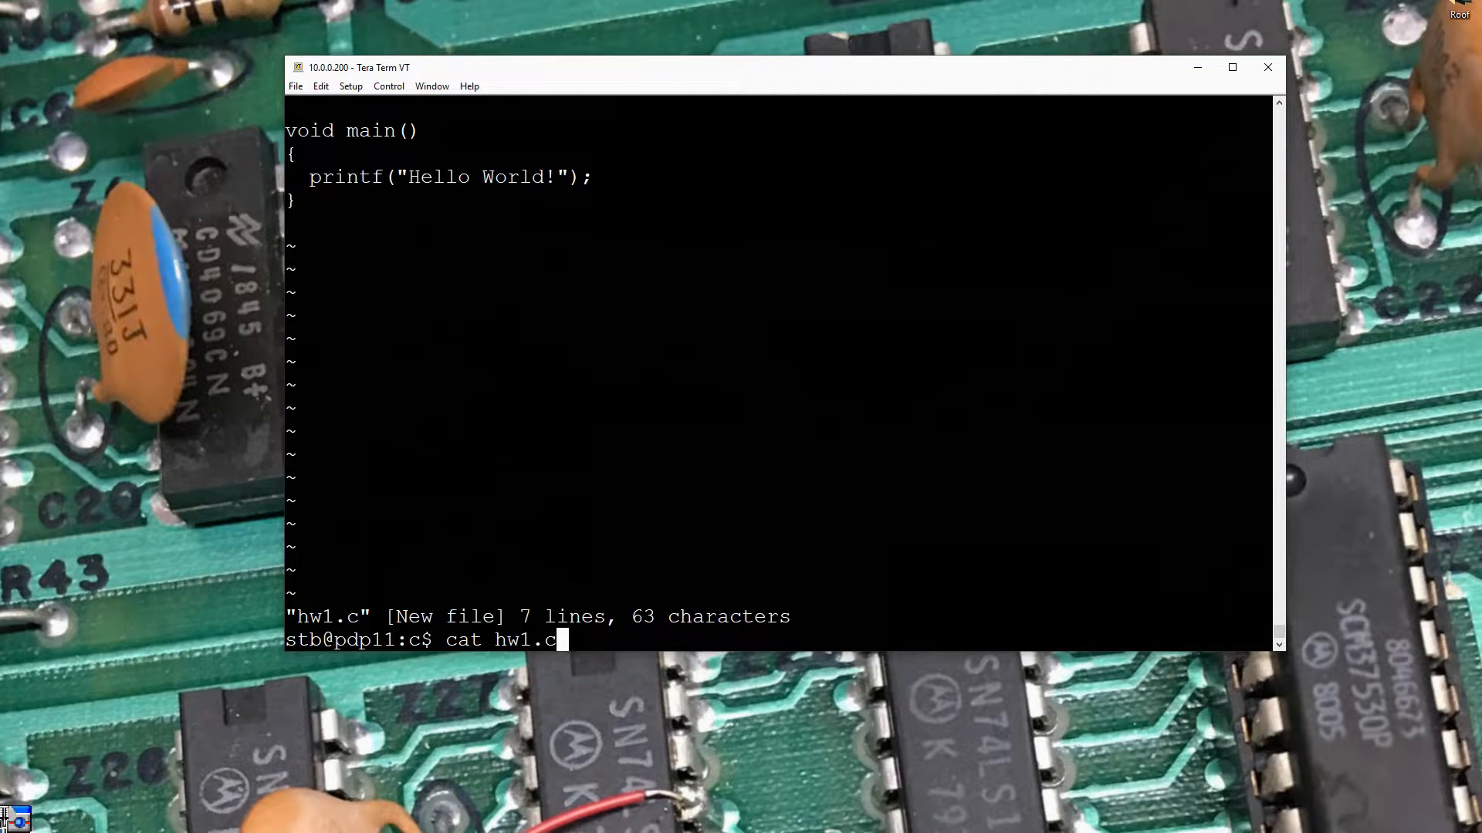
key("Return")
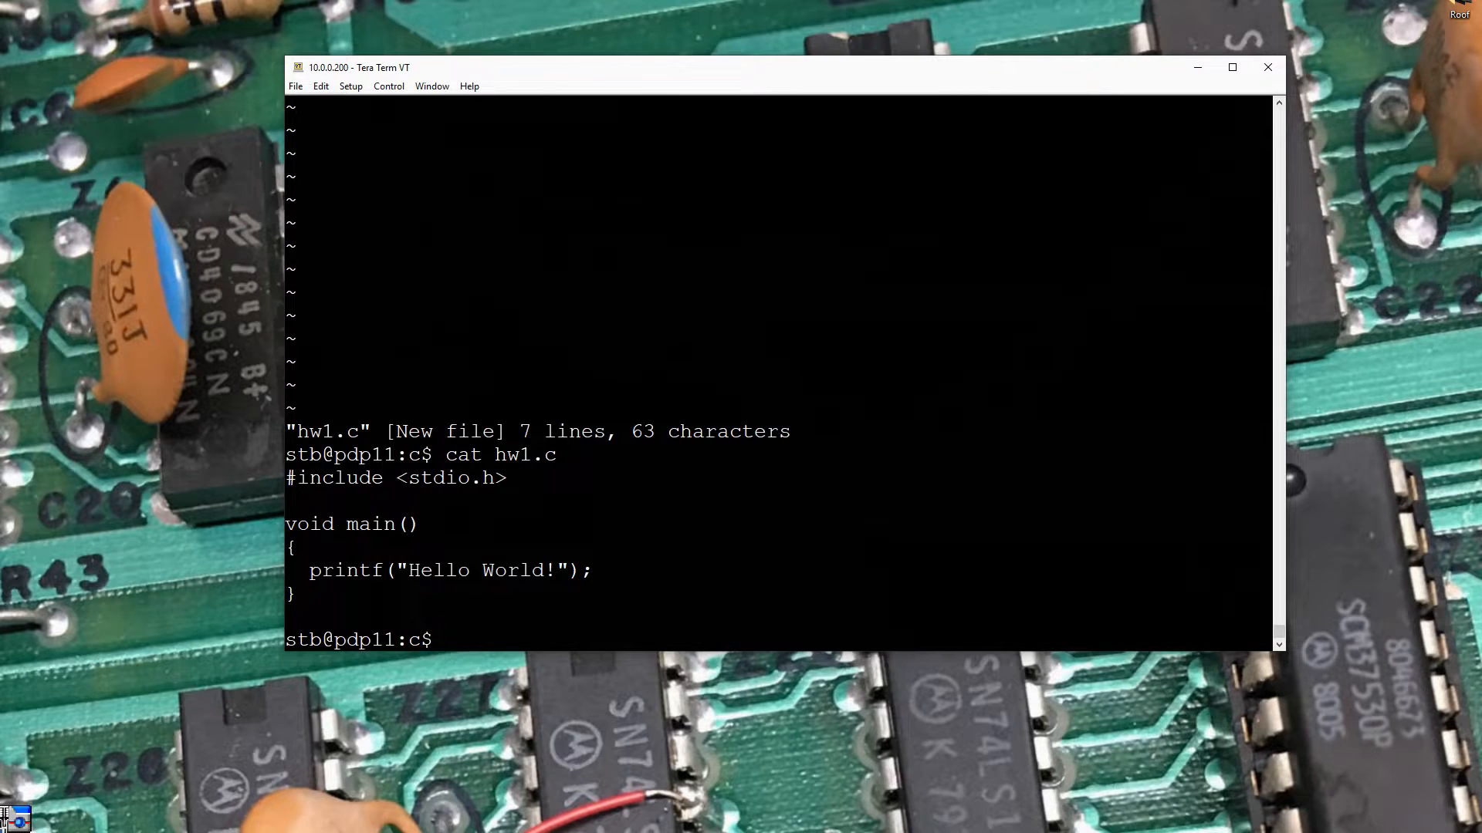
Compile hw1.c into the executable hw1.out with cc hw1.c -o hw1.out
type("cc h")
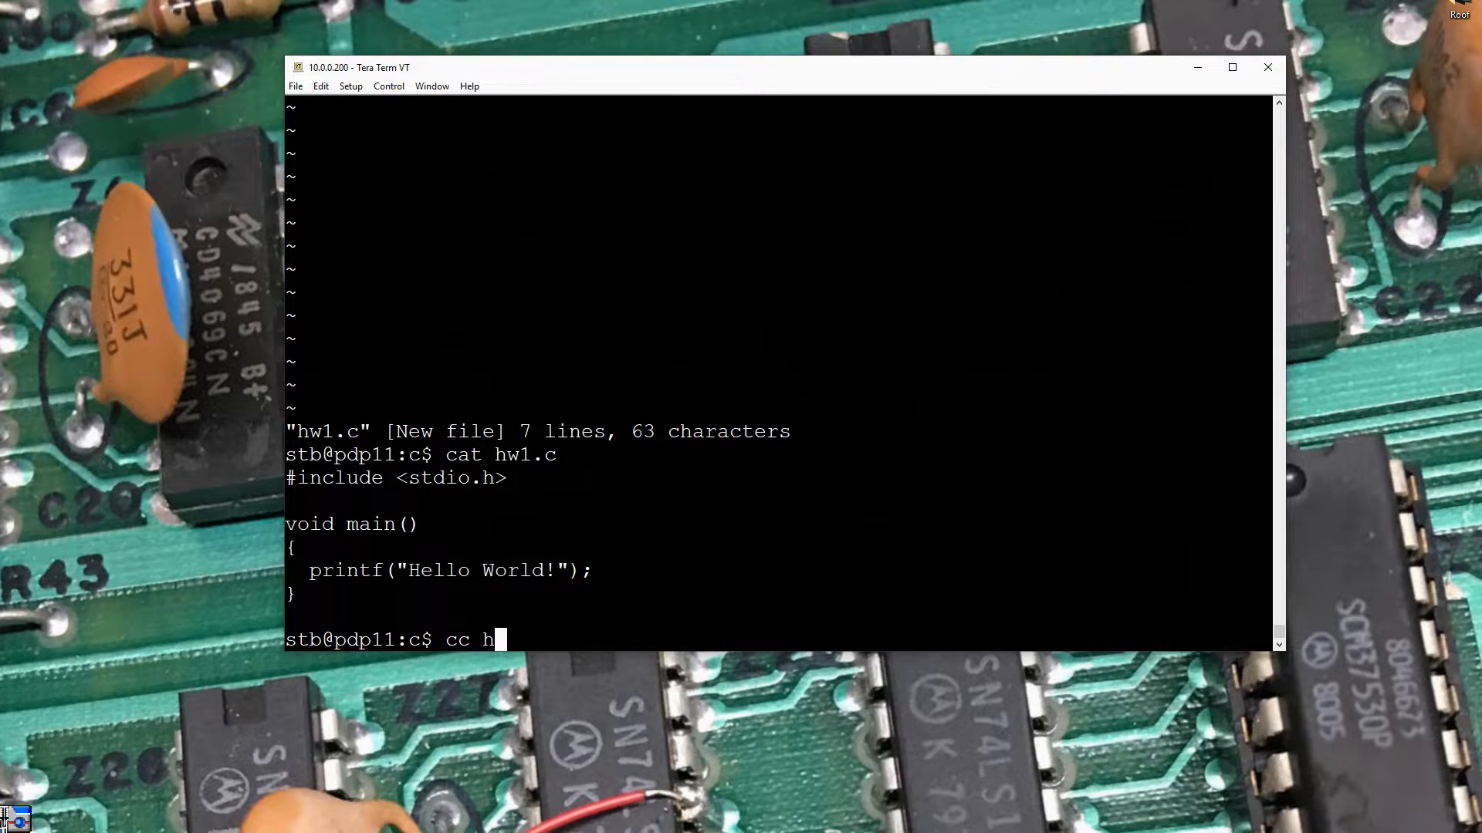
type("w1.c")
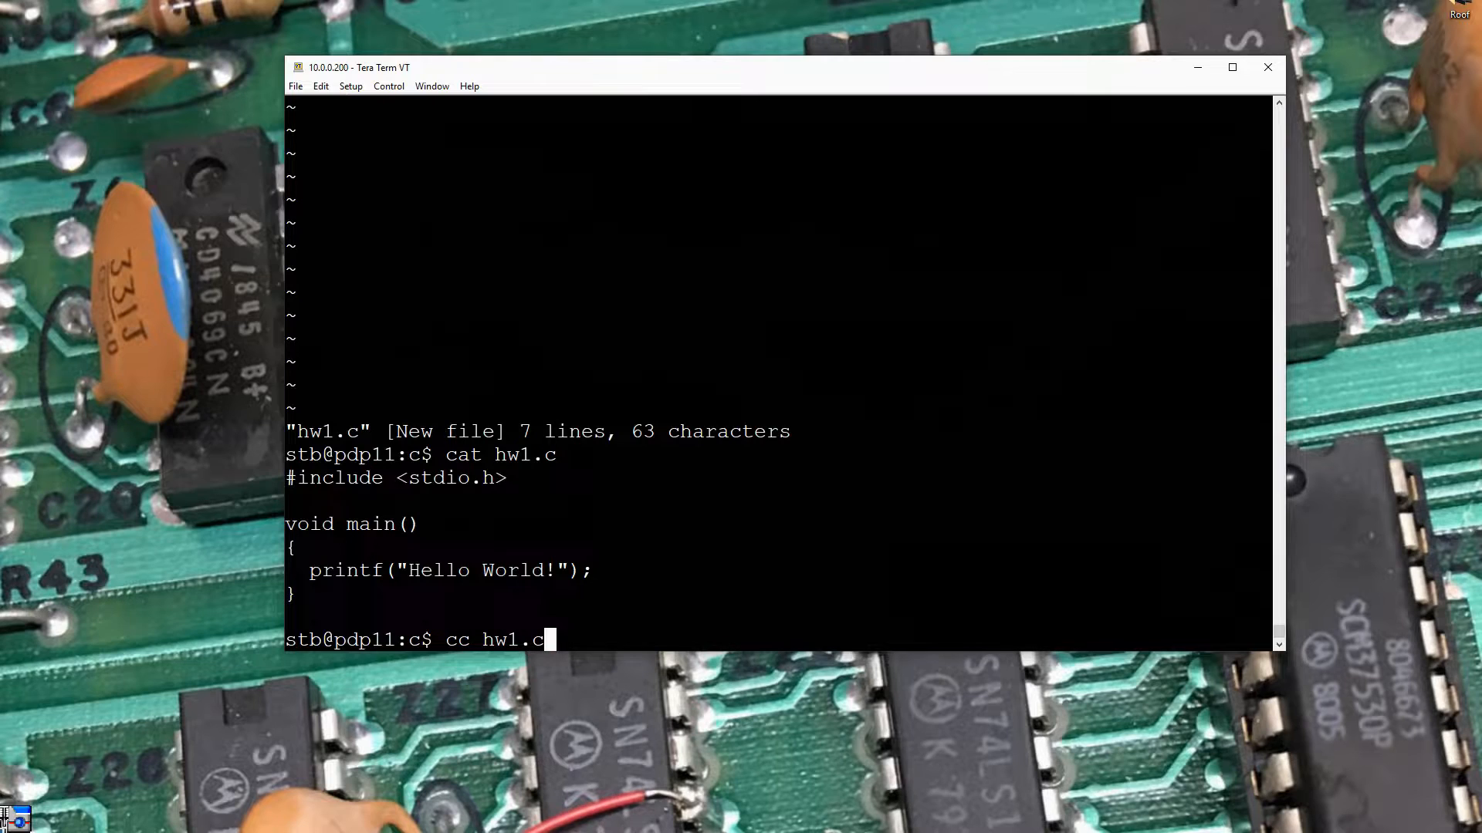
type("-")
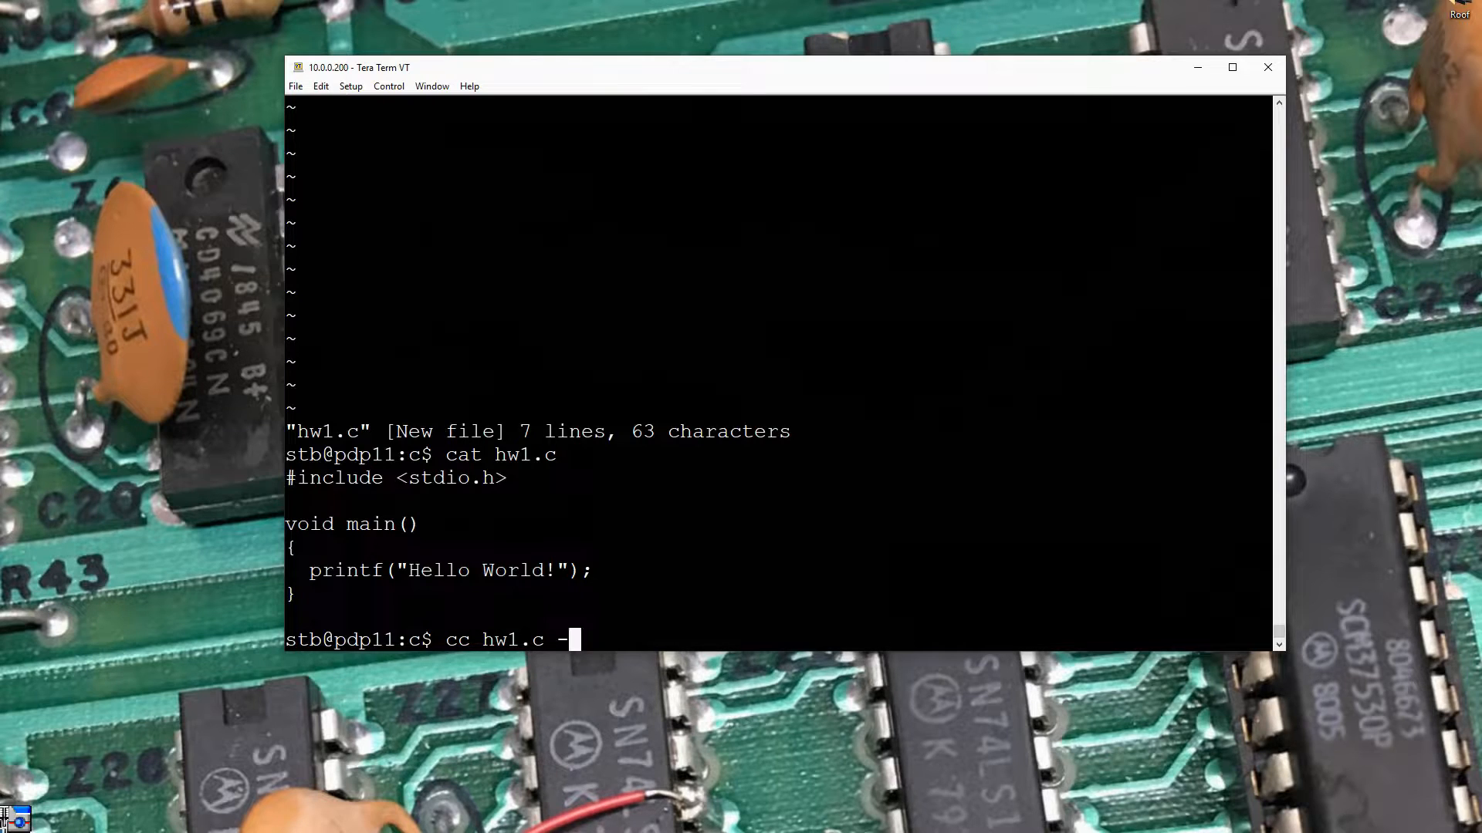
type("0")
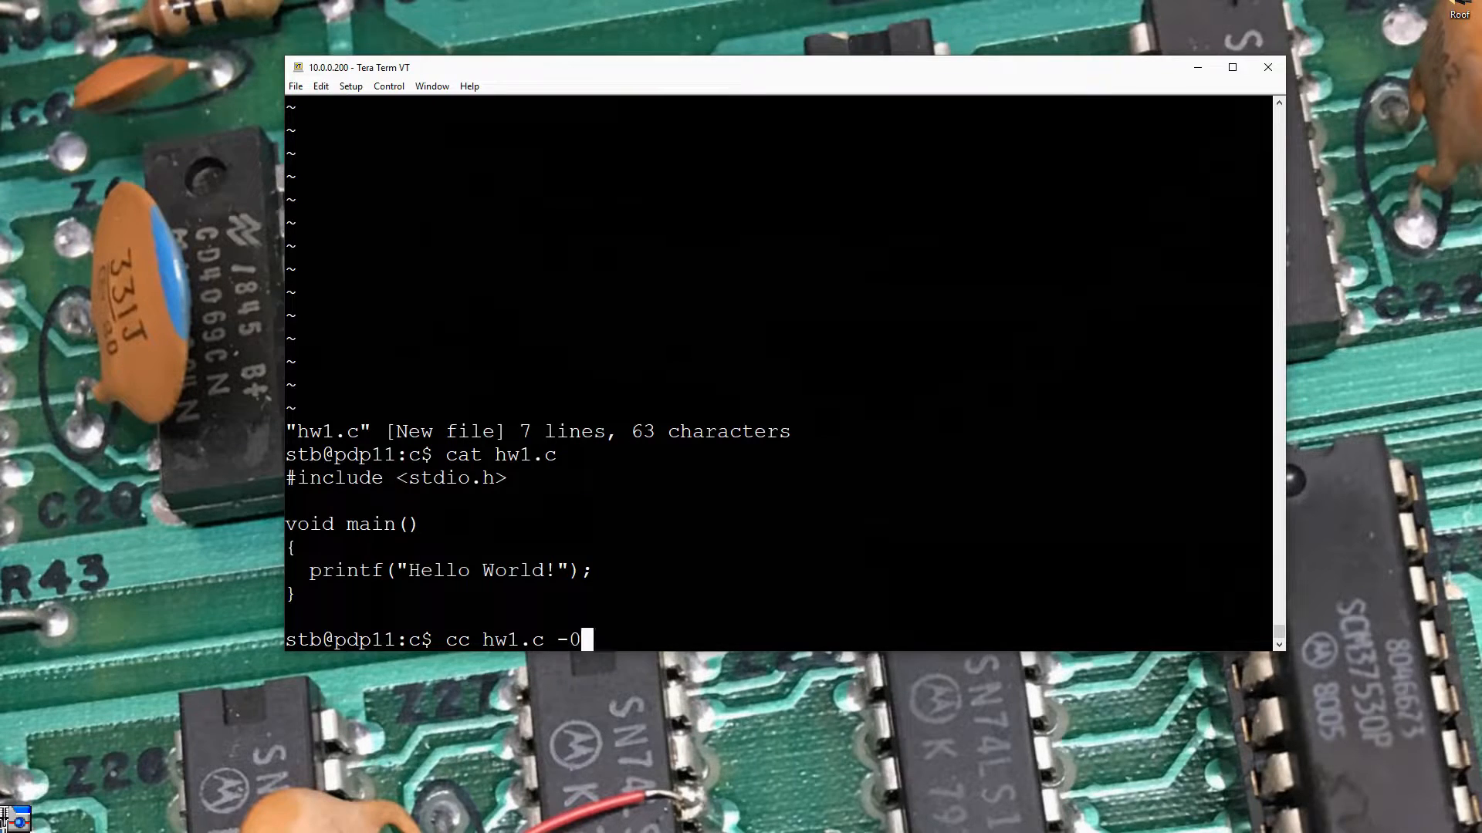
type("o")
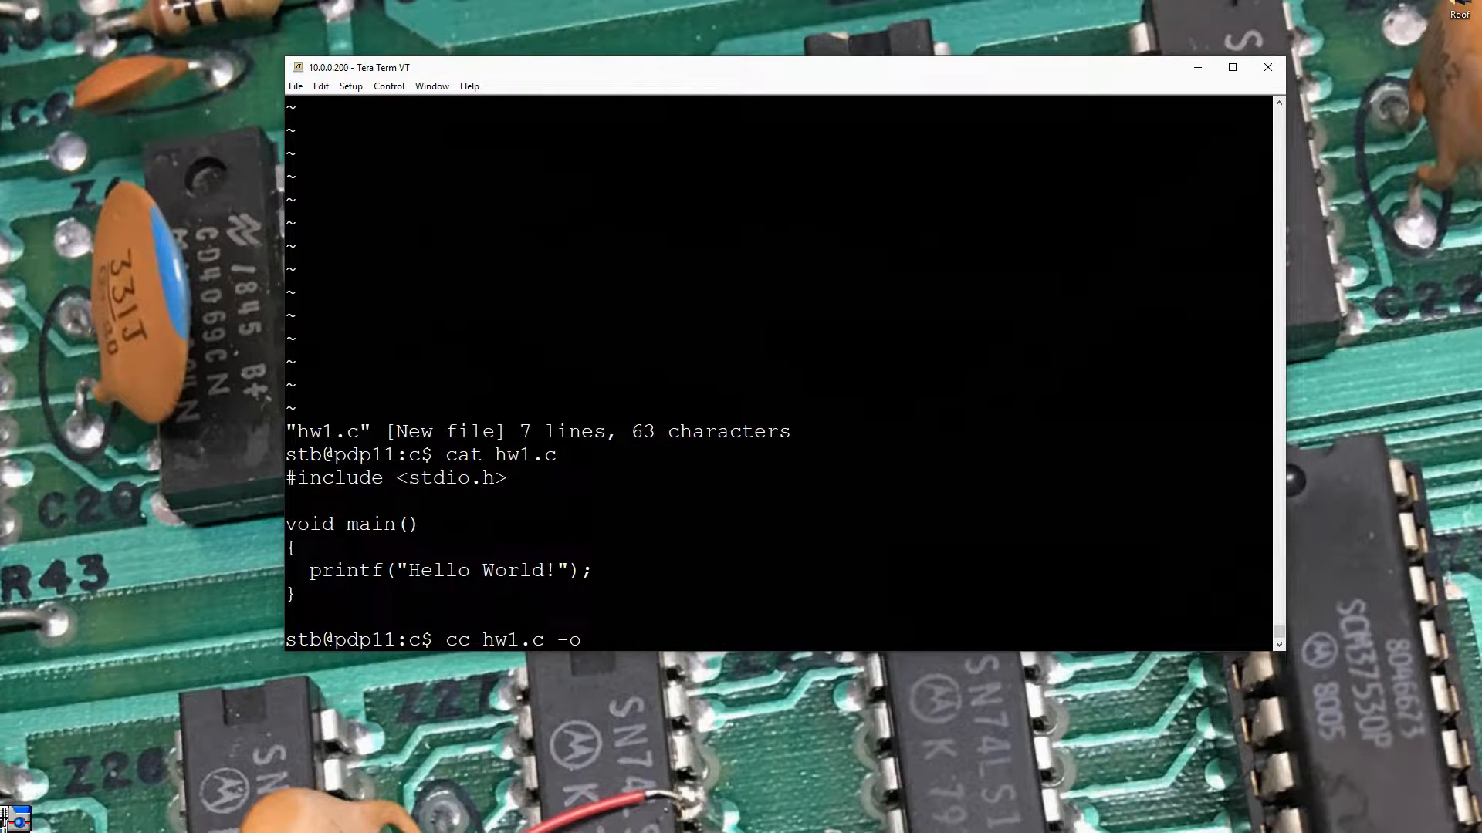
type("hw")
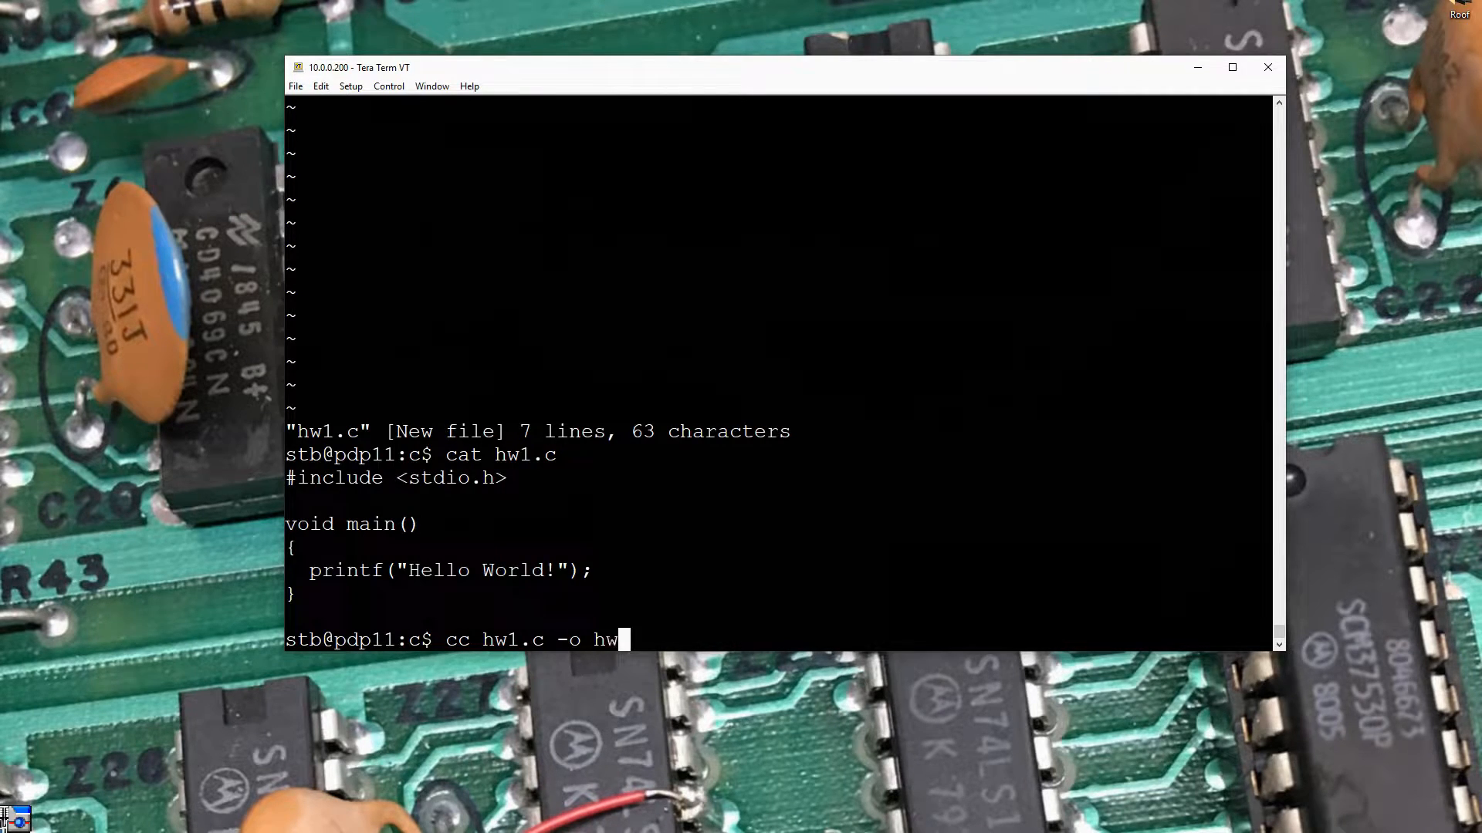
type(".ou")
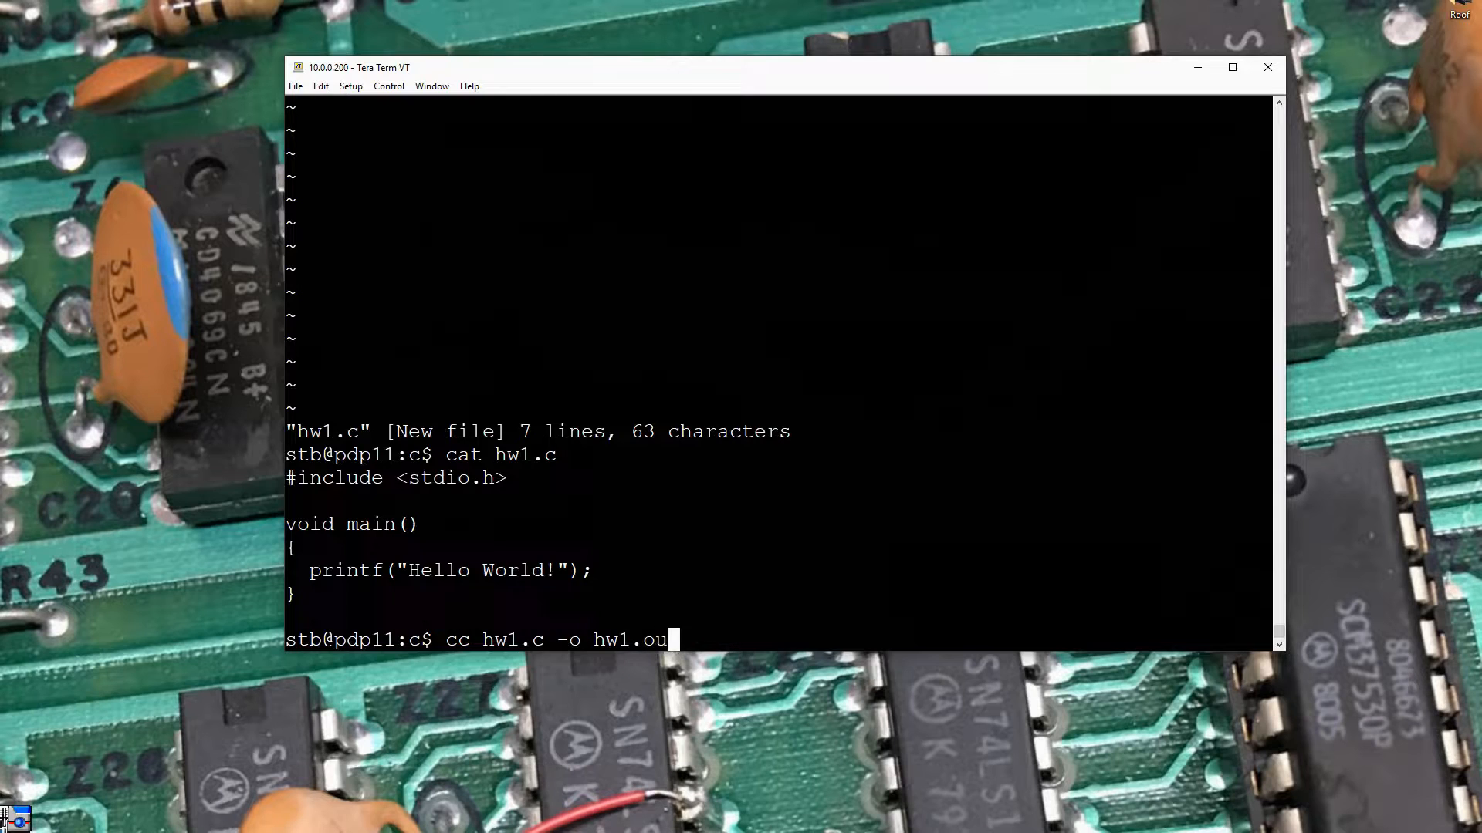
type("t")
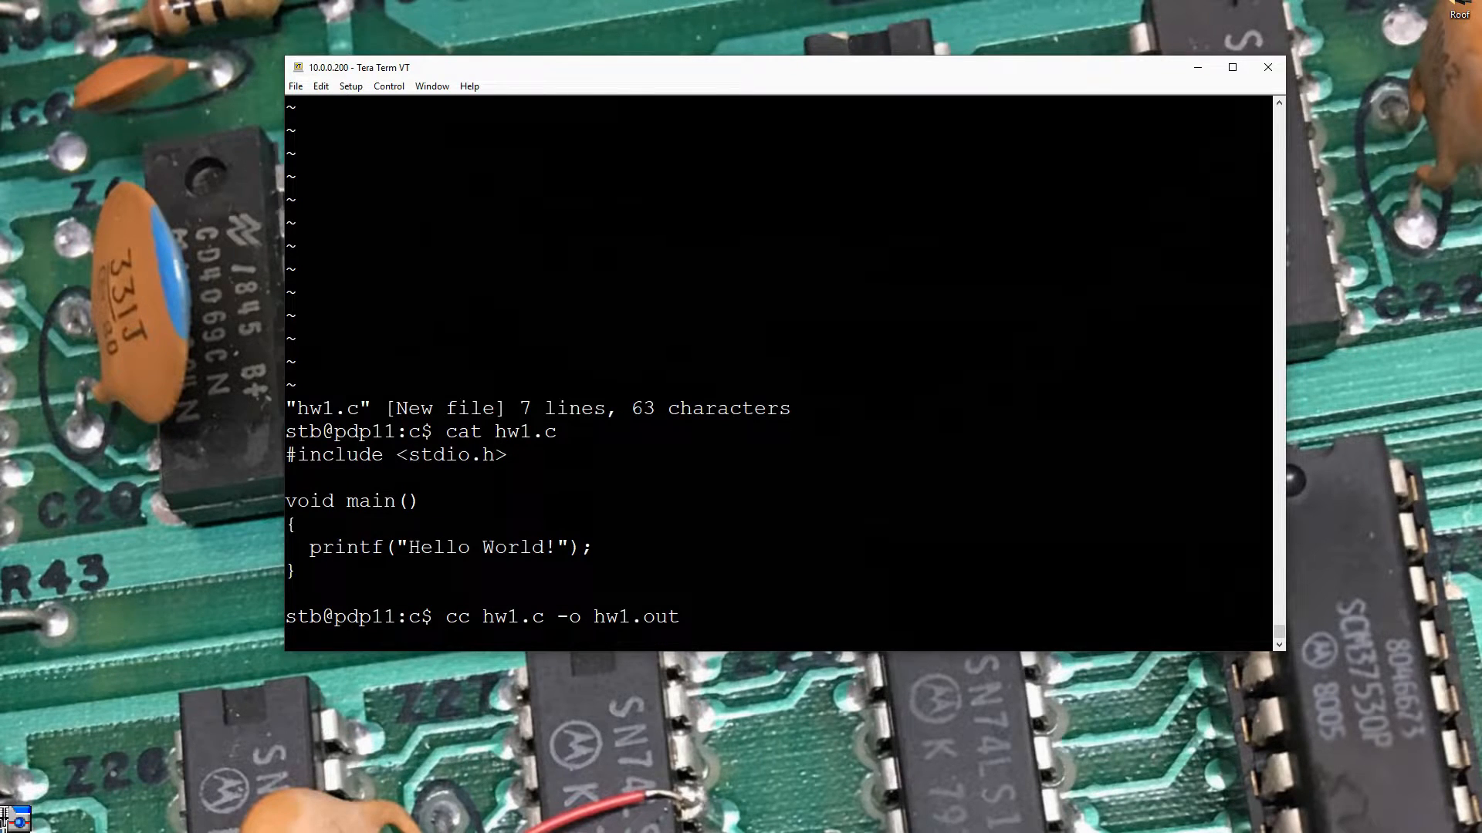
key("Return")
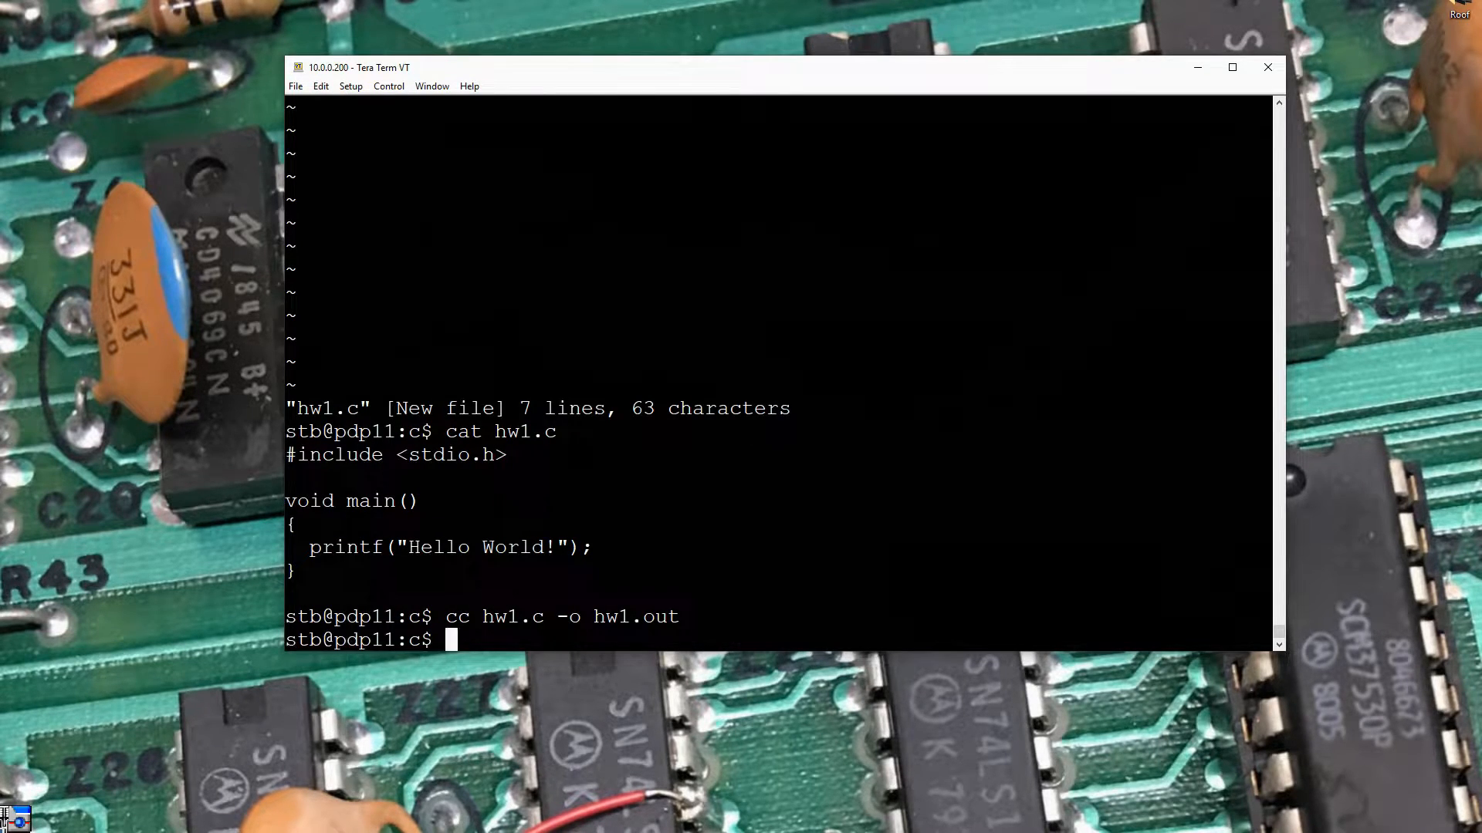
List the directory with ls to confirm hw1.out is present
type("ls")
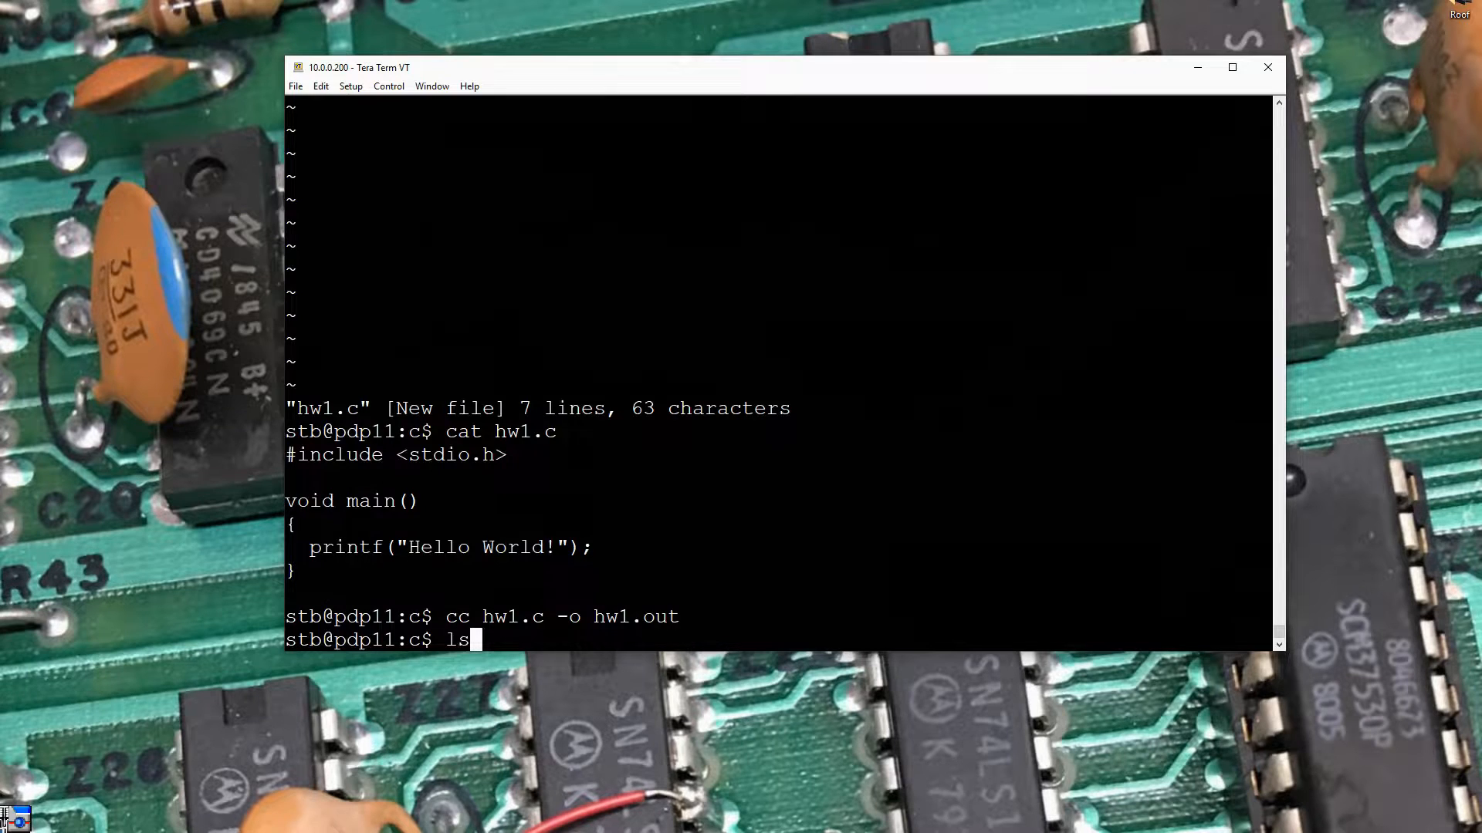
key("Return")
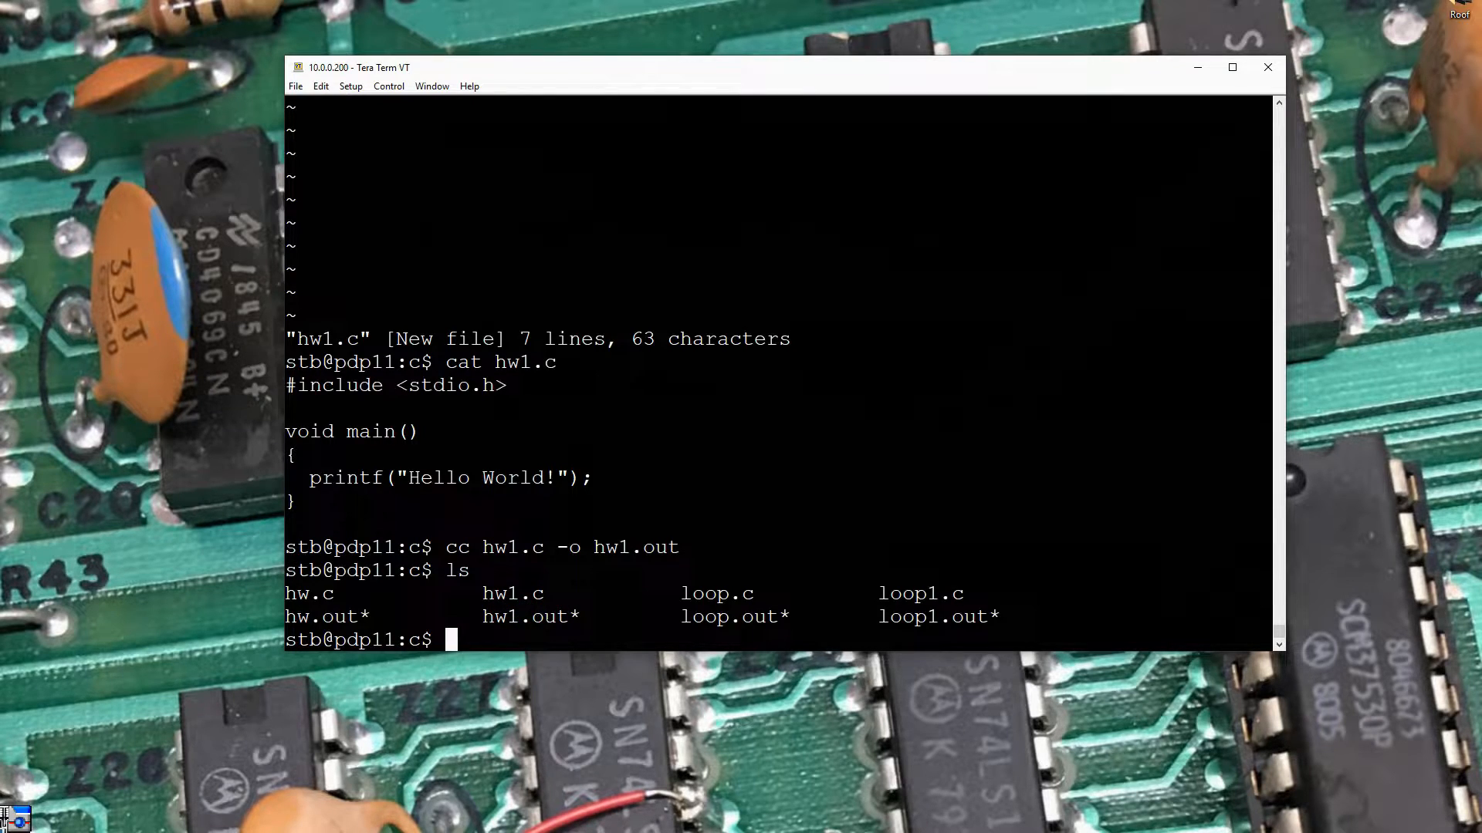
type("hw1")
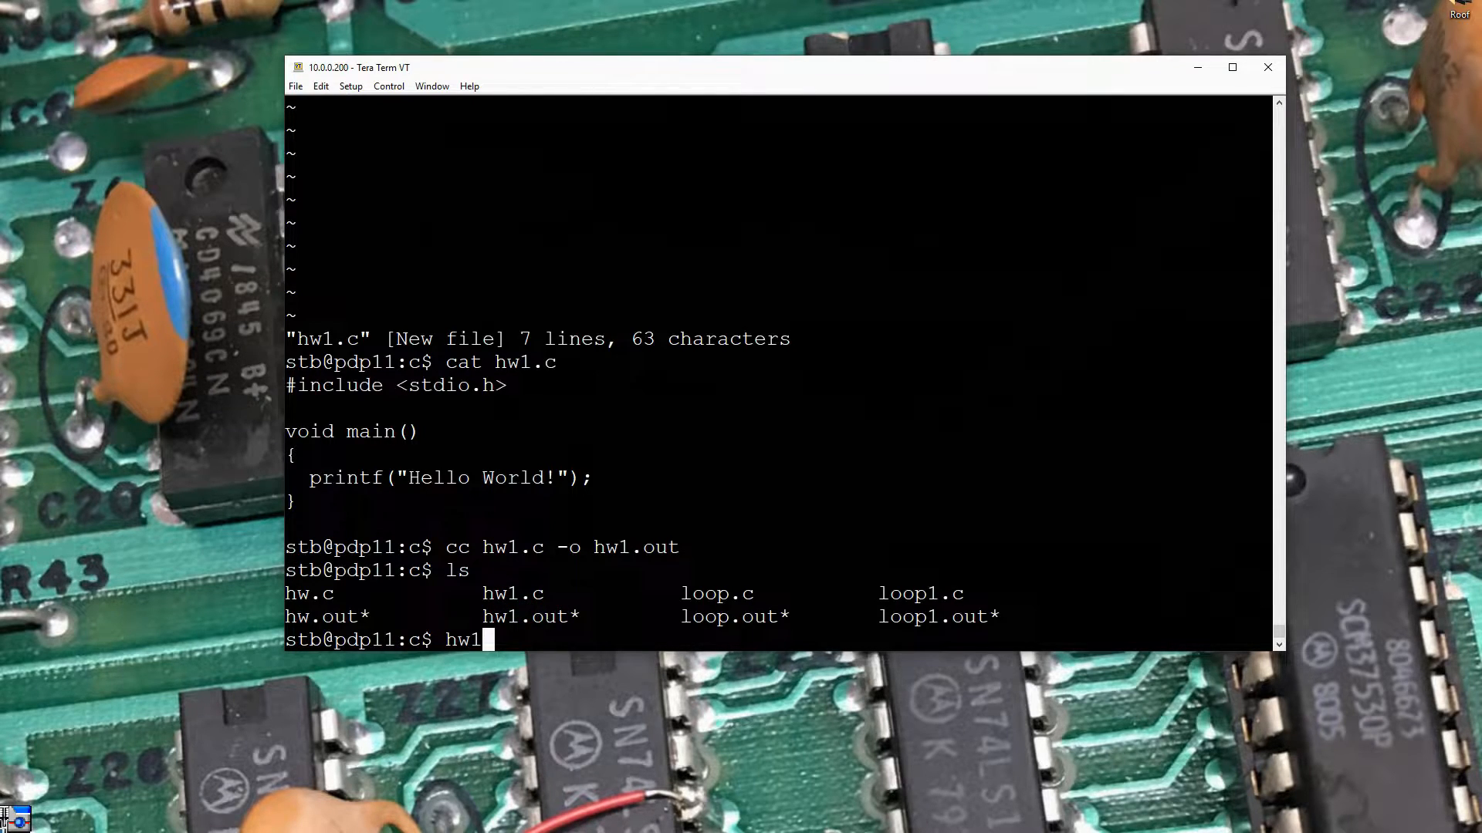
Run hw1.out, then ./hw1.out; Hello World! prints with no trailing newline
type(".out")
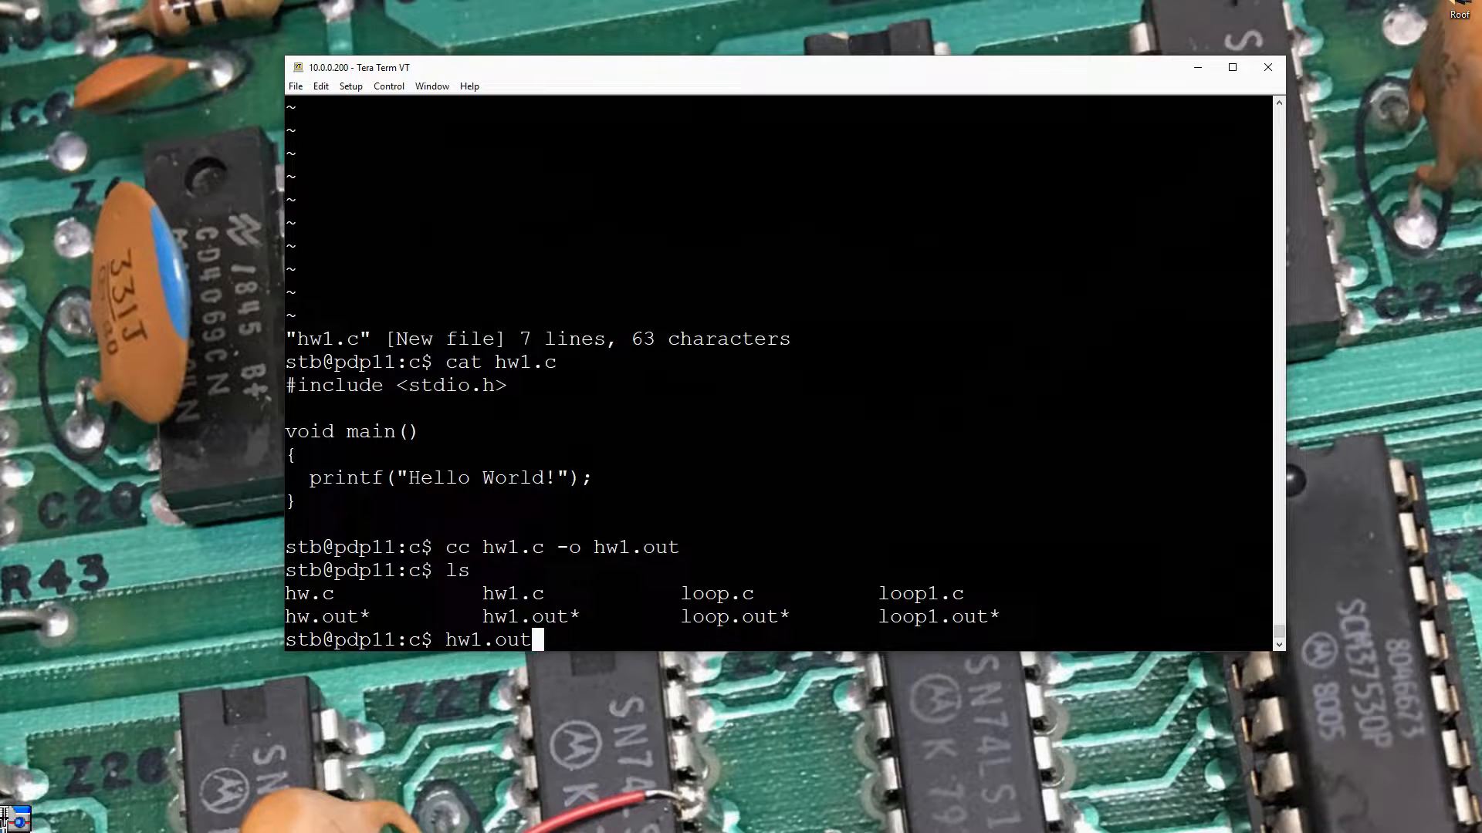
key("Return")
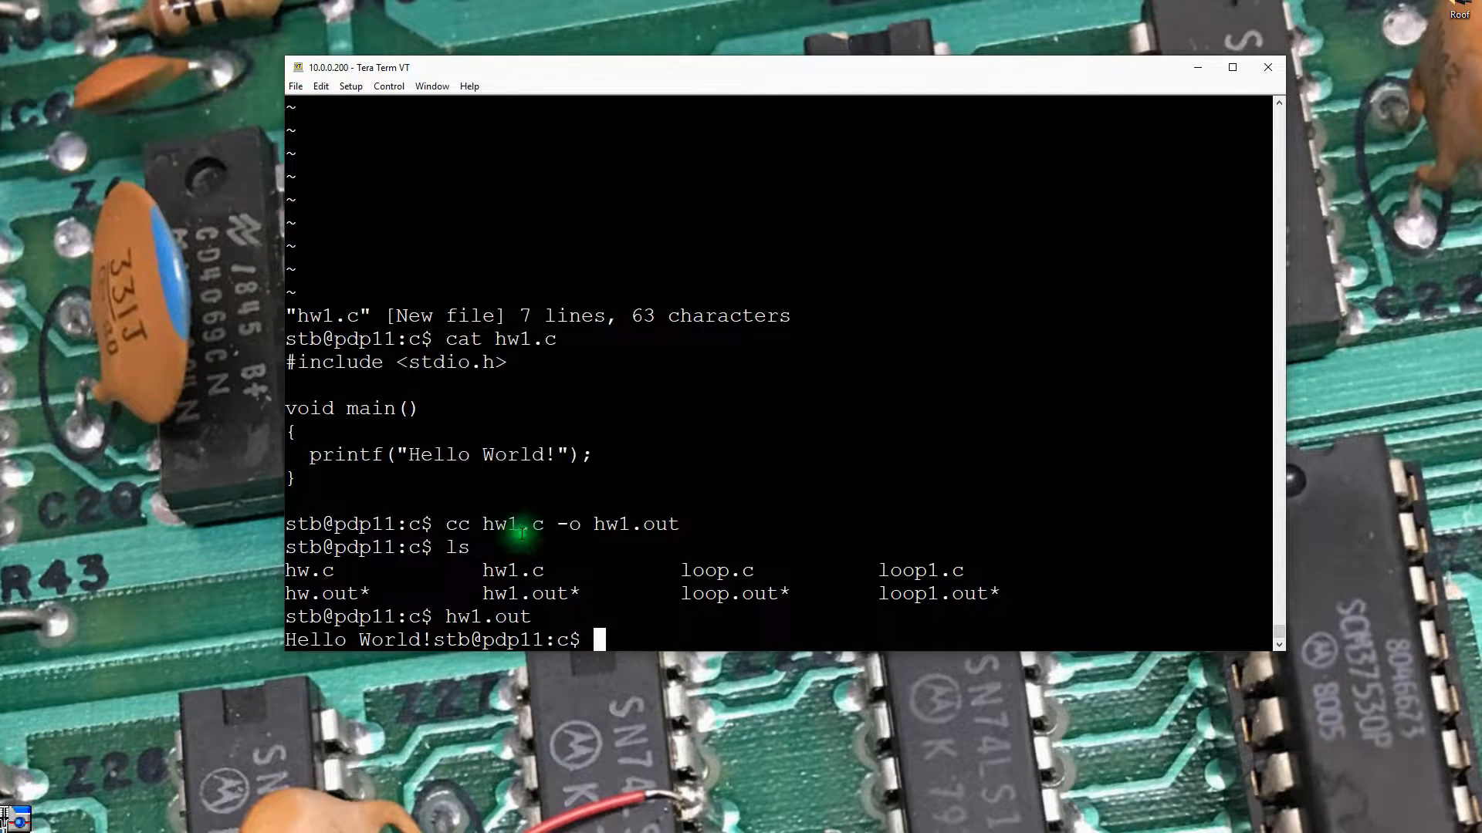
mouse_move(434, 640)
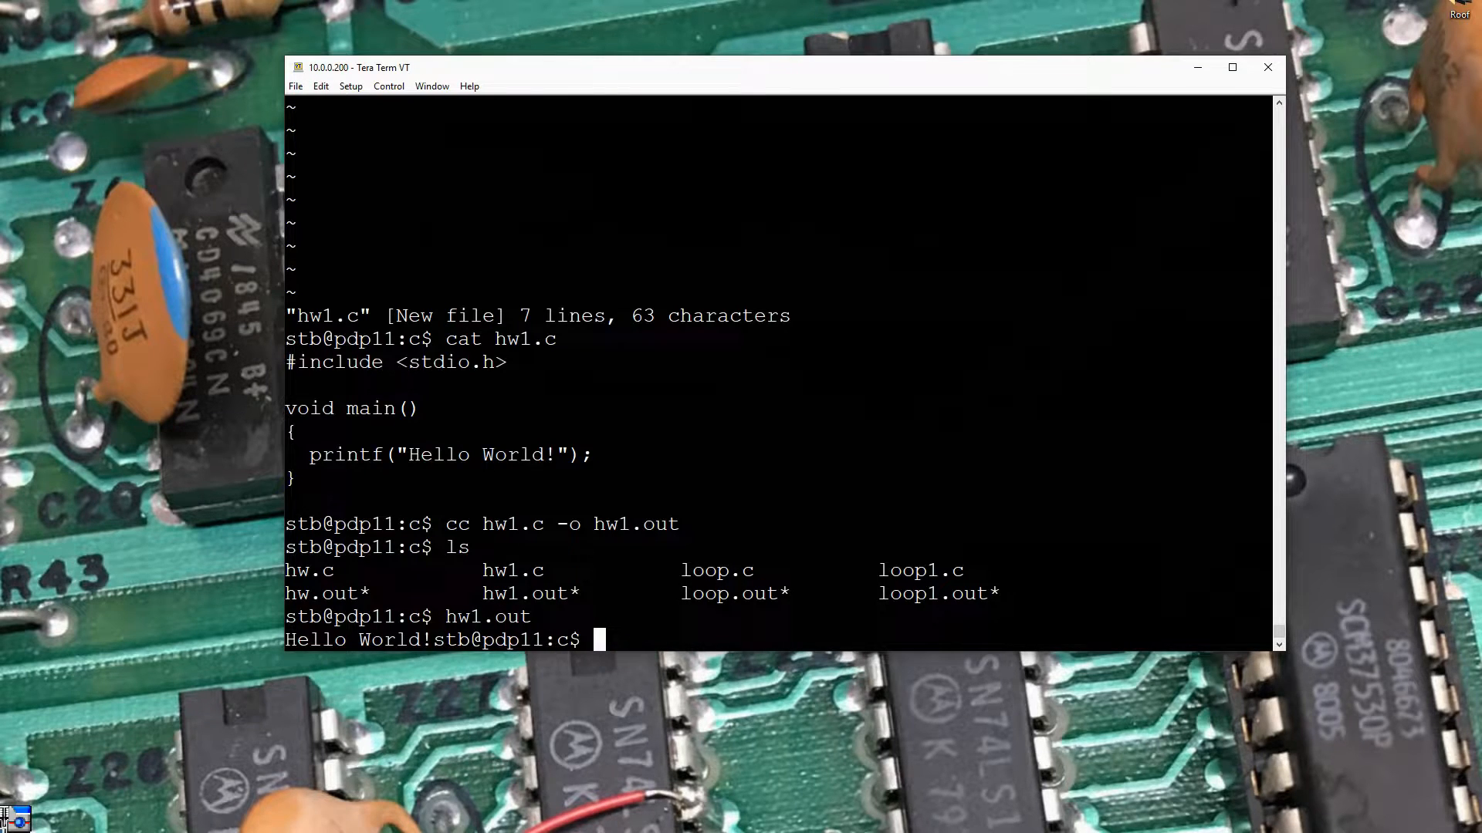
type("./")
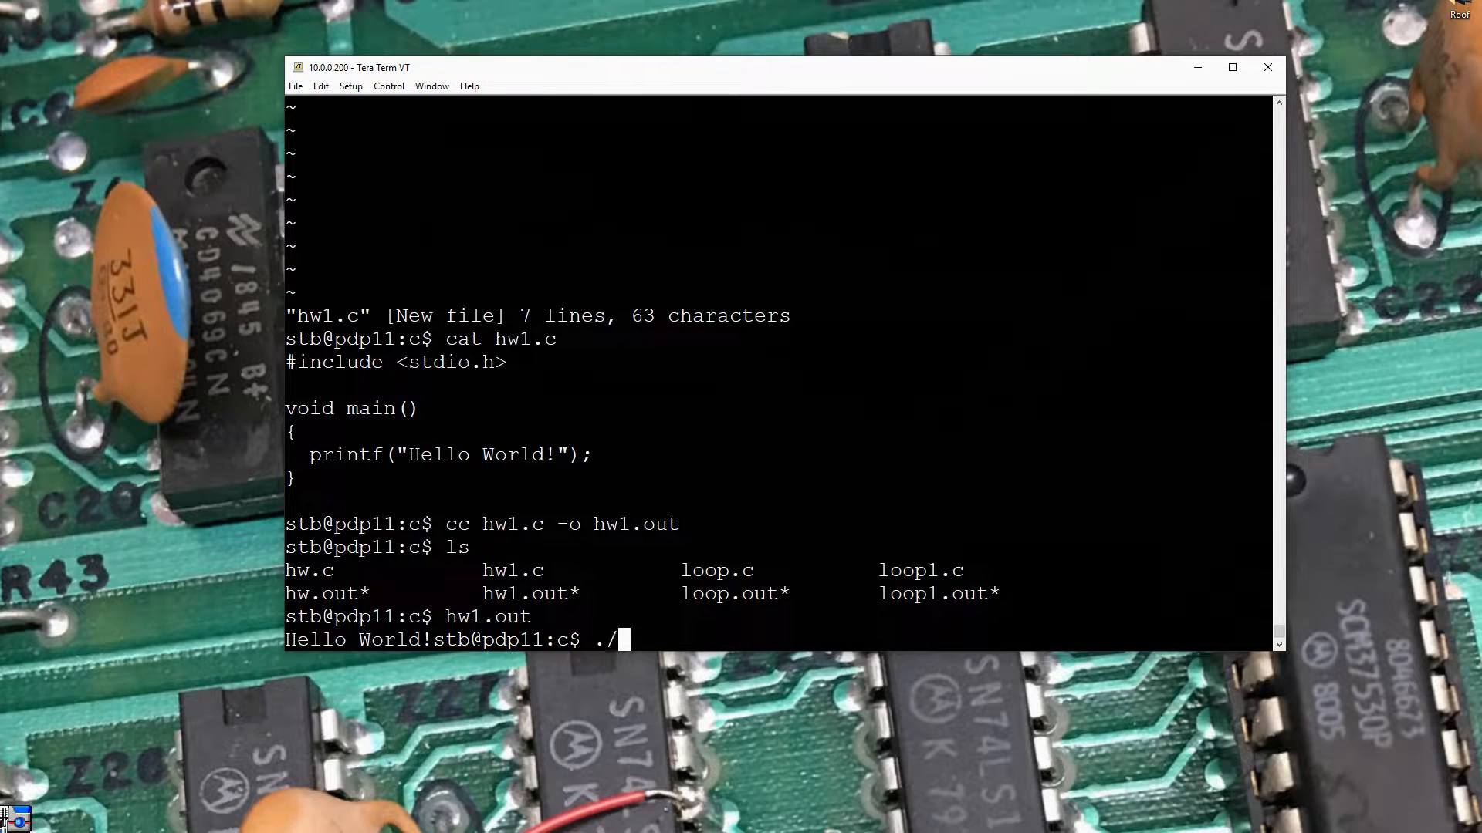
type("hw1.")
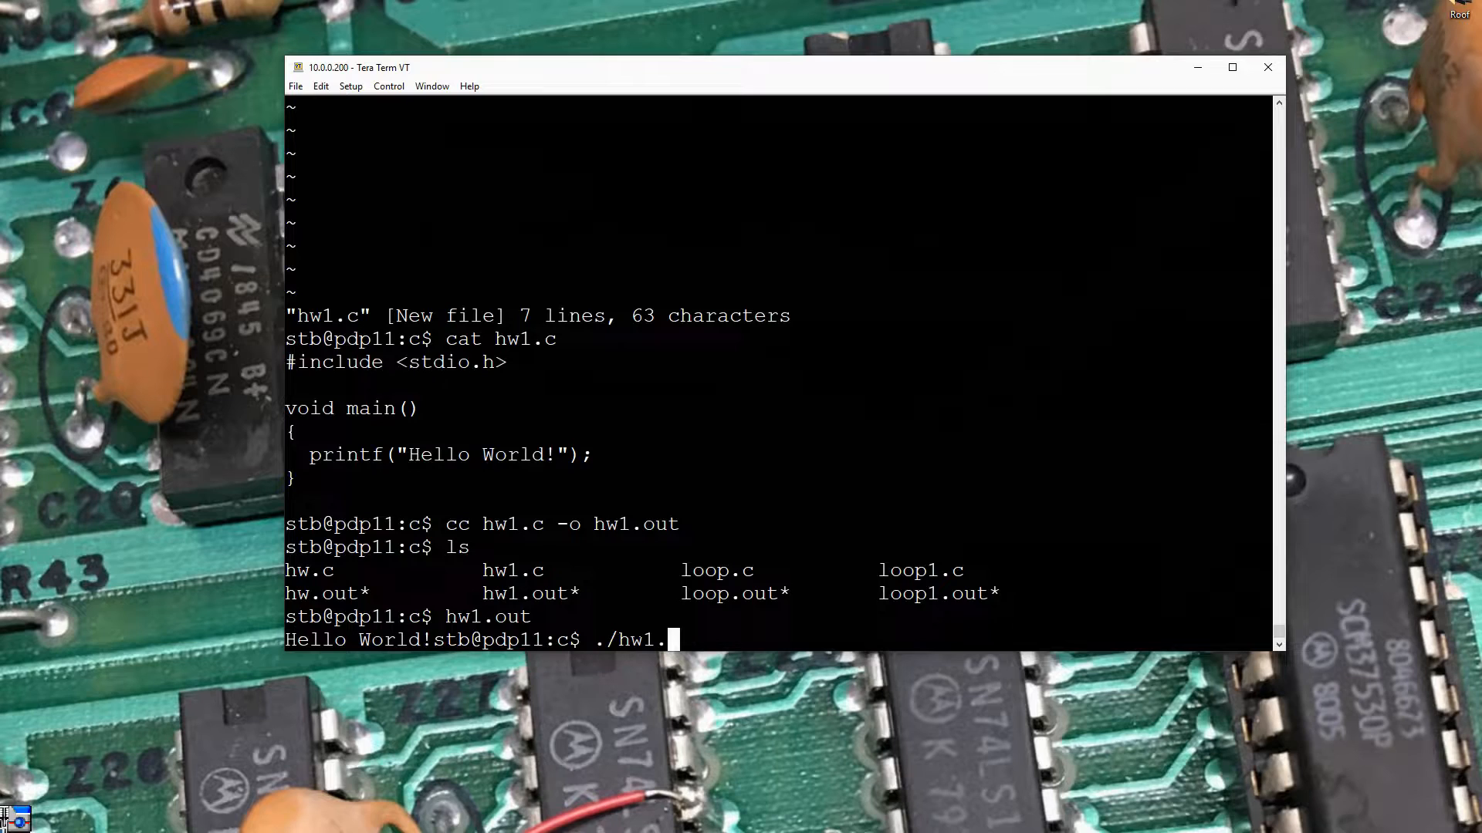
type("out")
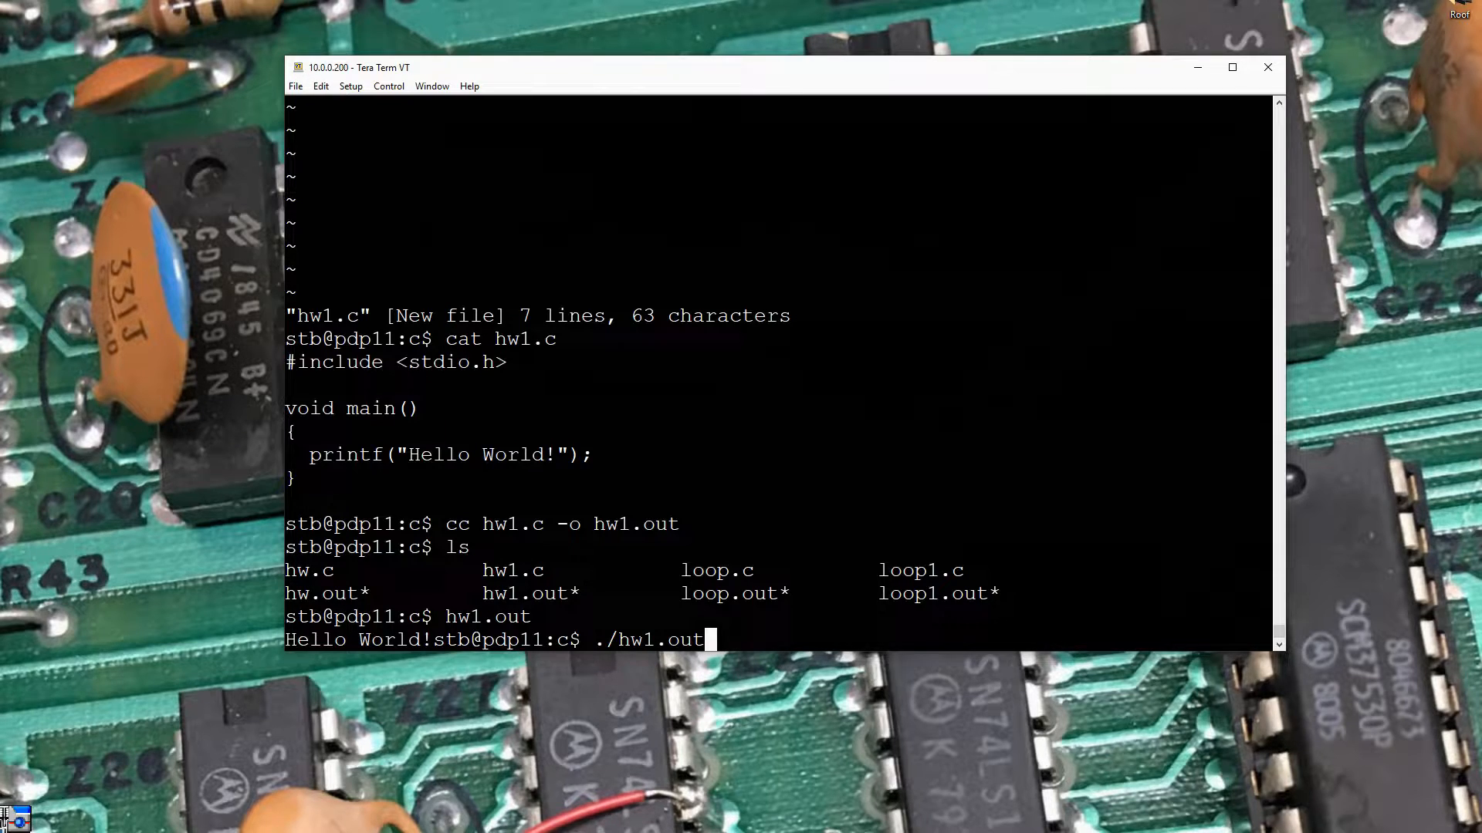
key("Return")
type("cat hw1.c")
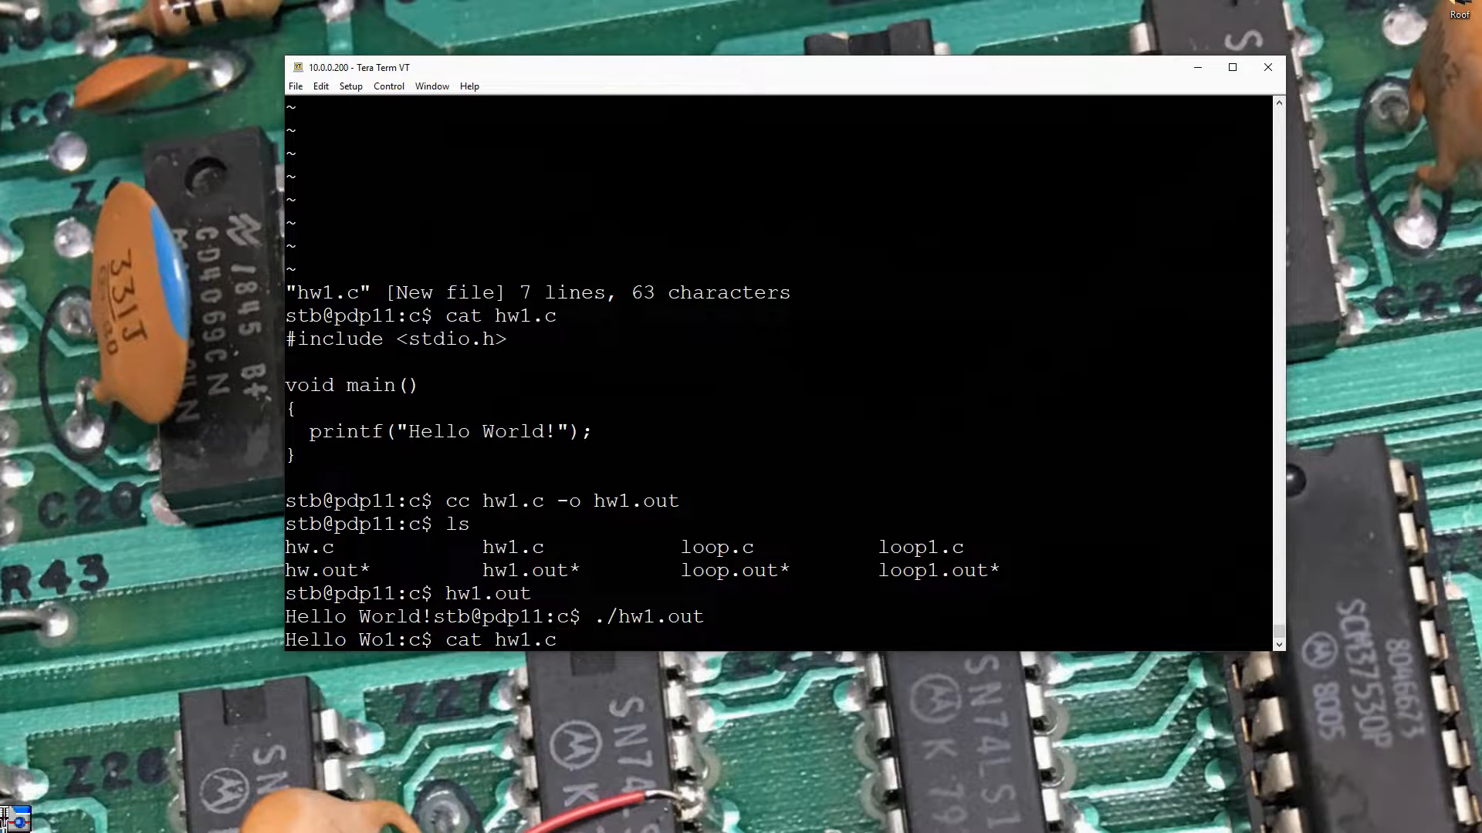
In vi, append \n after Hello World! in hw1.c's printf and save with :wq
type("vi hw1.c")
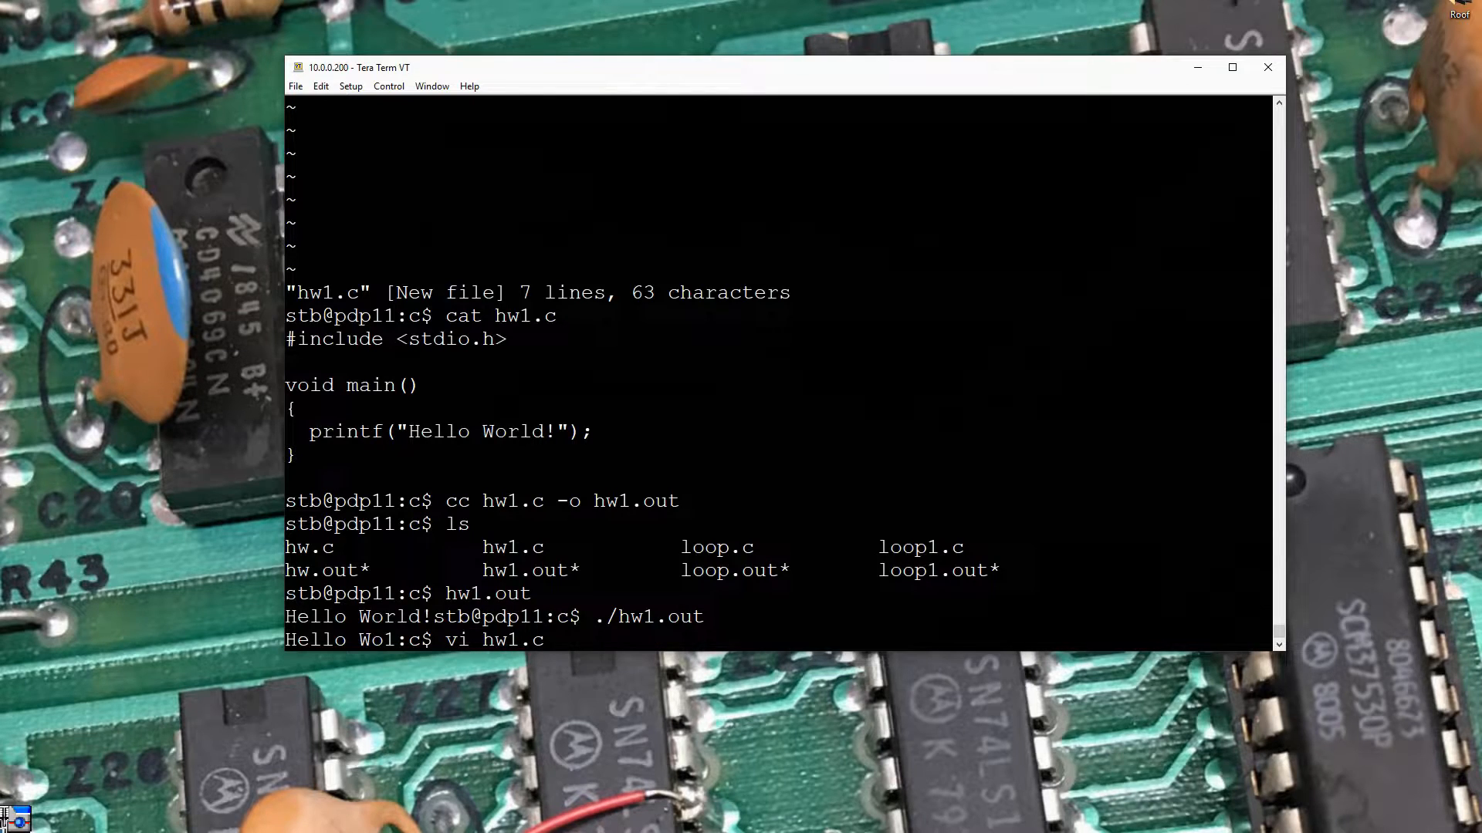
key("Return")
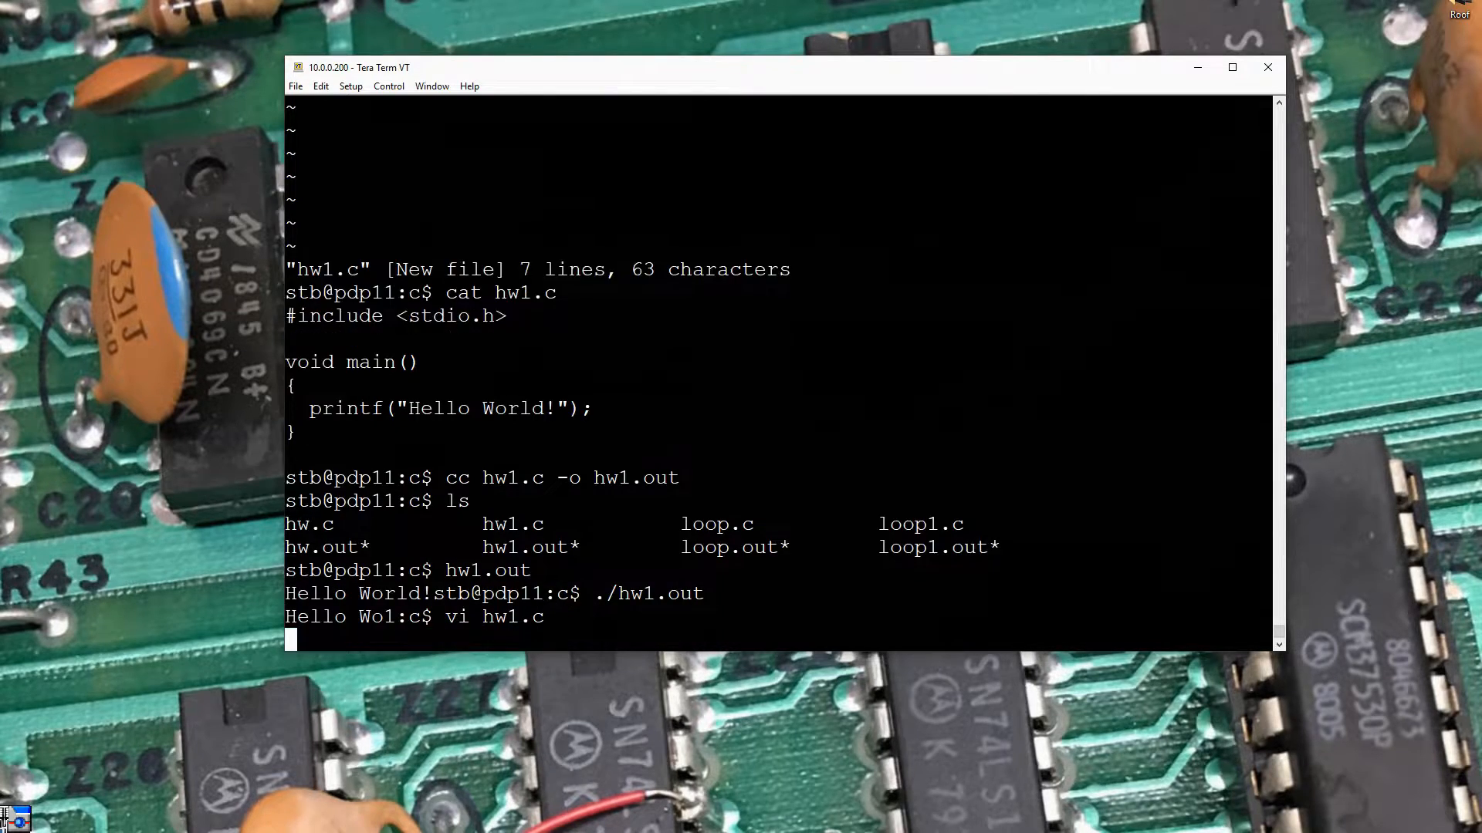
key("Return")
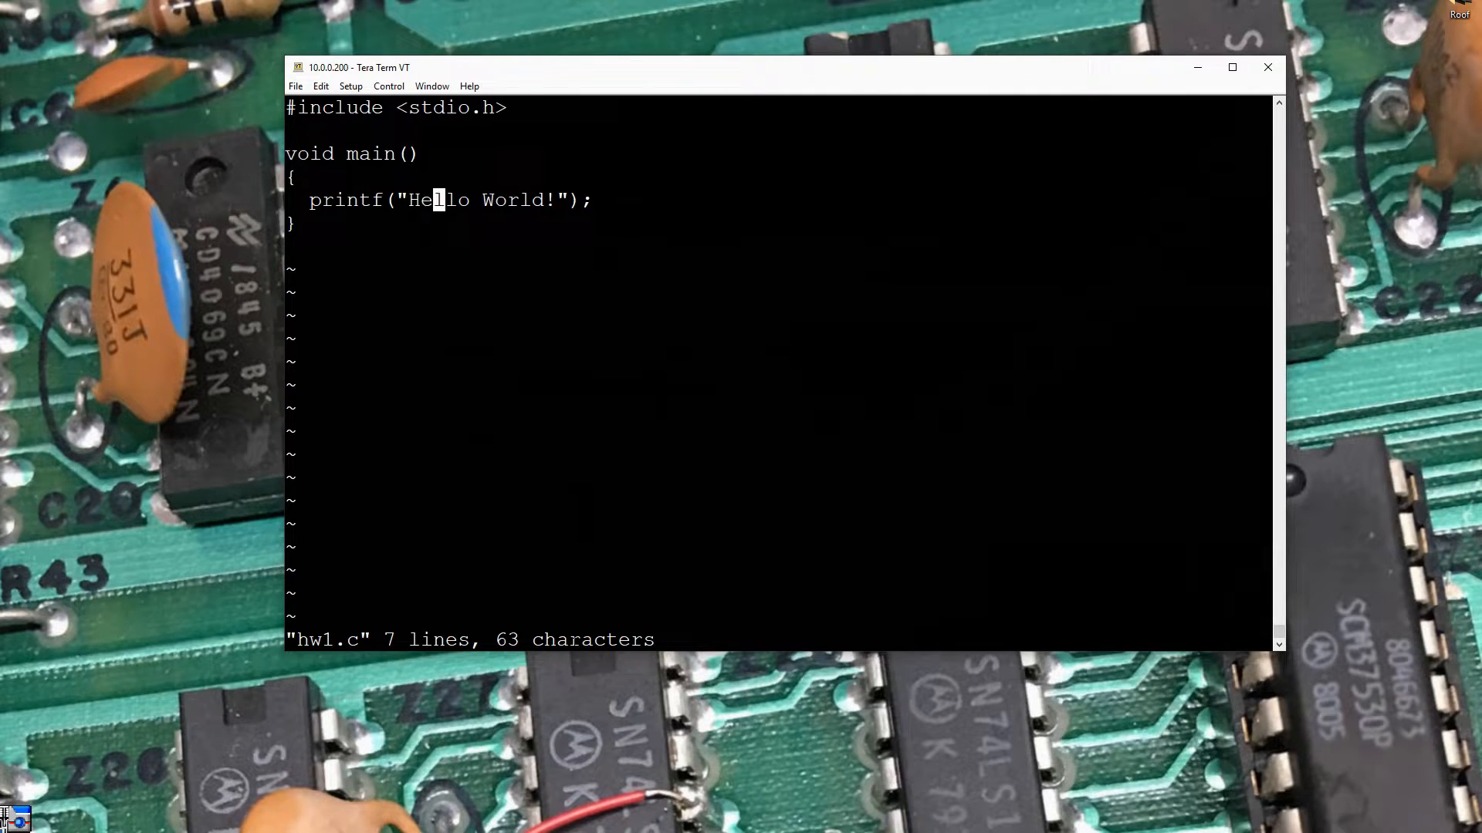
key("End")
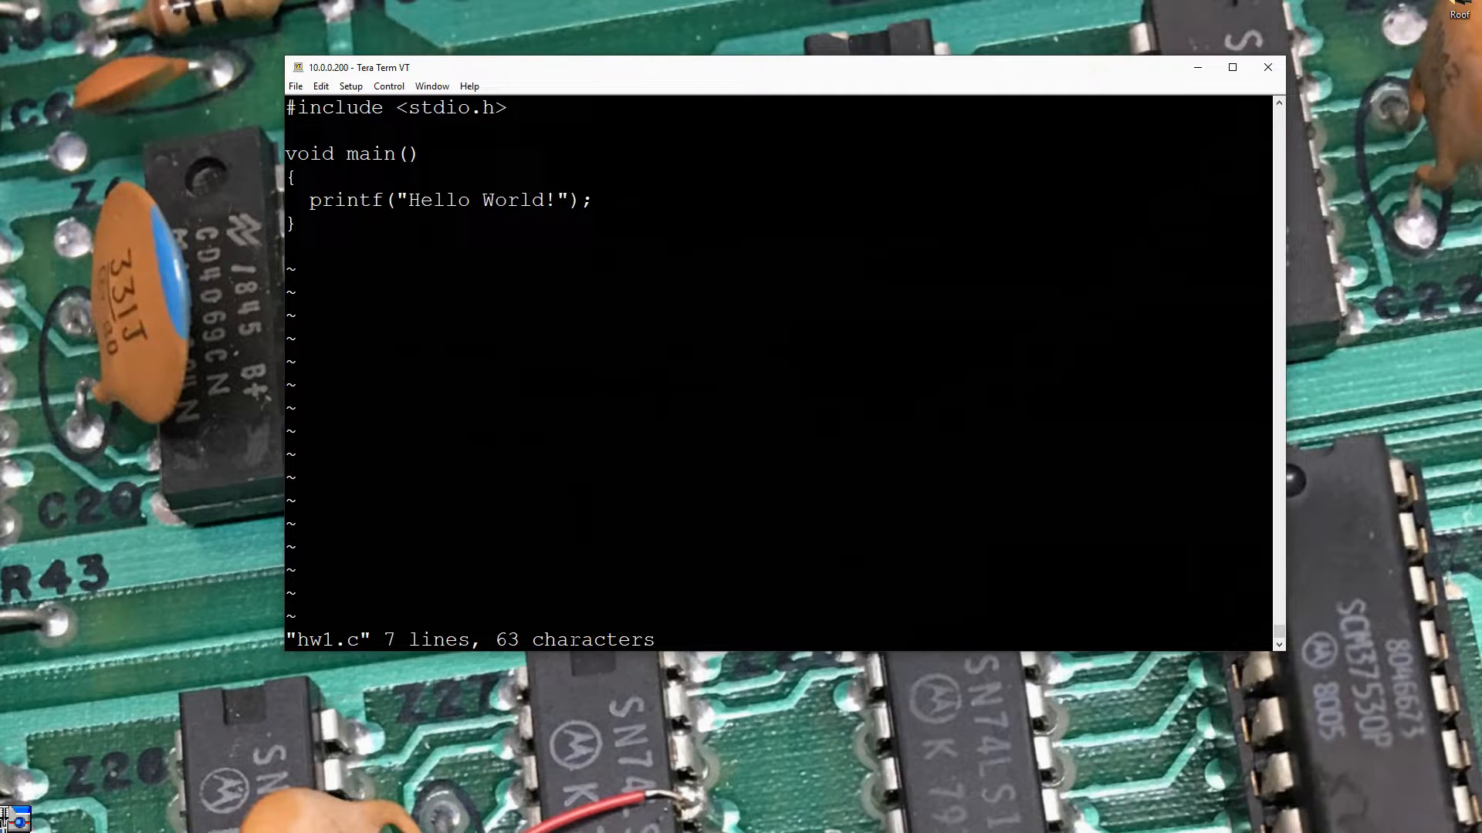
type("\\")
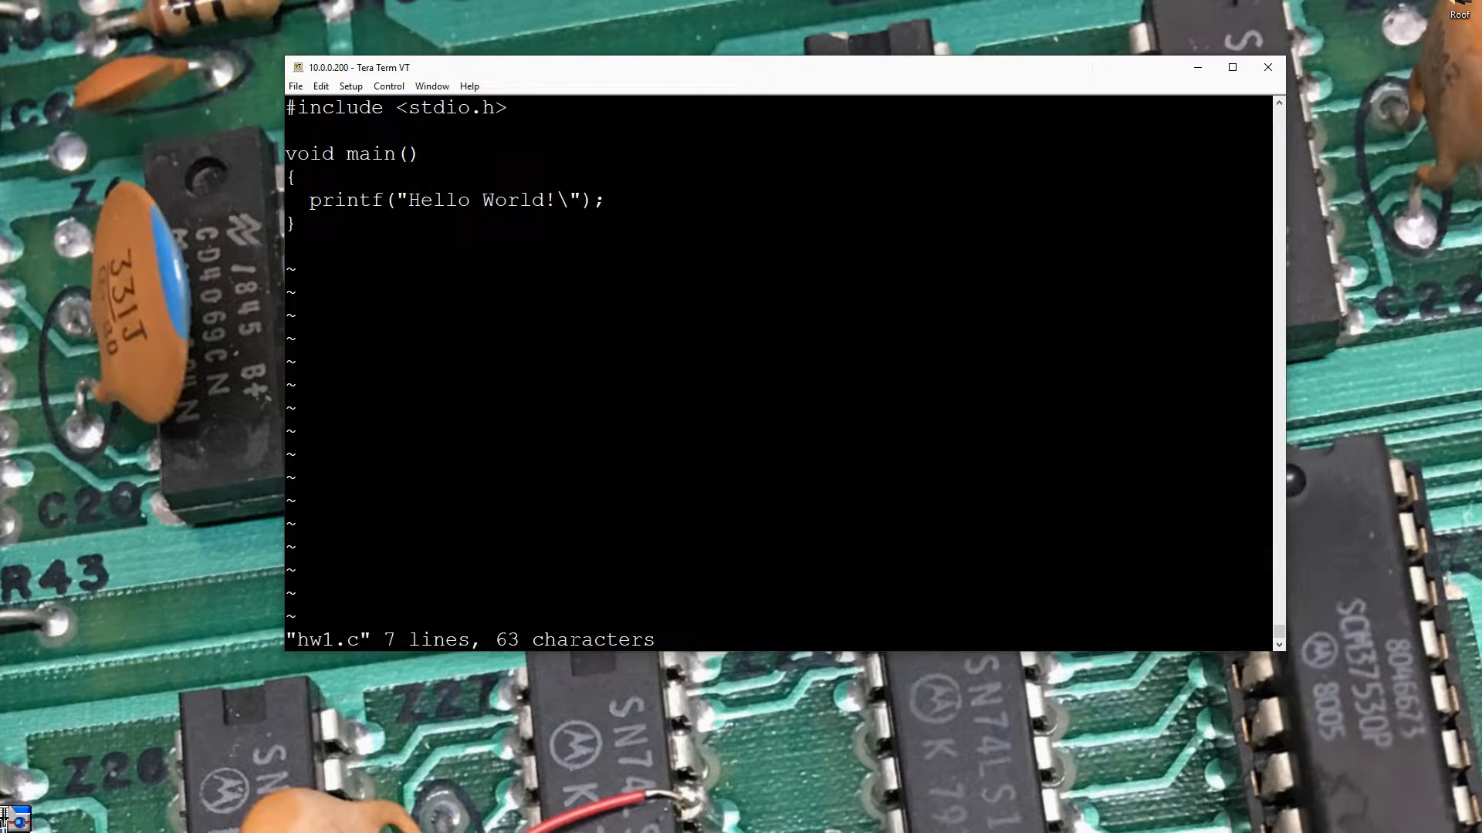
type("n")
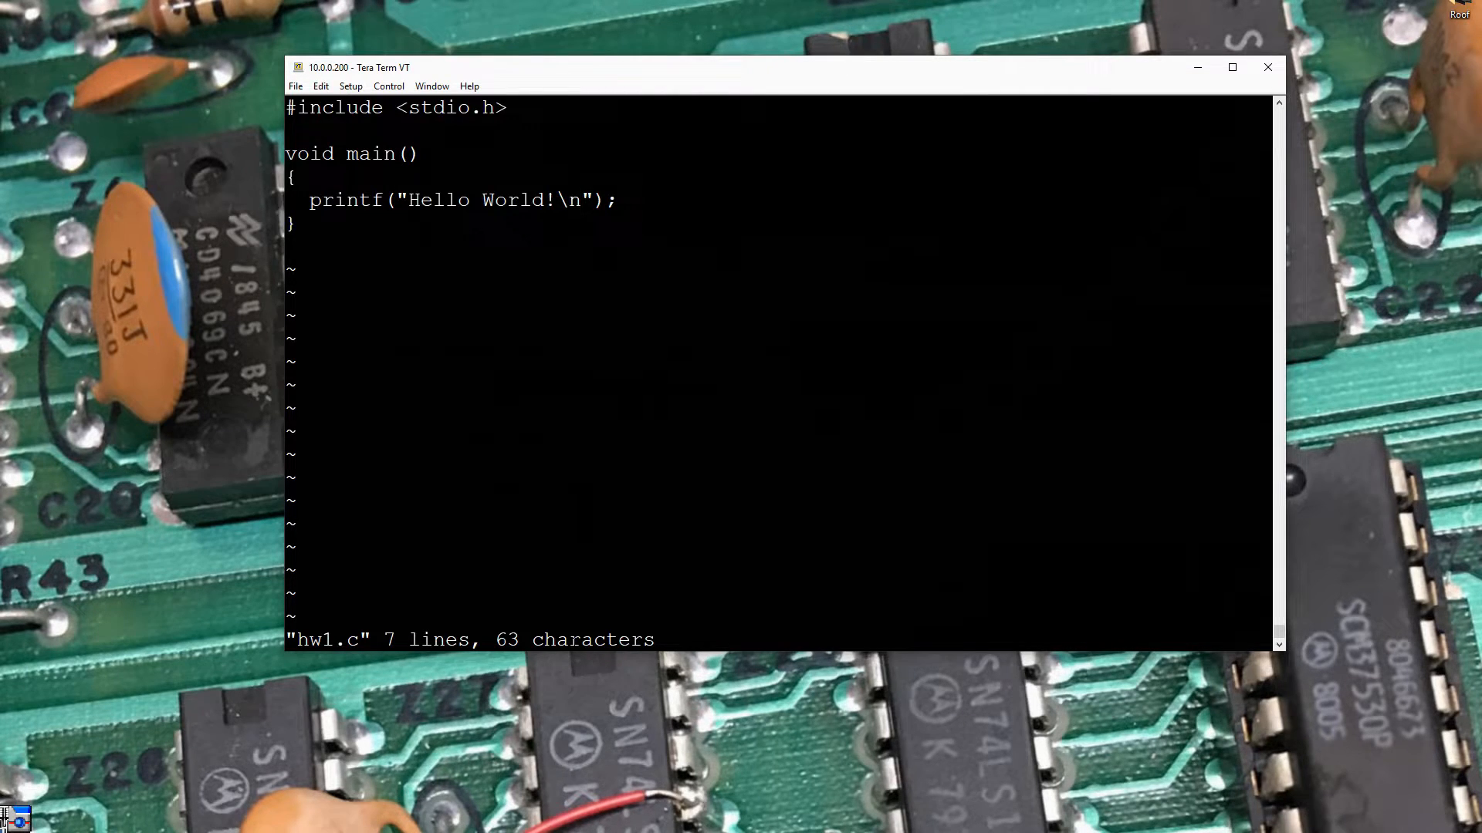
type(":wq")
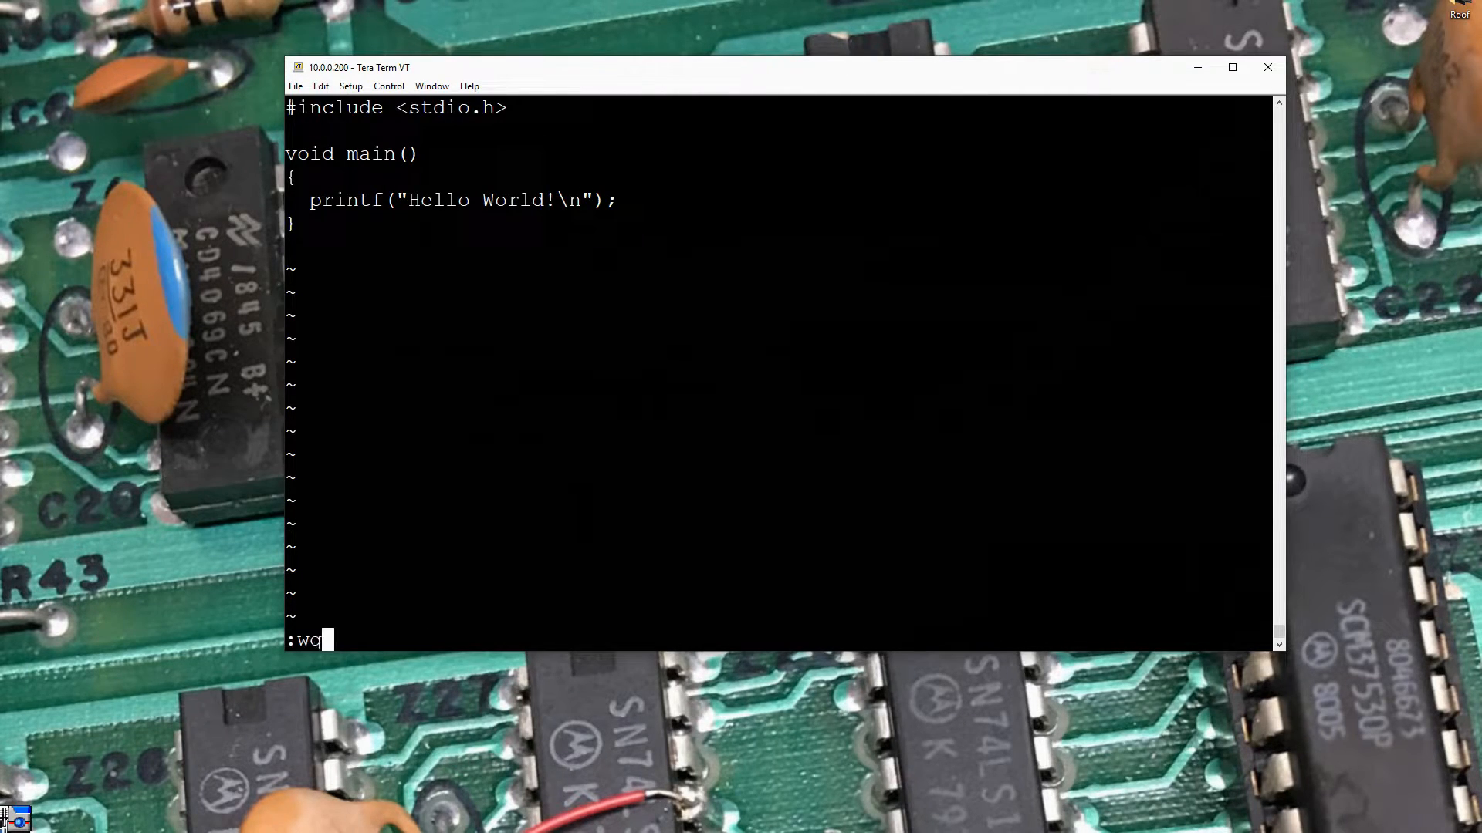
key("Return")
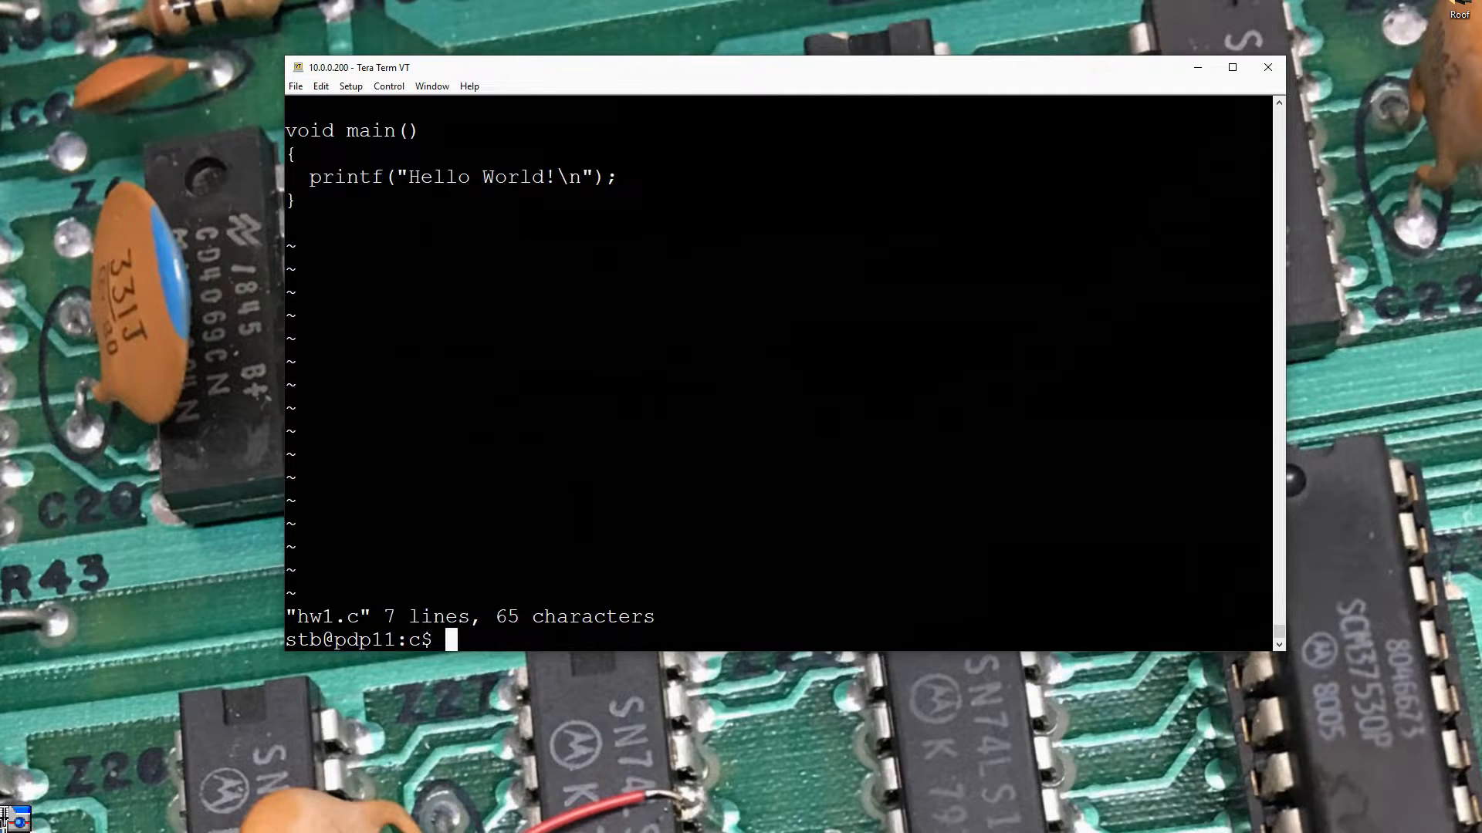
Recompile hw1.c and run hw1.out so Hello World! prints on its own line
type("vi hw1.c")
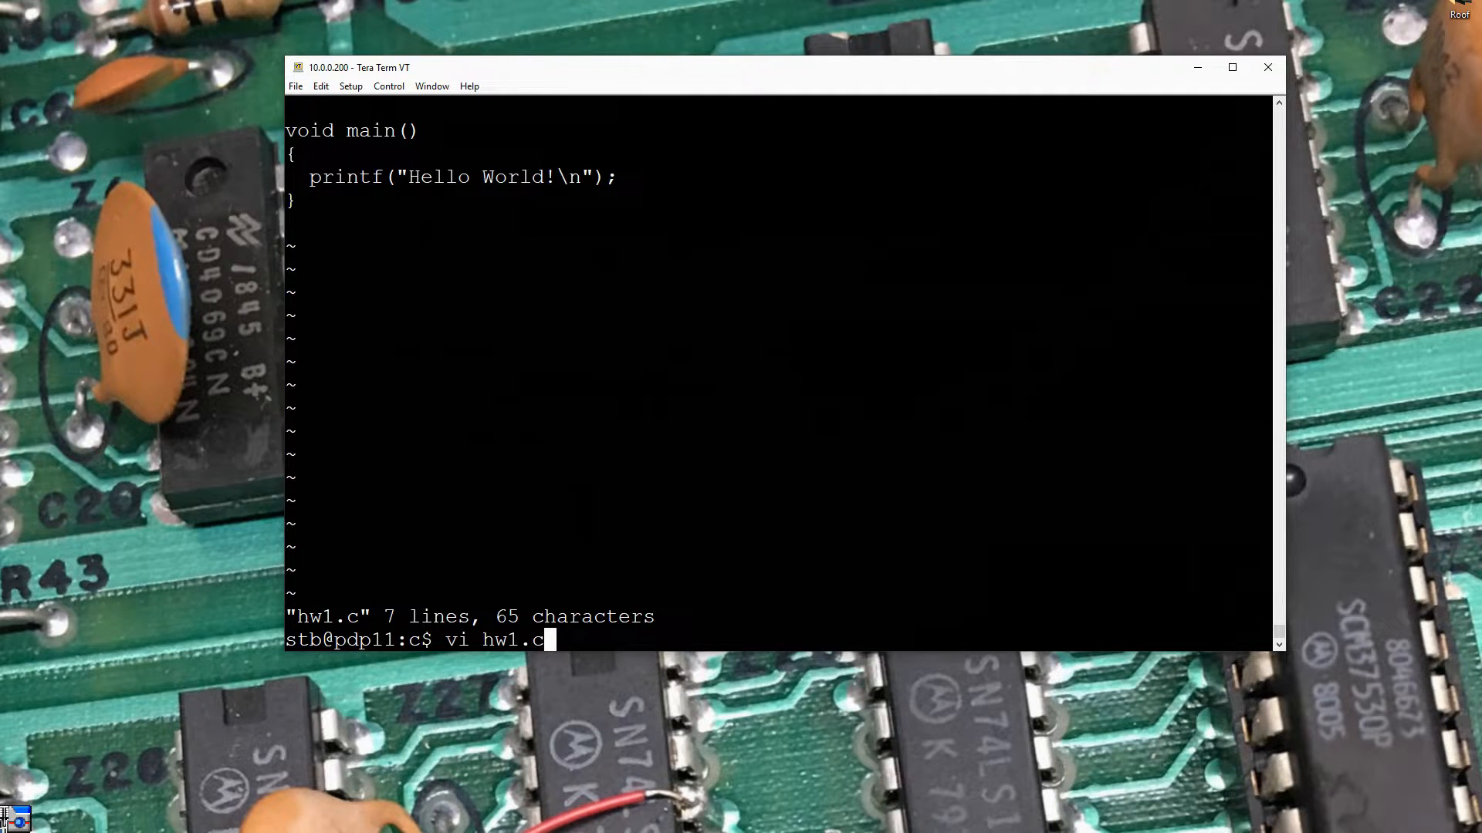
type("cc hw1.c -o hw1.out")
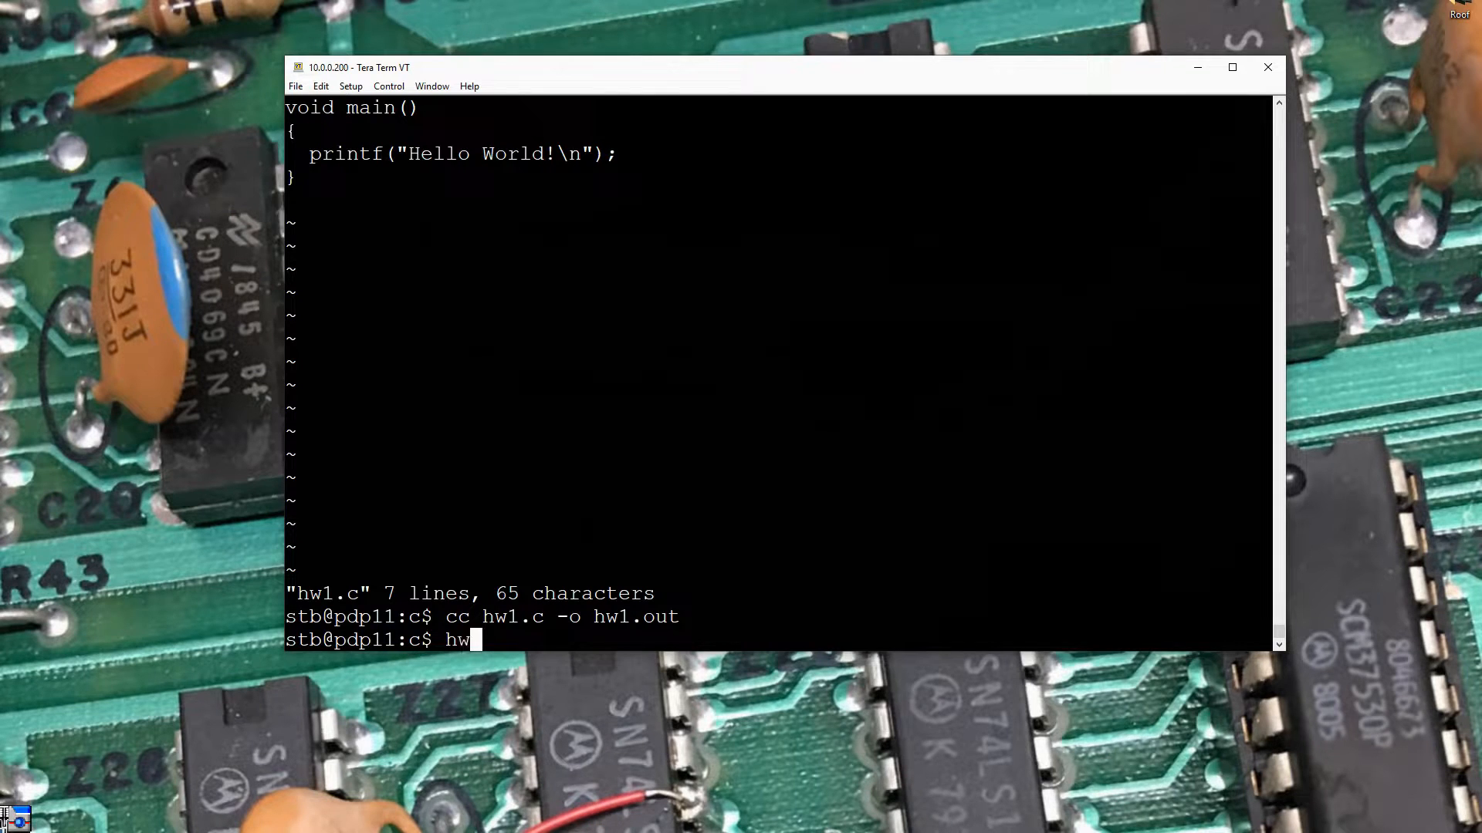
type("1.out")
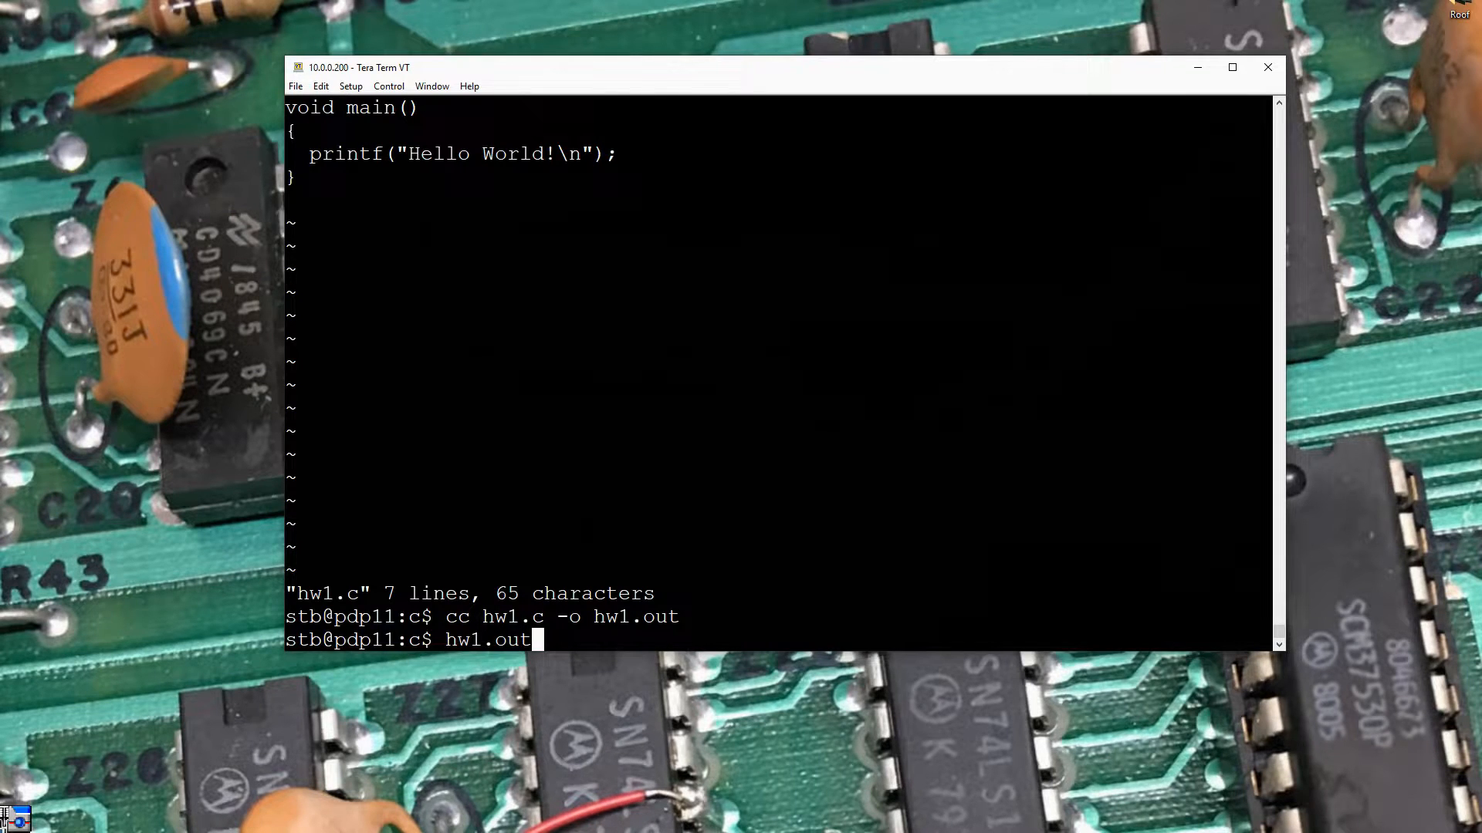
key("Return")
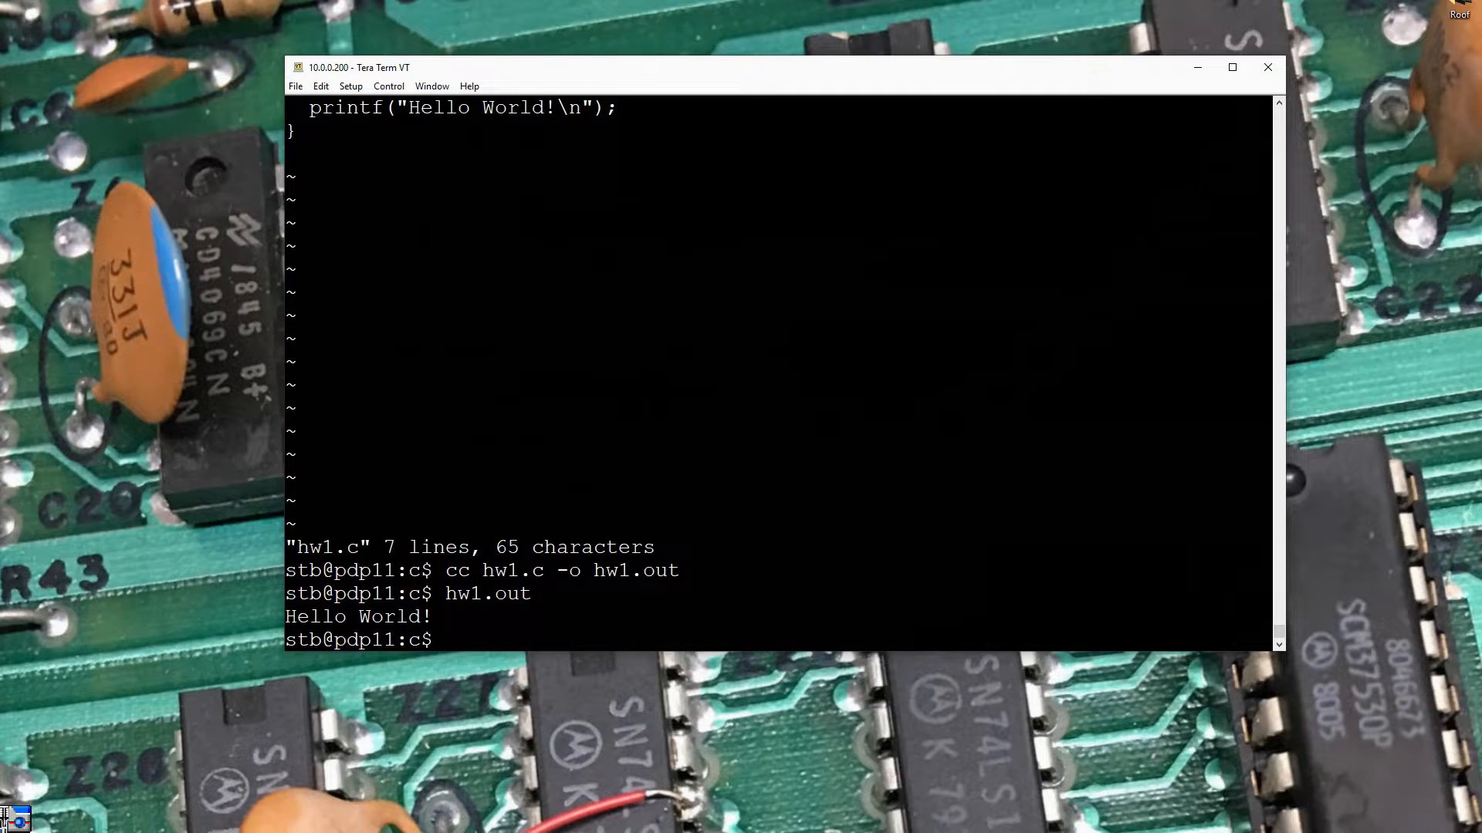
type("hw1.out")
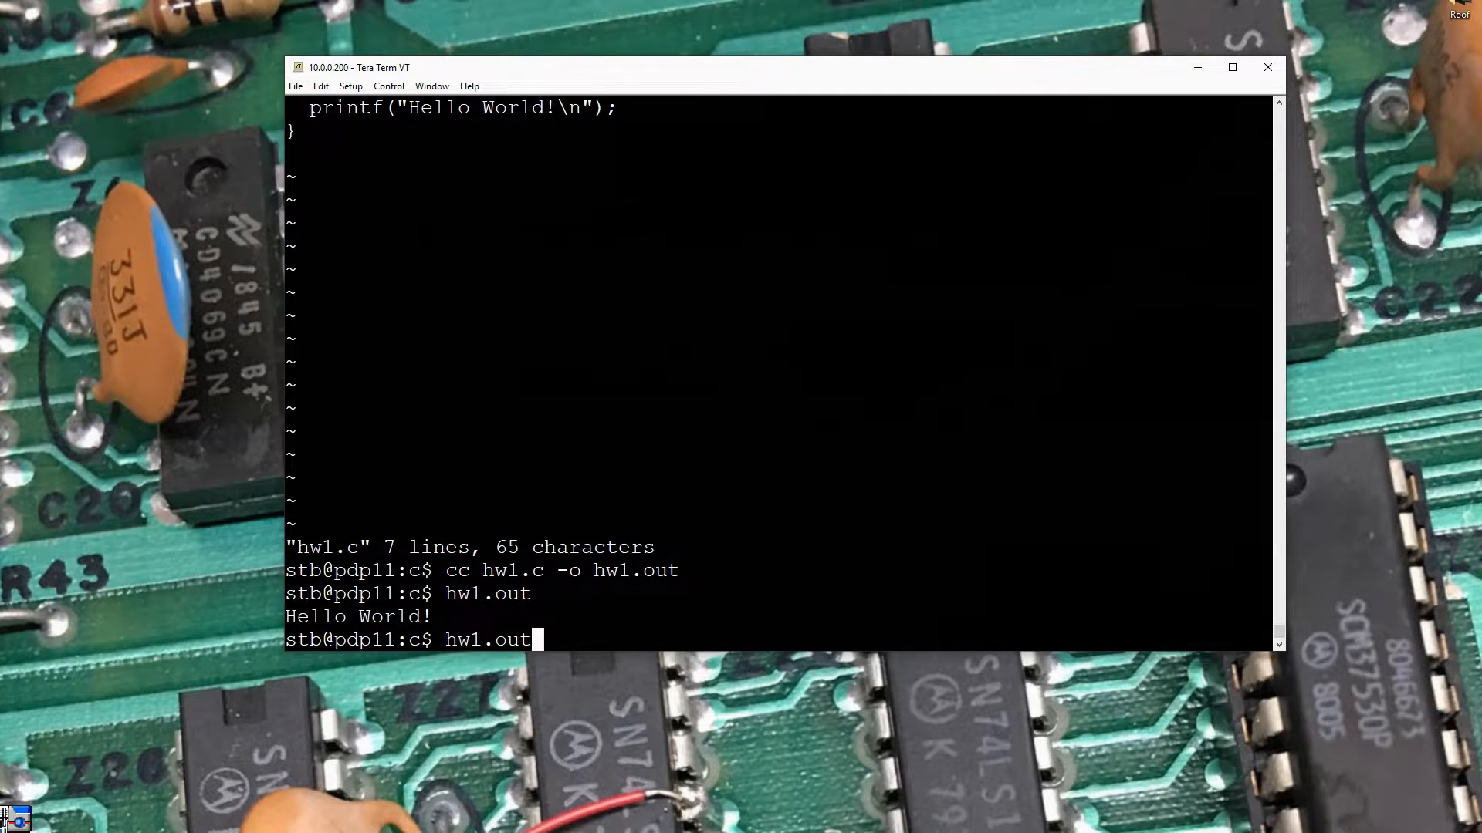
type("vi hw1.c")
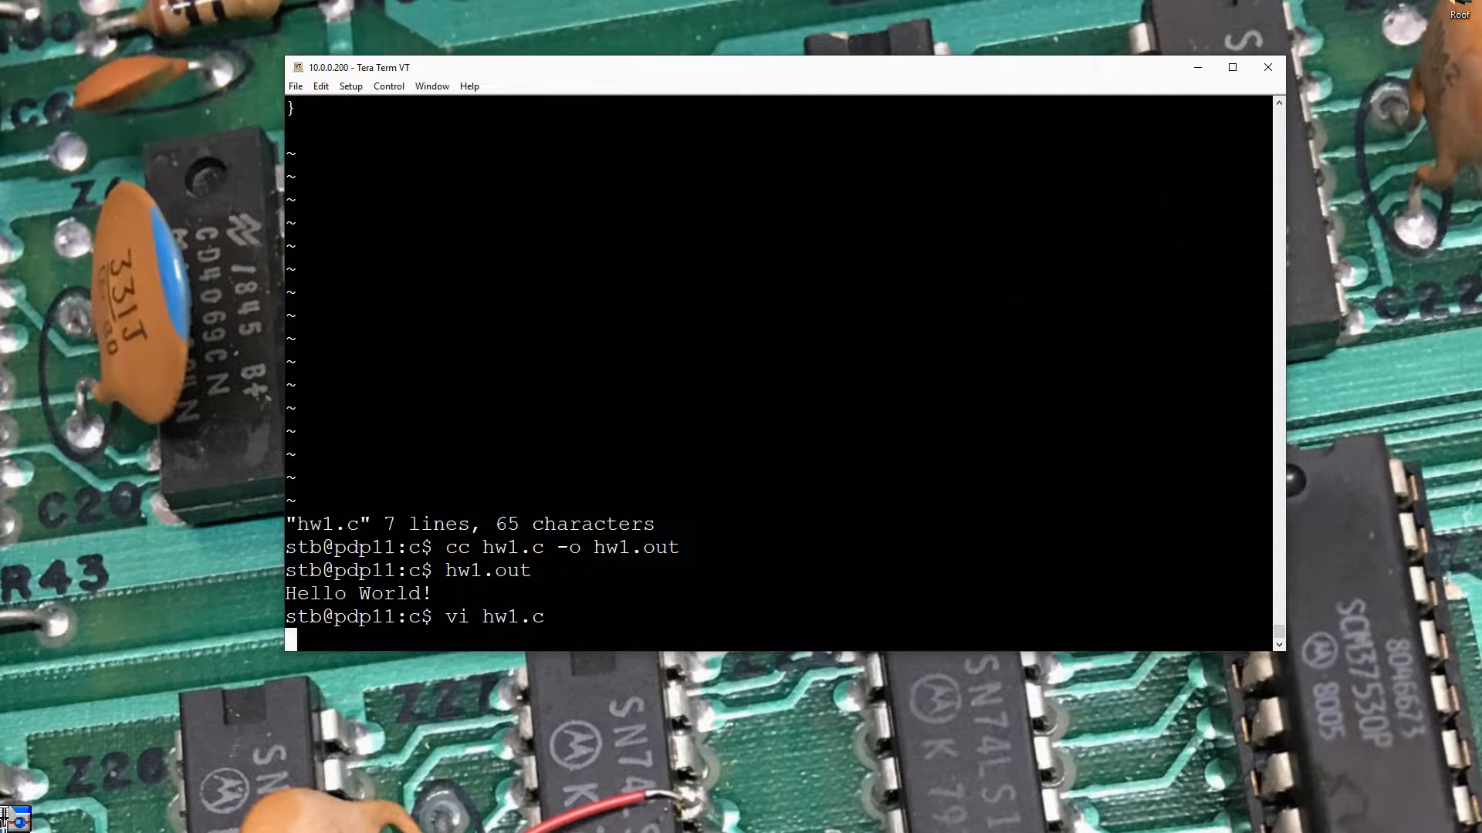
In vi, open a new line below the brace and type a throwaway 'this is a test' line
key("Return")
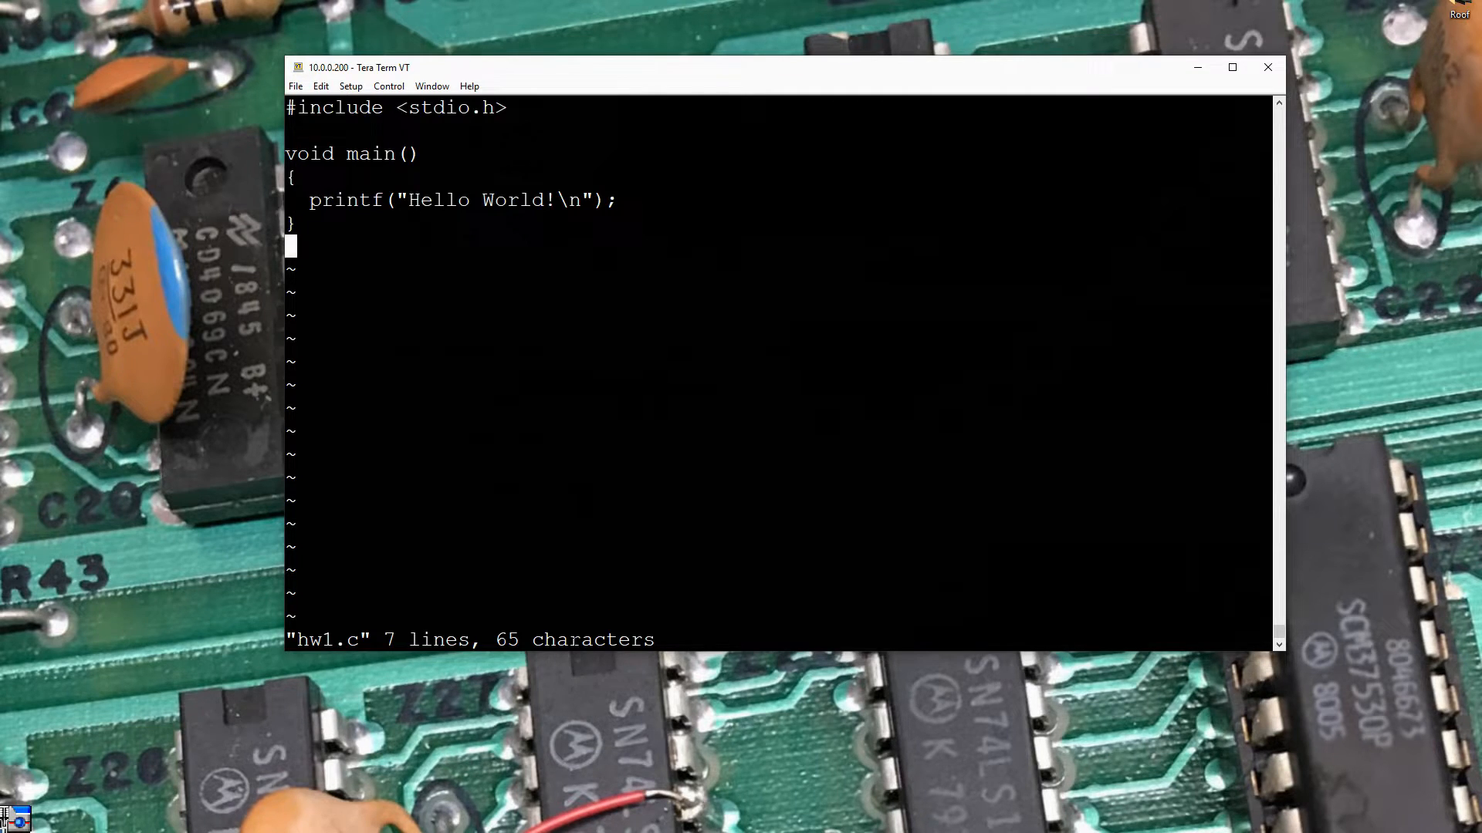
key("Down")
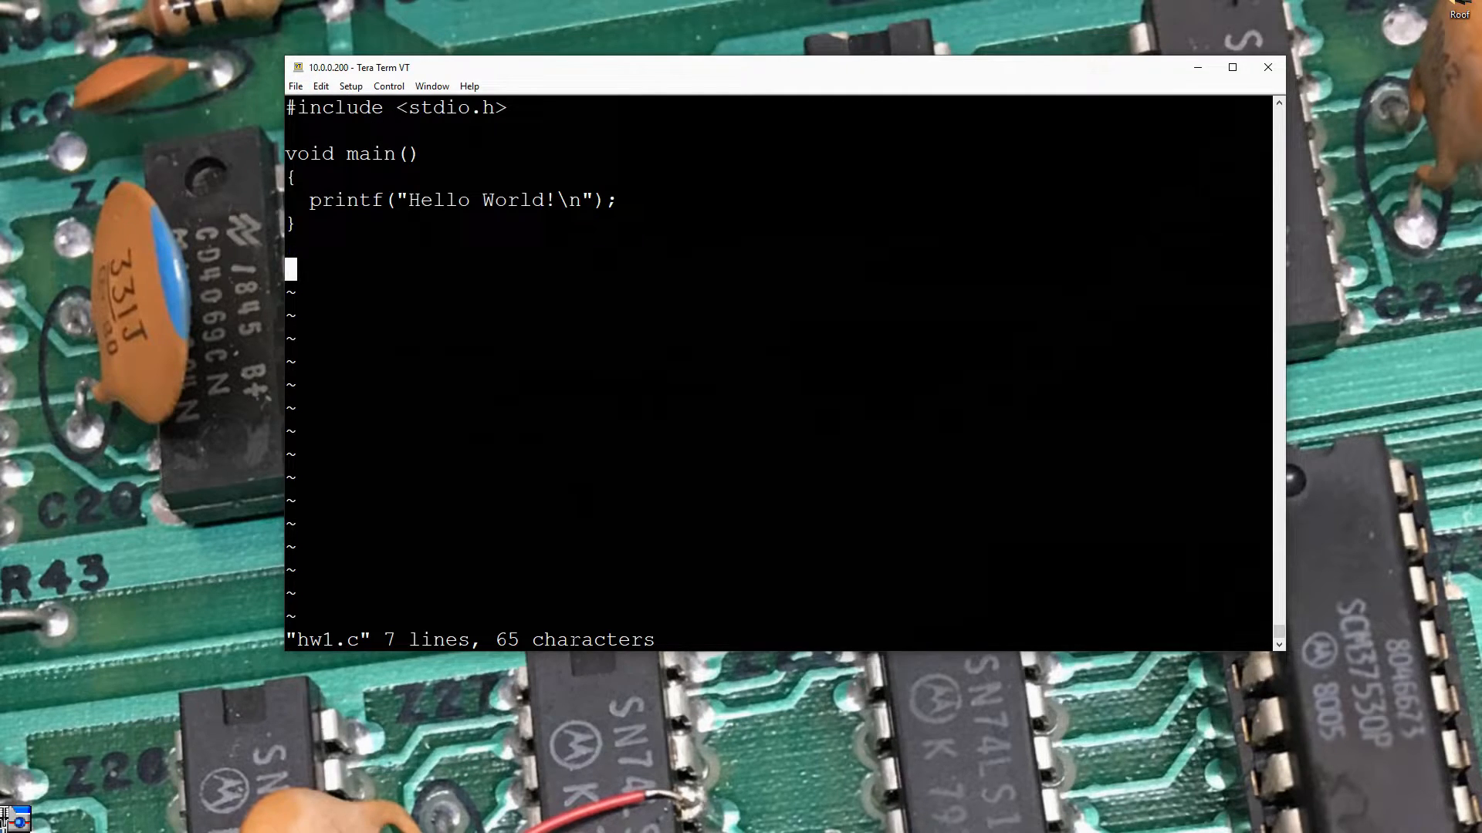
type("this is a te")
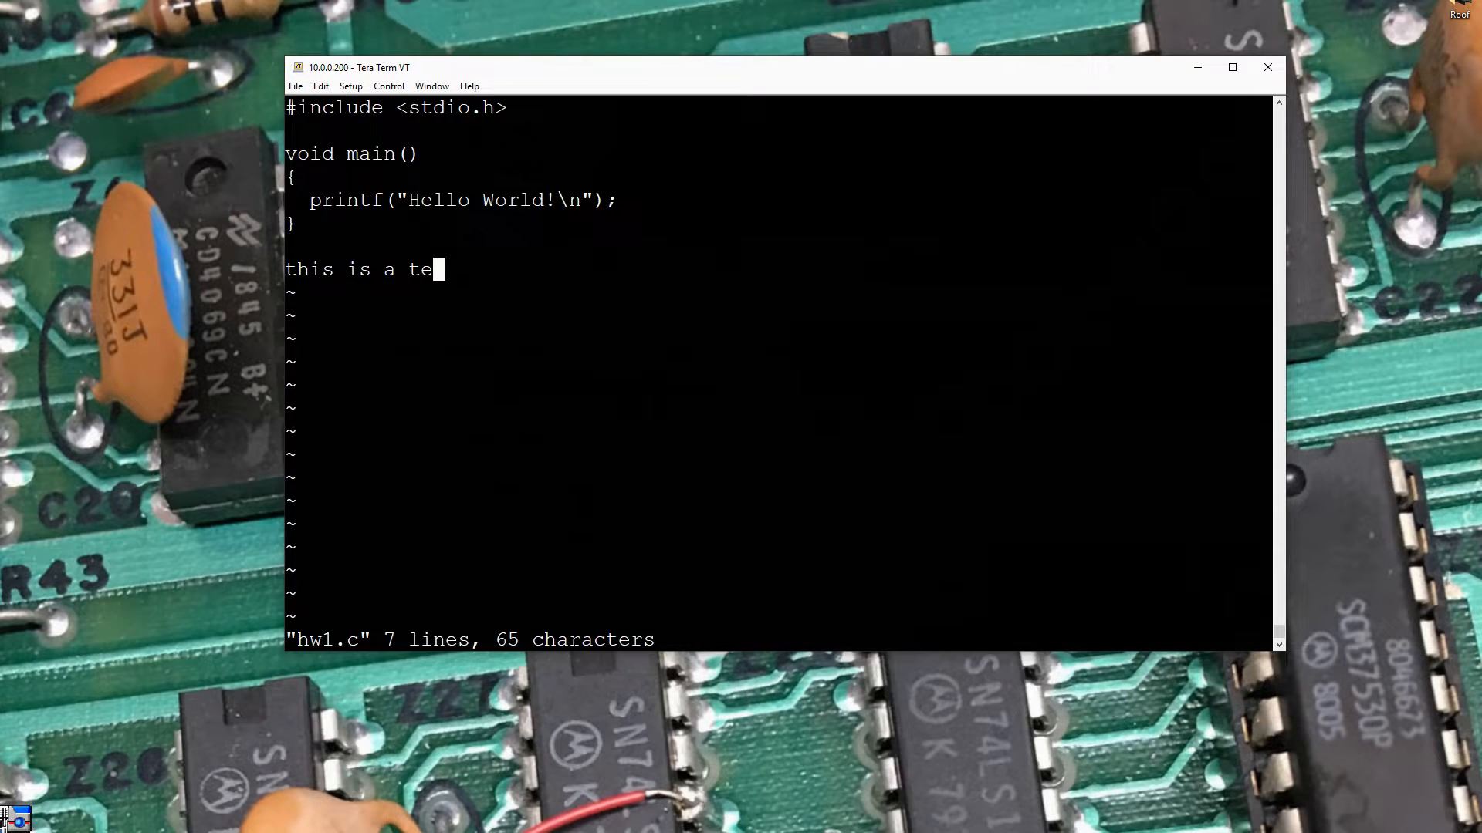
type("st")
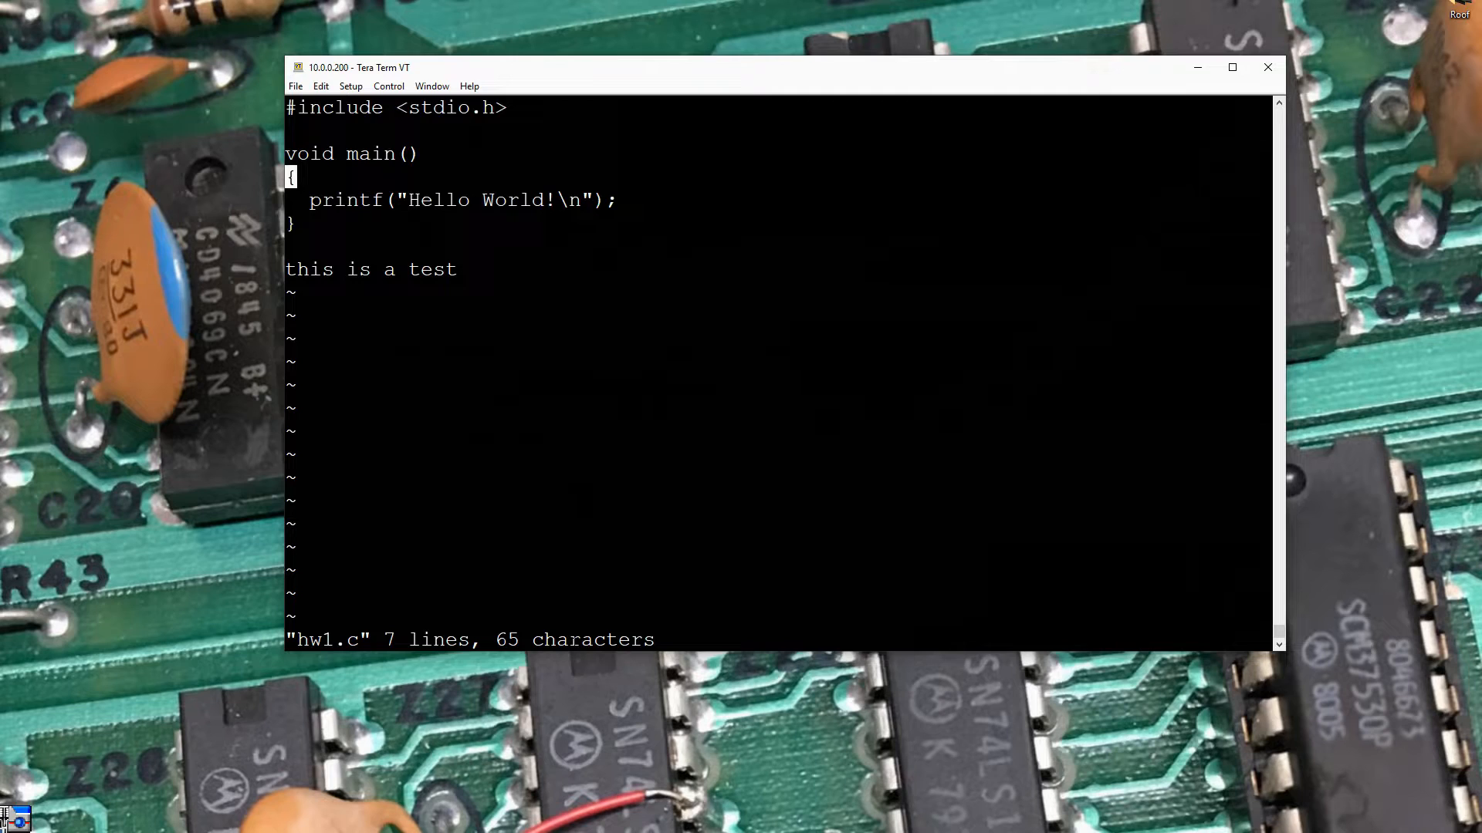
left_click(435, 270)
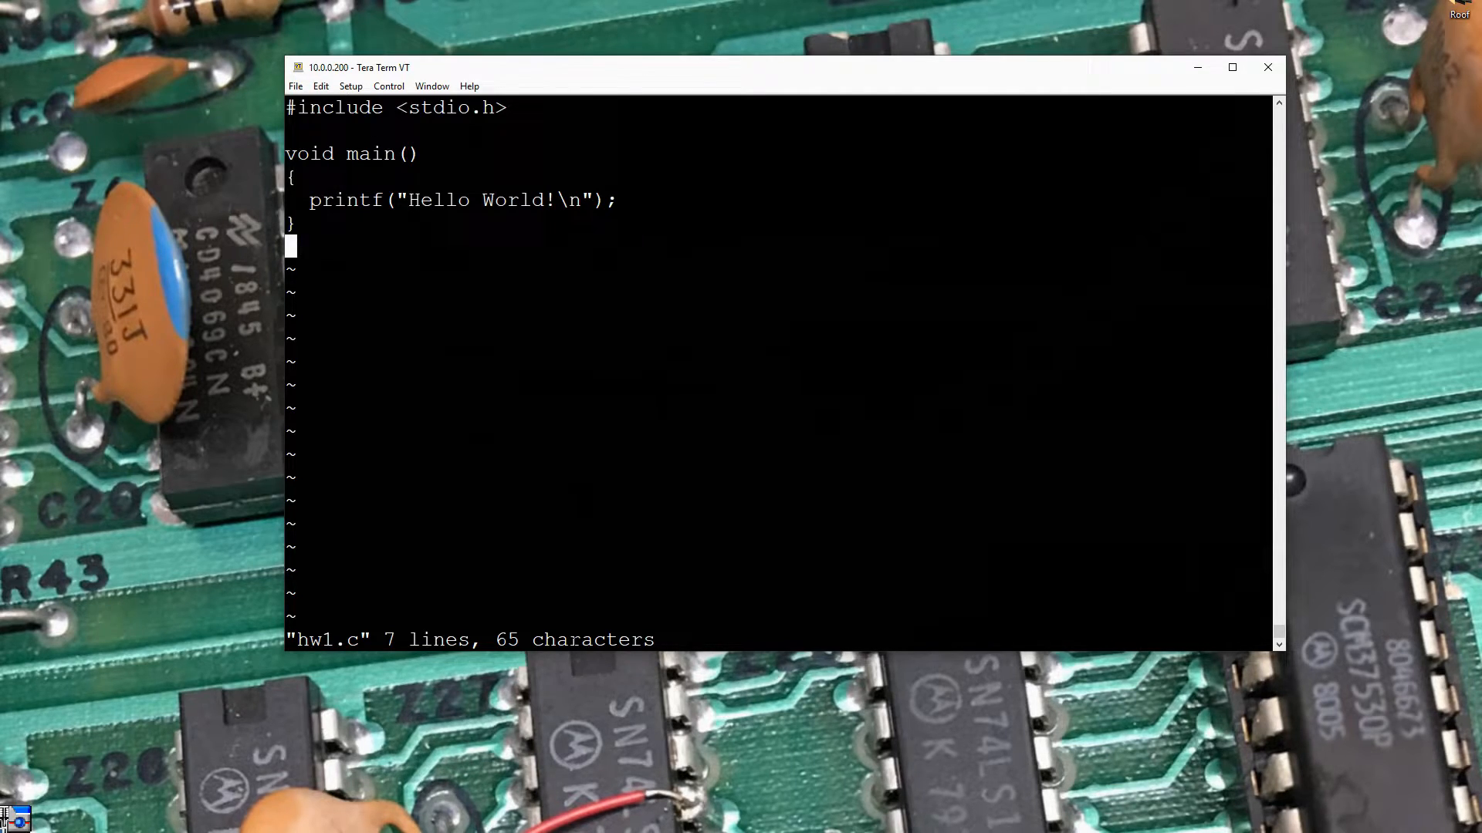
Replace World with Universe in the printf greeting and save with :wq
key("Up")
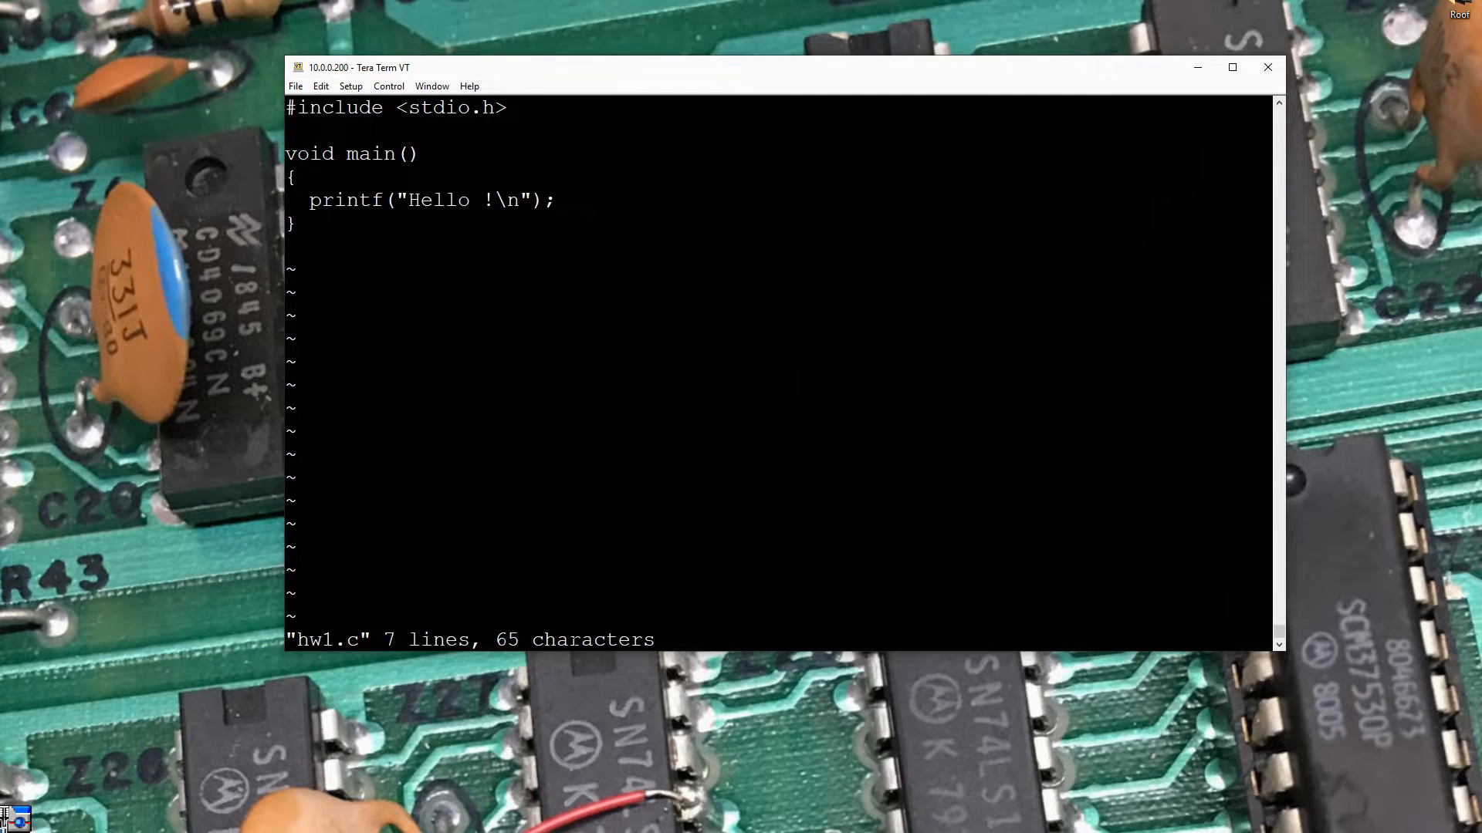
type("U")
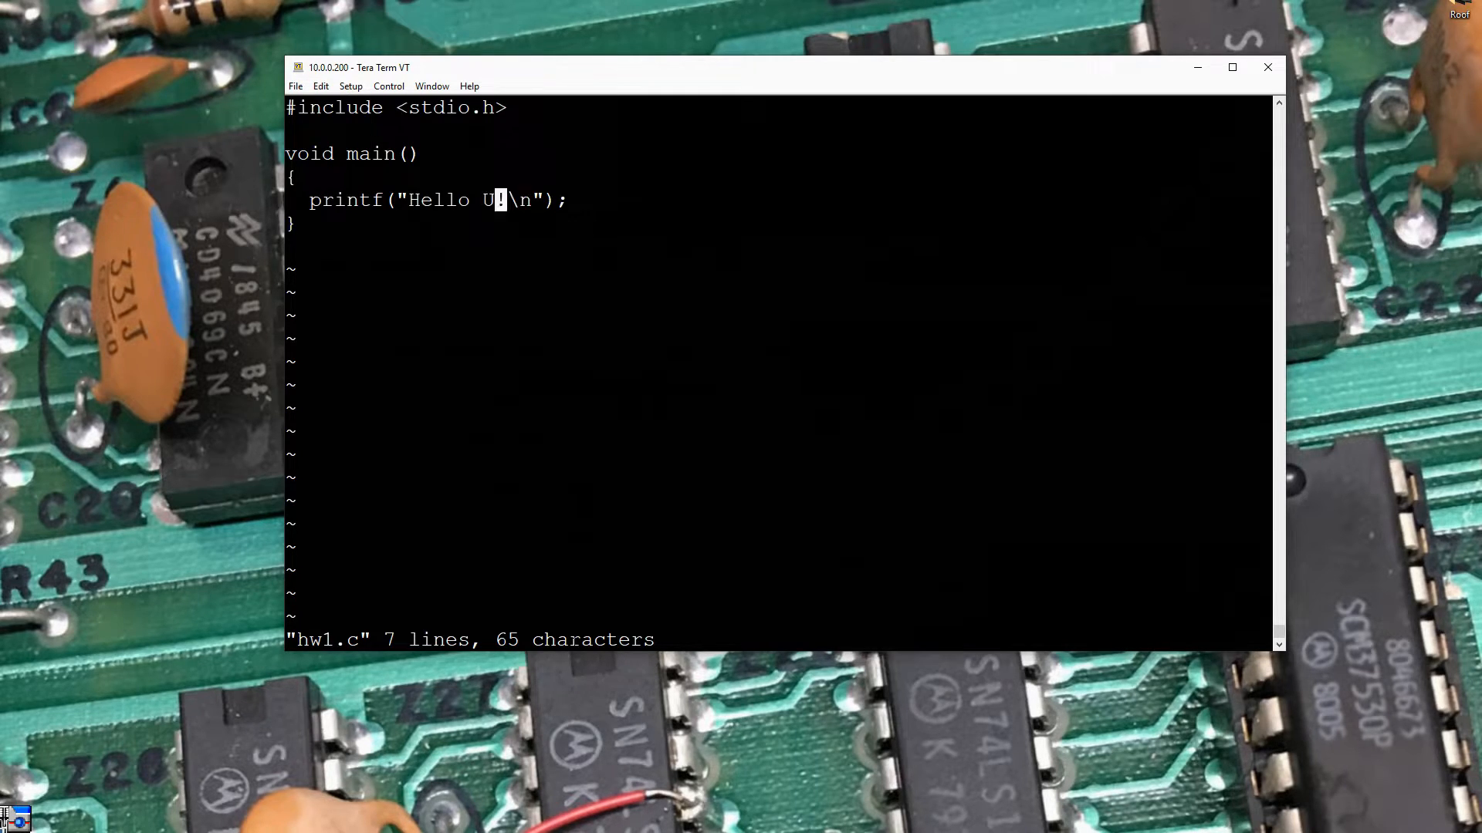
type("niverse")
left_click(778, 639)
type(":")
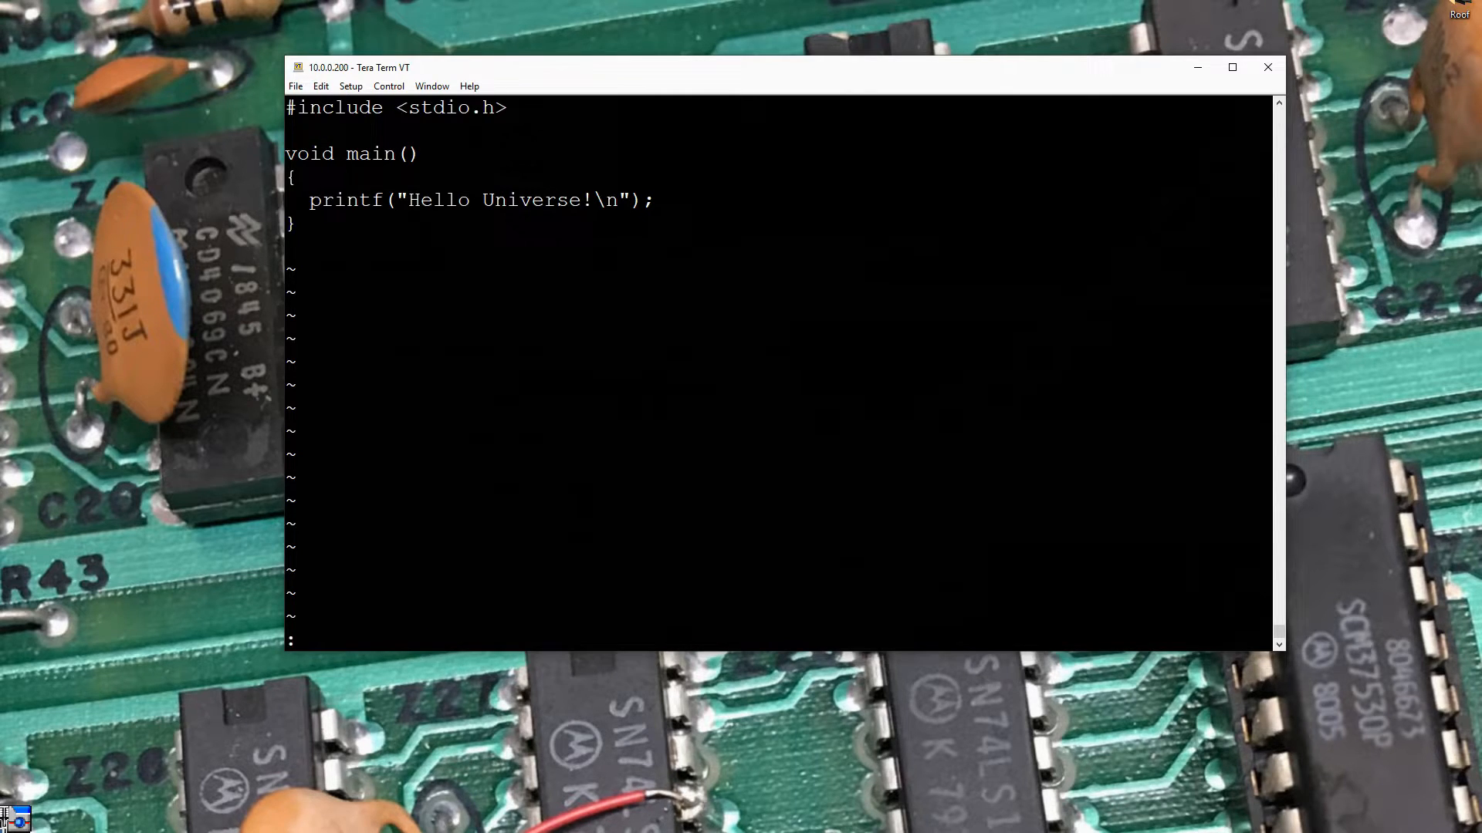
type("wq")
type("cc hw1.c -o hw1.out")
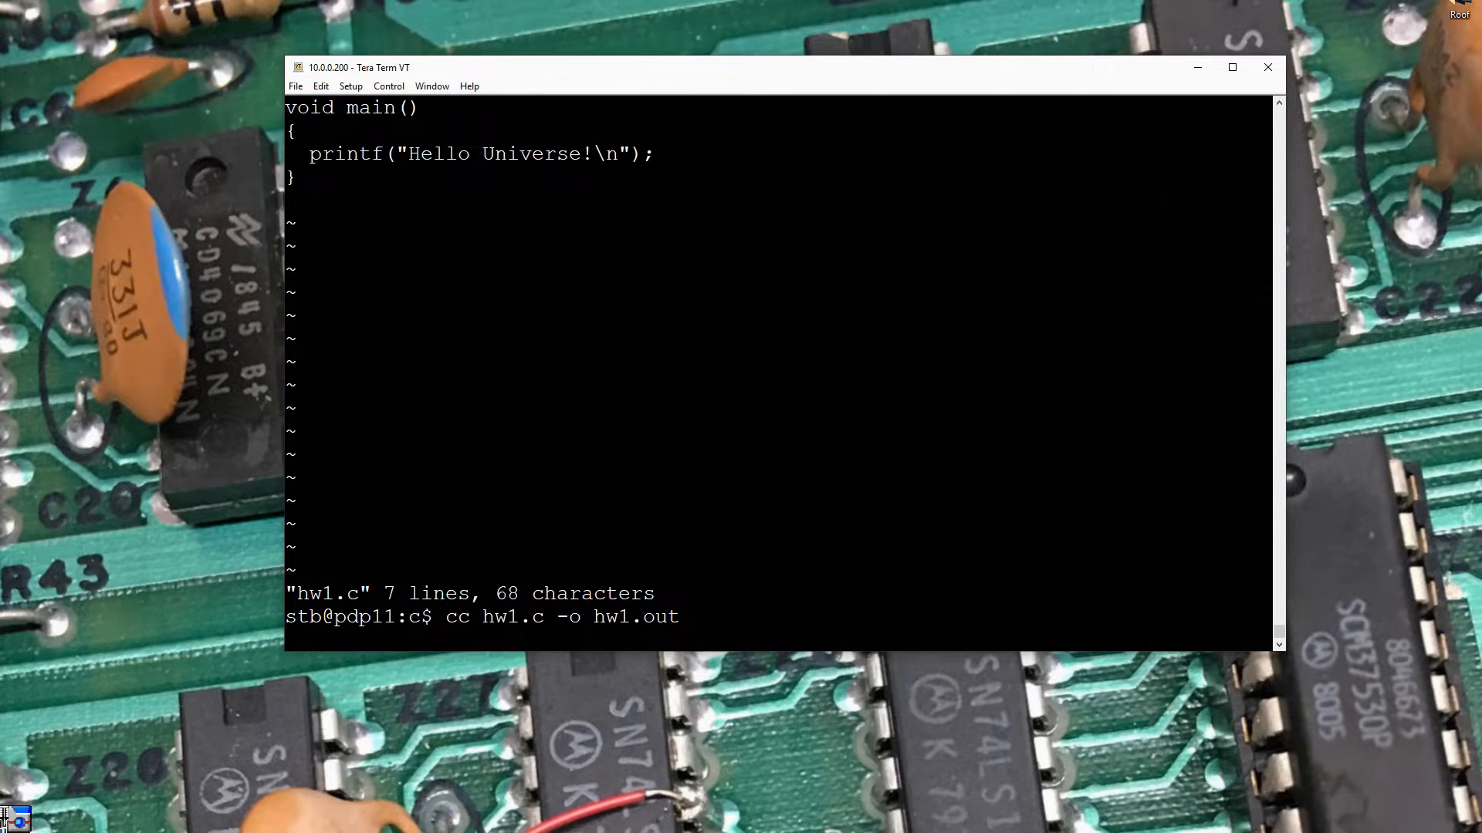
Recompile hw1.c and run hw1.out, which prints Hello Universe!
key("Return")
type("hw1.out")
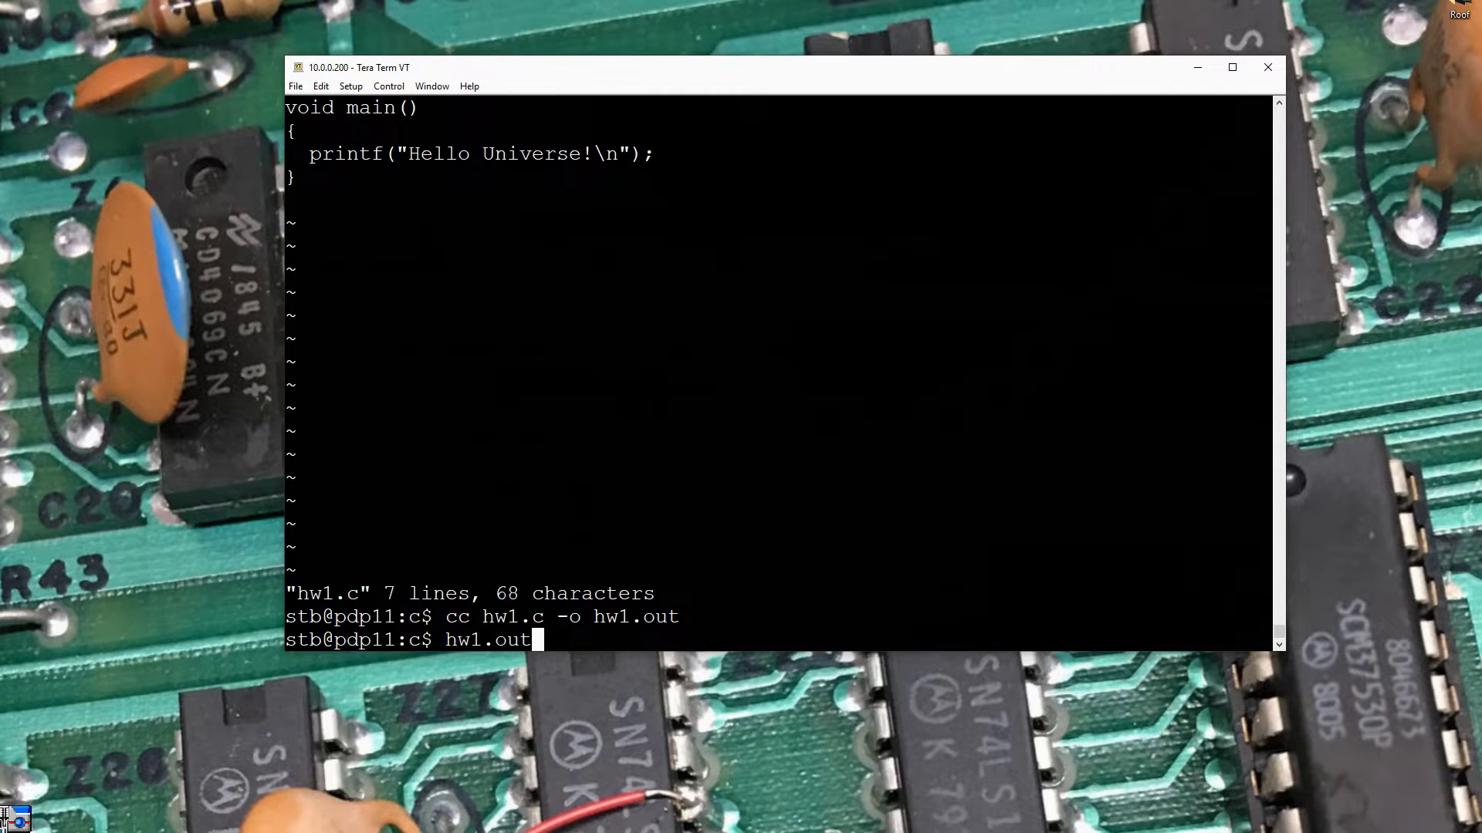
key("Return")
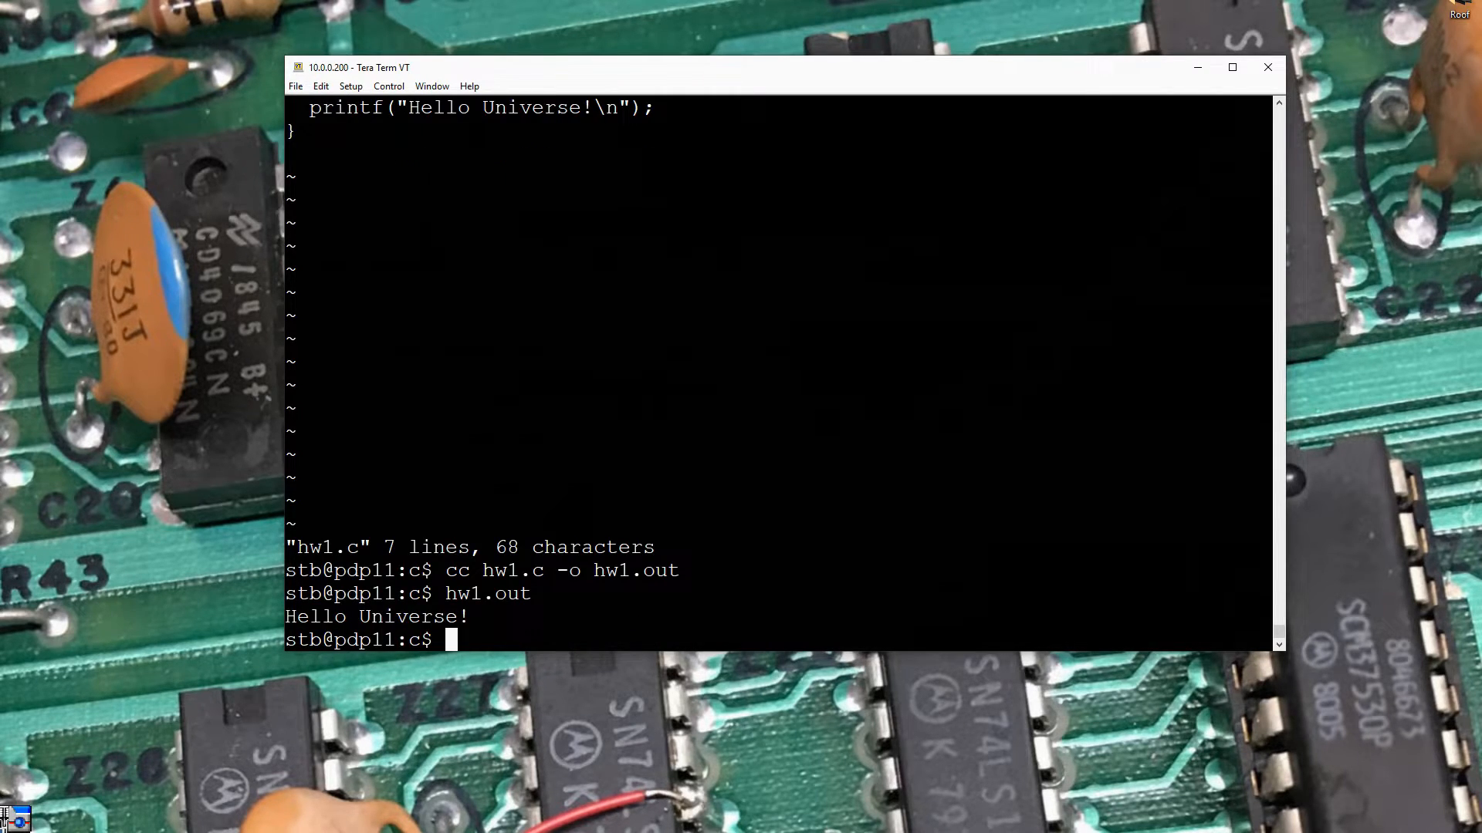
type("hw1.out")
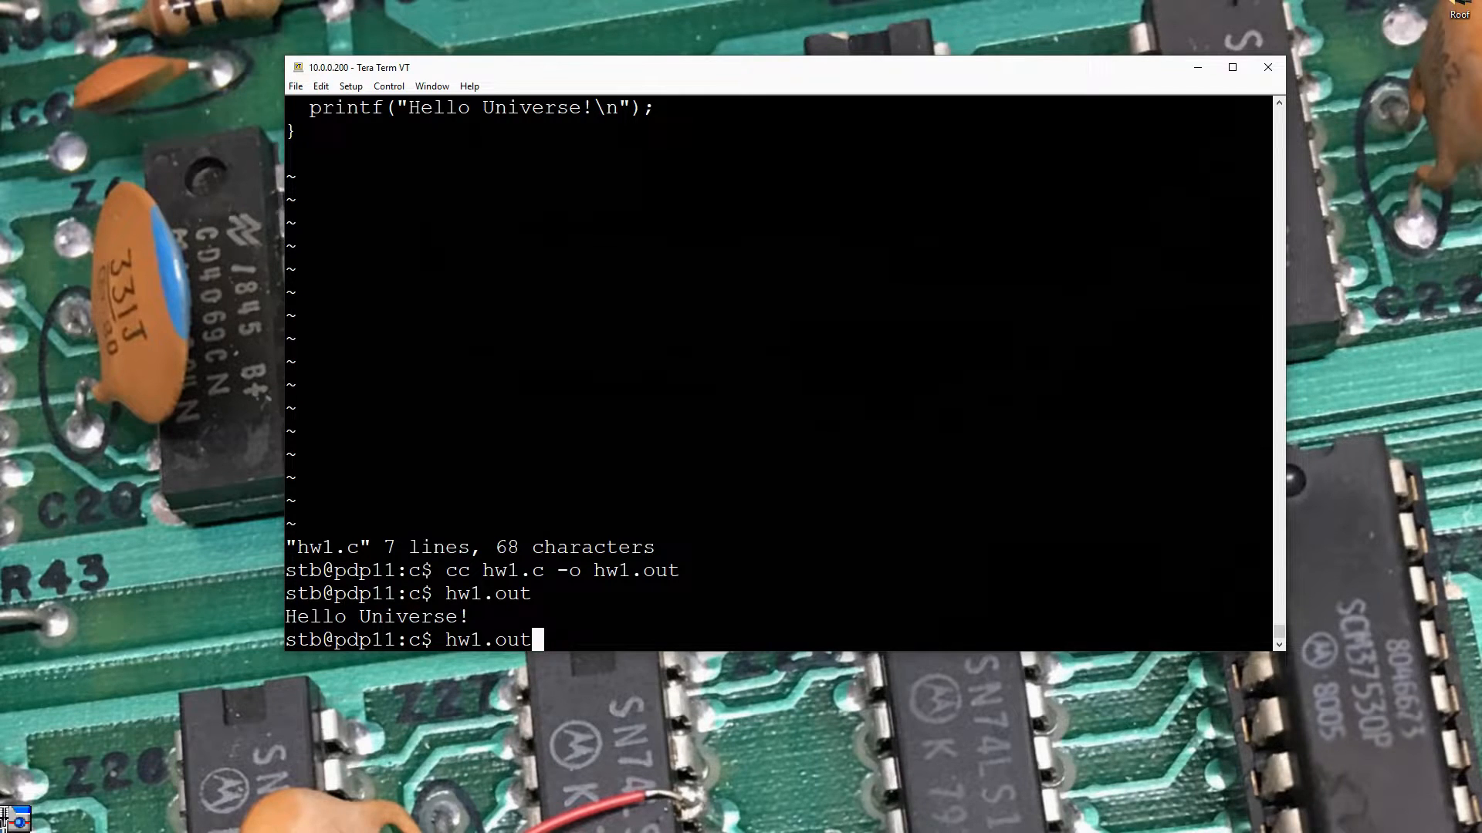
type("vi hw1.c")
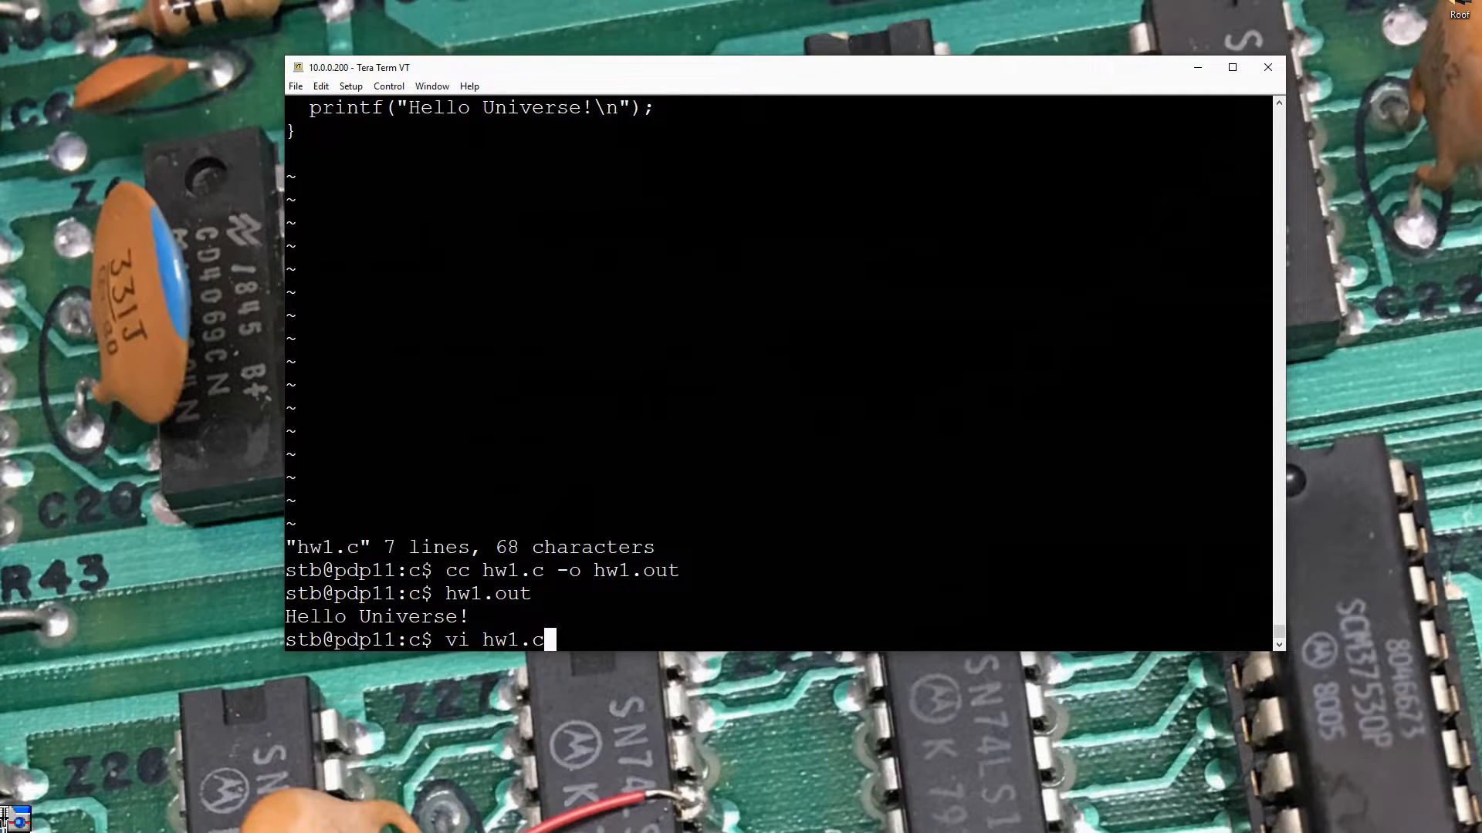
In vi, insert the declaration 'int i;' above the printf in hw1.c
key("Return")
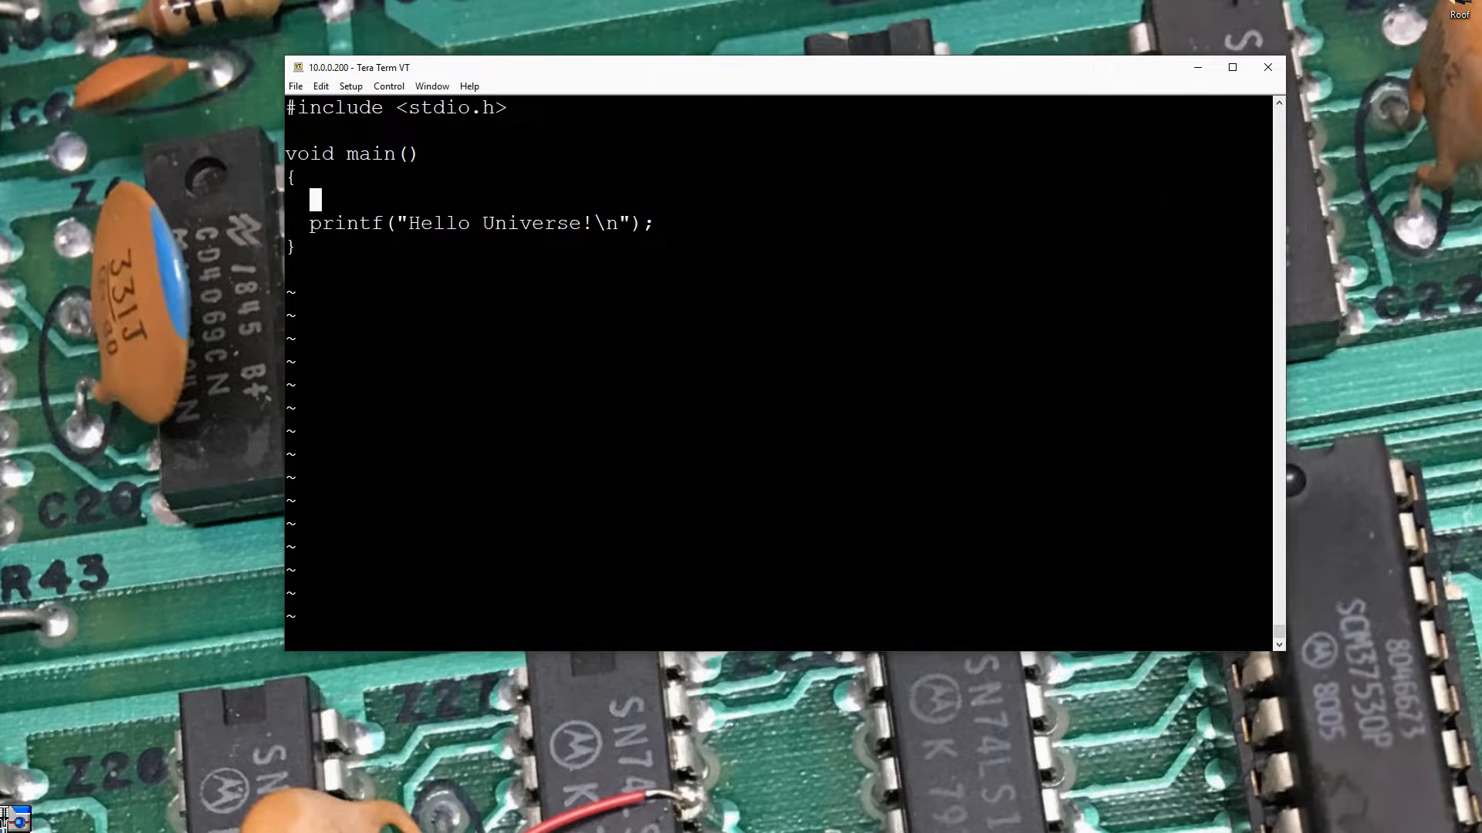
type("int")
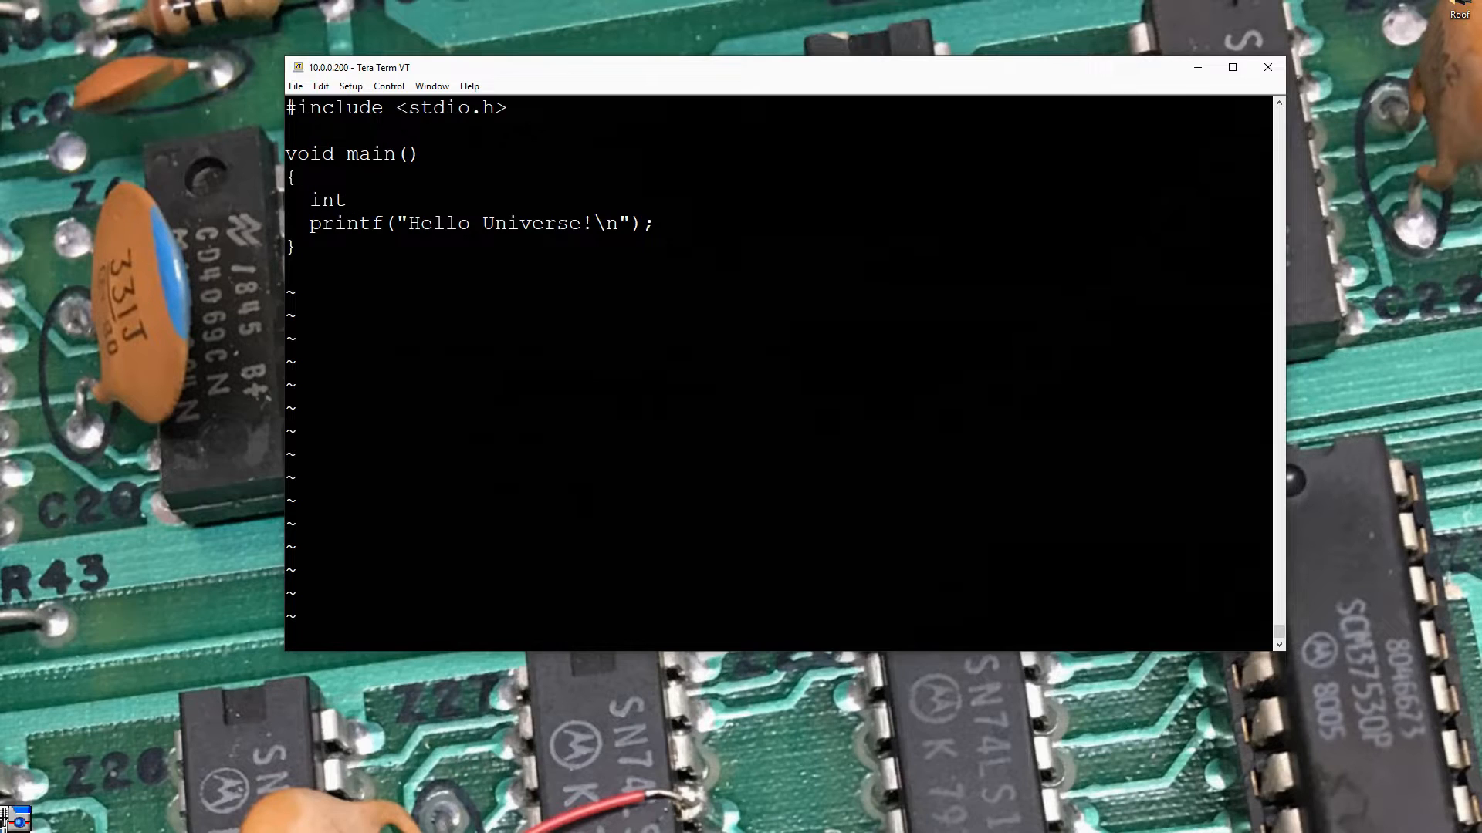
type("i")
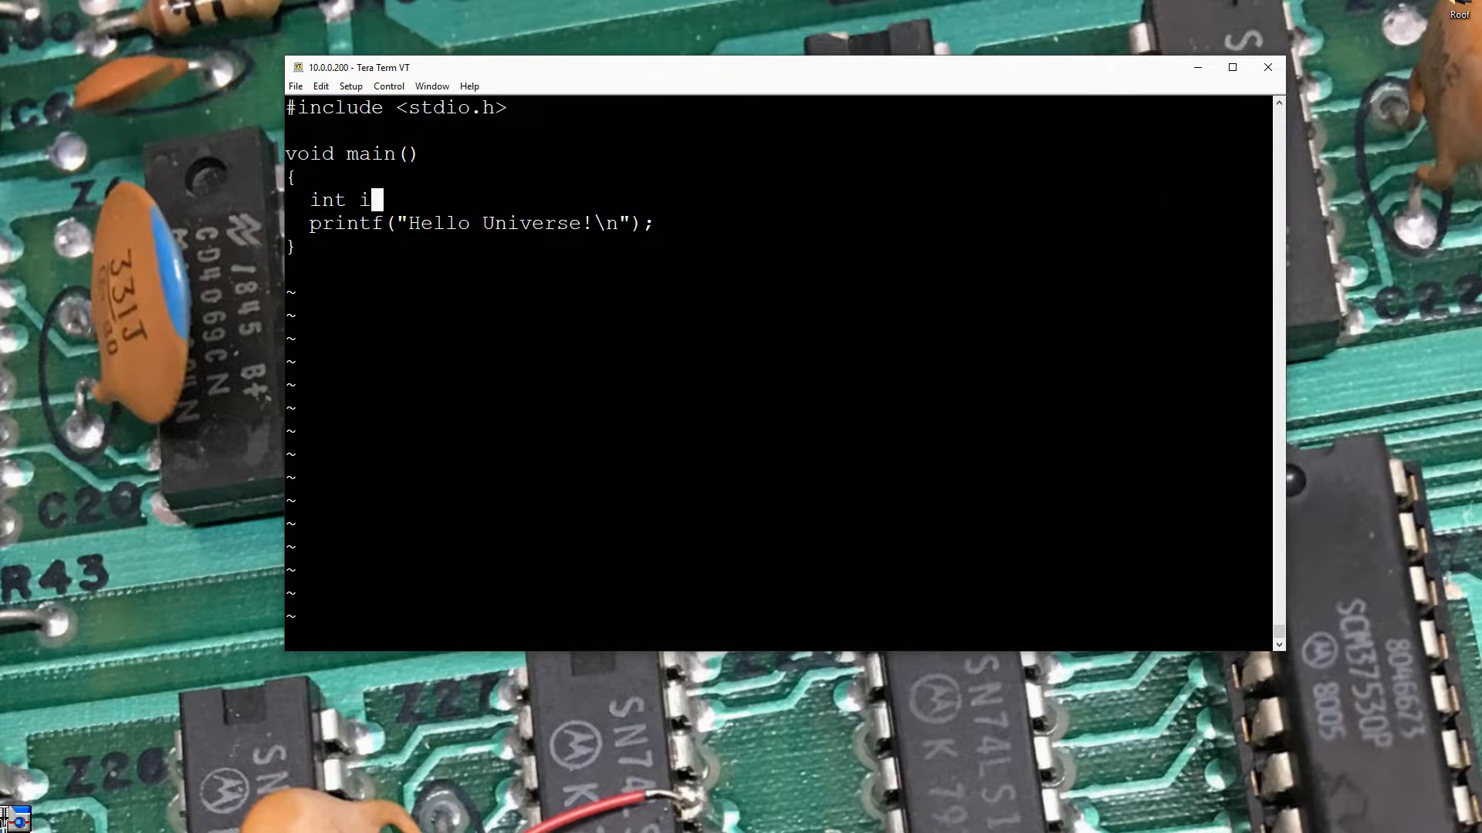
type(";")
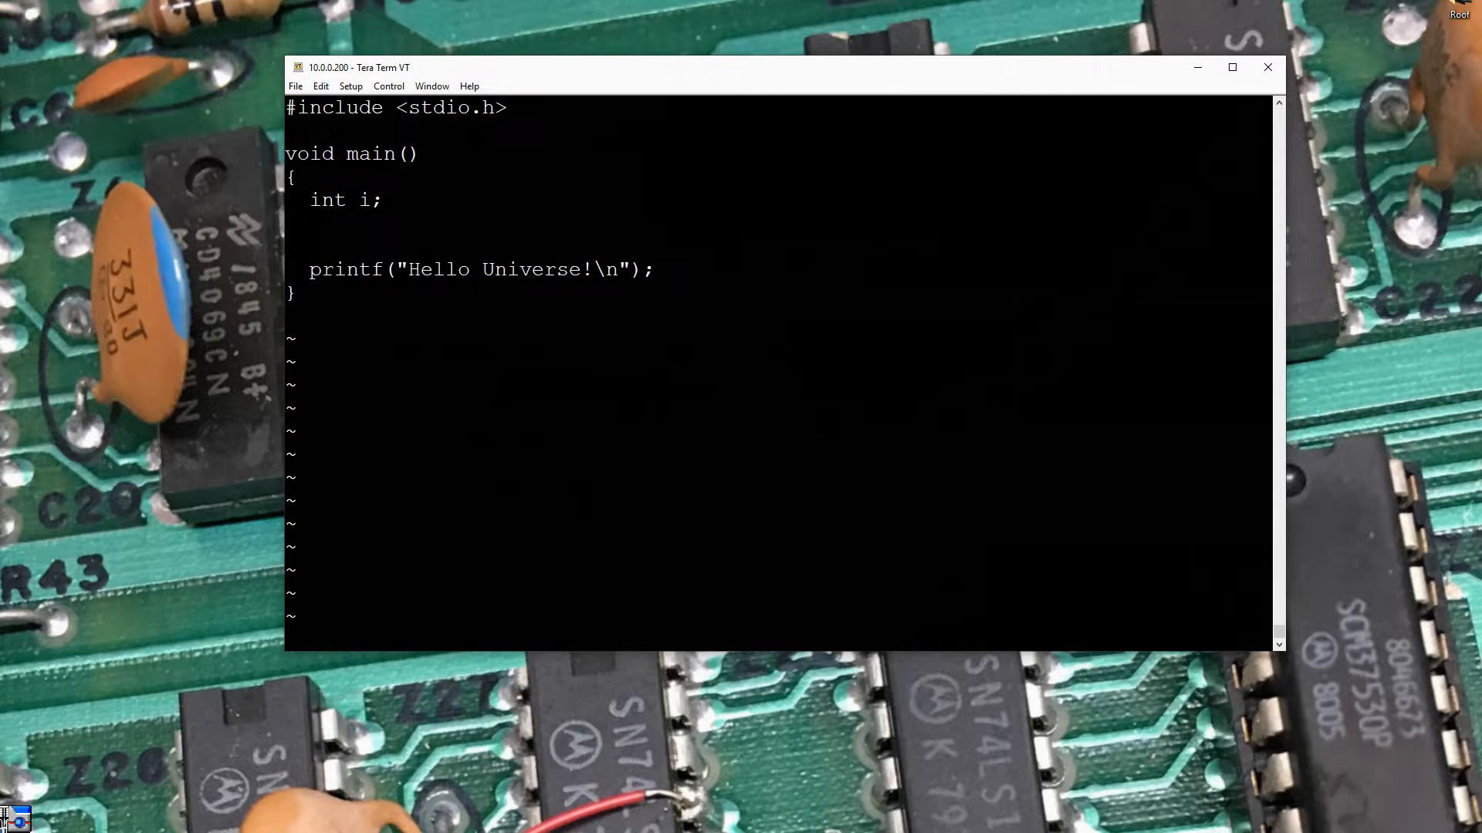
Add 'for (i=0;i<10;i++)' with an opening brace above the printf
type("for")
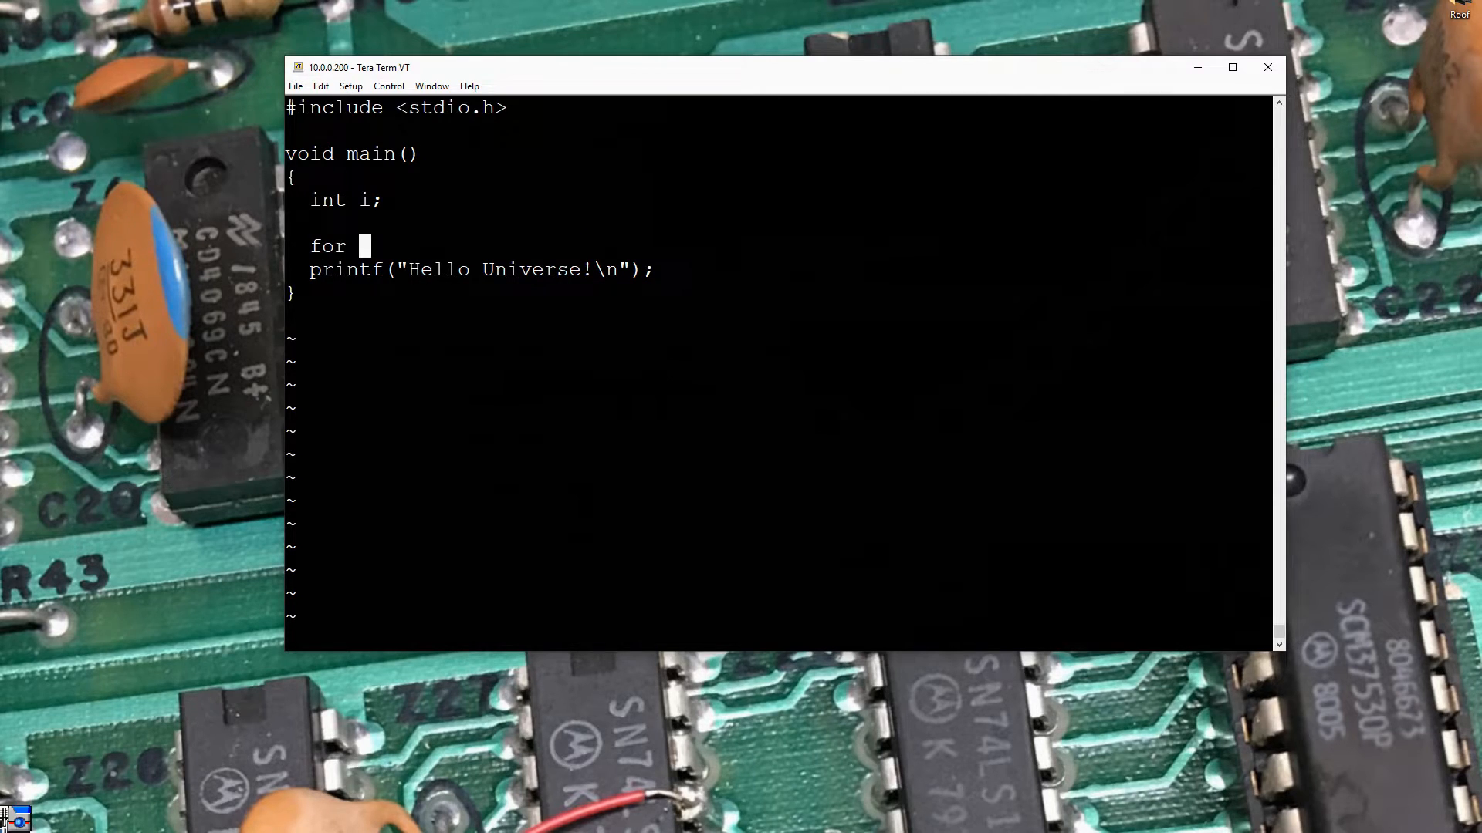
type("(i=")
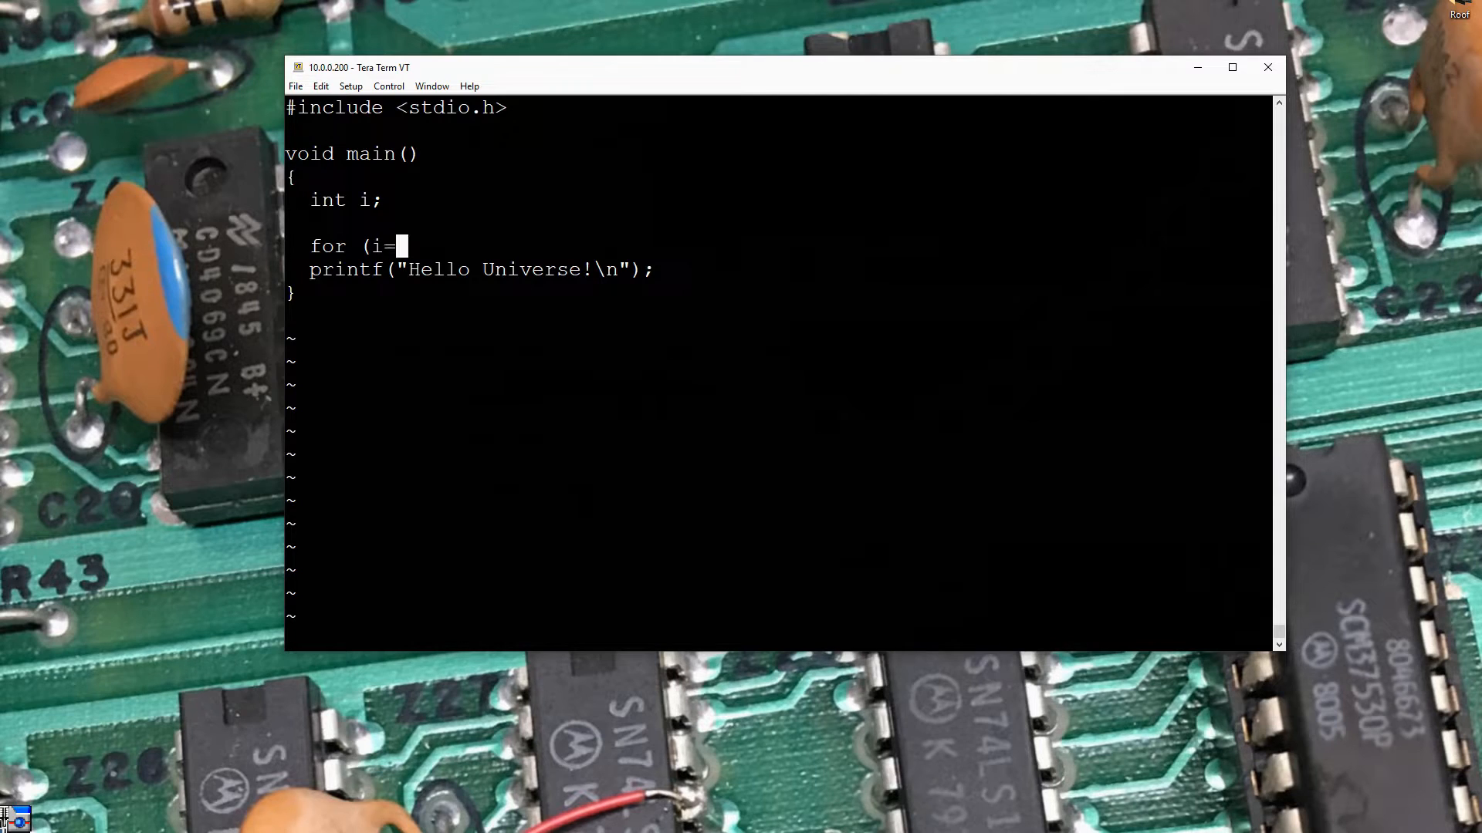
type("0;")
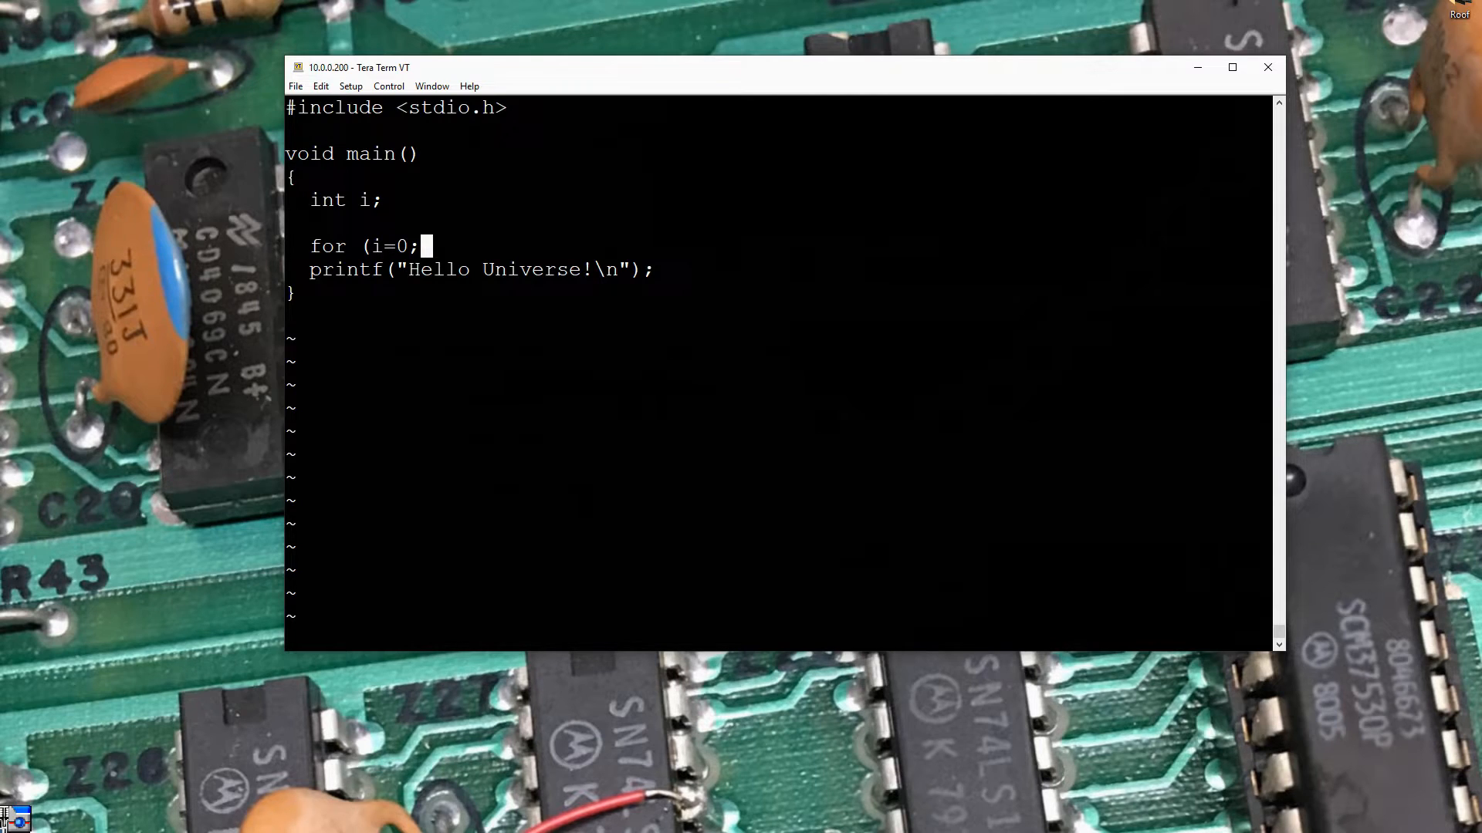
type("i<")
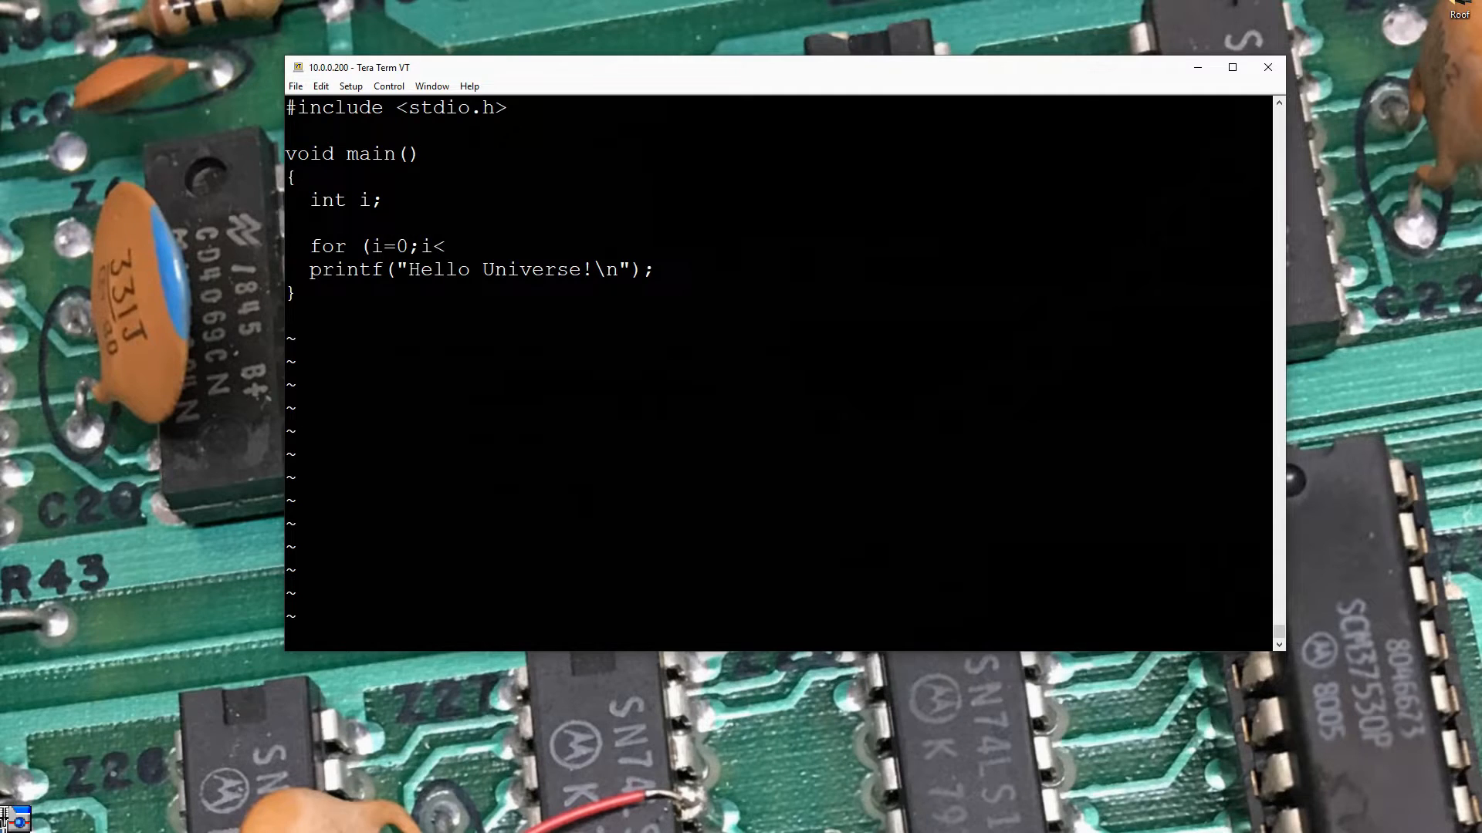
type("10")
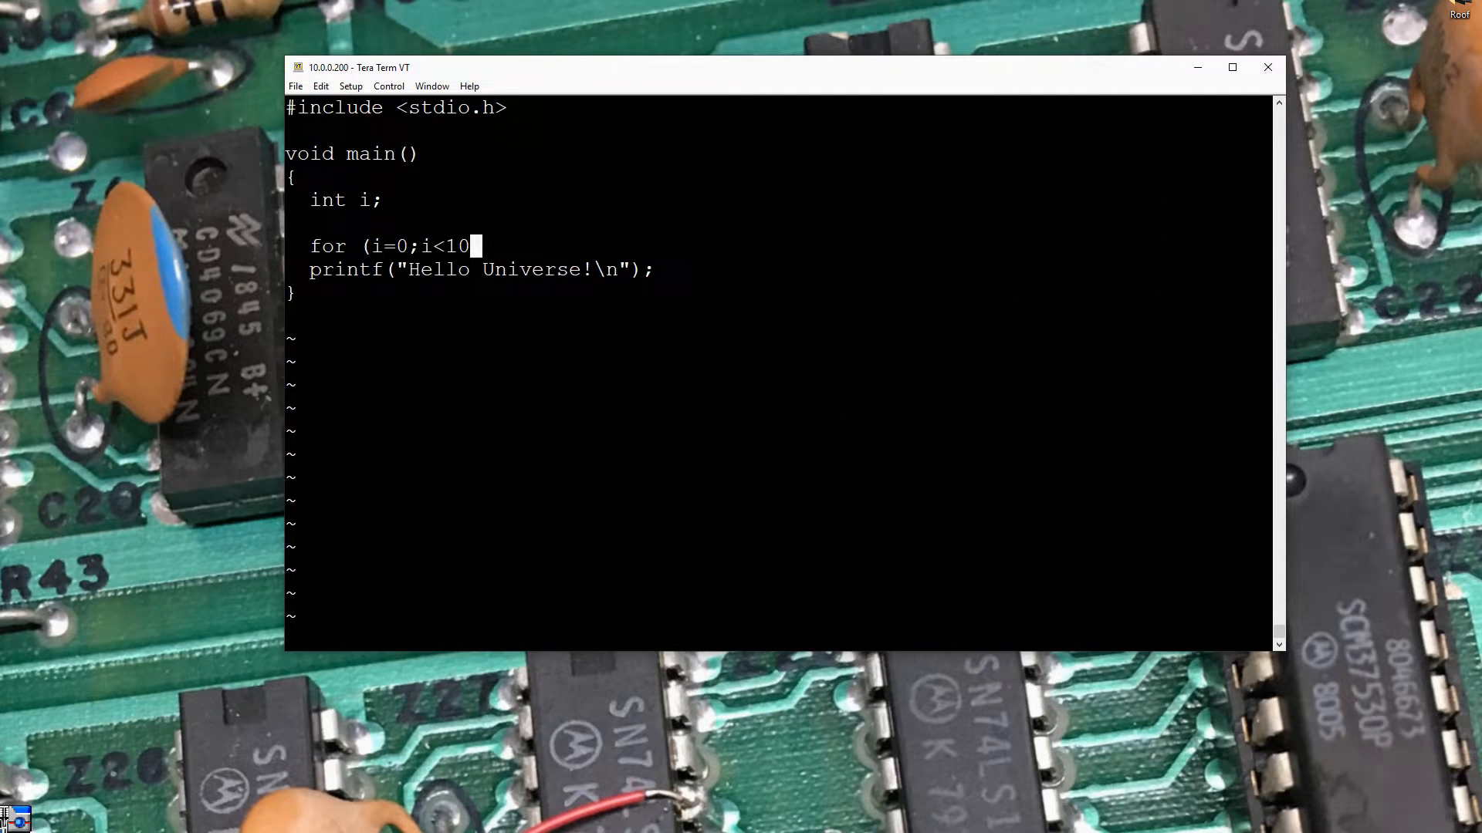
type(";i")
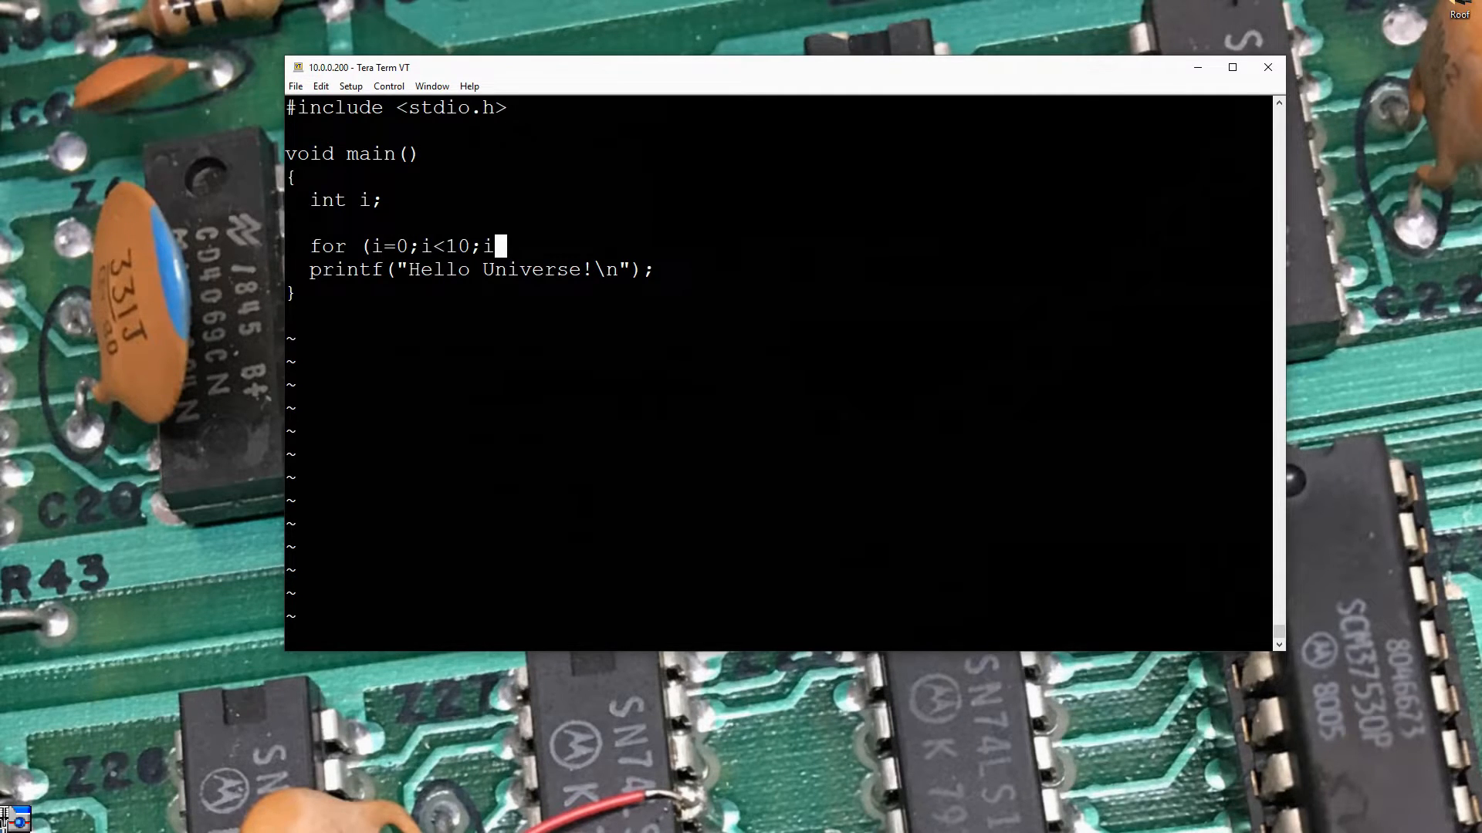
type("++)")
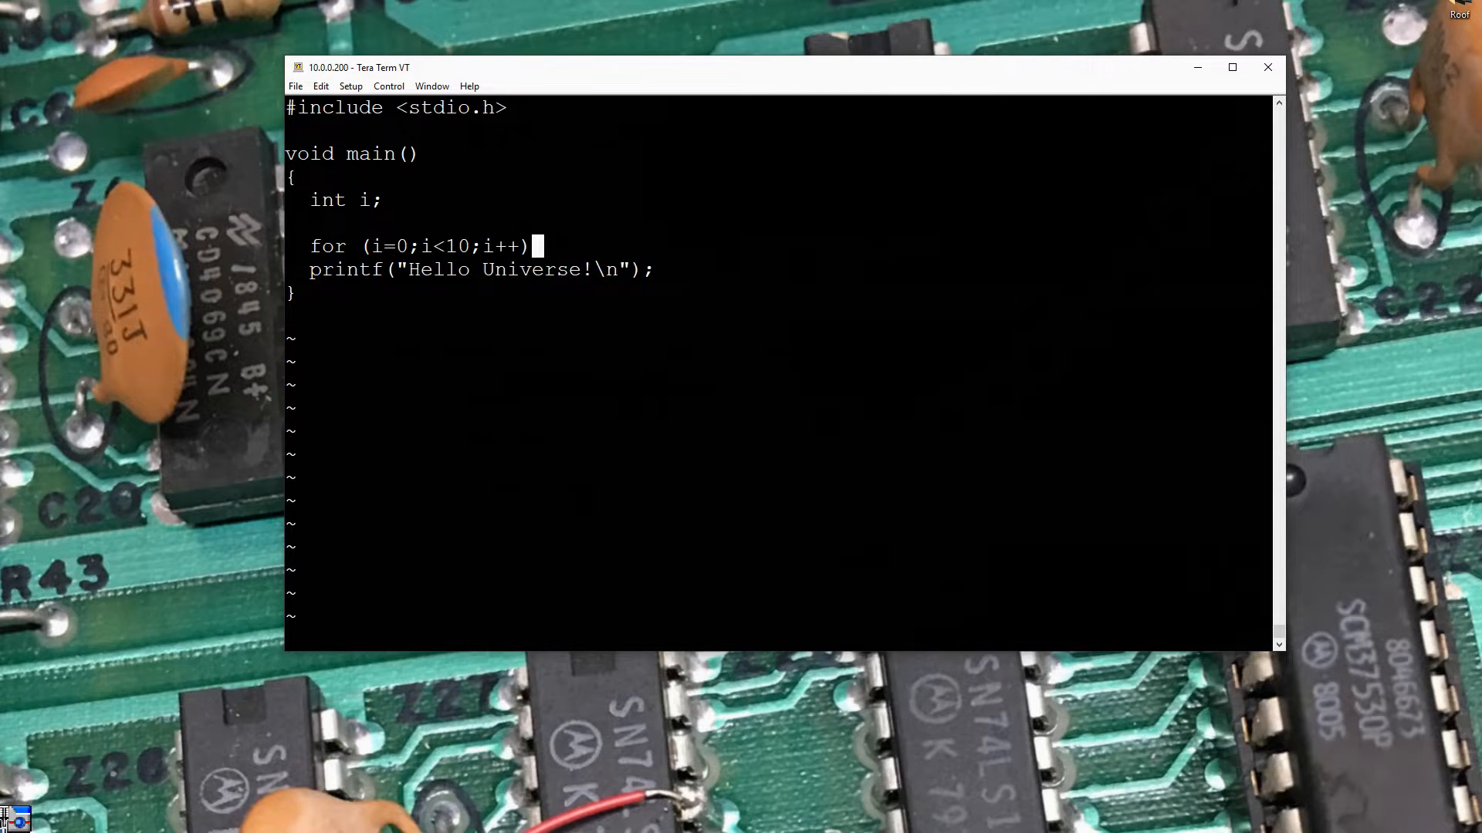
type("{")
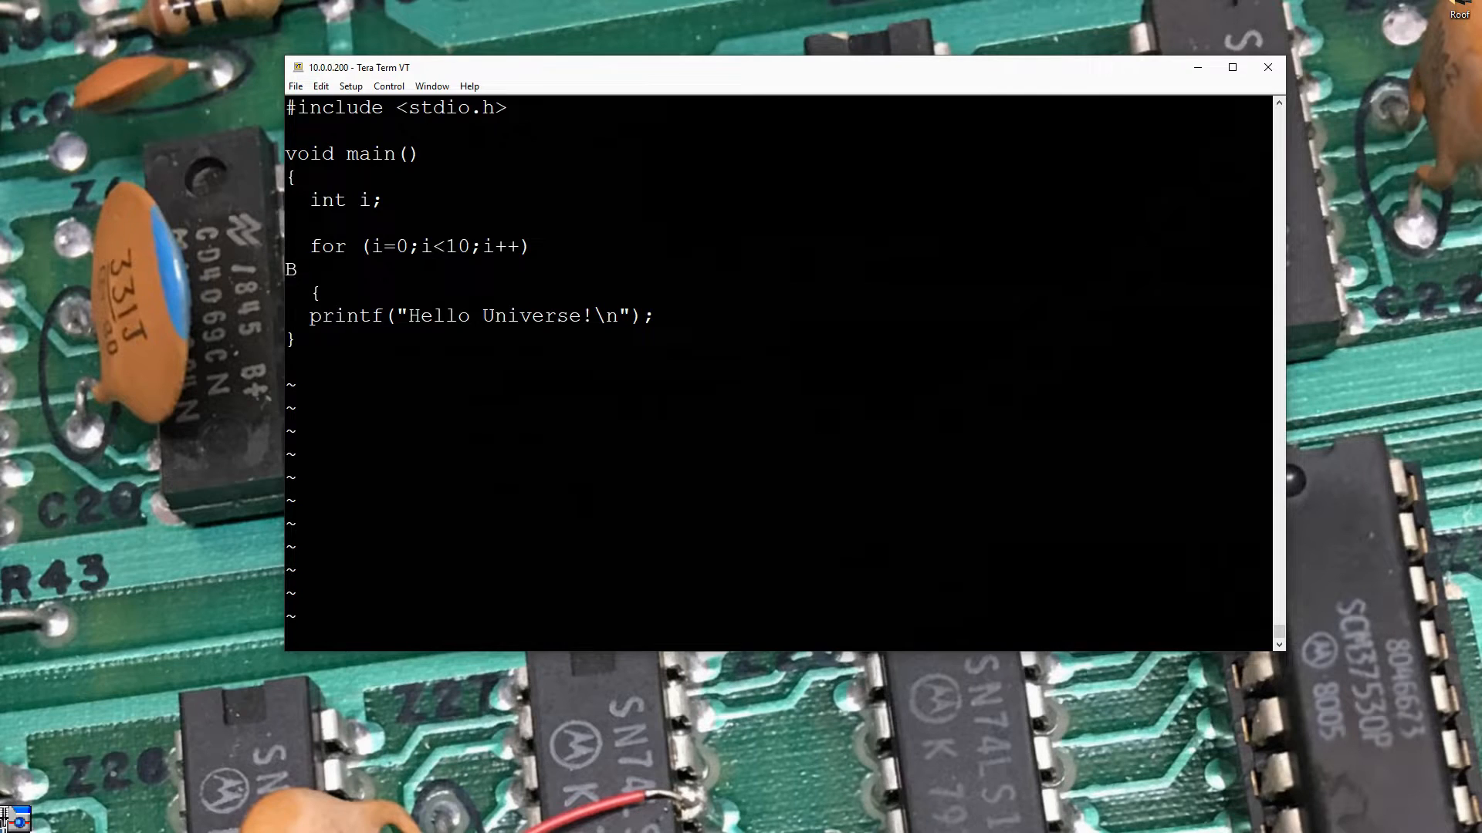
Delete the stray line above the brace and indent the printf inside the loop body
key("dd")
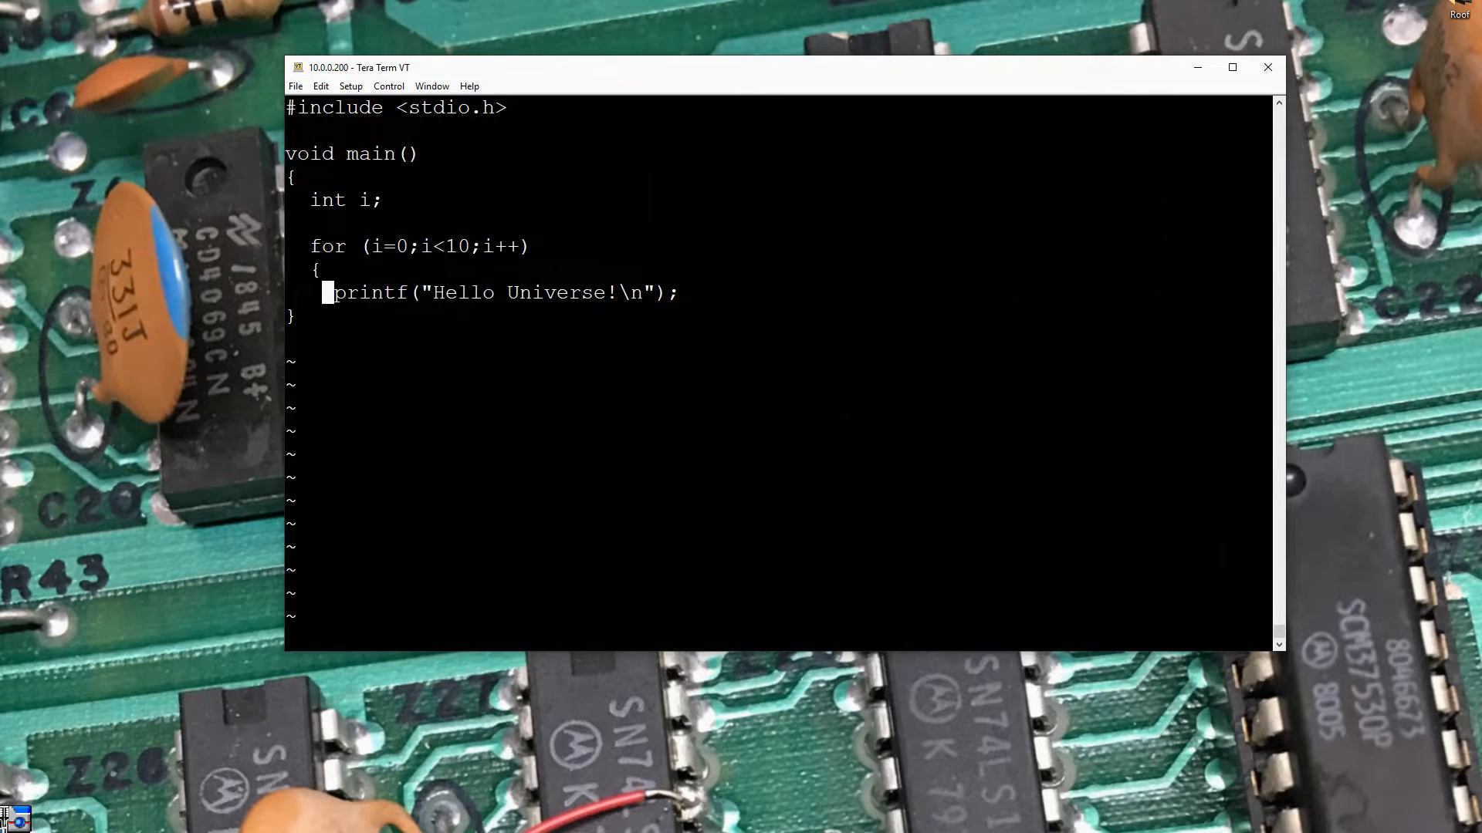
key("Down")
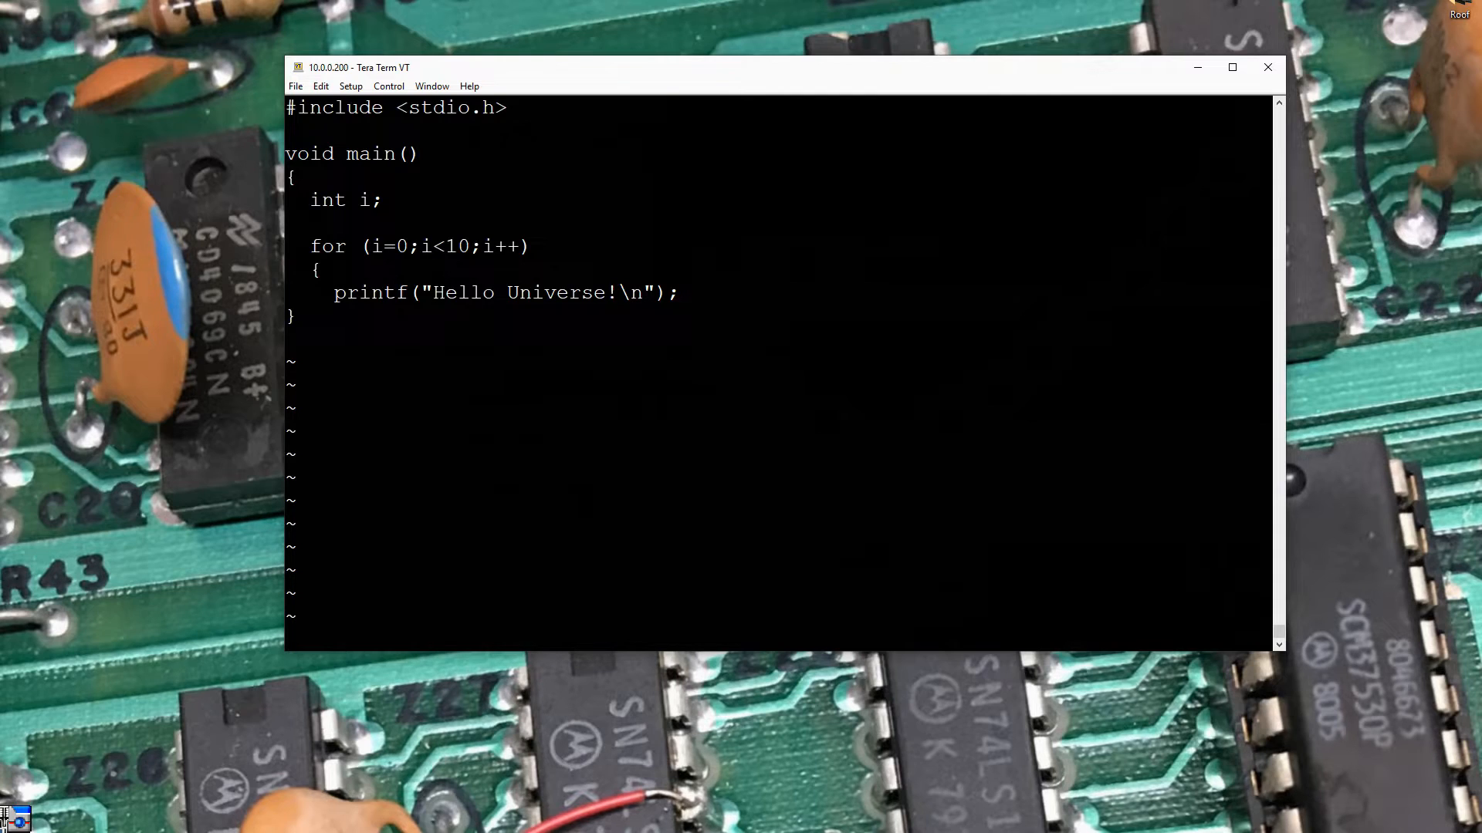
type("A")
type("}")
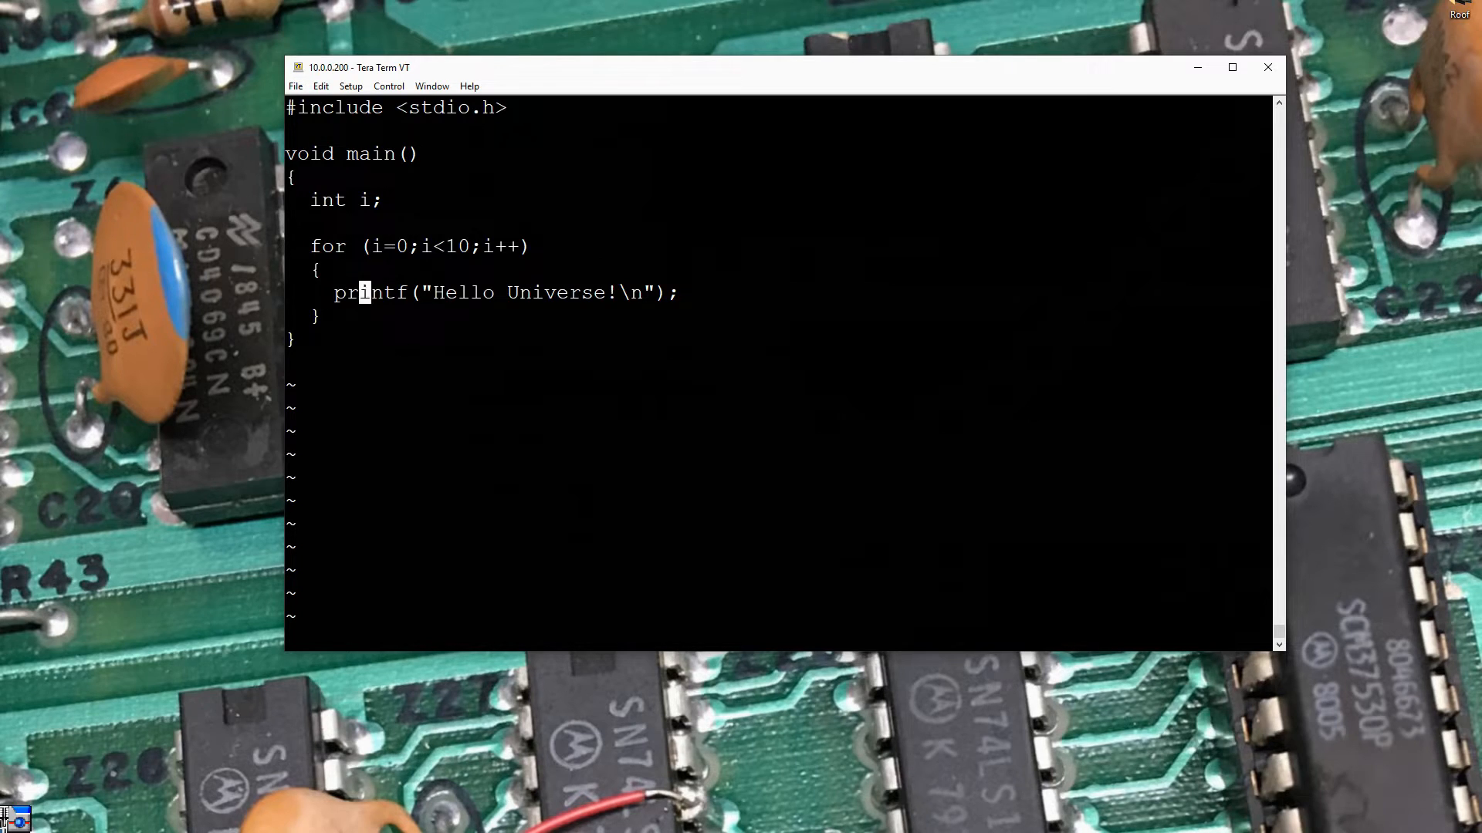
mouse_move(449, 293)
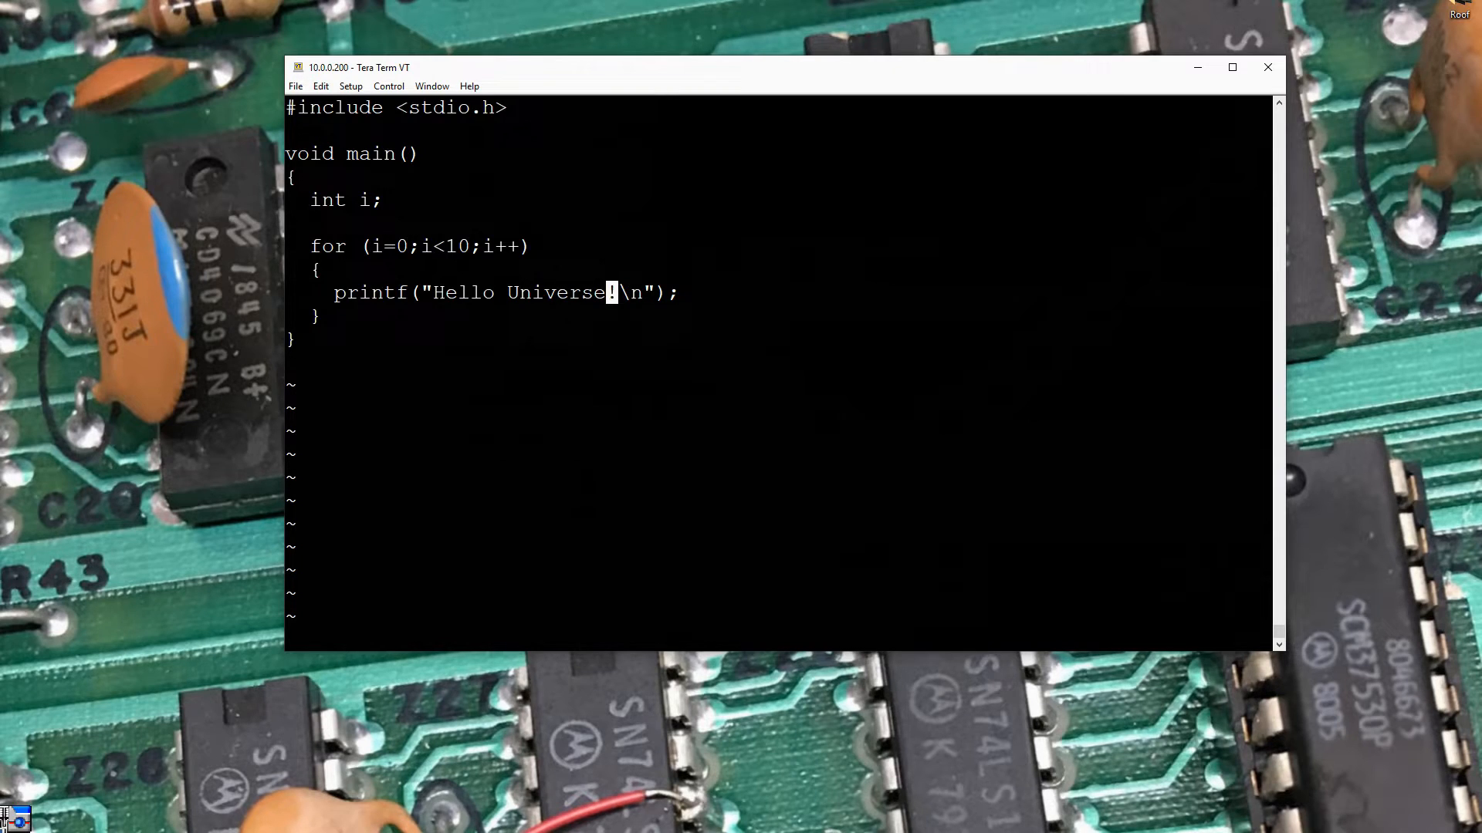
Make printf read Hello Universe %d! with i as argument, then save and quit vi
type("%d")
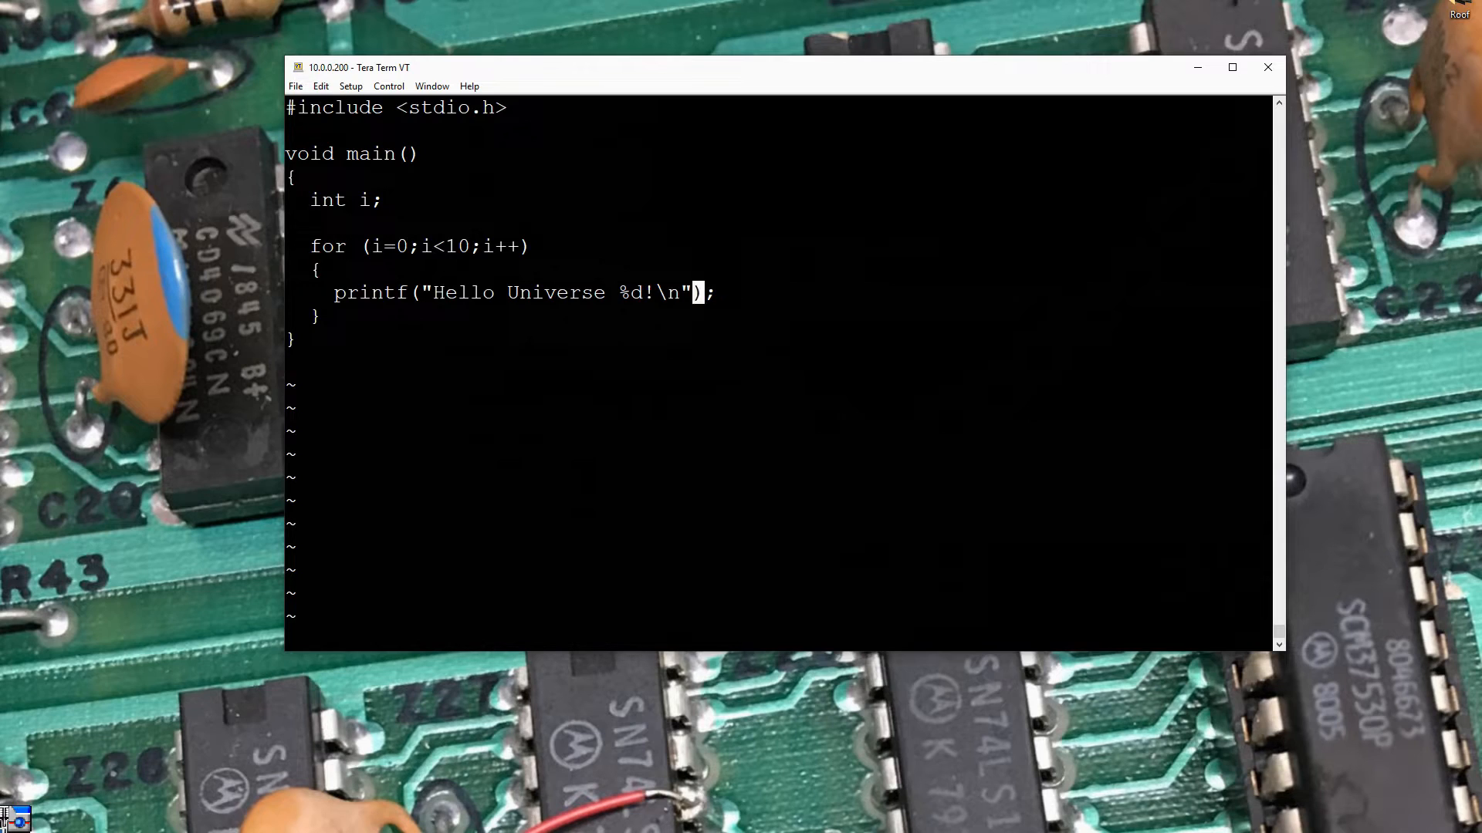
type(",i")
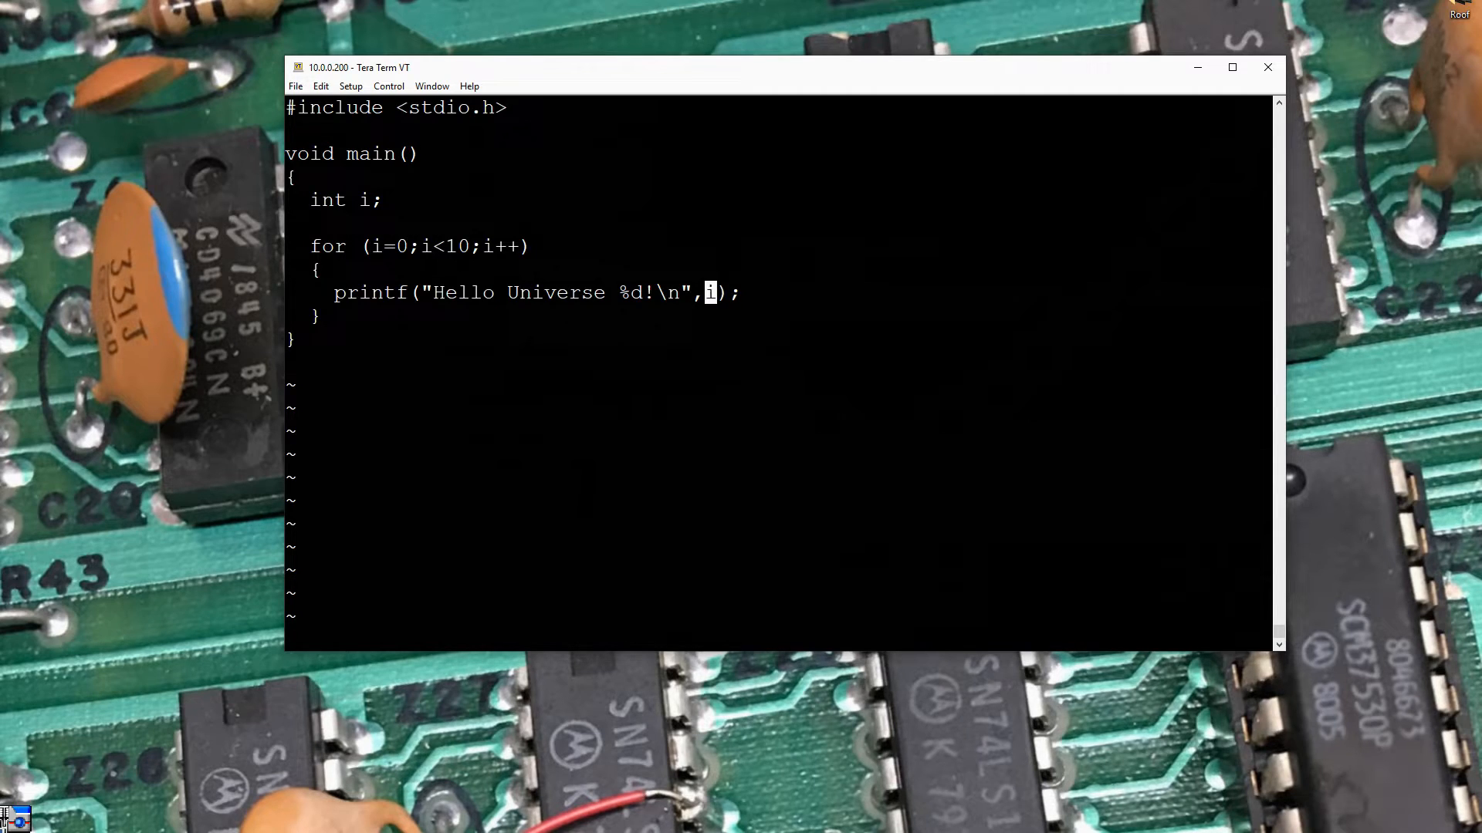
type(":q")
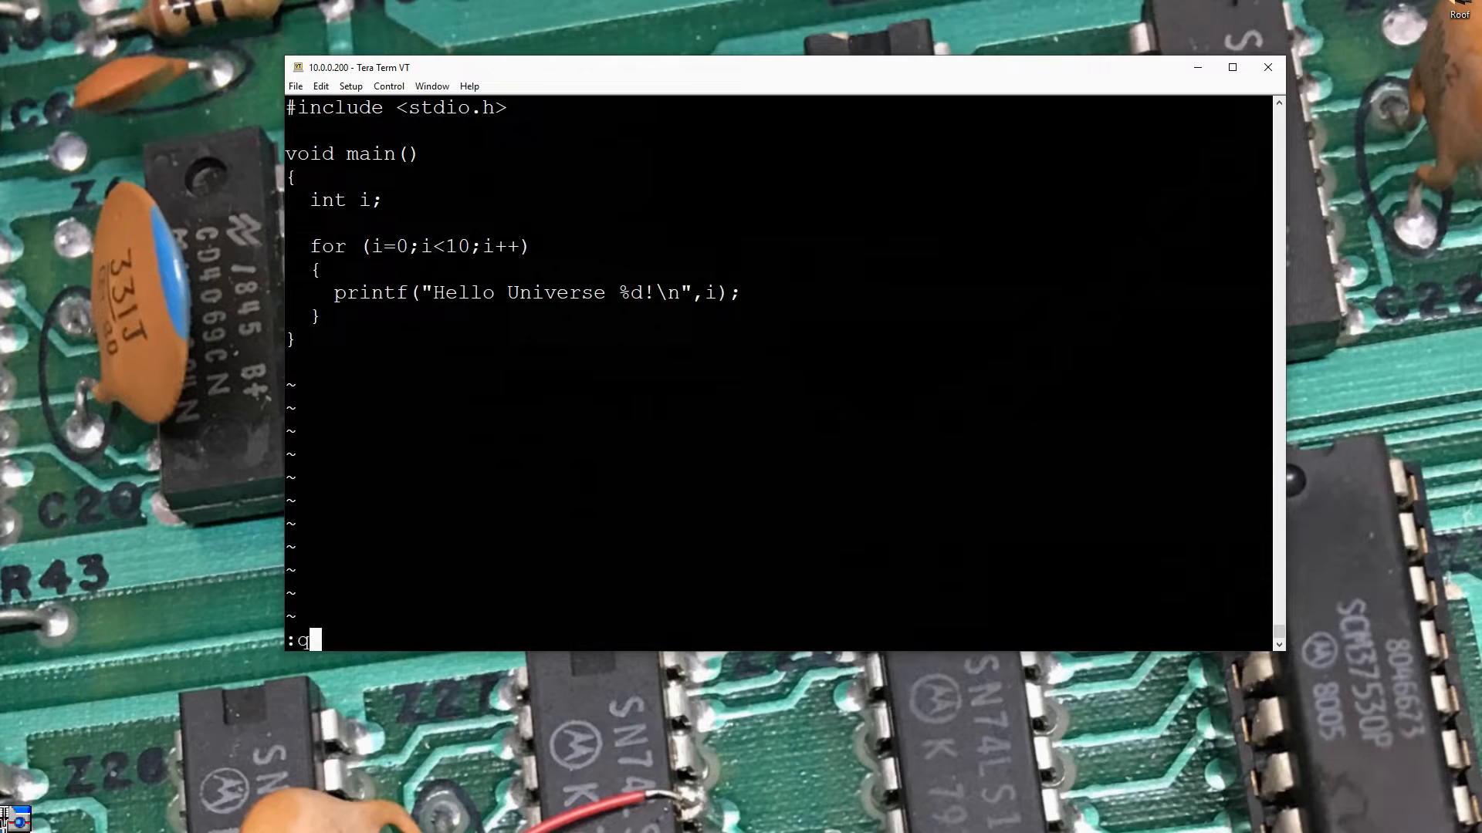
type("w")
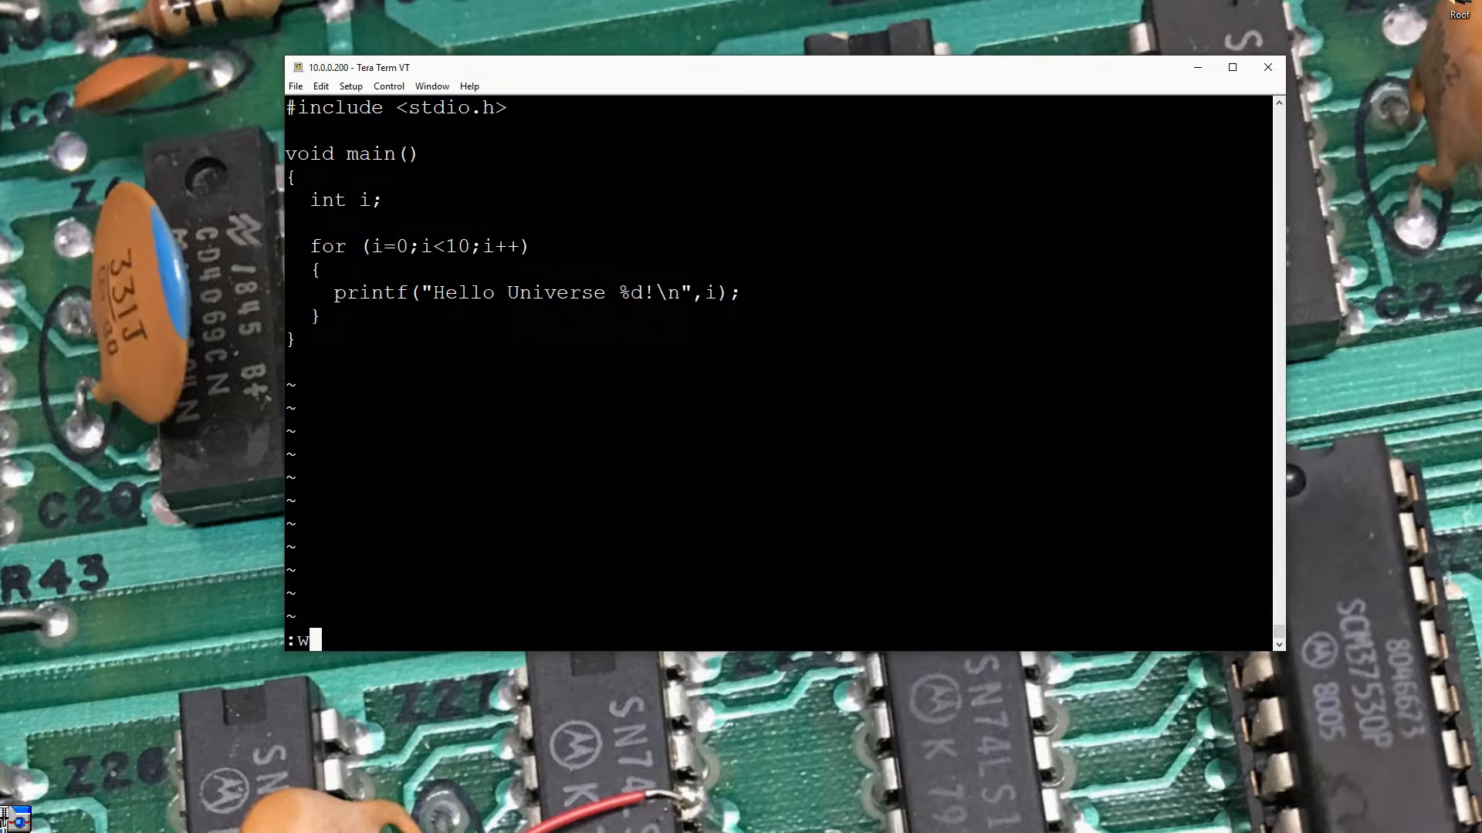
key("Return")
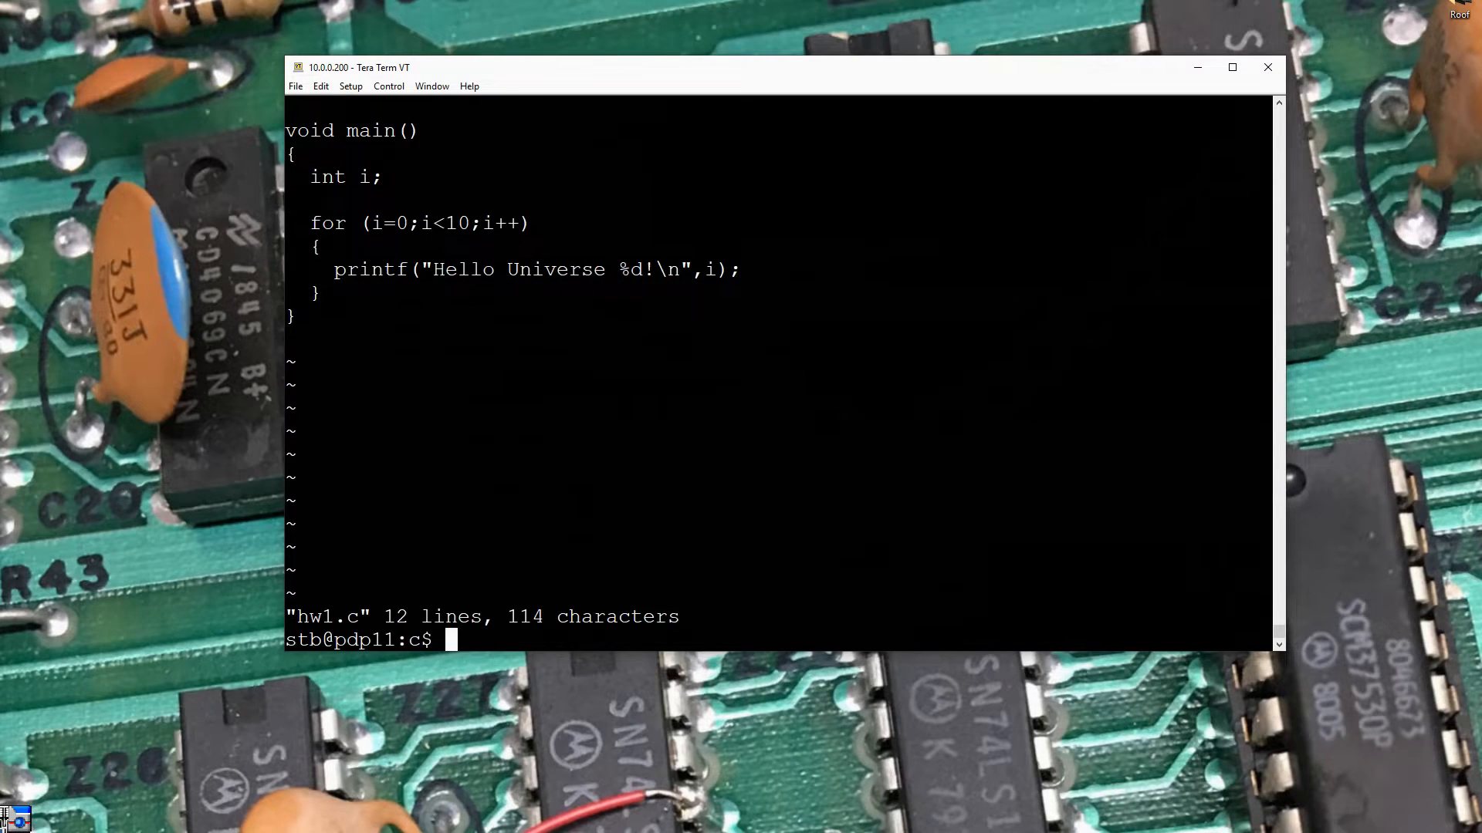
Compile hw1.c into hw1.out with cc hw1.c -o hw1.out
type("cc hw1.c -o hw1.out")
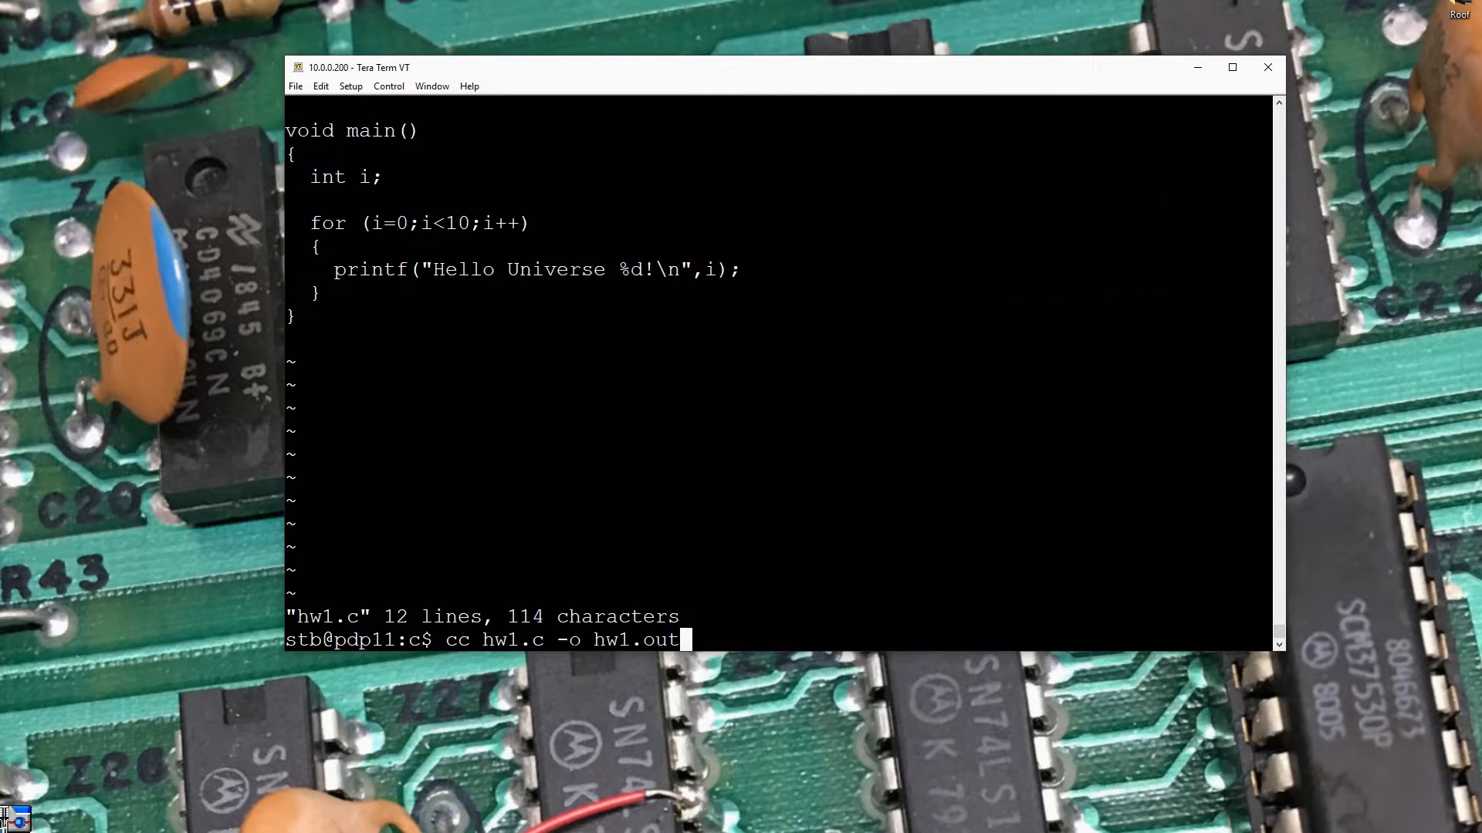
key("Return")
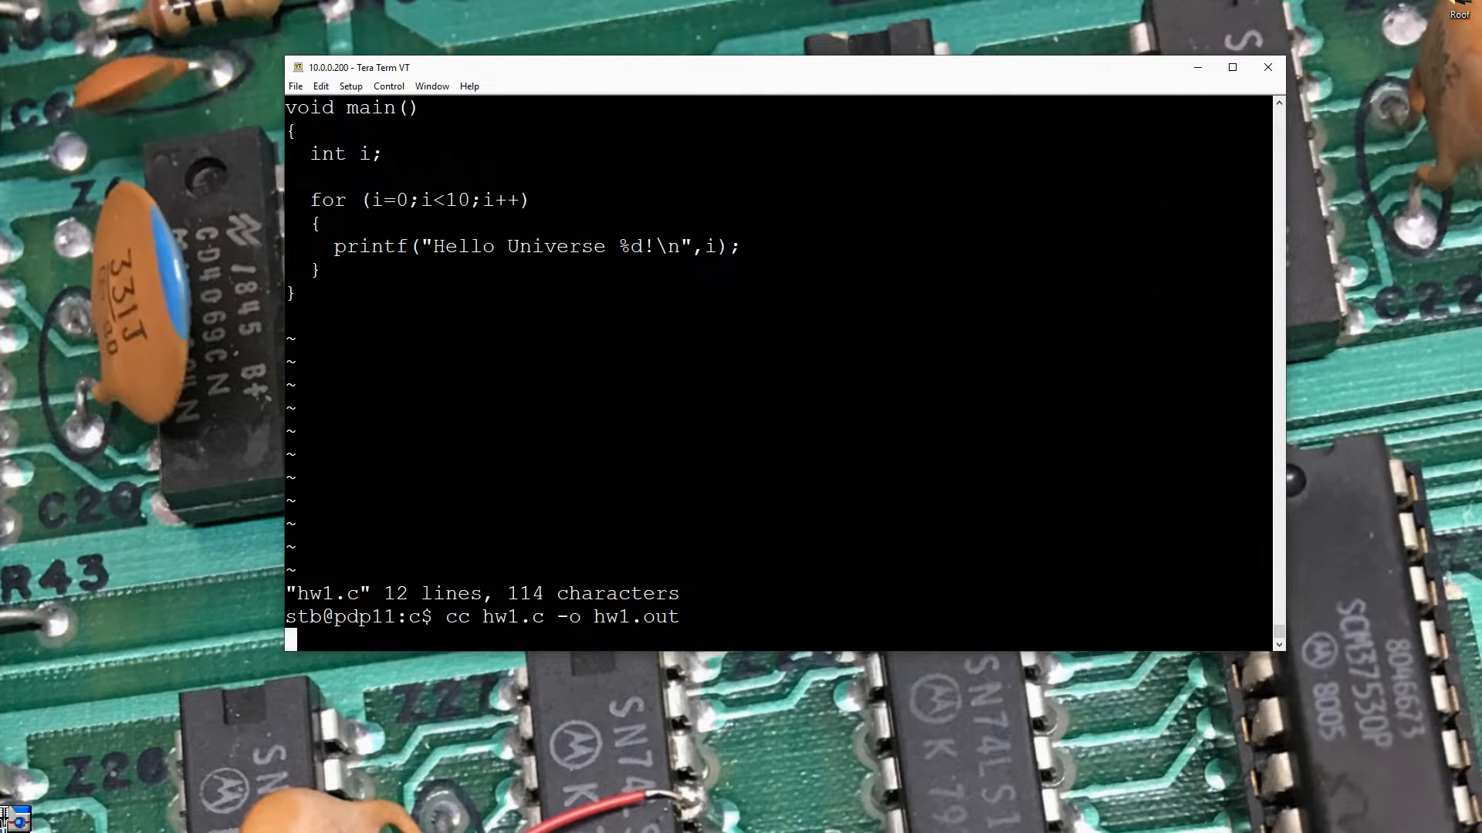
key("Return")
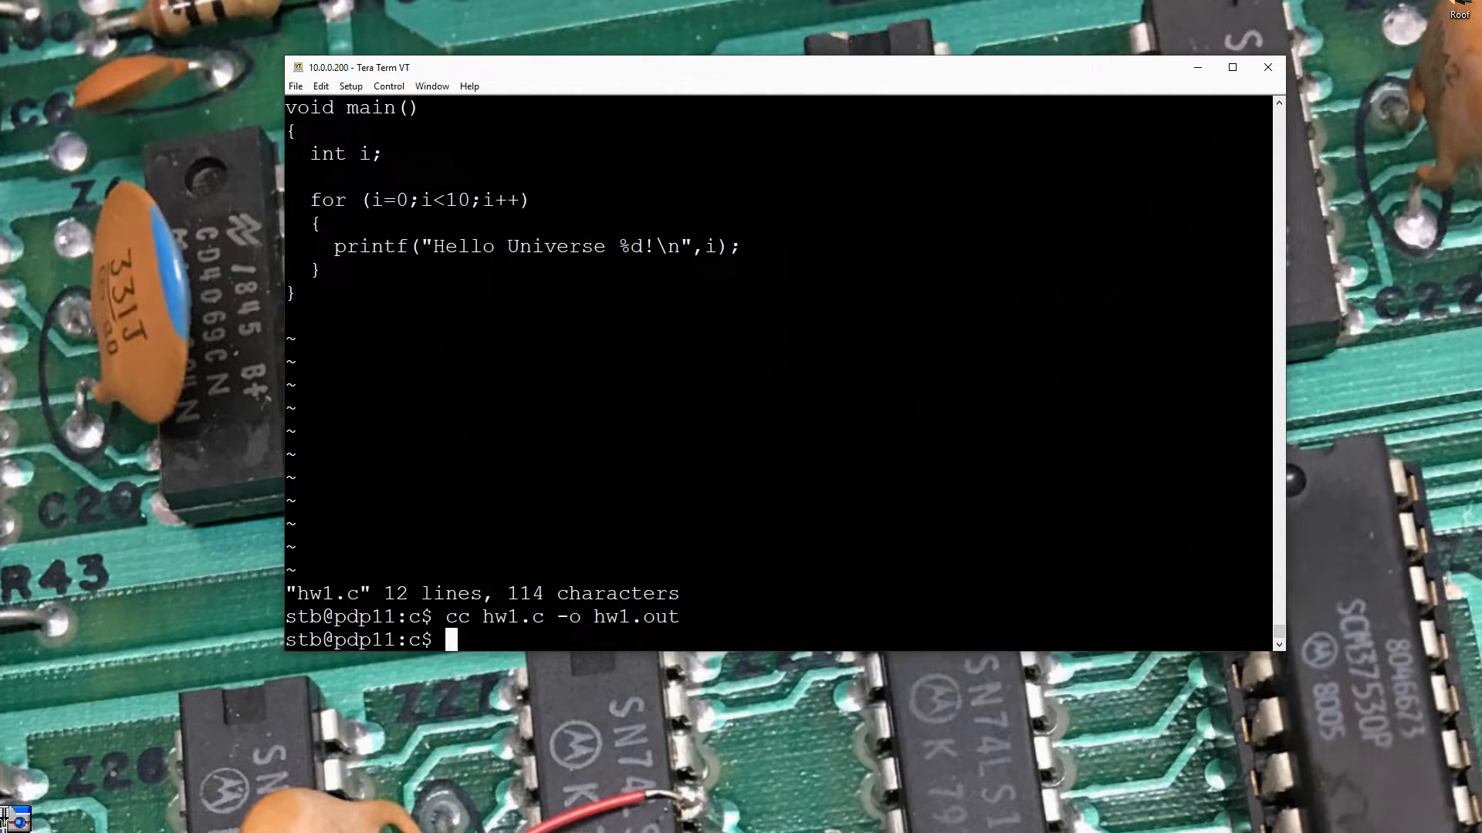
Run hw1.out, printing Hello Universe 0! through Hello Universe 9!
type("hw1.out")
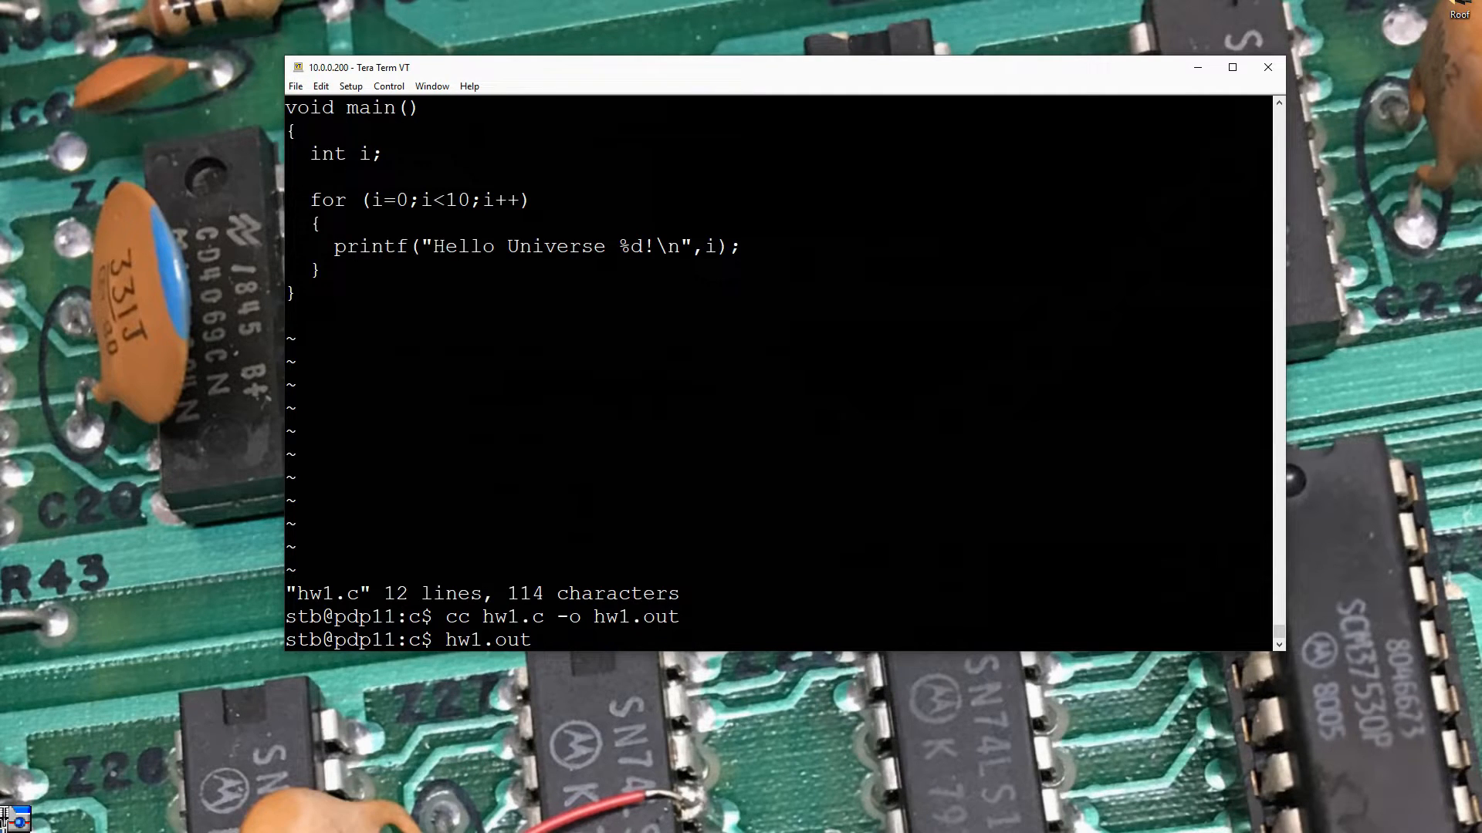
key("Return")
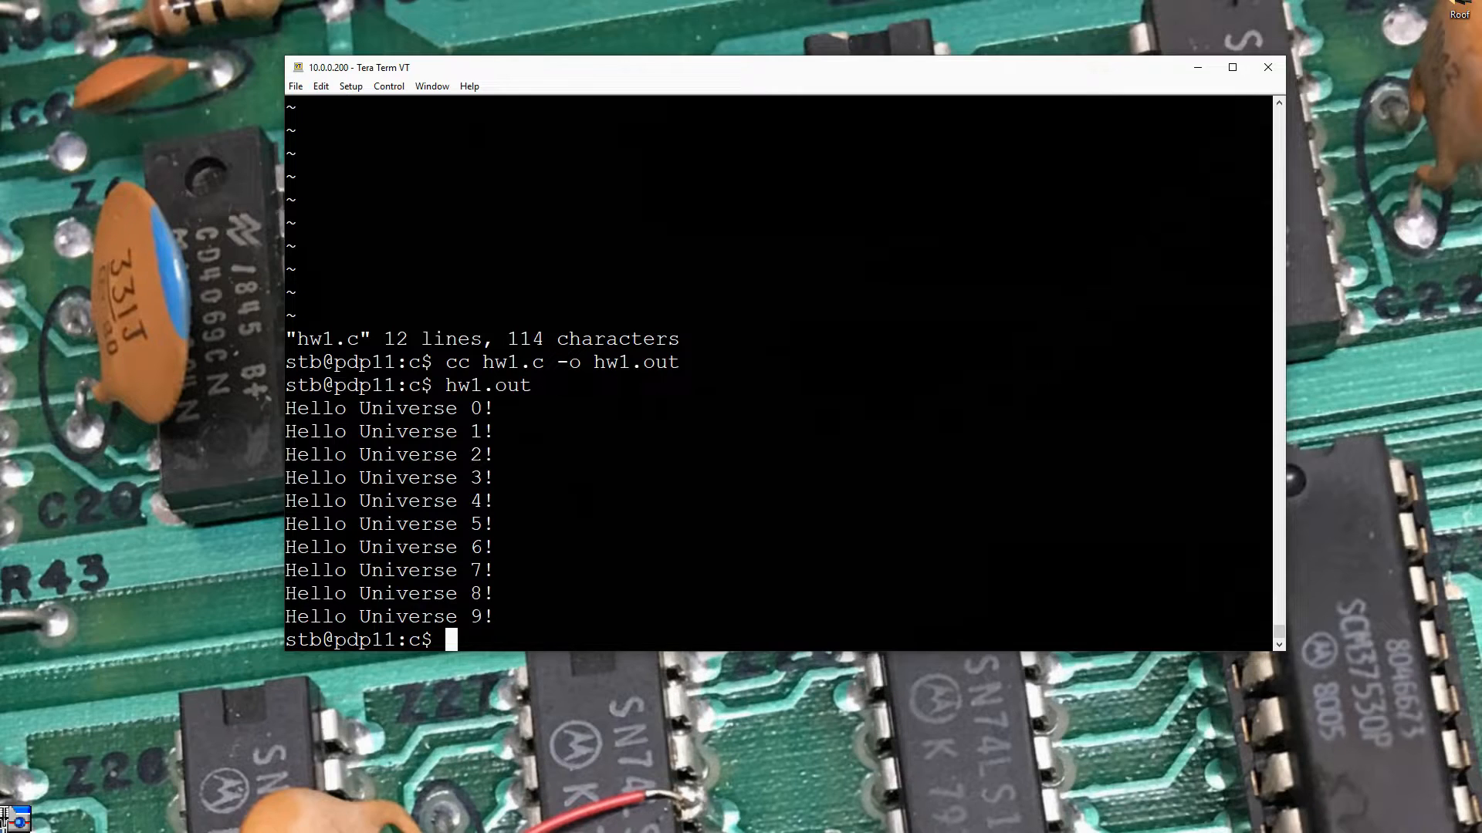
type("cc hw1.c -o hw1.out")
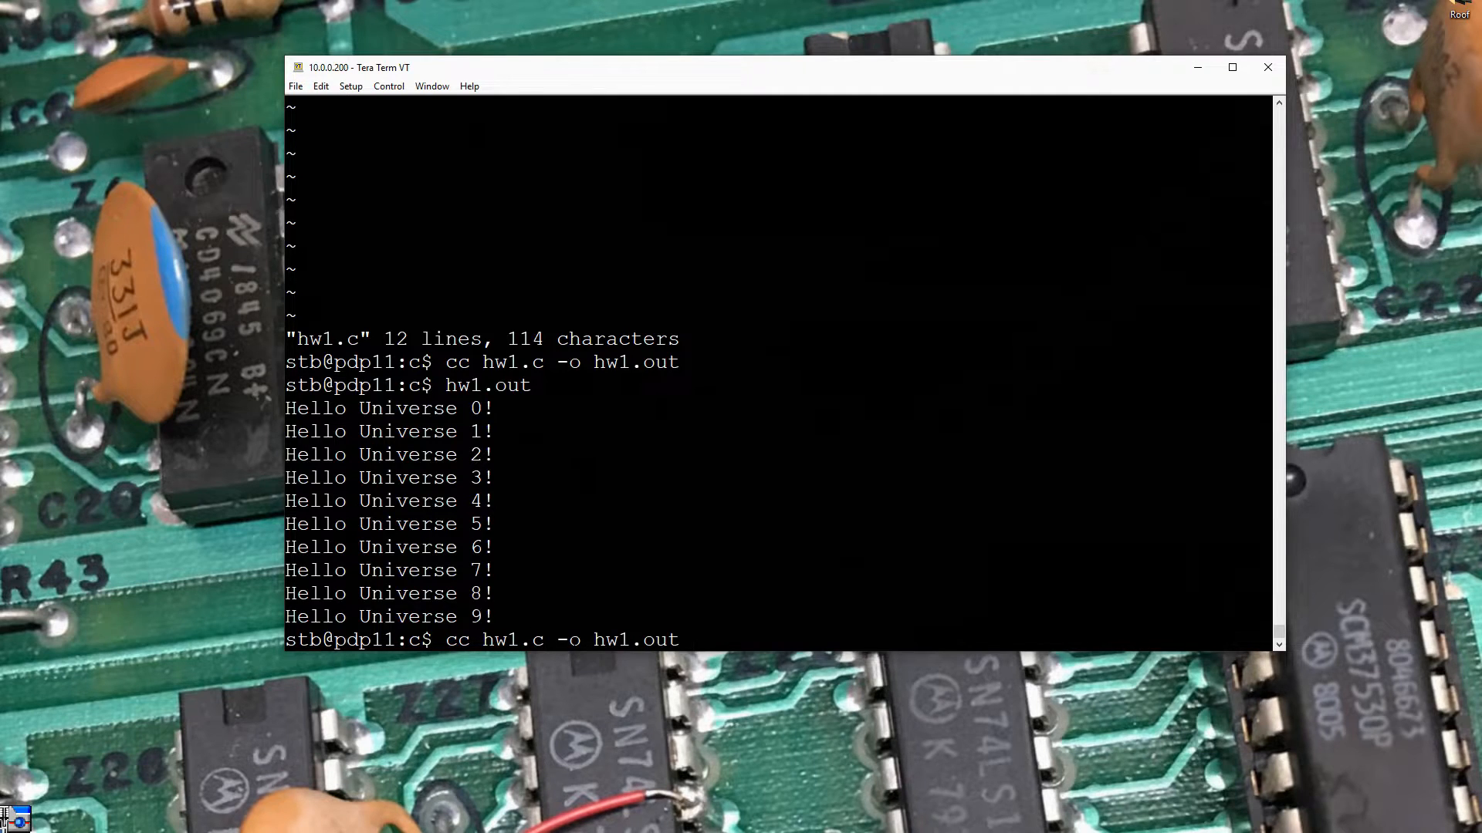
type("vi hw1.c")
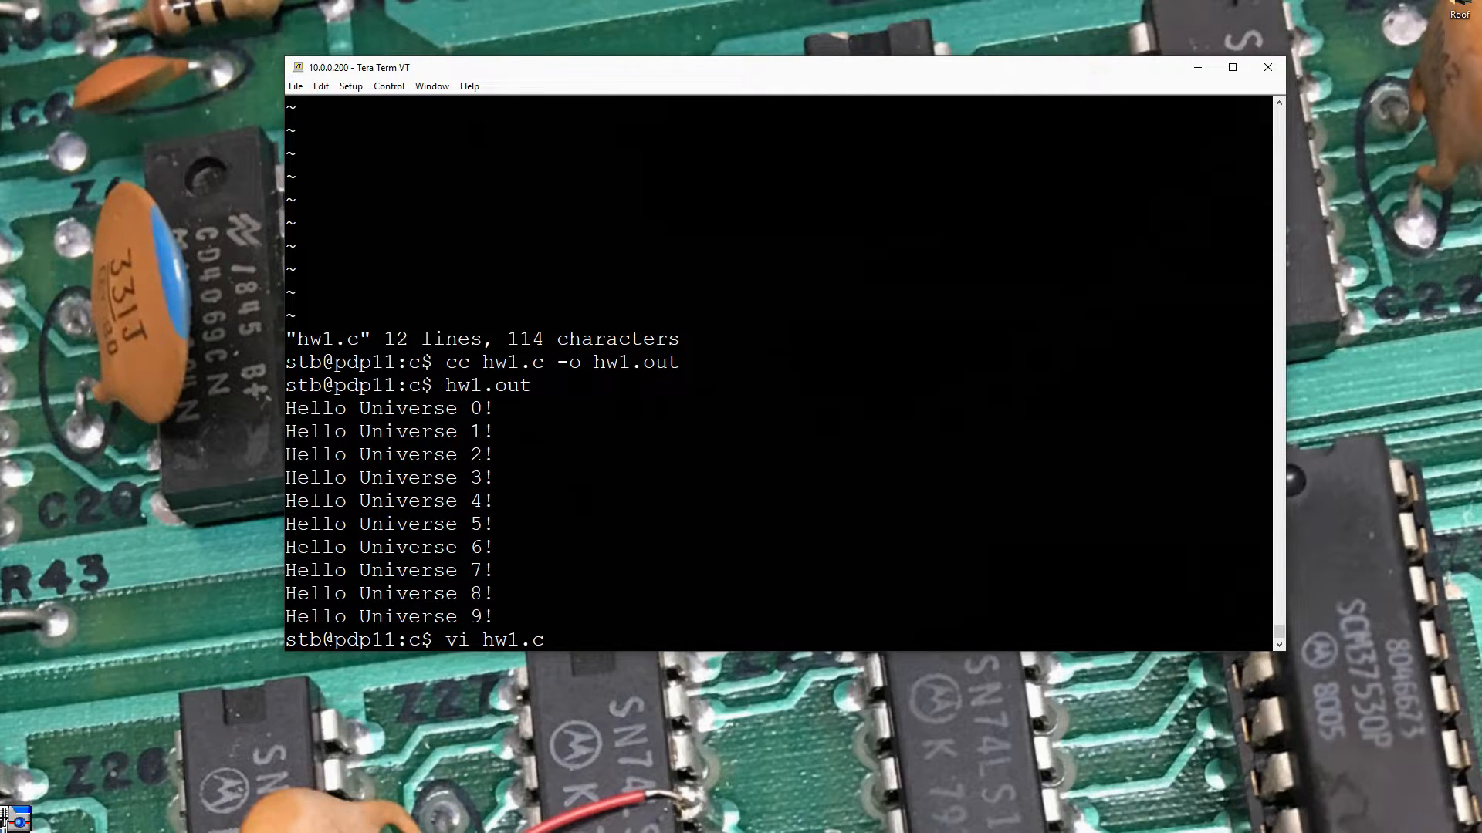
Reopen hw1.c in vi, quit with :q unchanged, and begin a man vi command
key("Return")
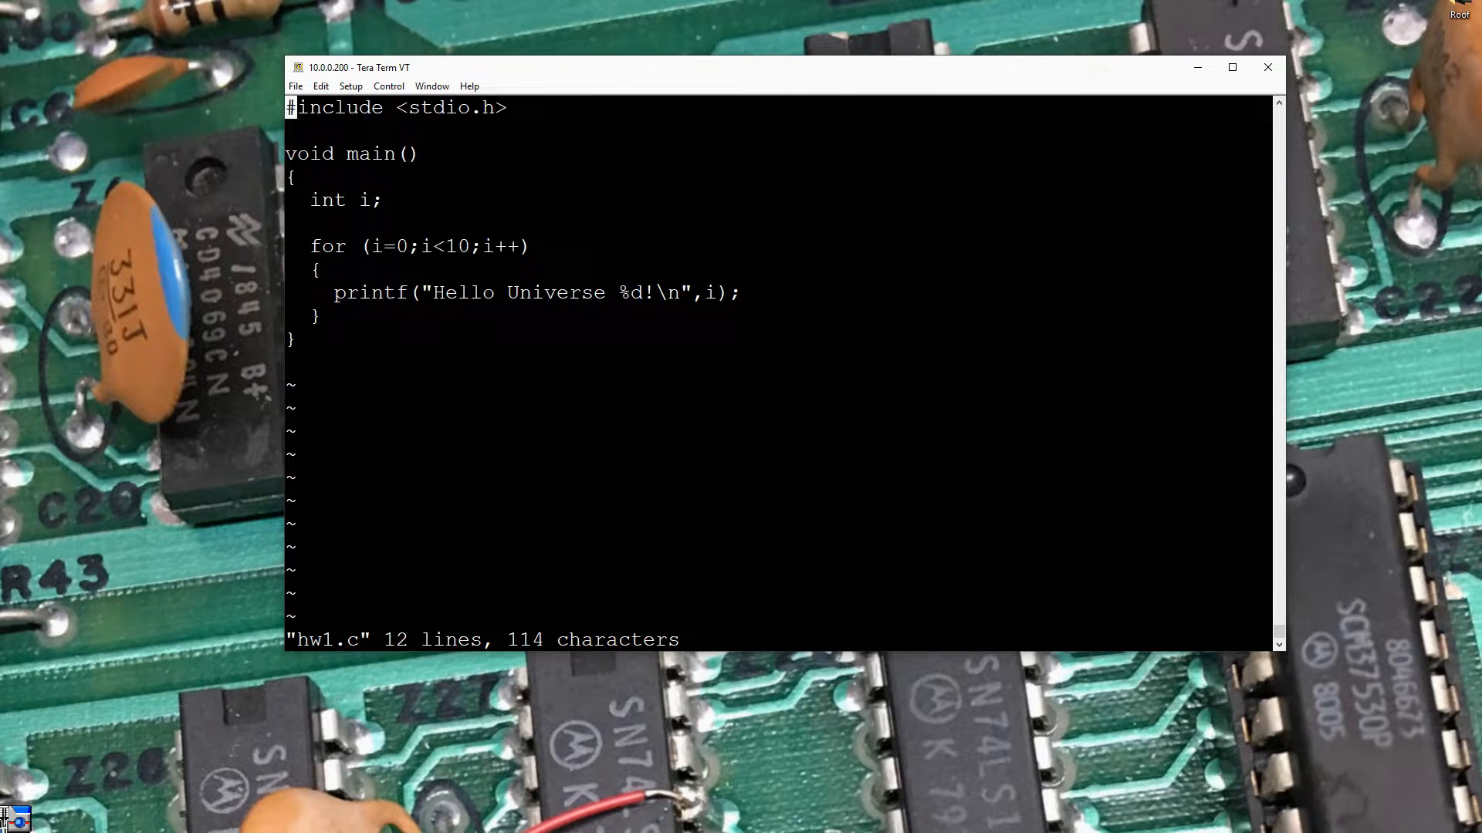
type(":q")
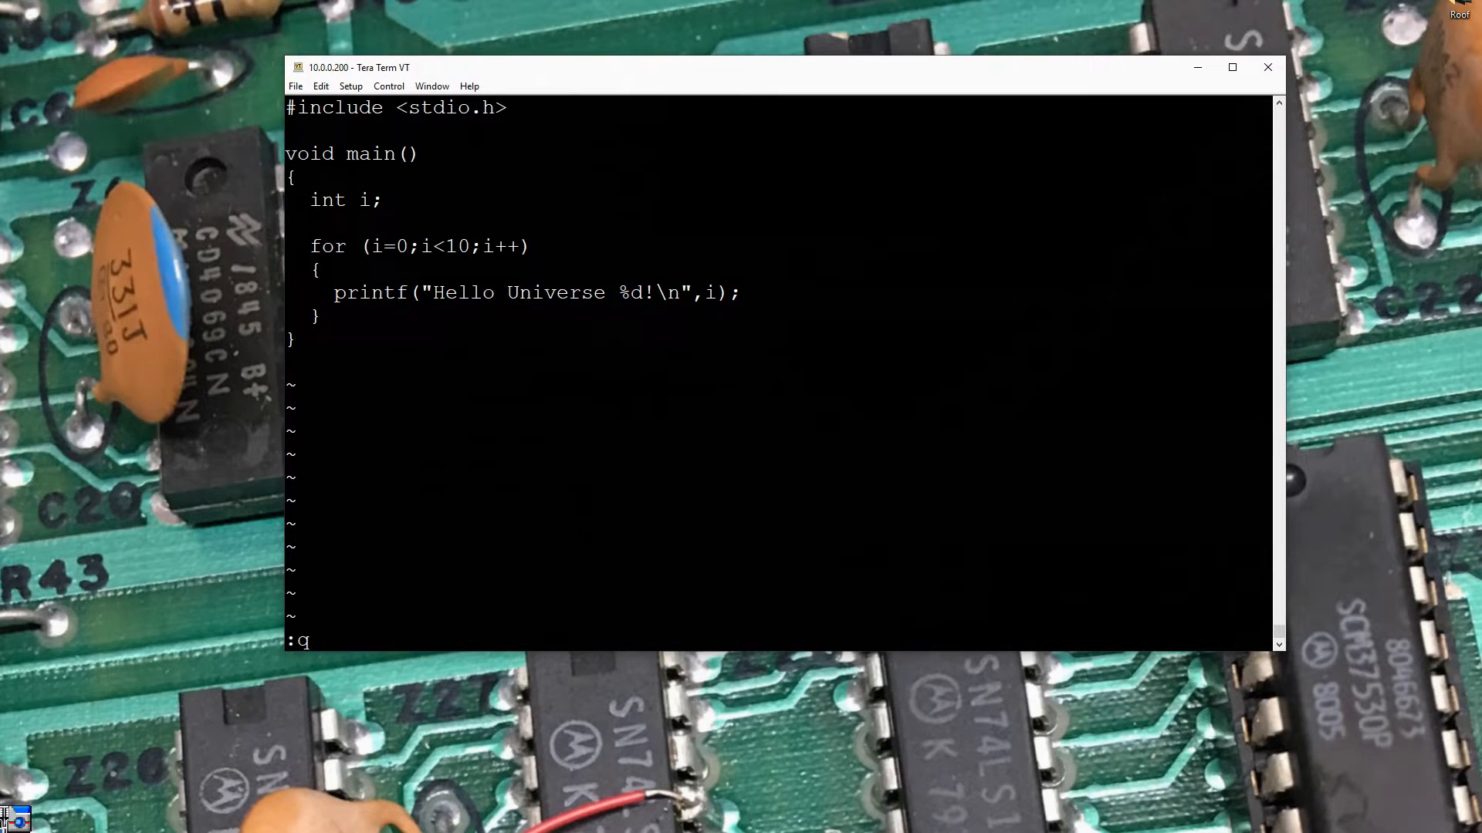
type("man")
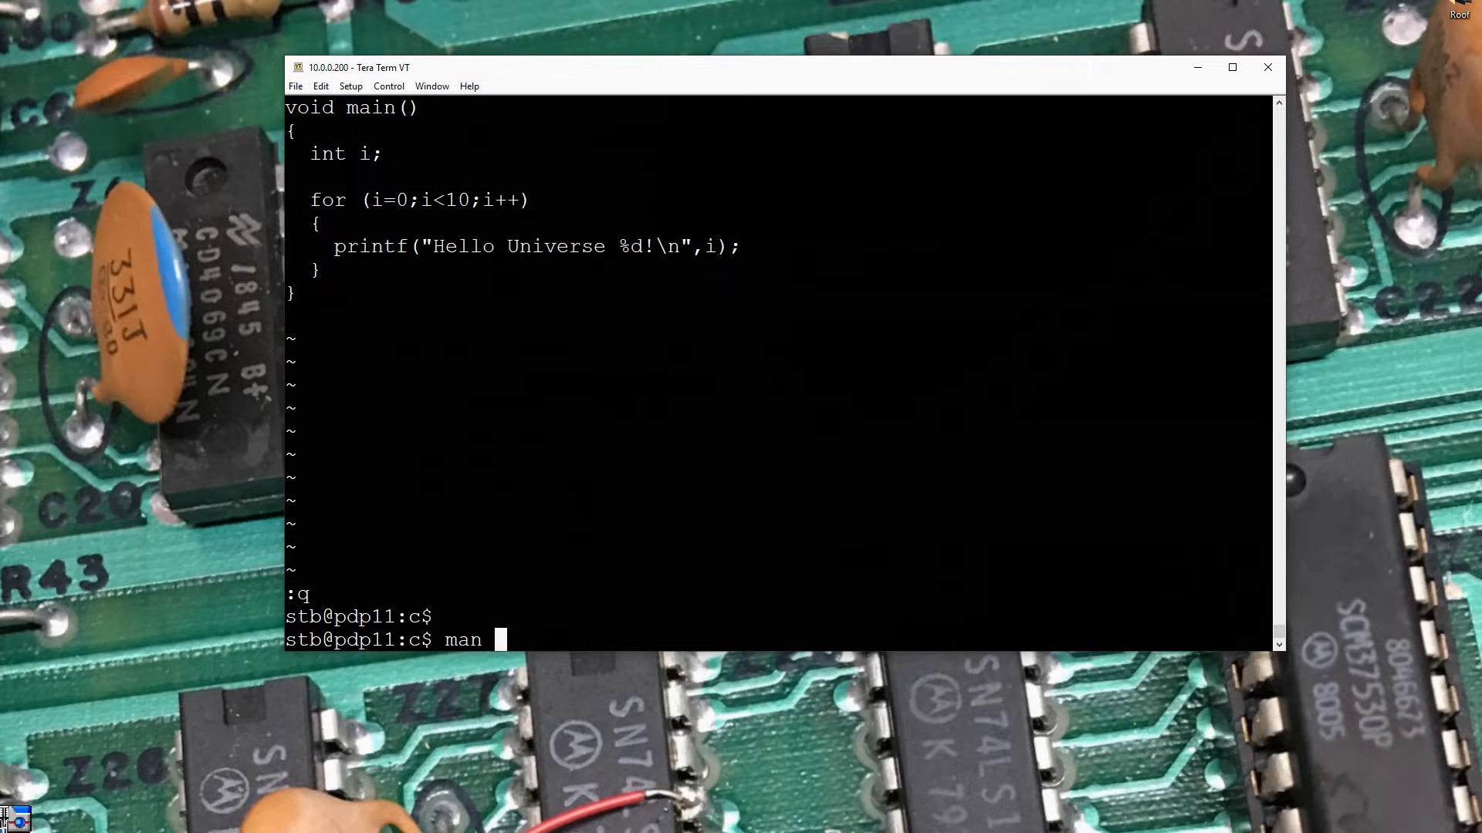
type("vi")
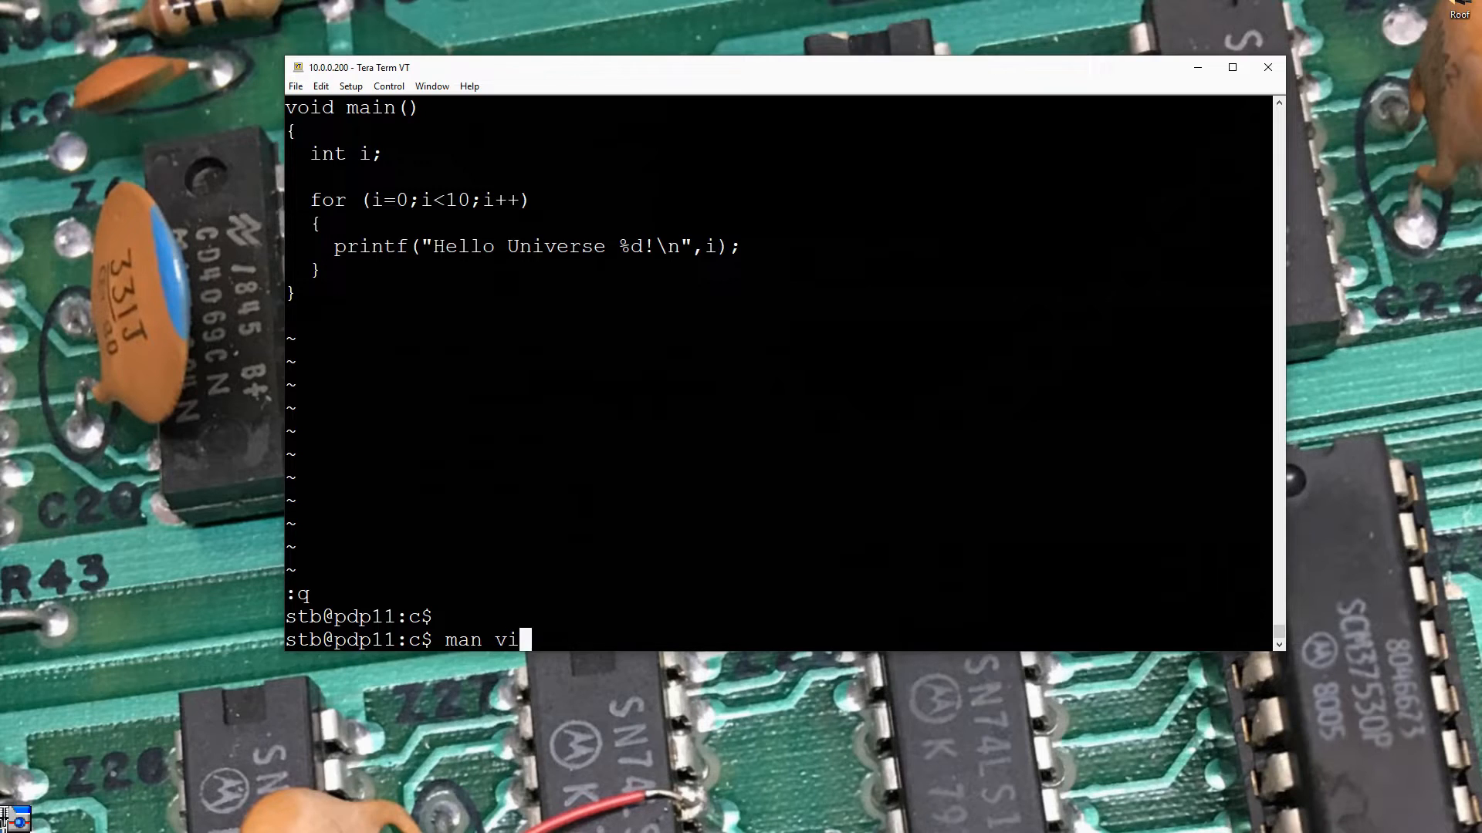
Page through the vi manual to its end, then start the man cp lookup
key("Return")
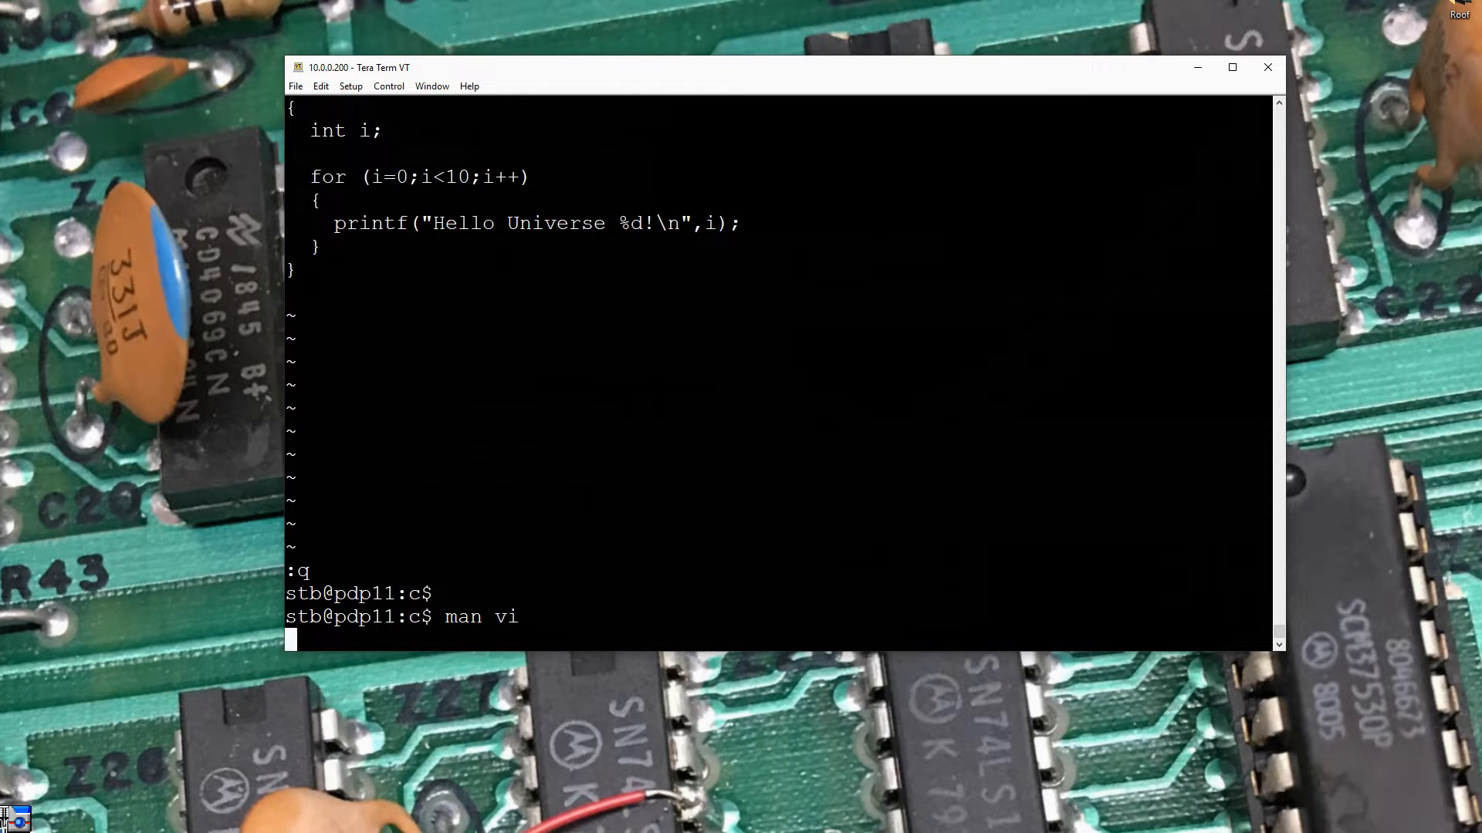
key("Return")
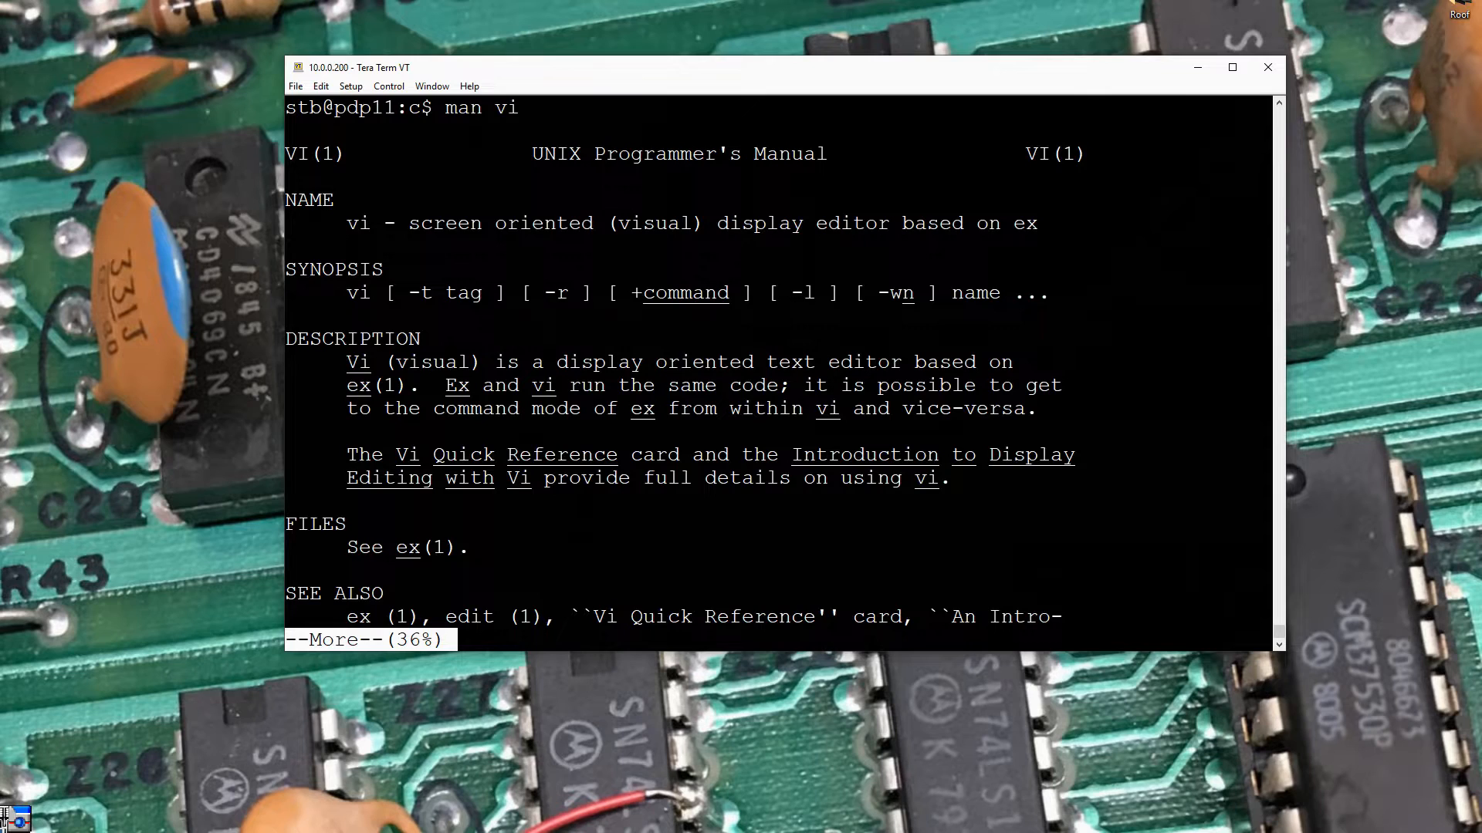
key("space")
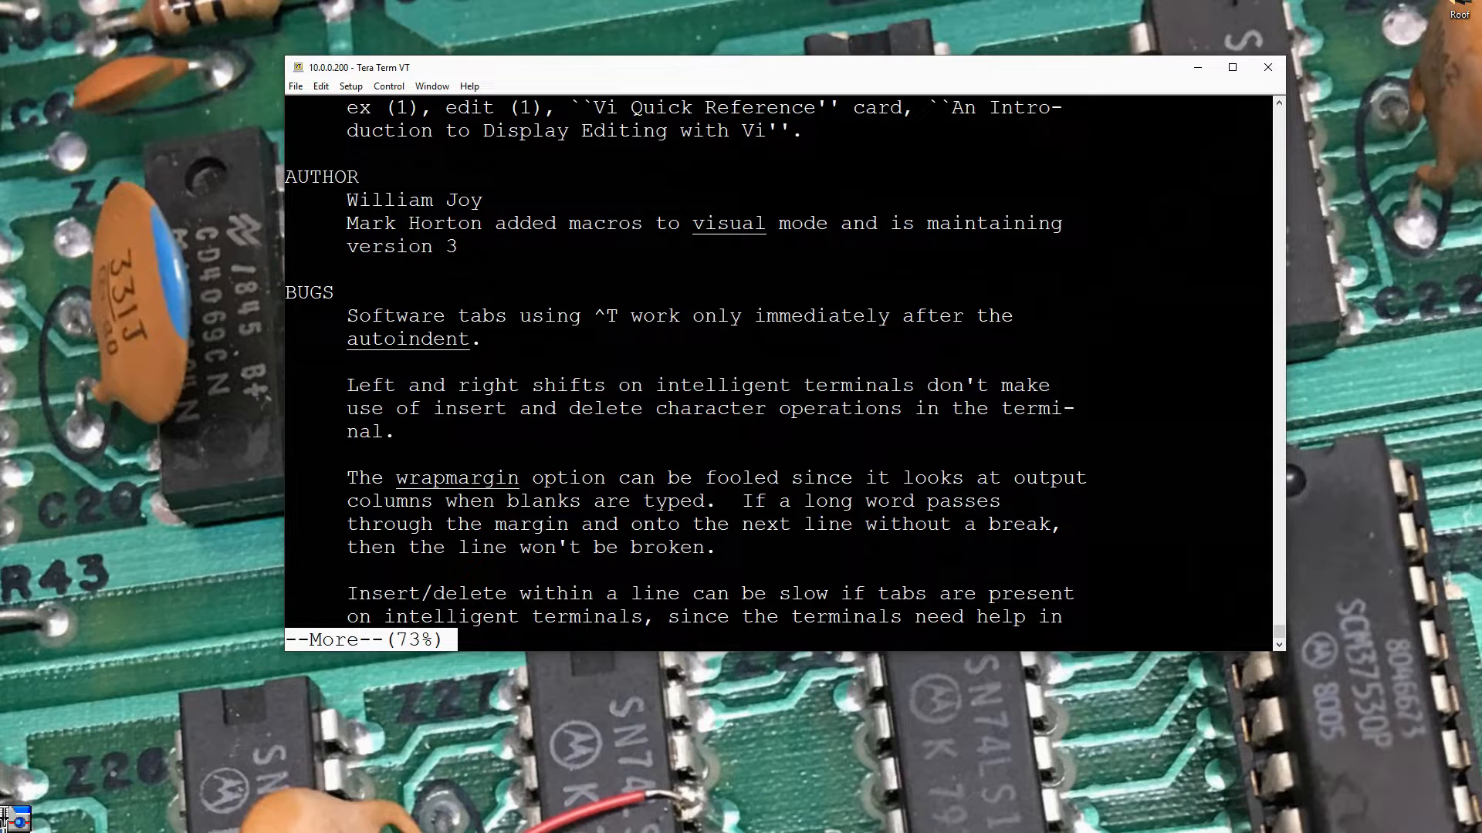
key("space")
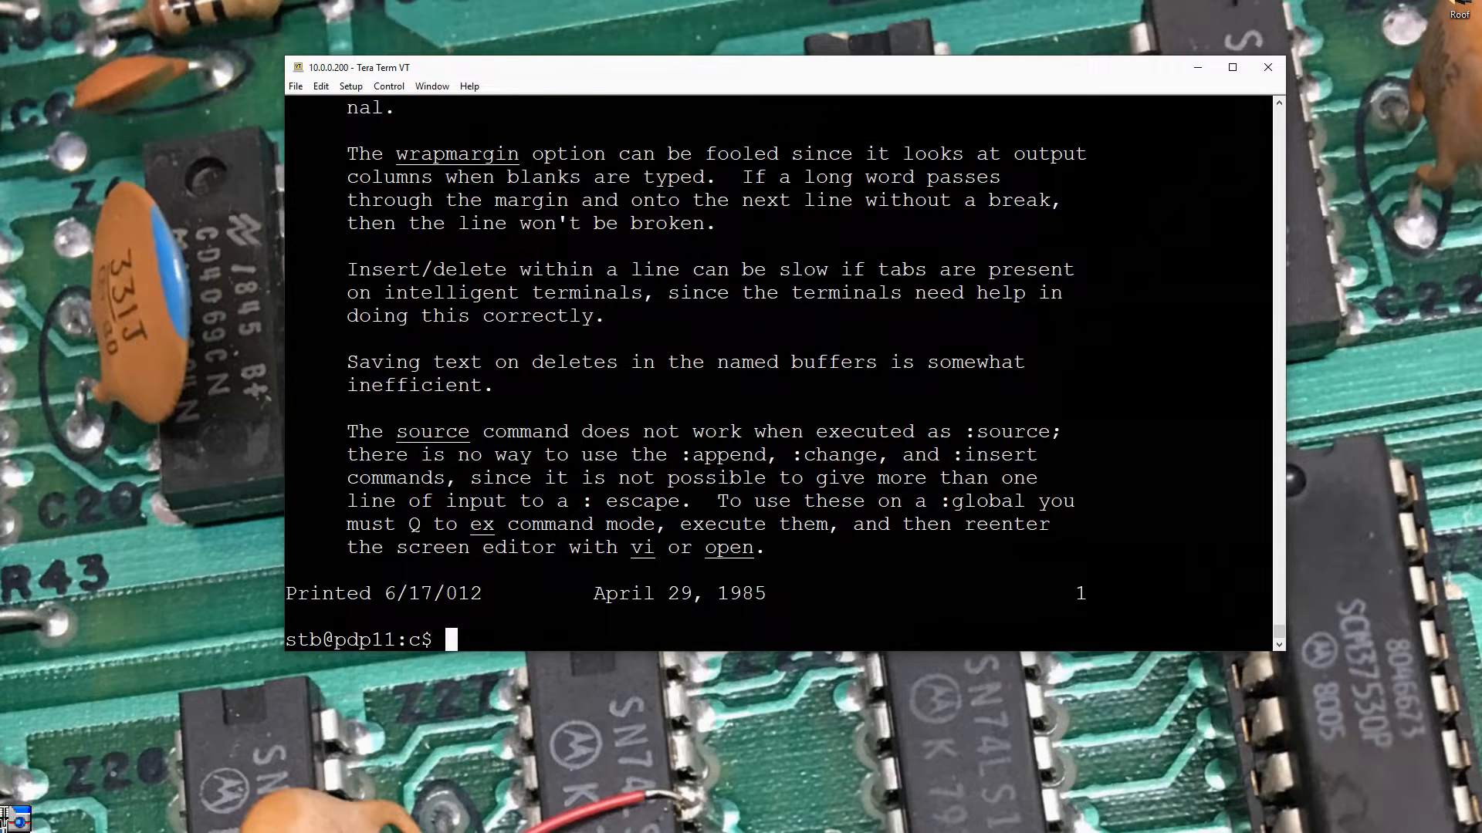
type("man cp")
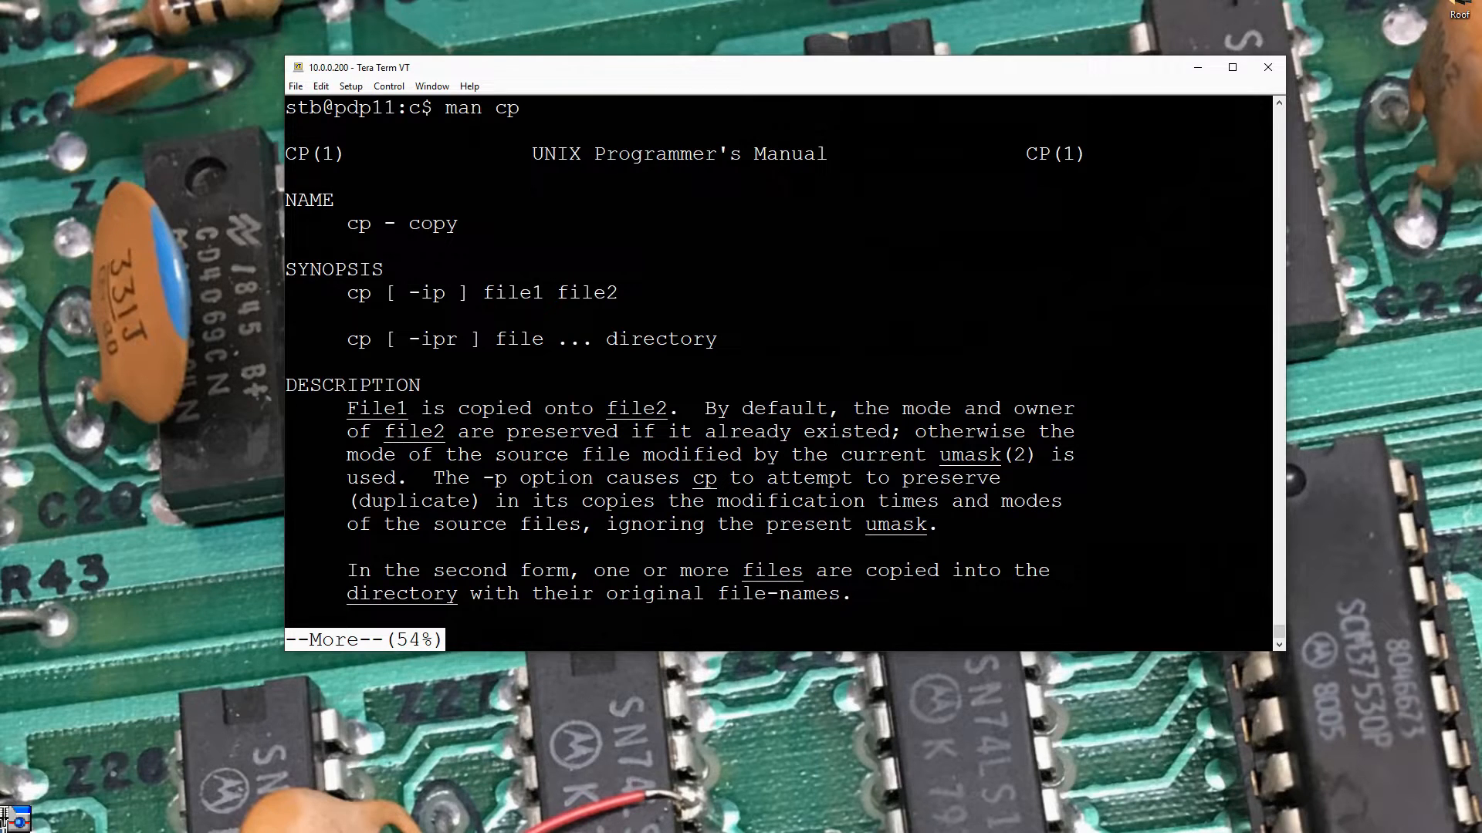
Finish the cp manual page, get a fresh prompt and begin the vi command
key("space")
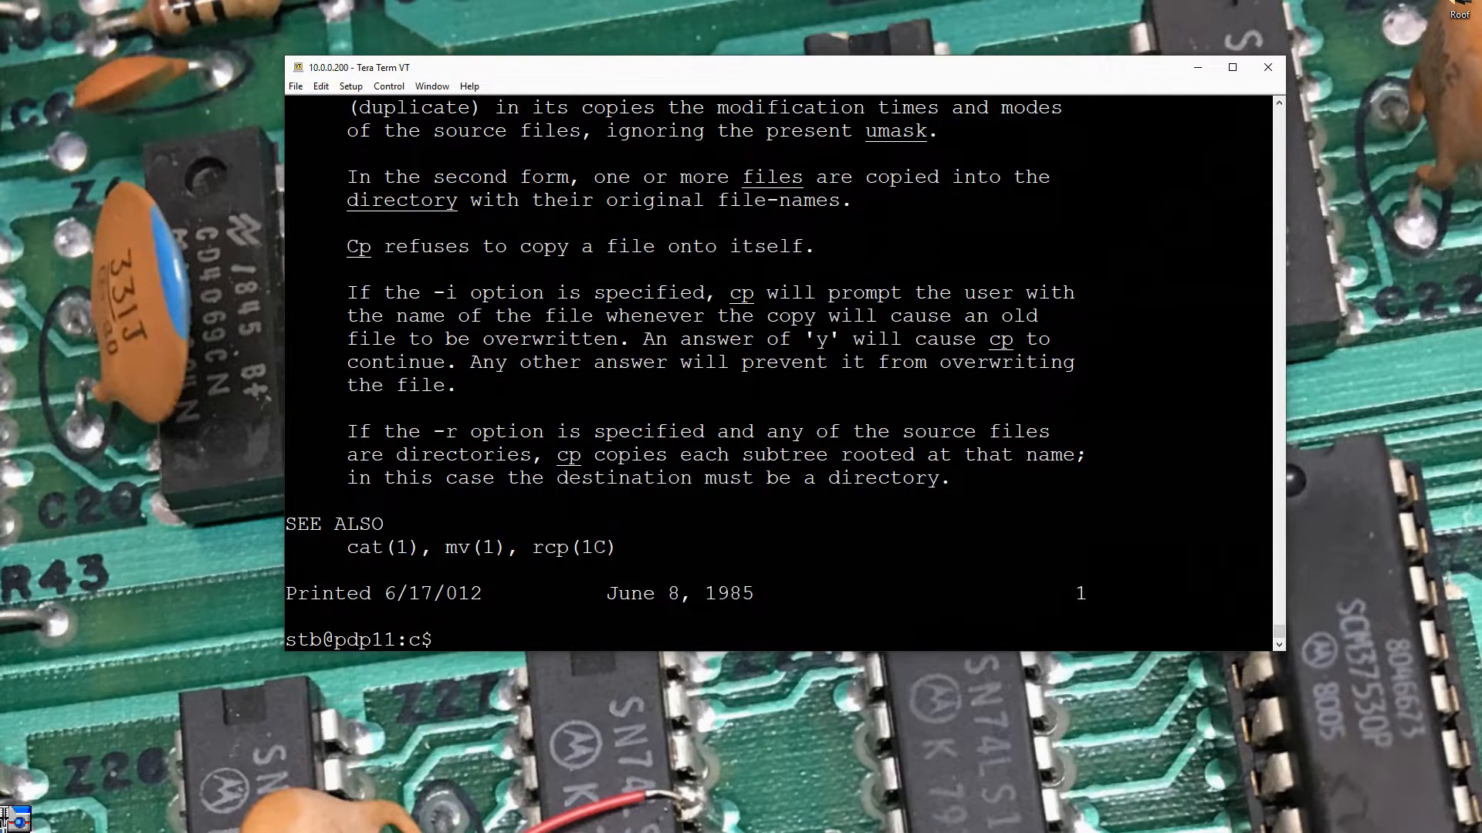
key("Return")
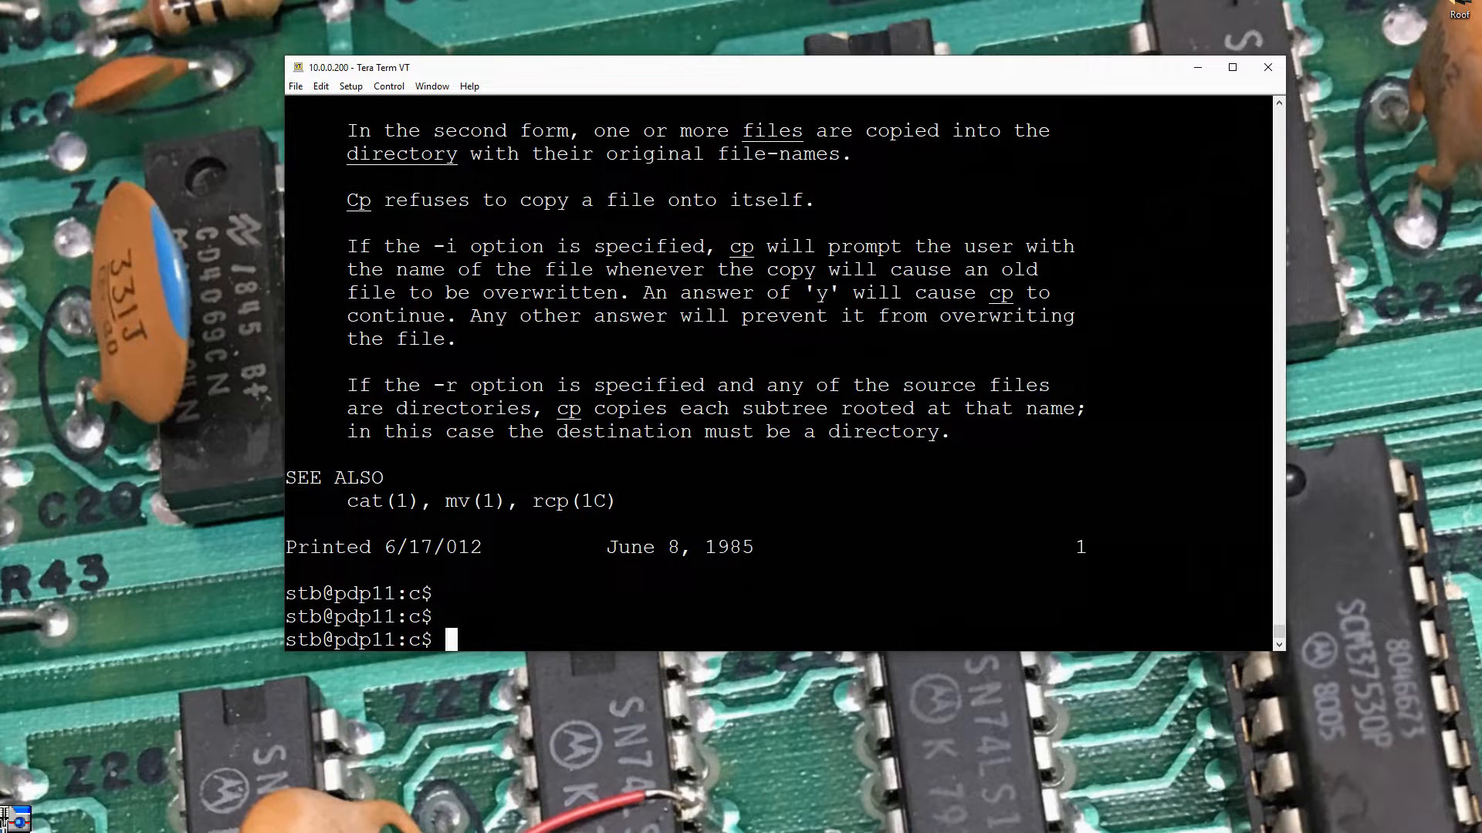
type("vi")
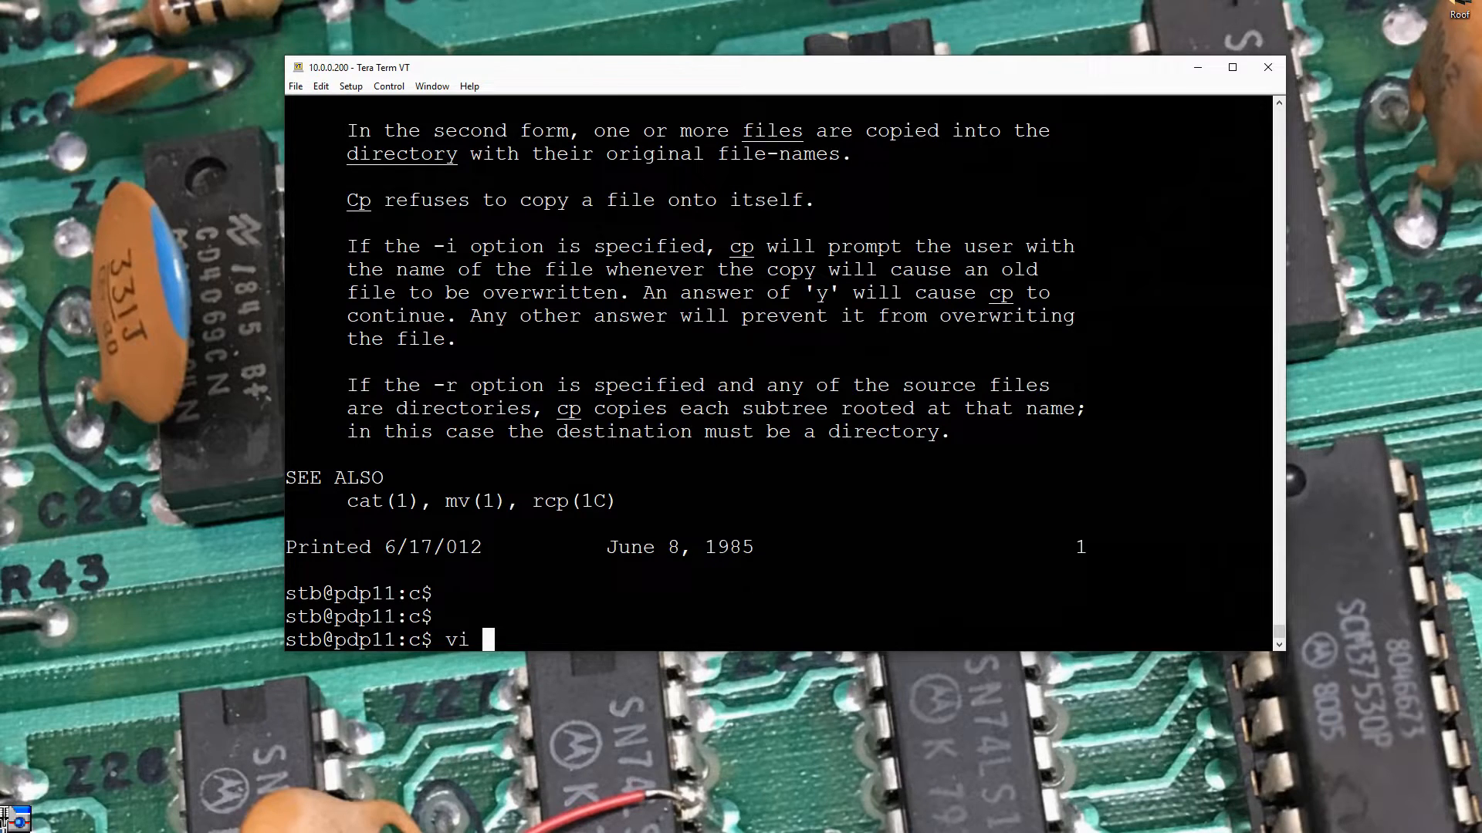
Open hw1.c in vi and change the declaration to 'int i,j;'
type("hw1.")
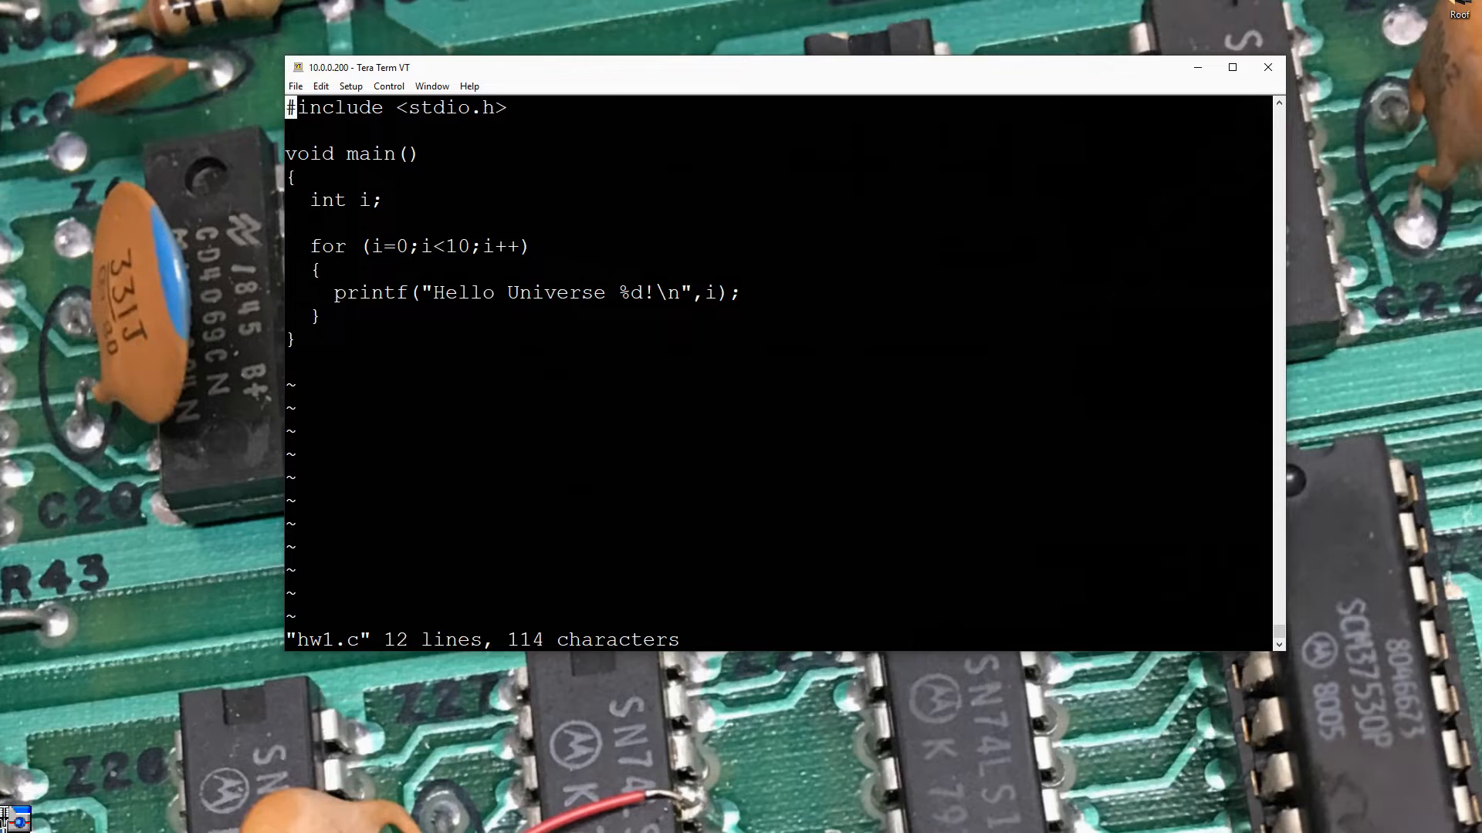
left_click(312, 199)
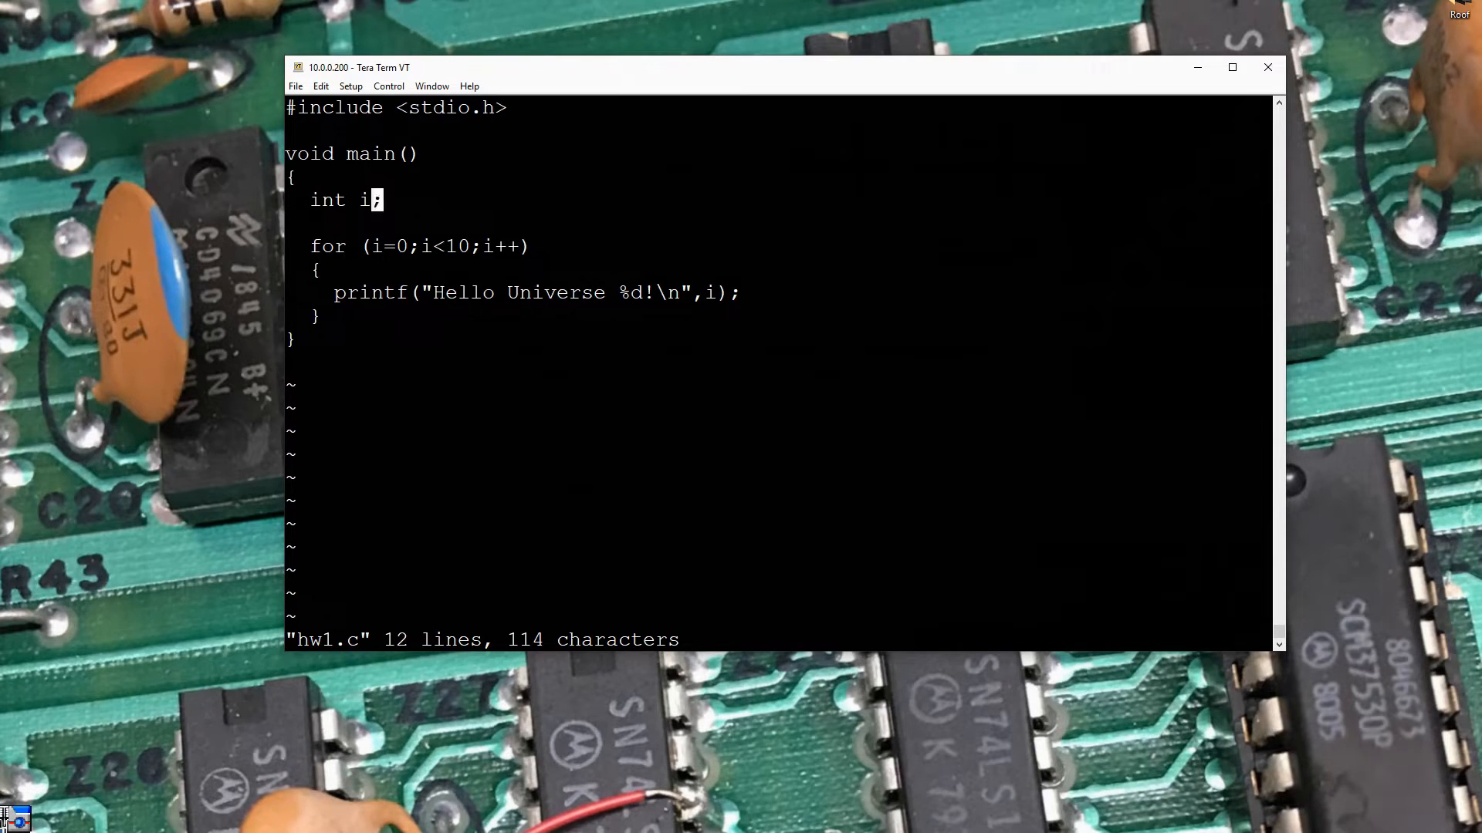
type(",j")
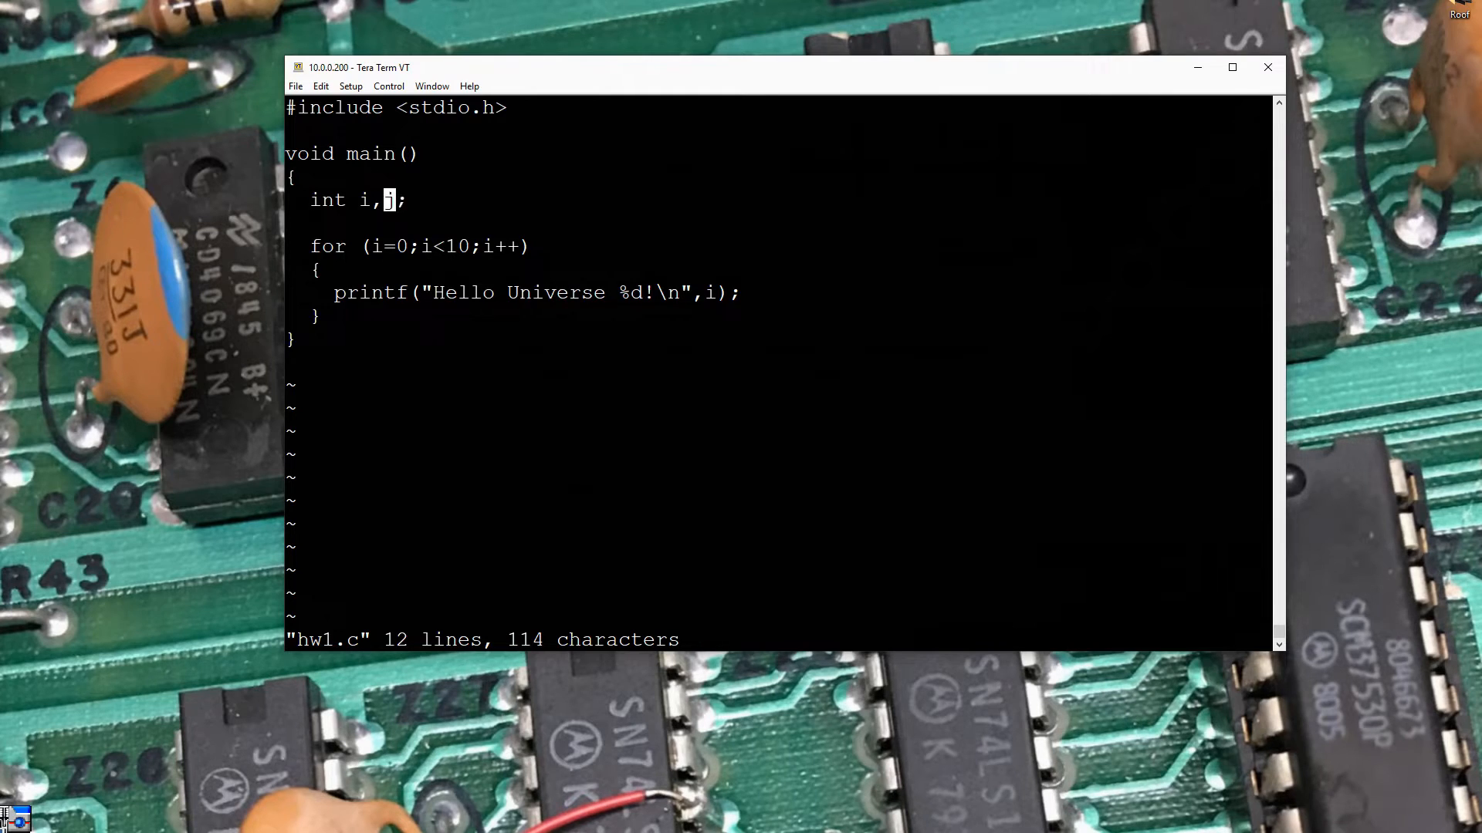
key("Down")
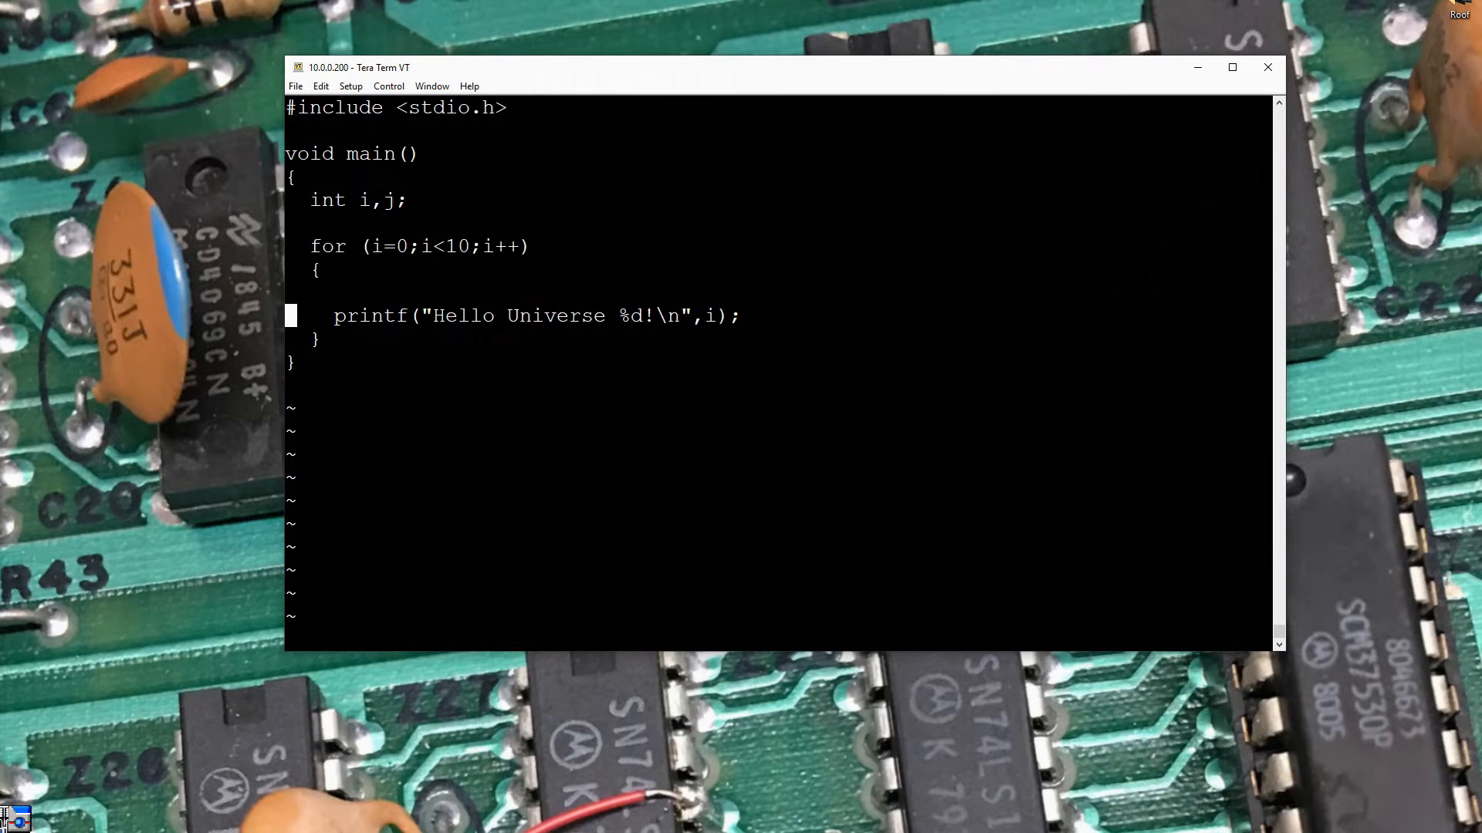
Nest a braced 'for (j=0;j<10;j++)' loop around the printf inside the i loop
type("A")
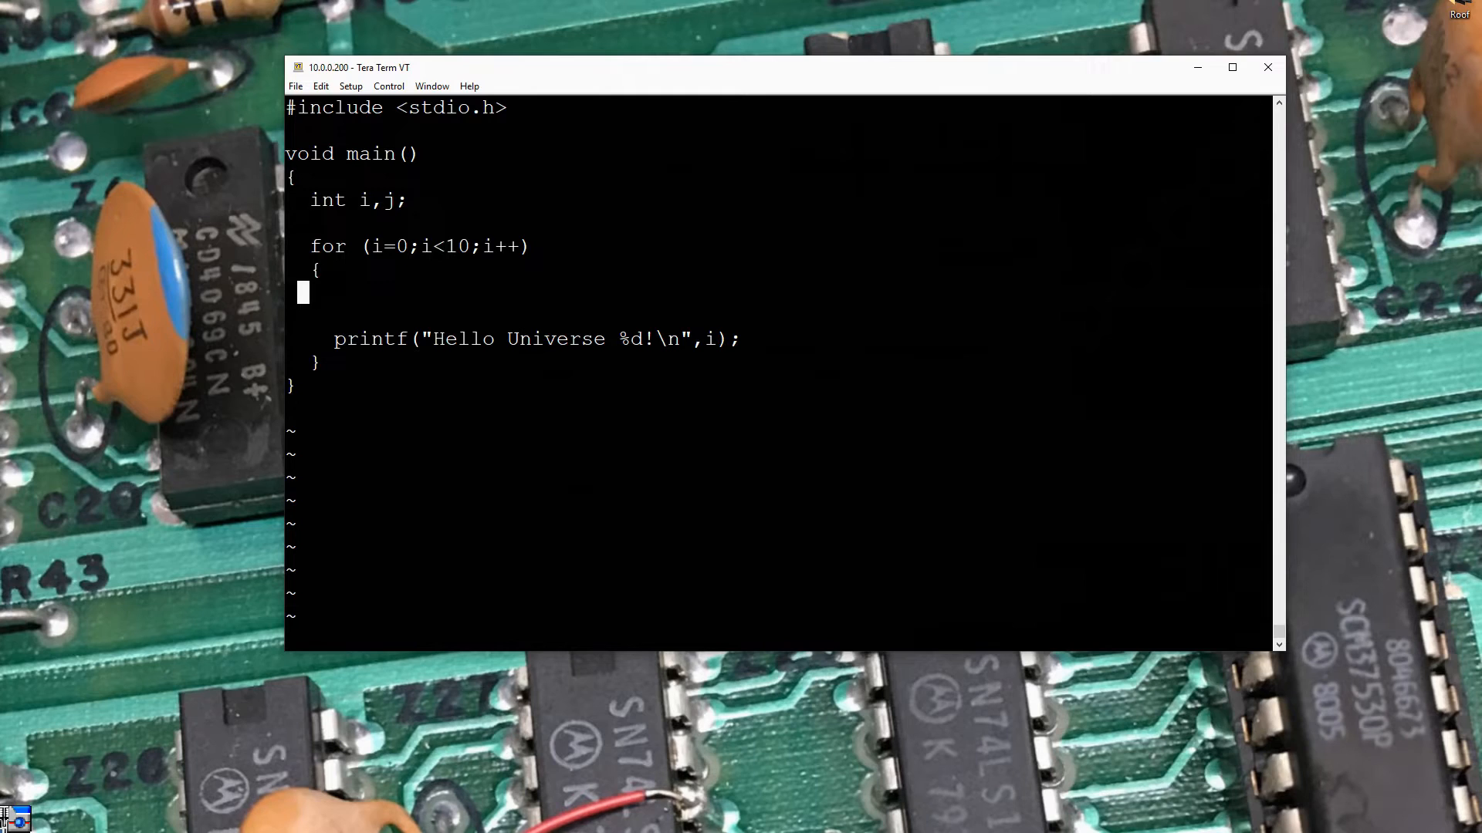
type("f")
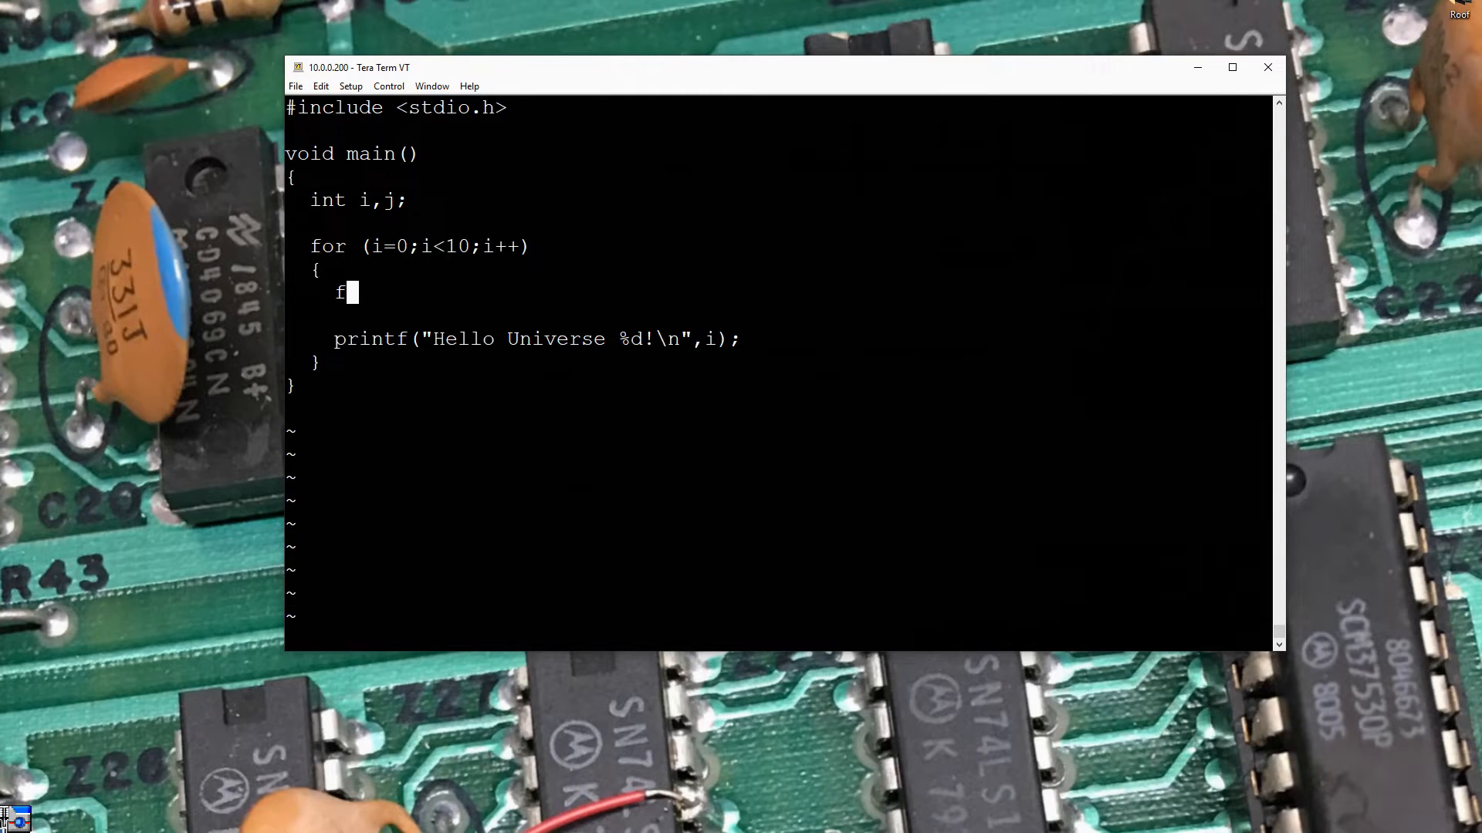
type("or (")
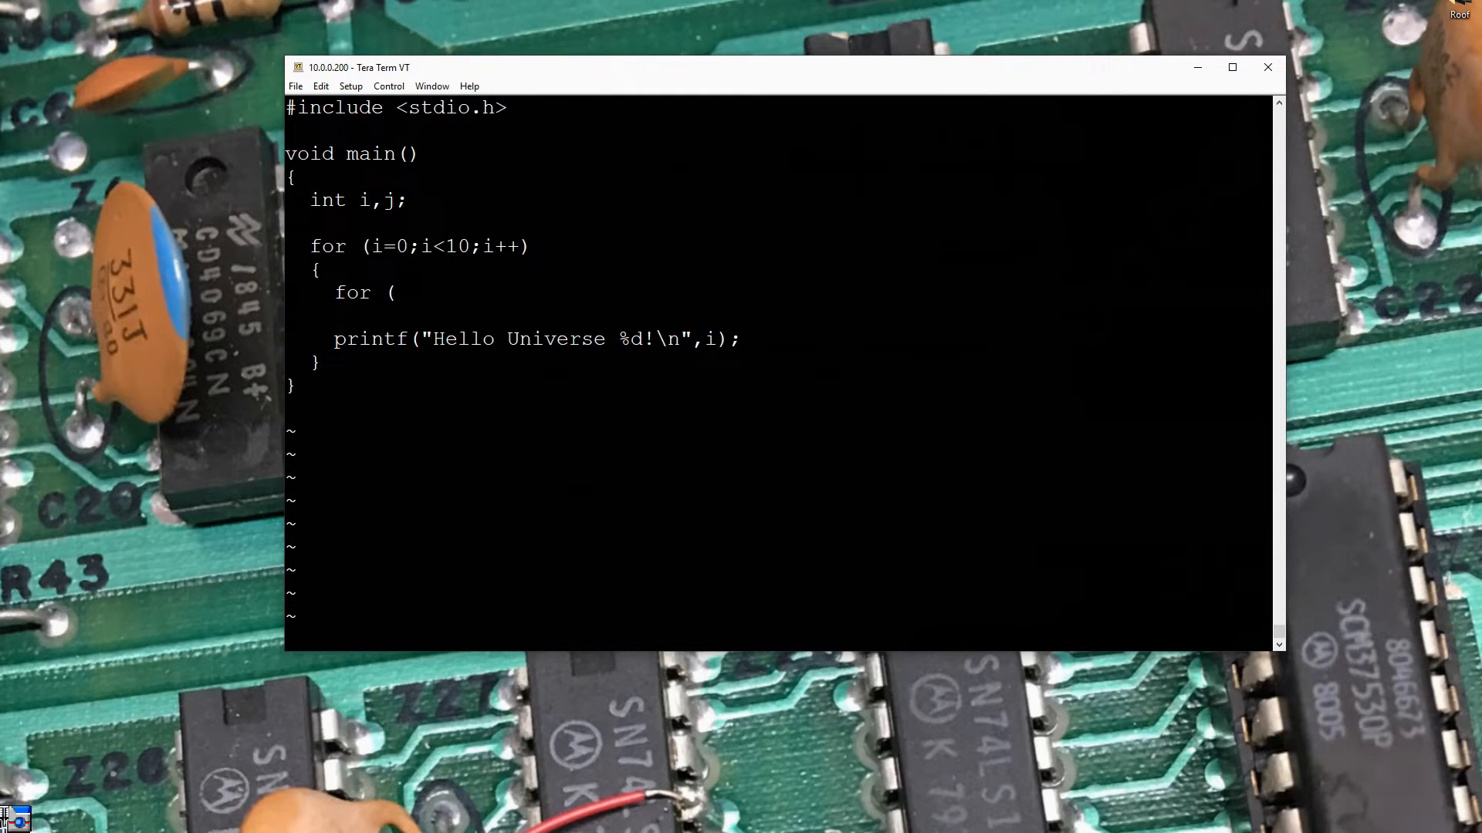
type("j=0;")
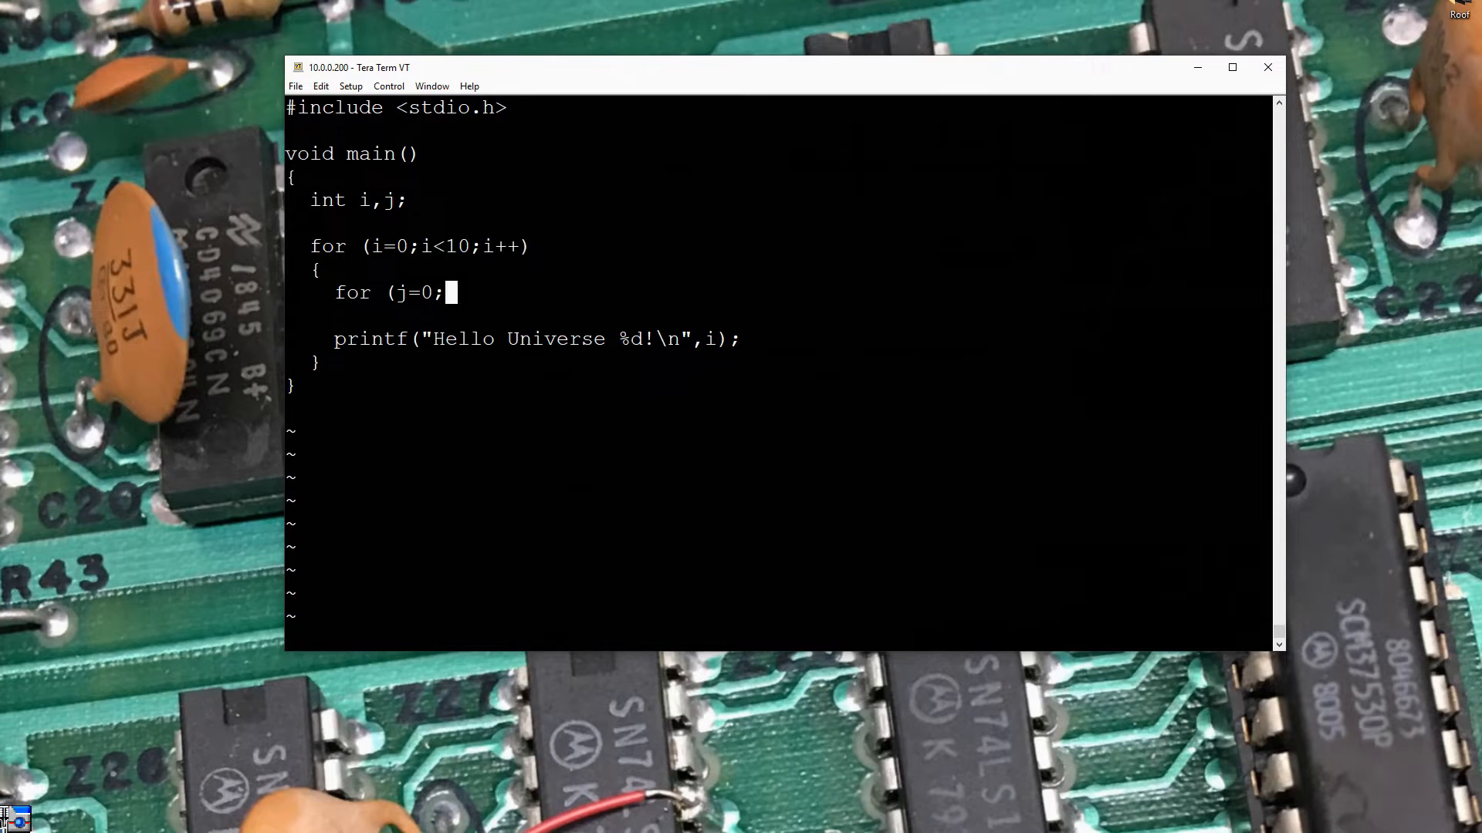
type("j<10")
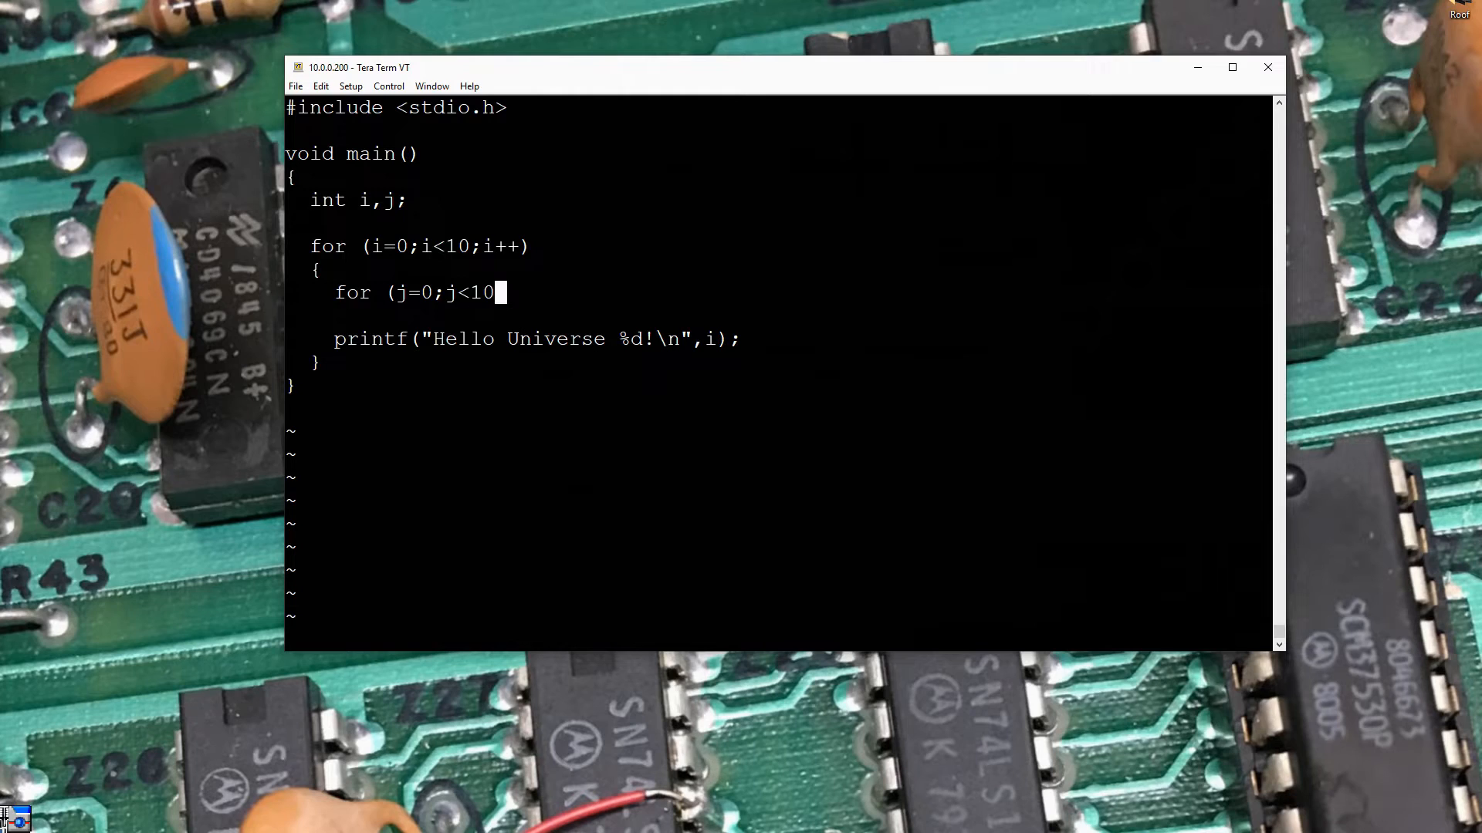
type(";")
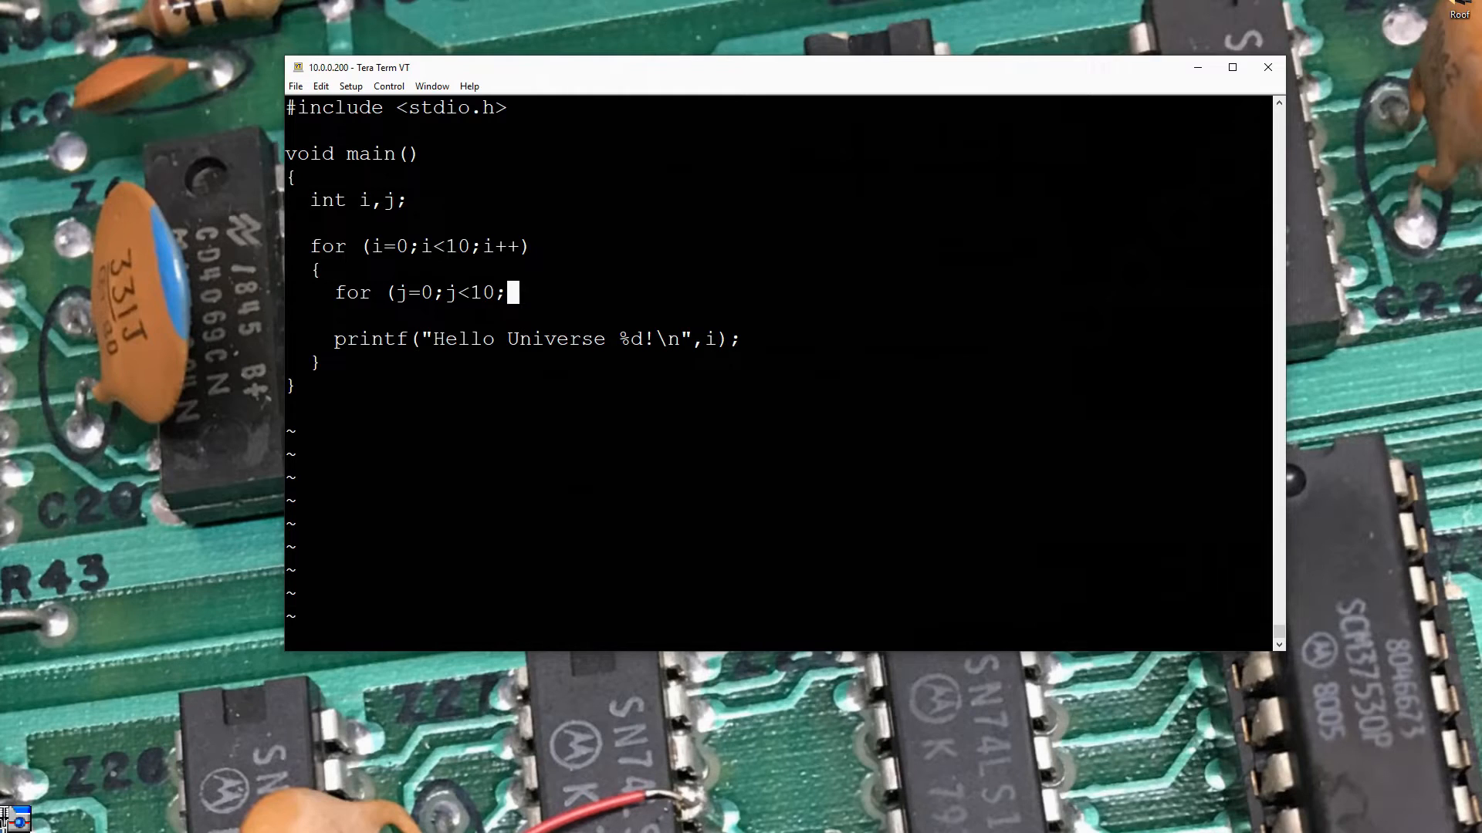
type("j++)")
left_click(779, 315)
type("{")
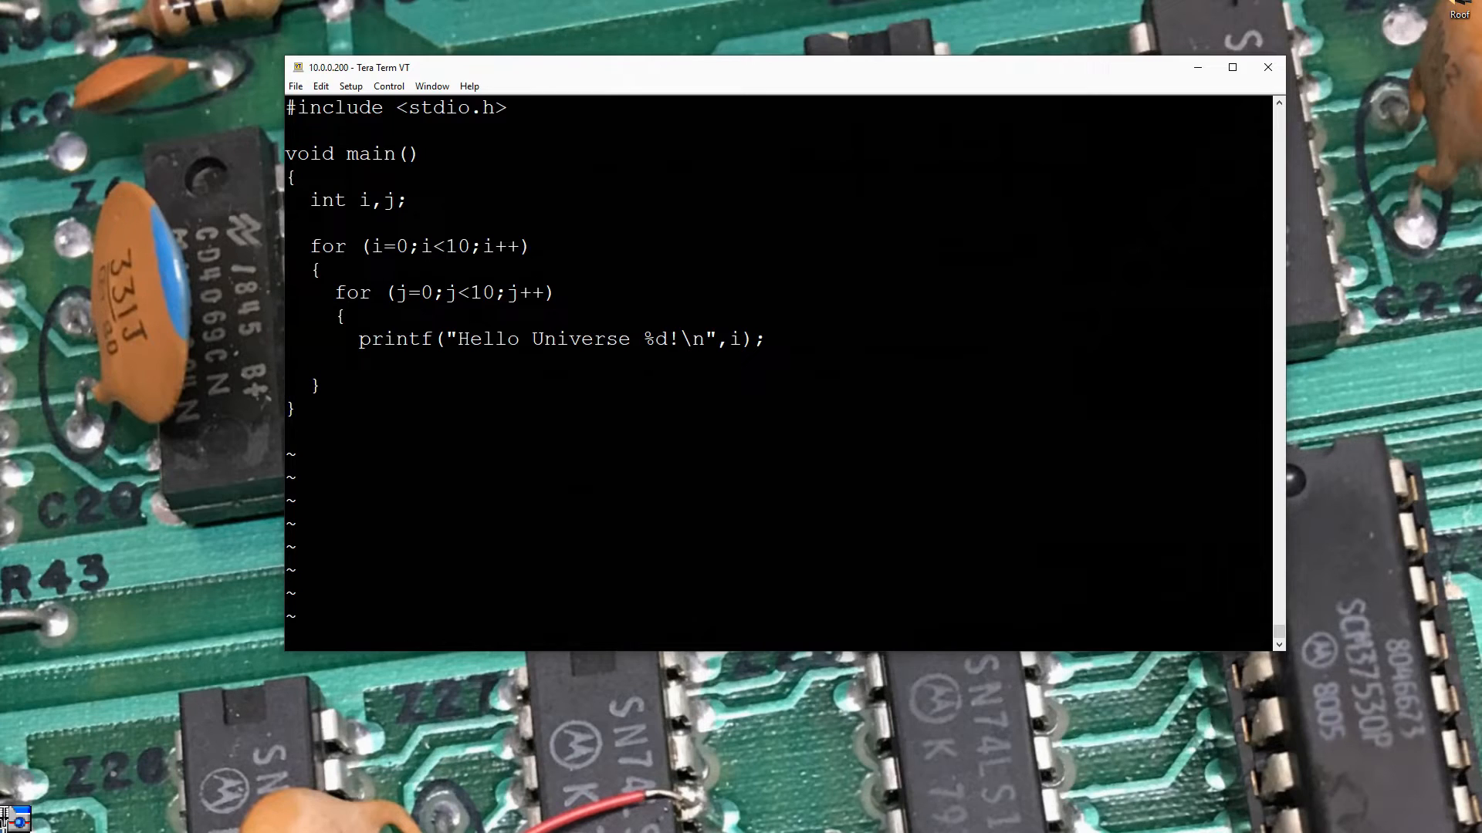
type("A")
type(",")
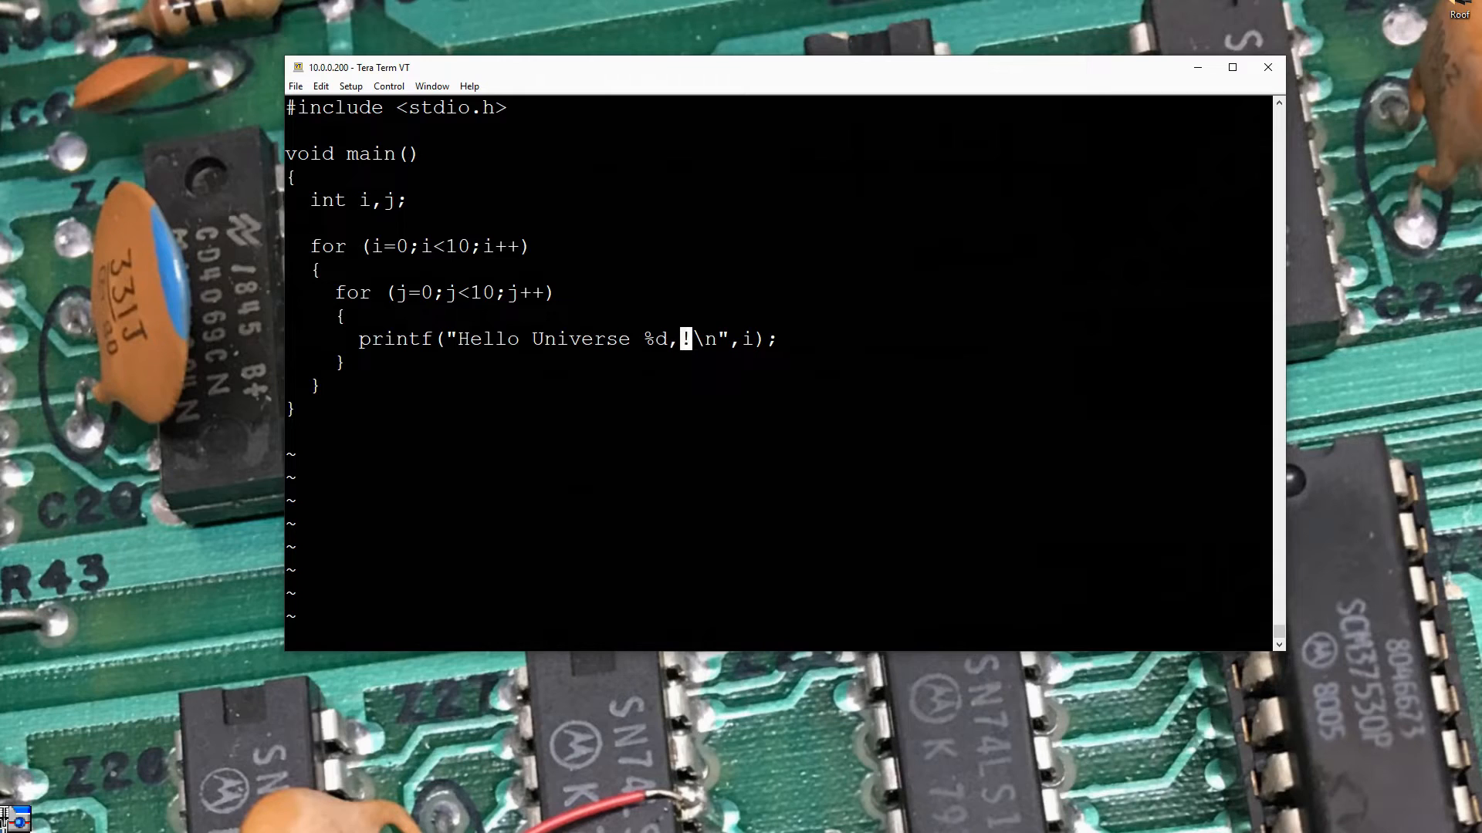
Make printf read 'Hello Universe %d,%d,%d !\n' with arguments i, j, i*j, and begin :w
type("%d")
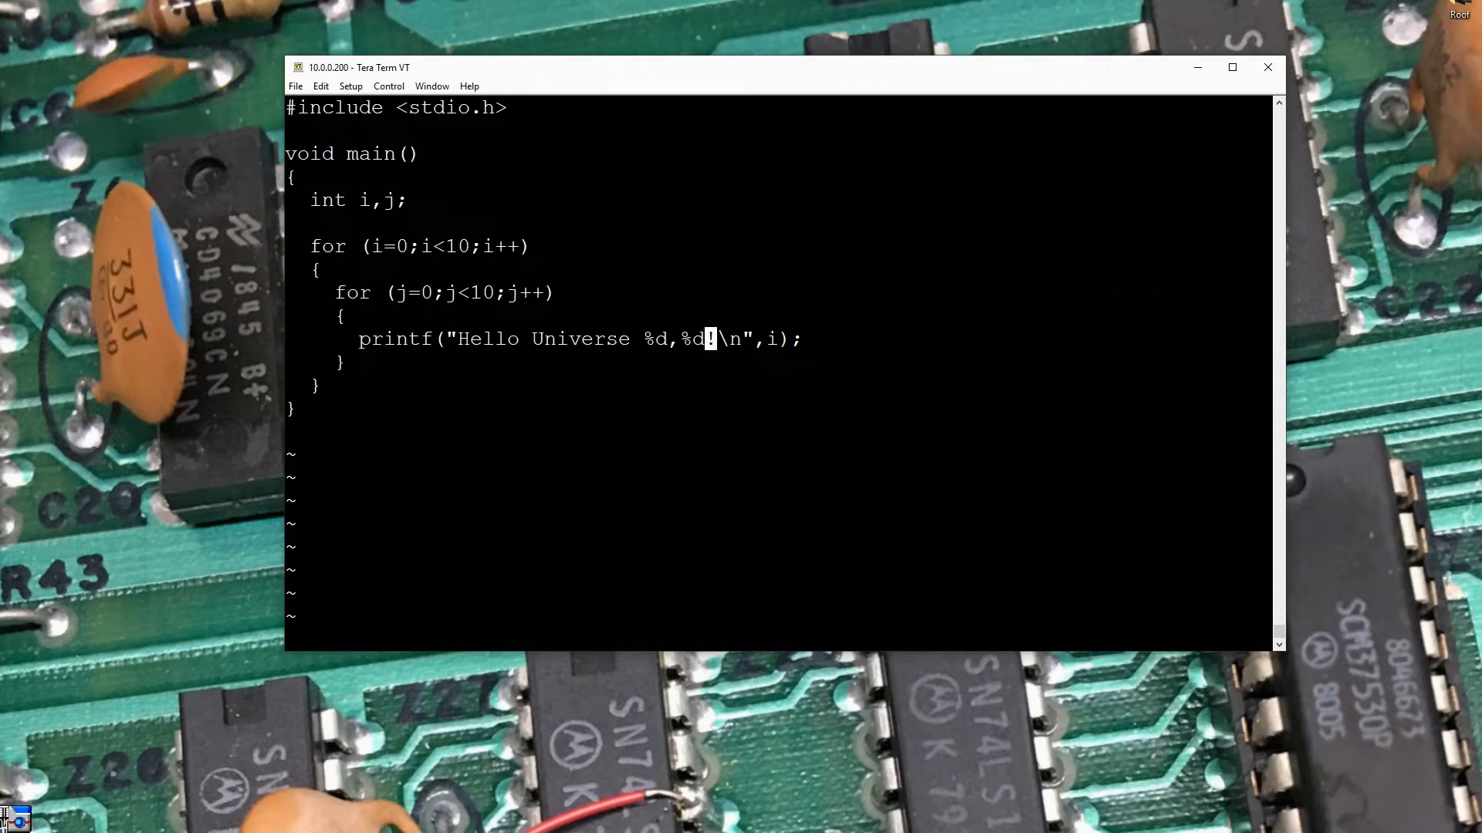
type(",%d")
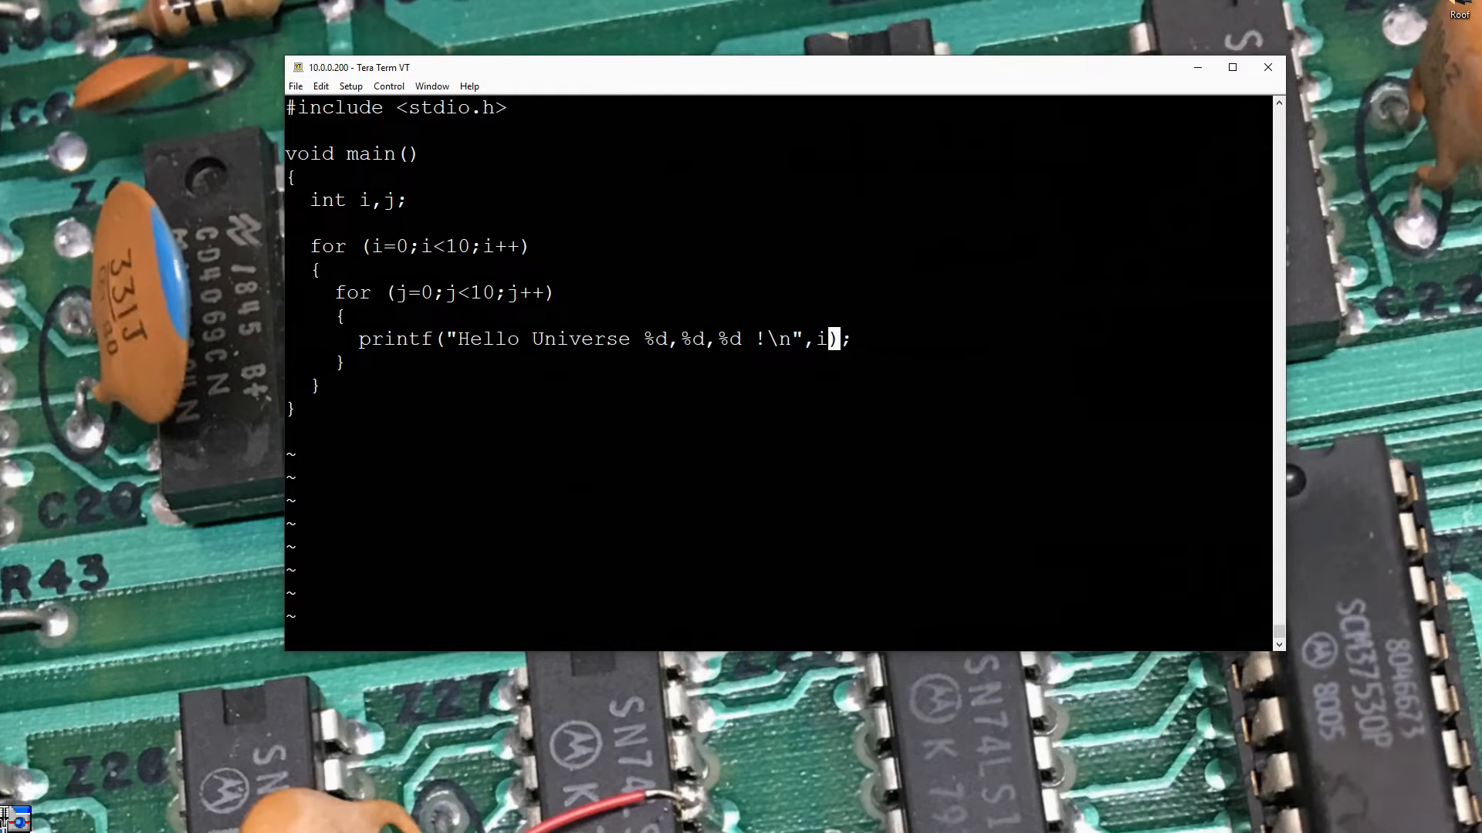
type(",j")
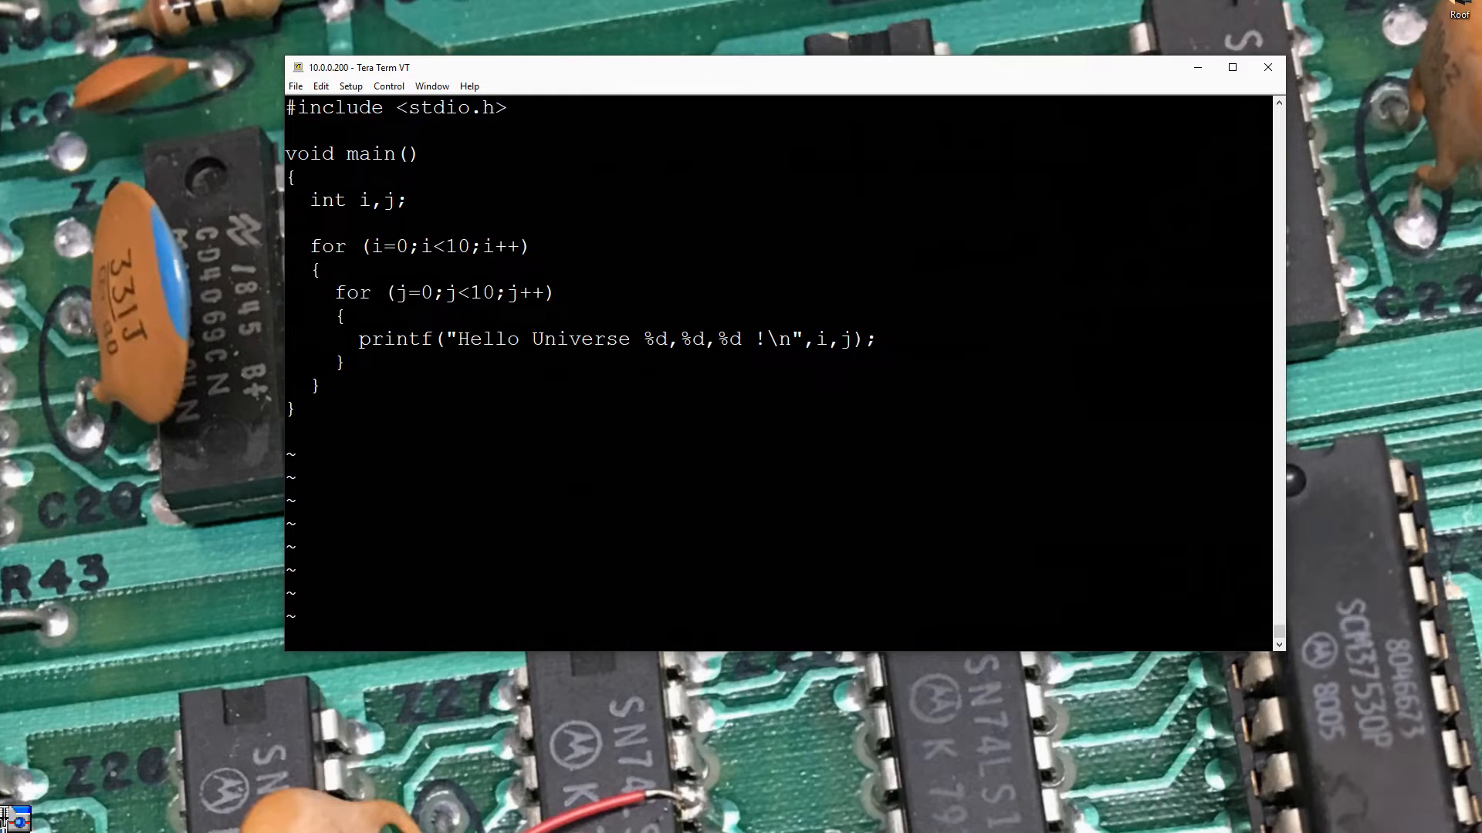
type(".")
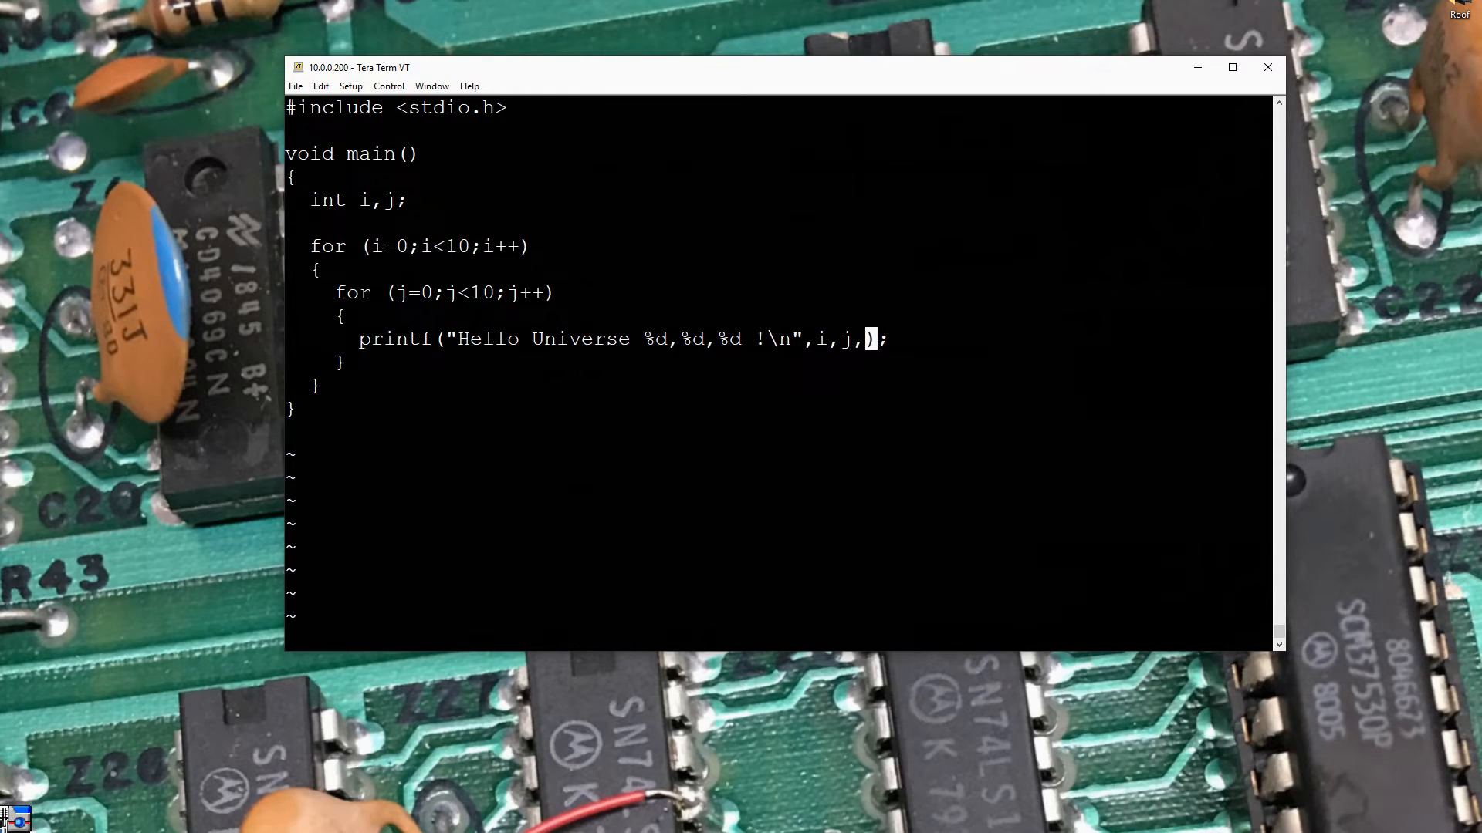
type("i*")
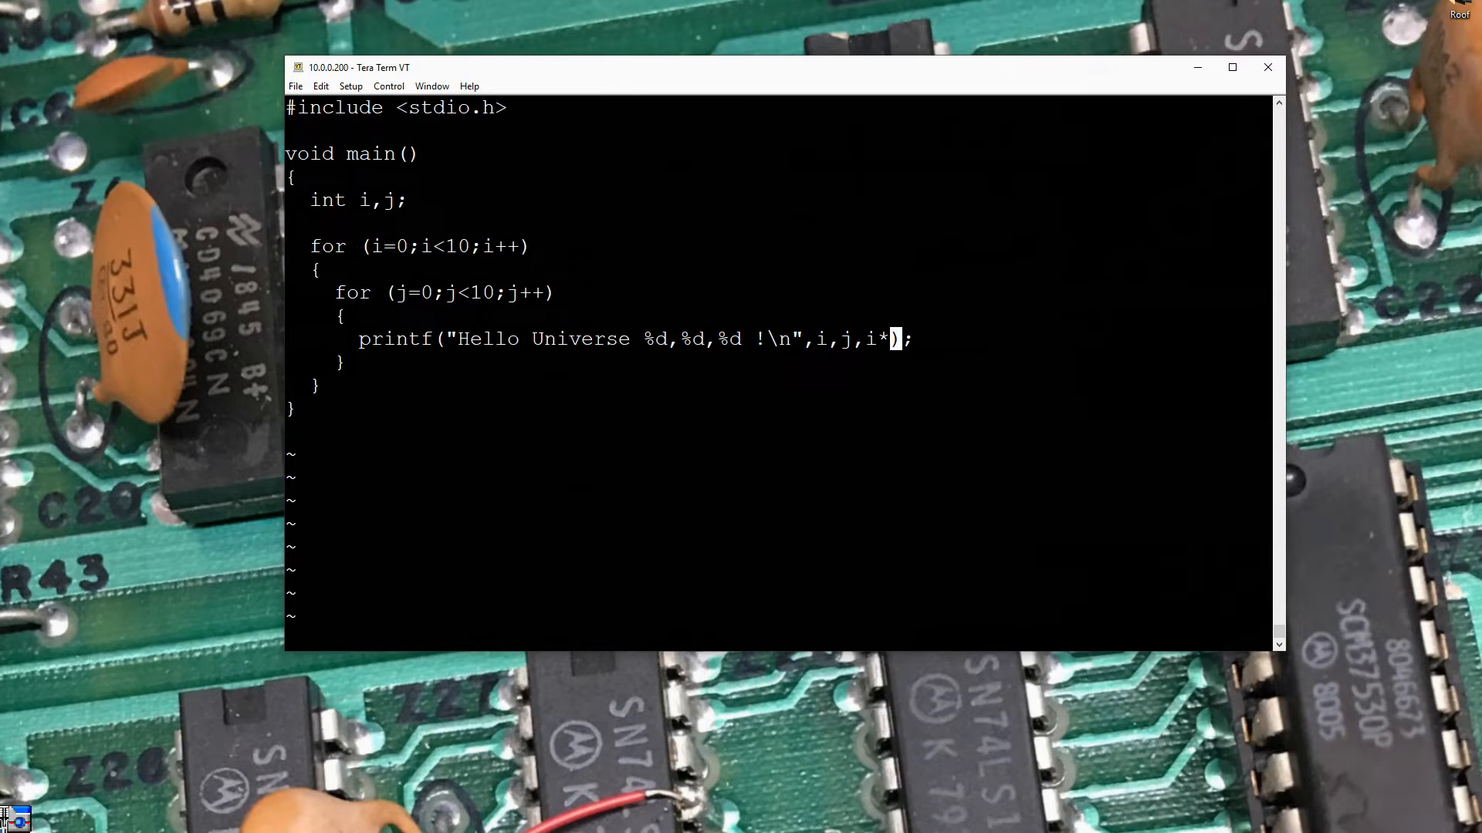
type("j")
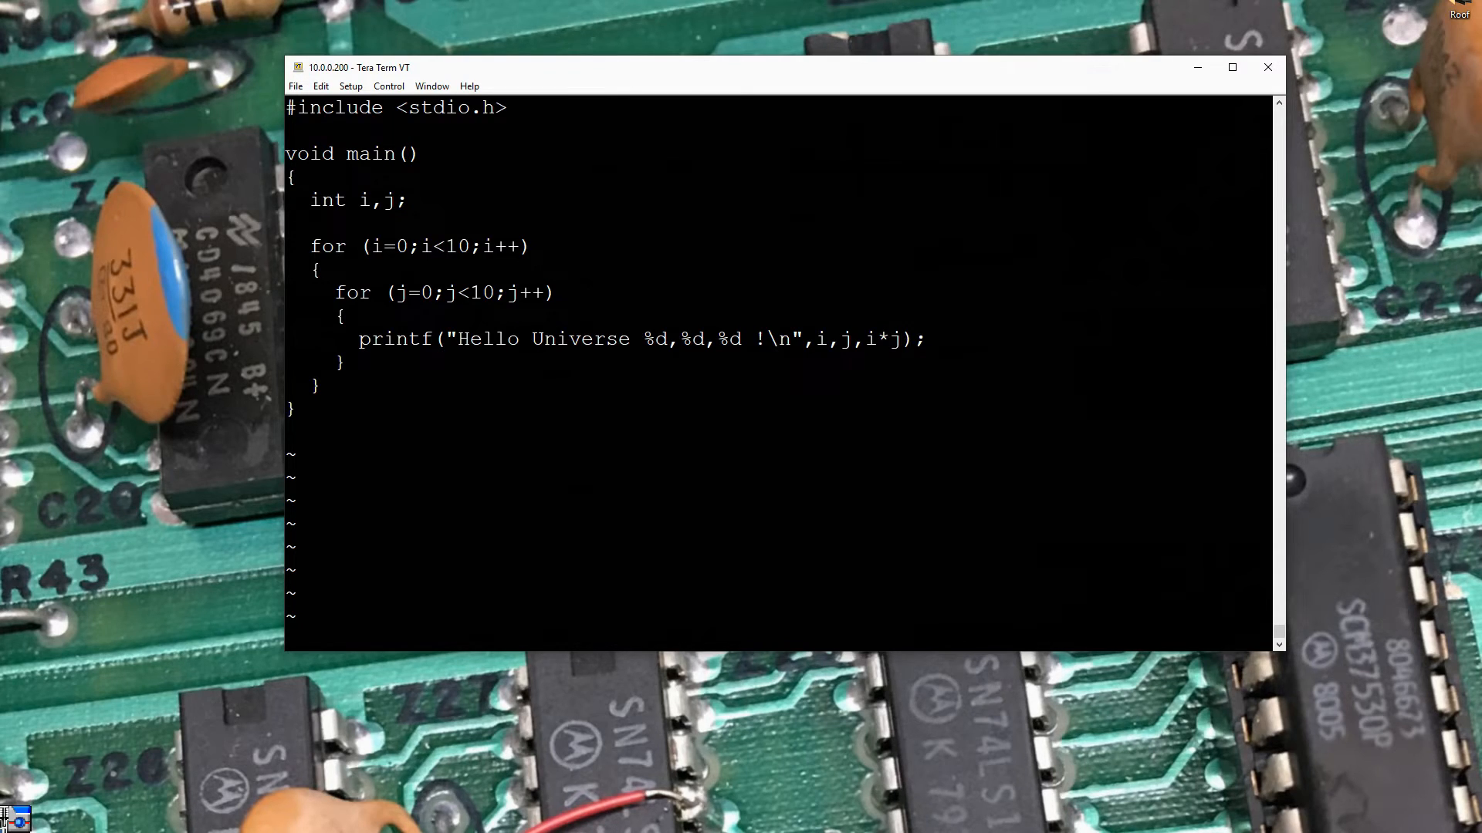
type(":w")
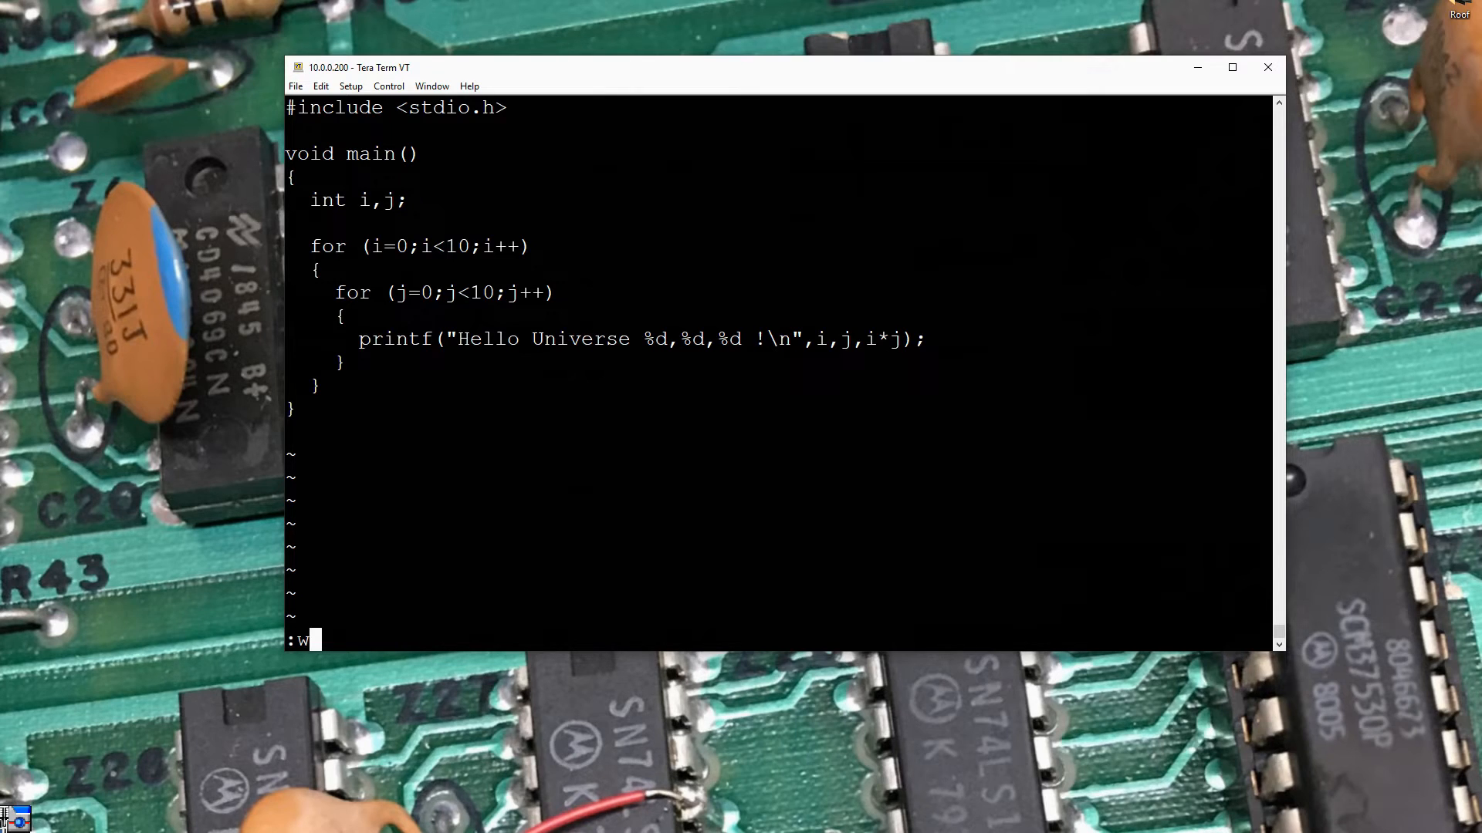
Save hw1.c and compile it with cc hw1.c -o hw1.out
key("Return")
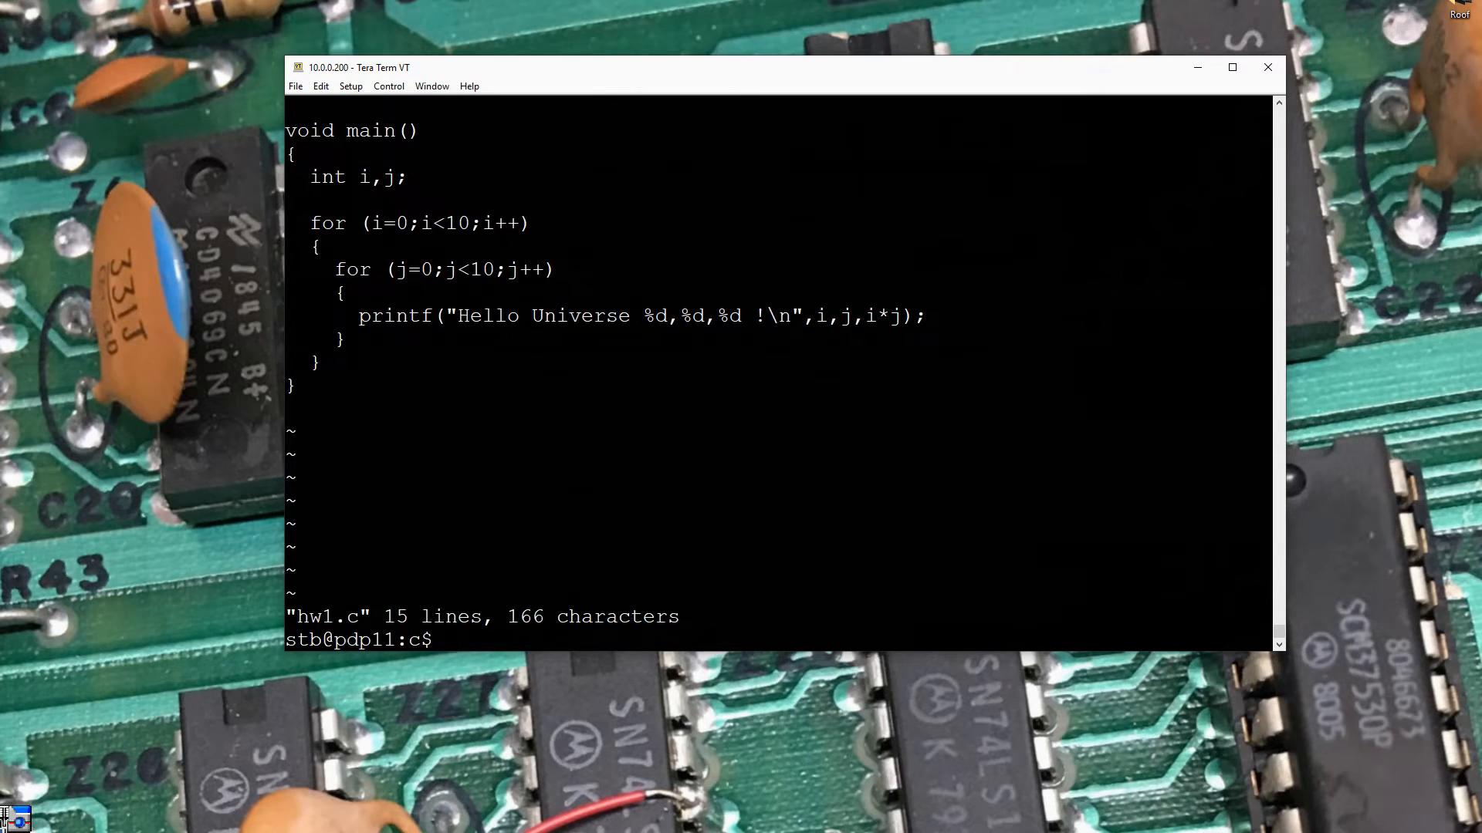
type("man vi")
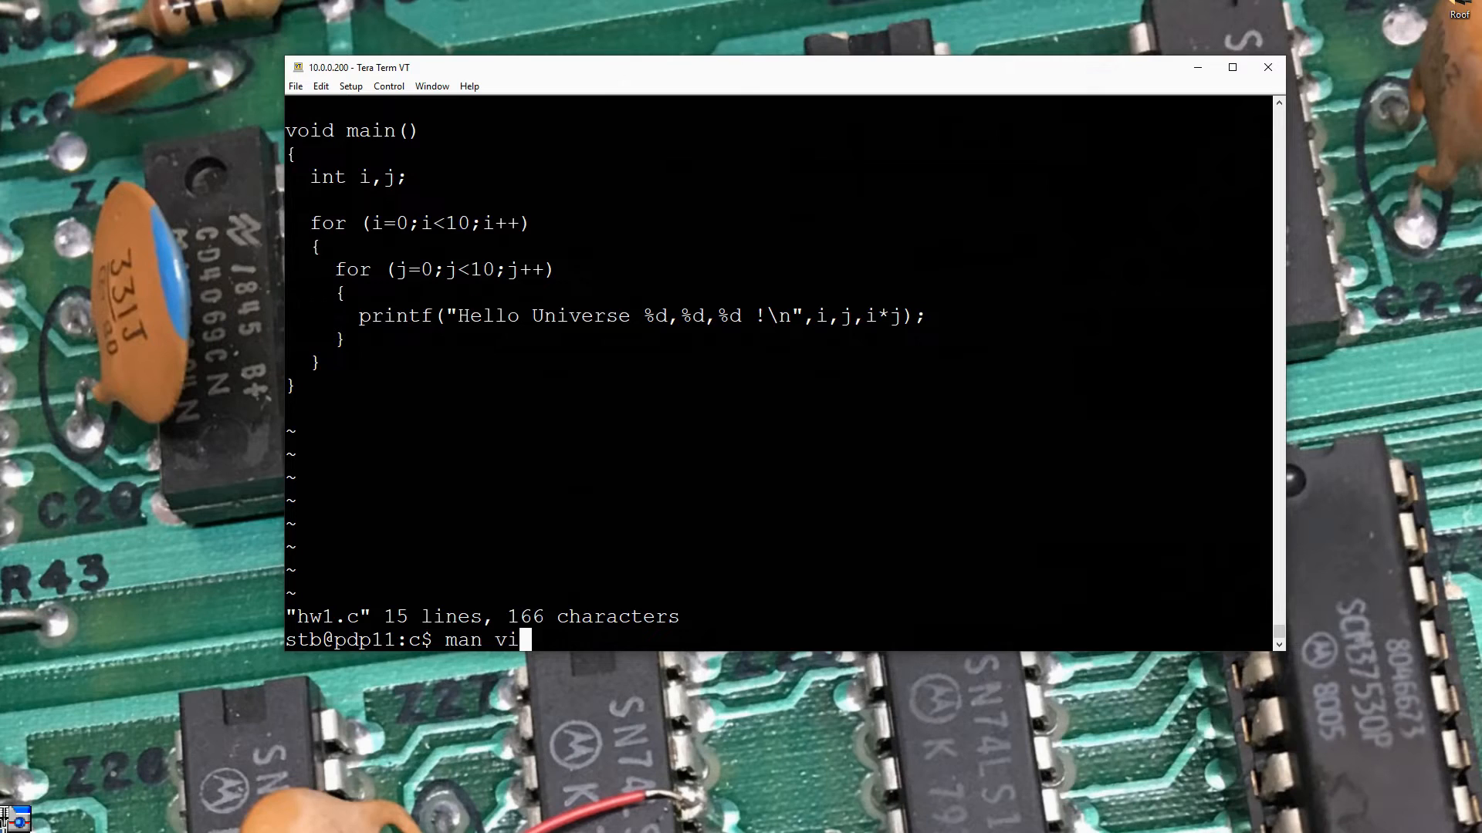
type("cc hw1.c -o hw1.out")
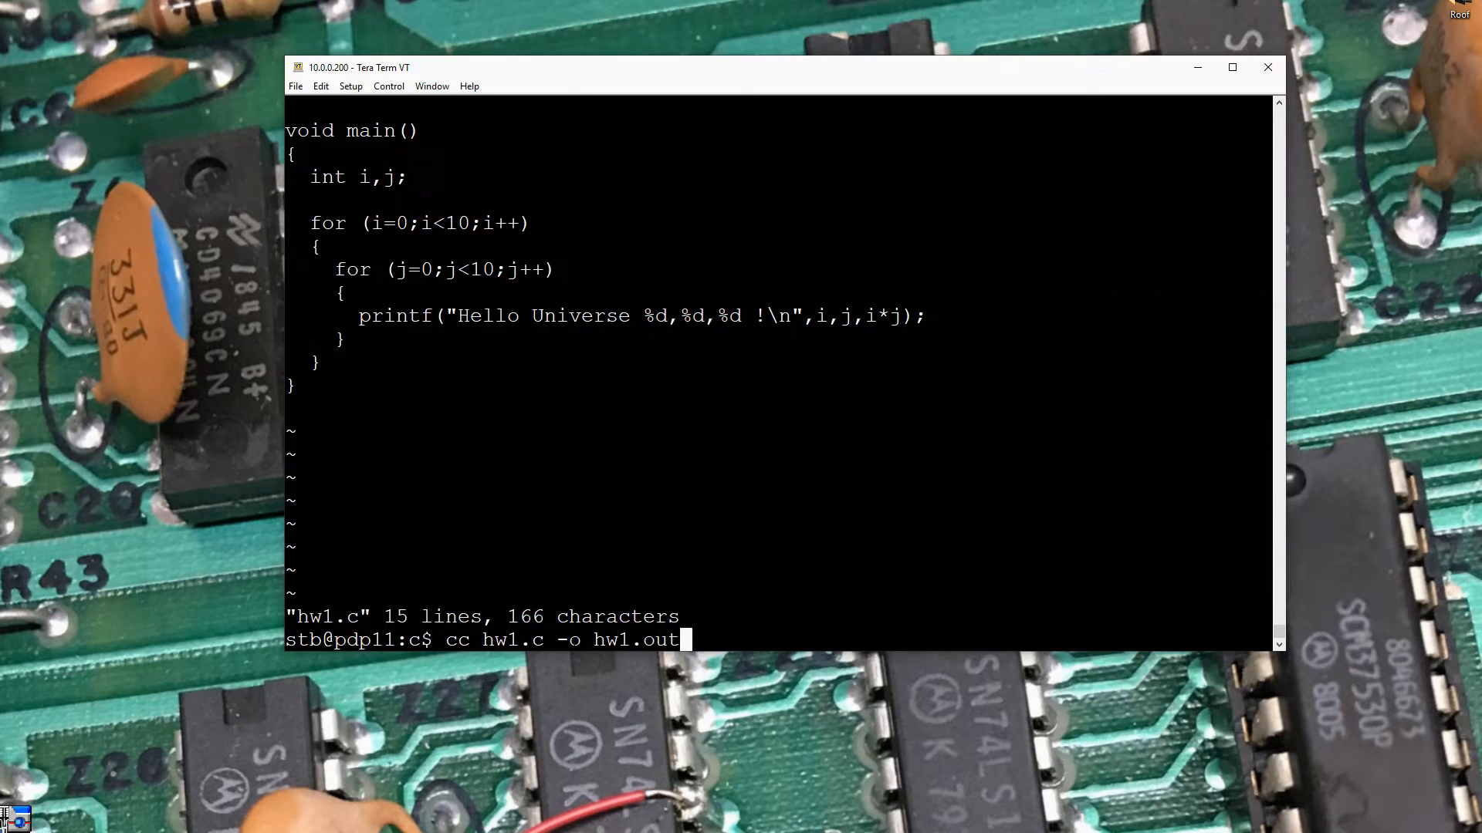
key("Return")
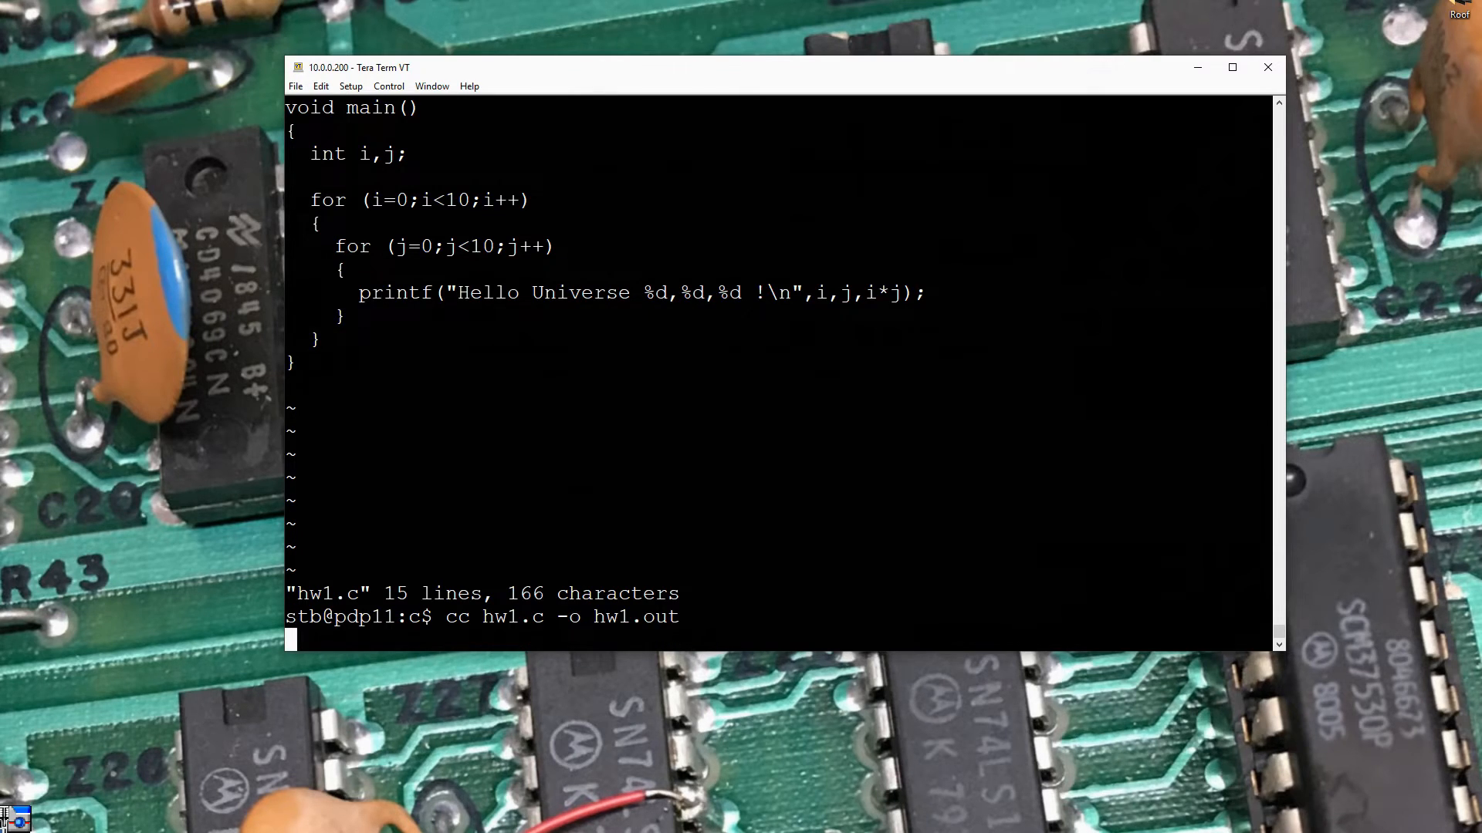
key("Return")
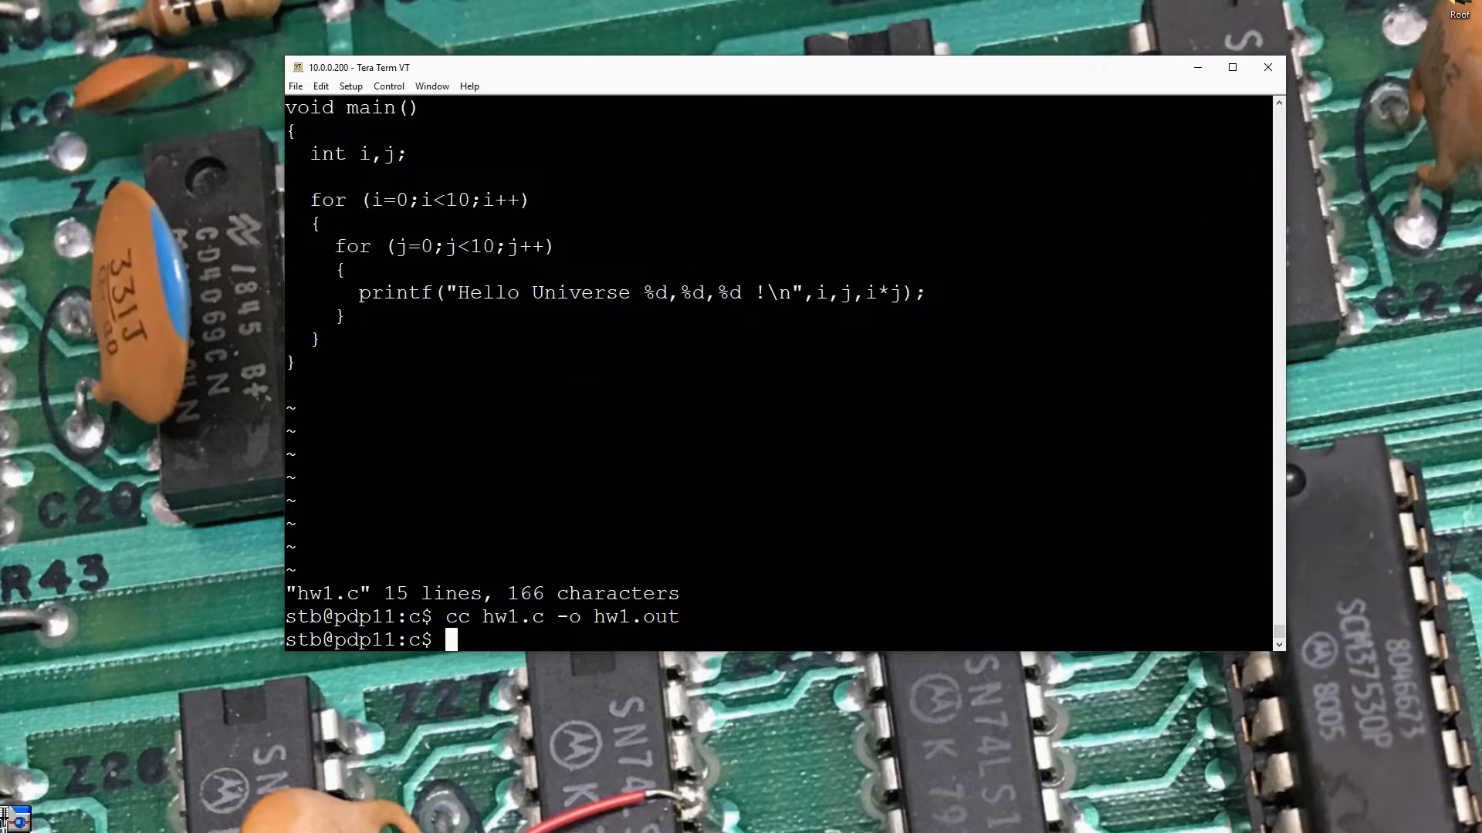
Run hw1.out, printing the i, j, i*j lines through 9,9,81
type("h")
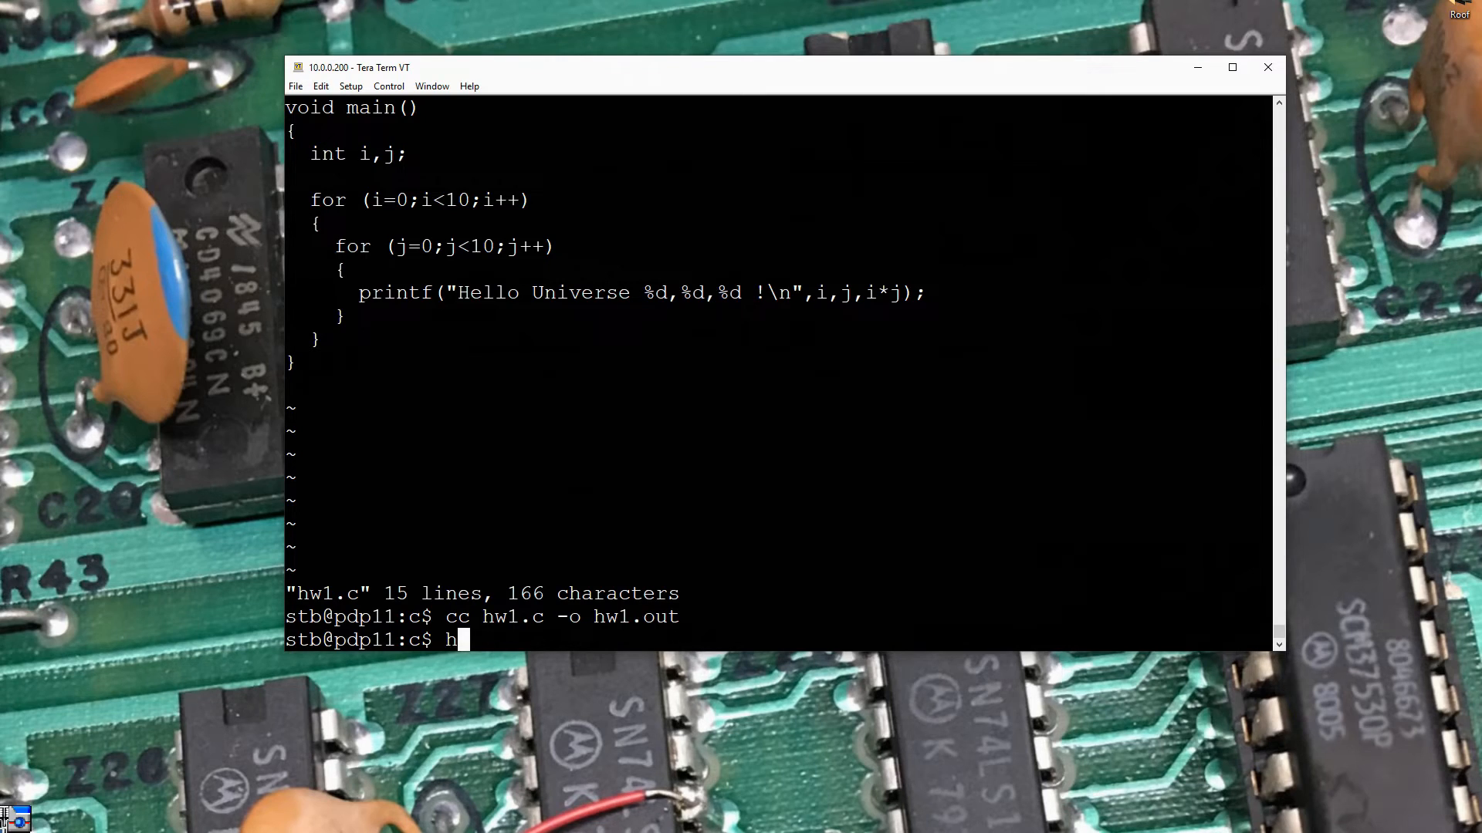
type("ew")
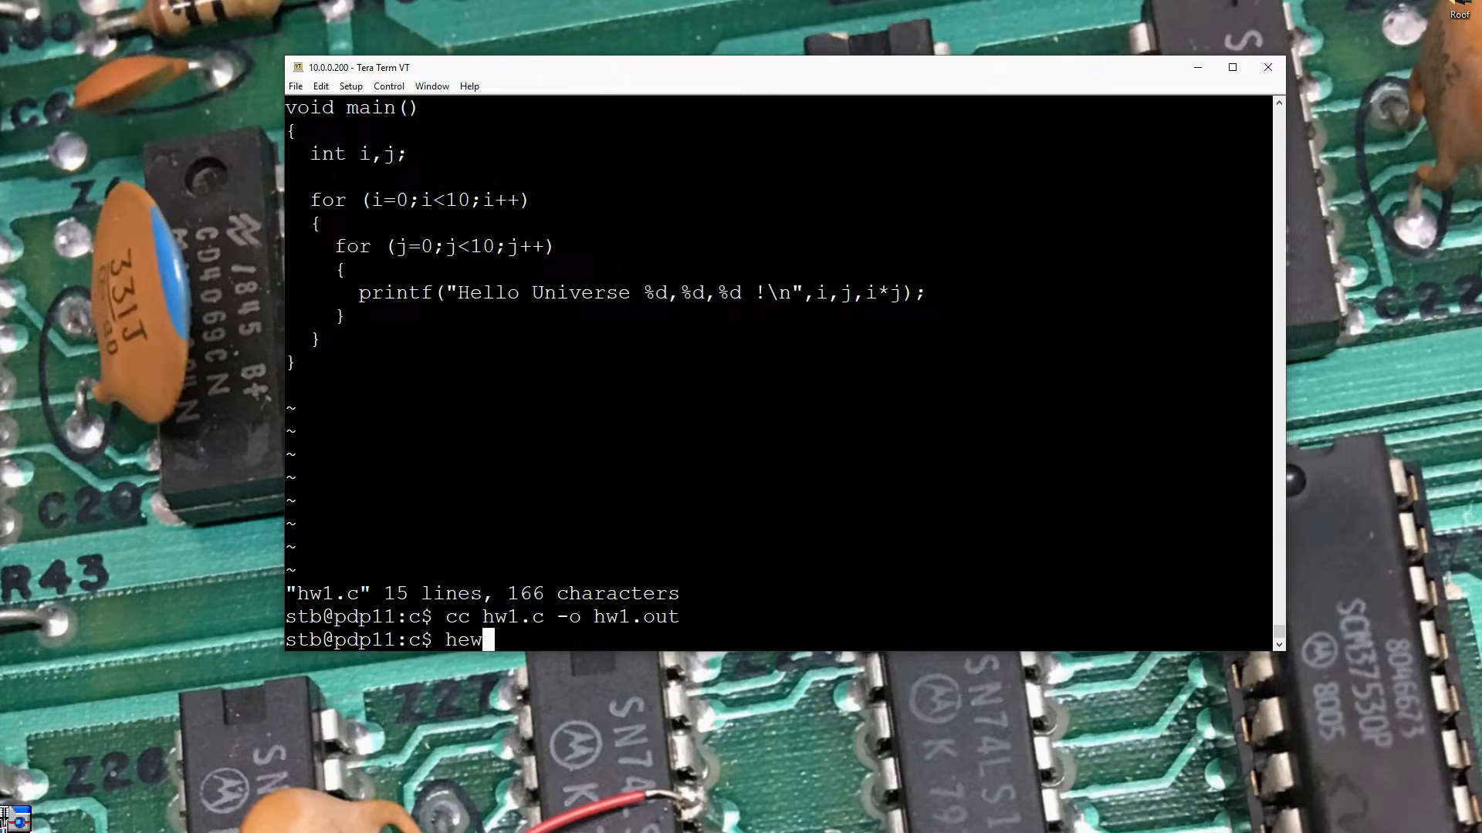
type("hw1.")
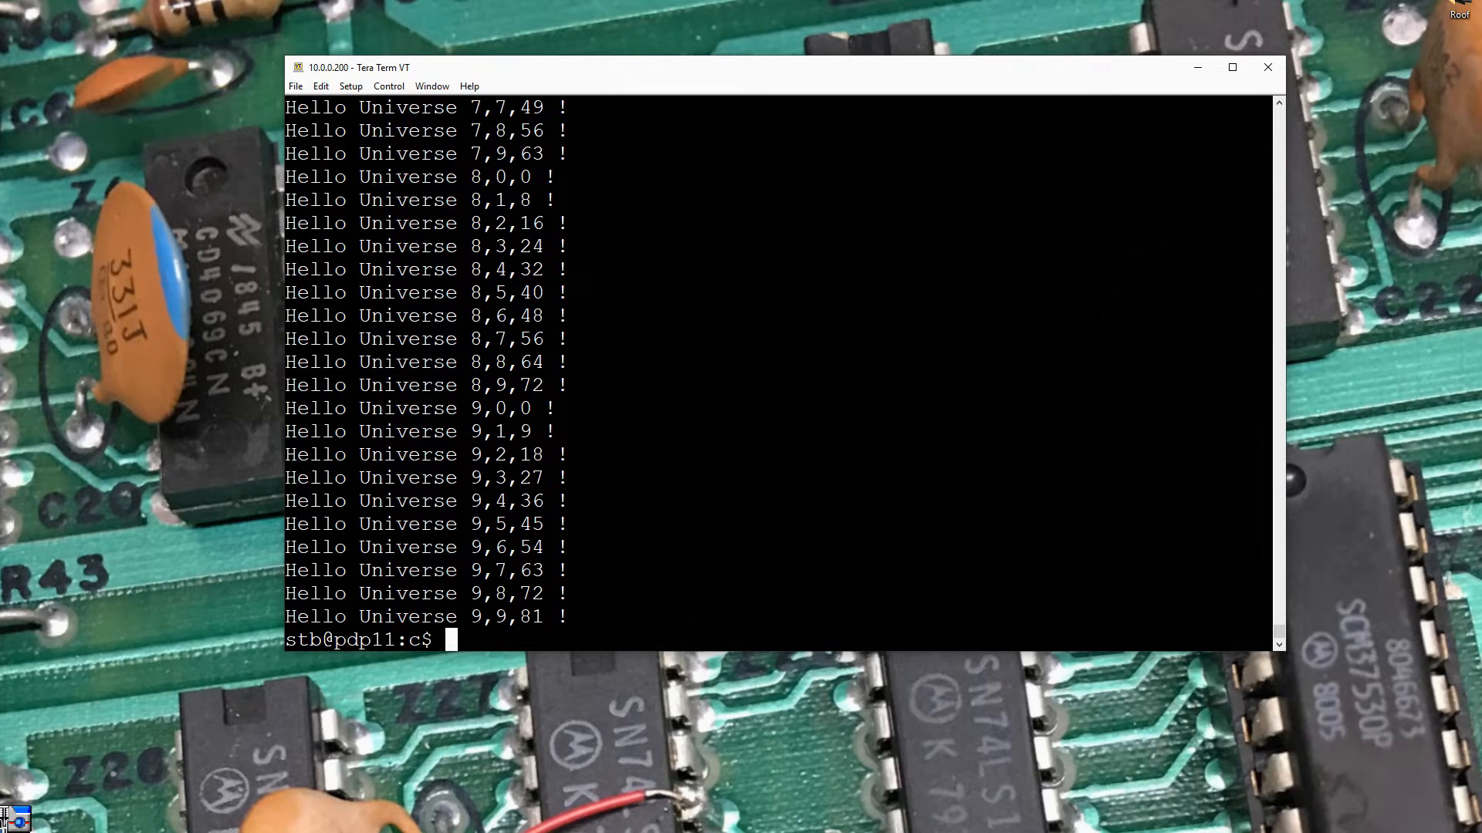
type("hw1.out")
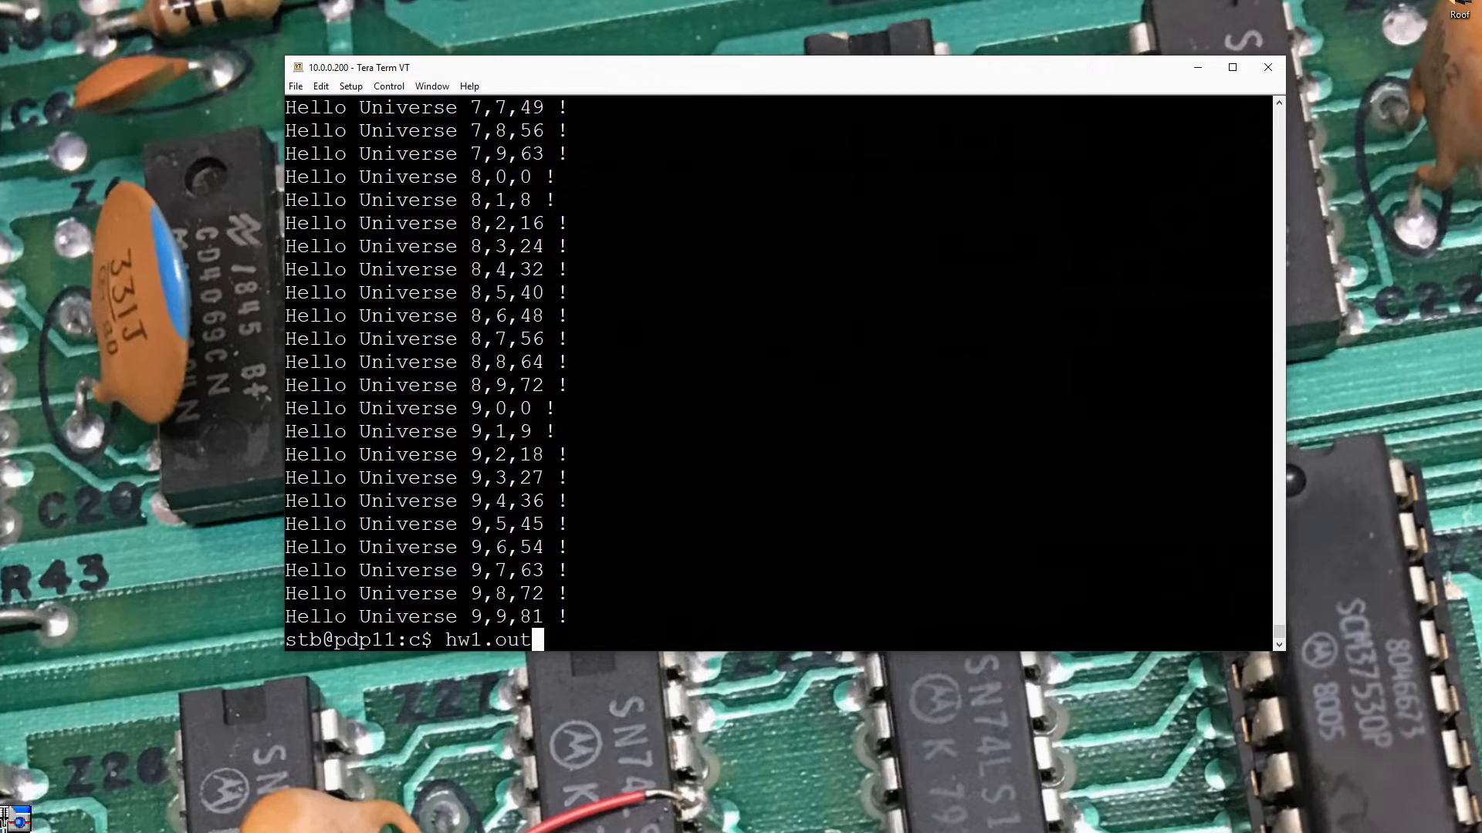
Reopen hw1.c in vi, extend the loop limits to 100 and widen the i column to %3d
type("vi hw1.c")
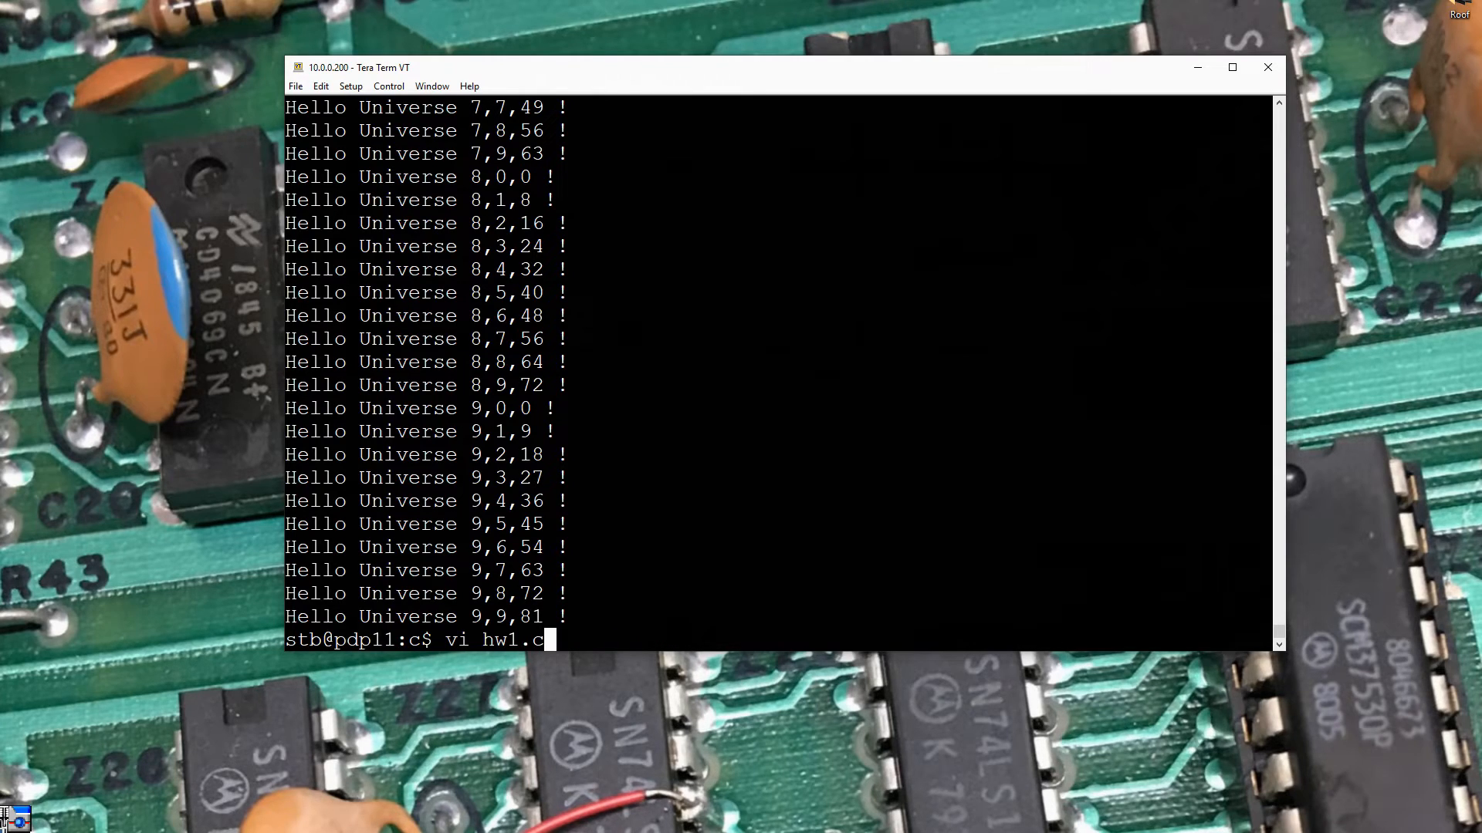
key("Return")
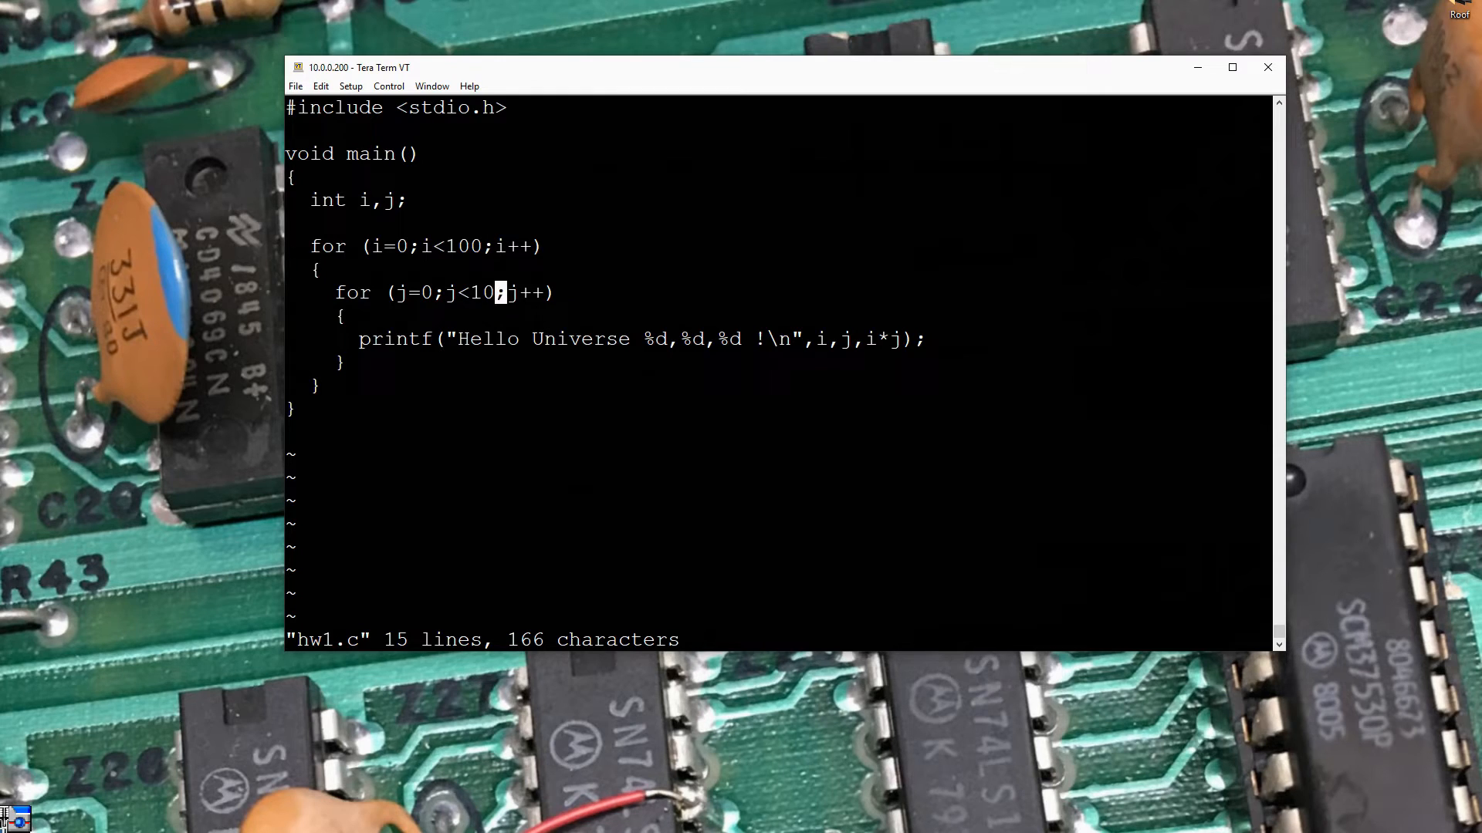
type("0")
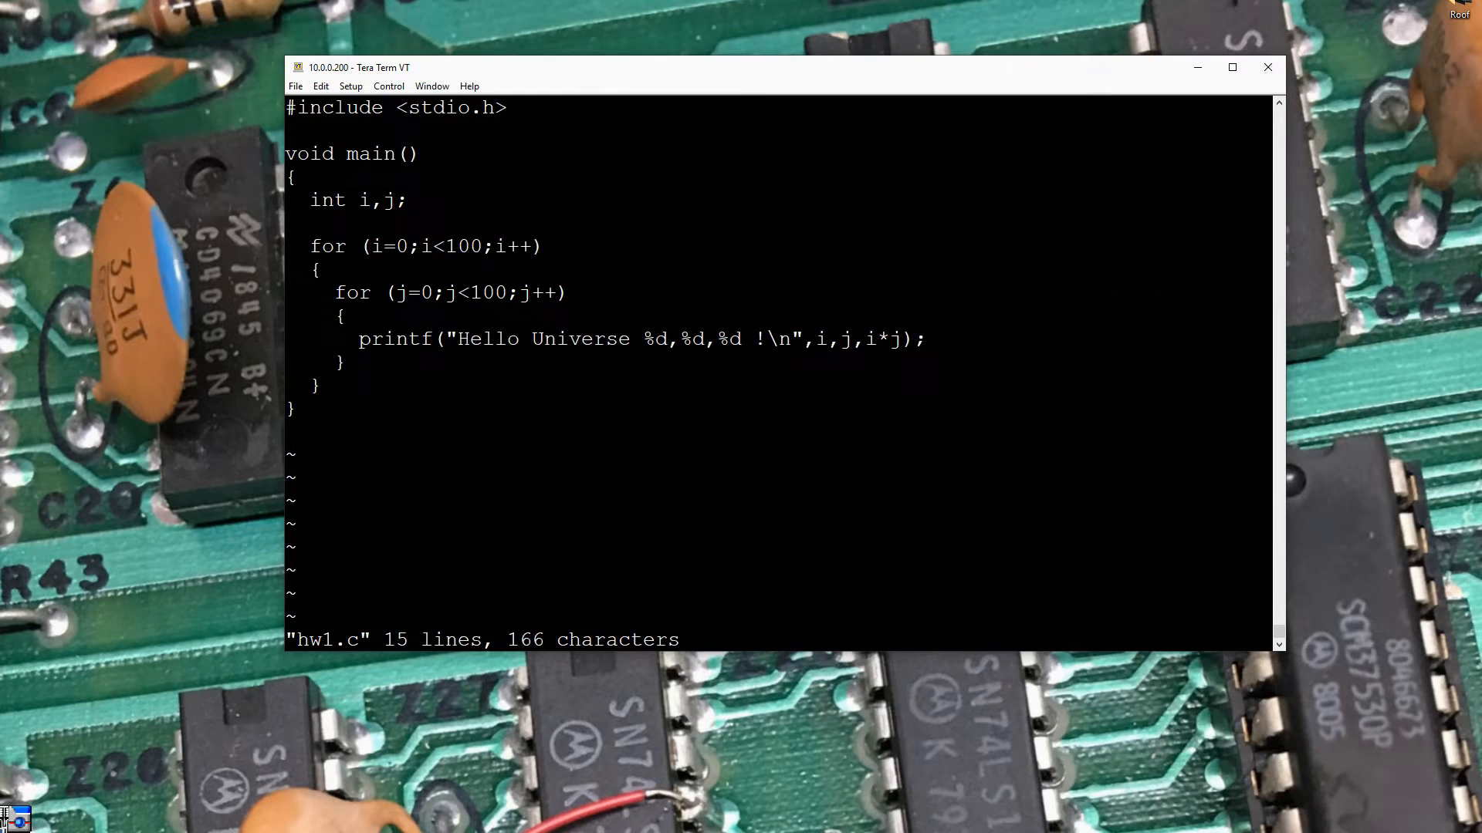
type("3")
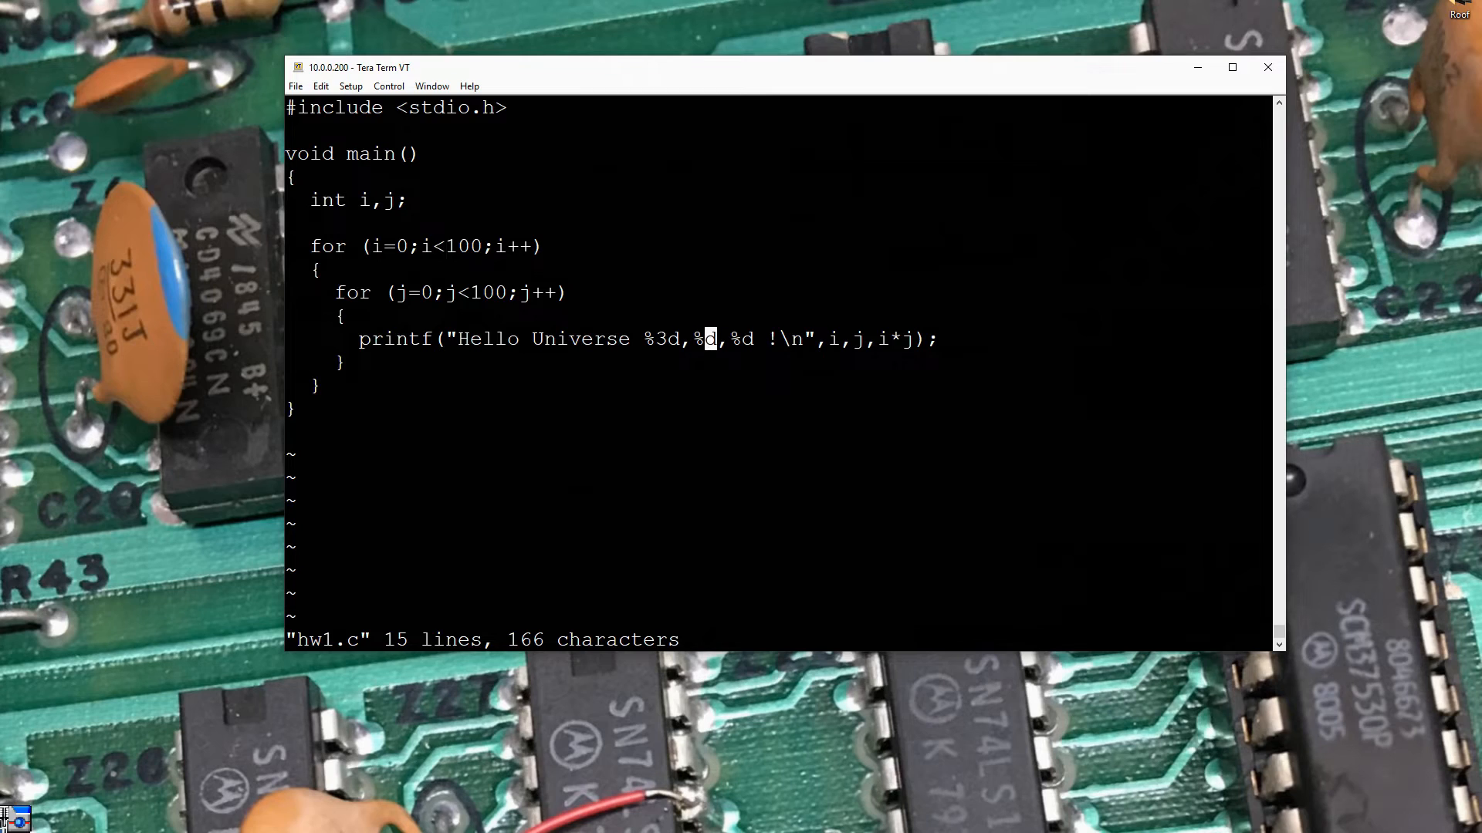
Set the j and product specifiers to %3d and %5d, and begin :w
type("3")
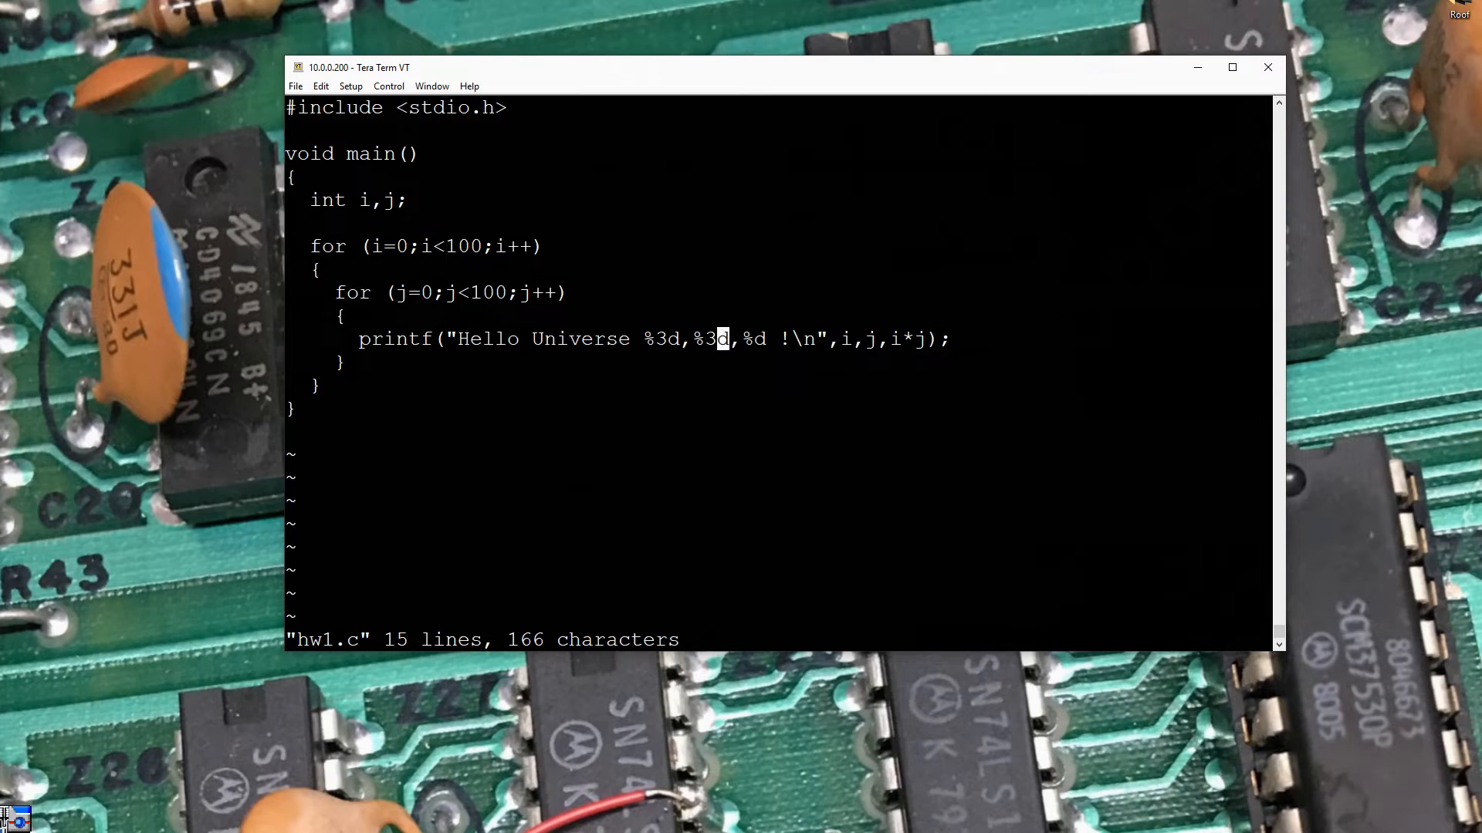
key("Left")
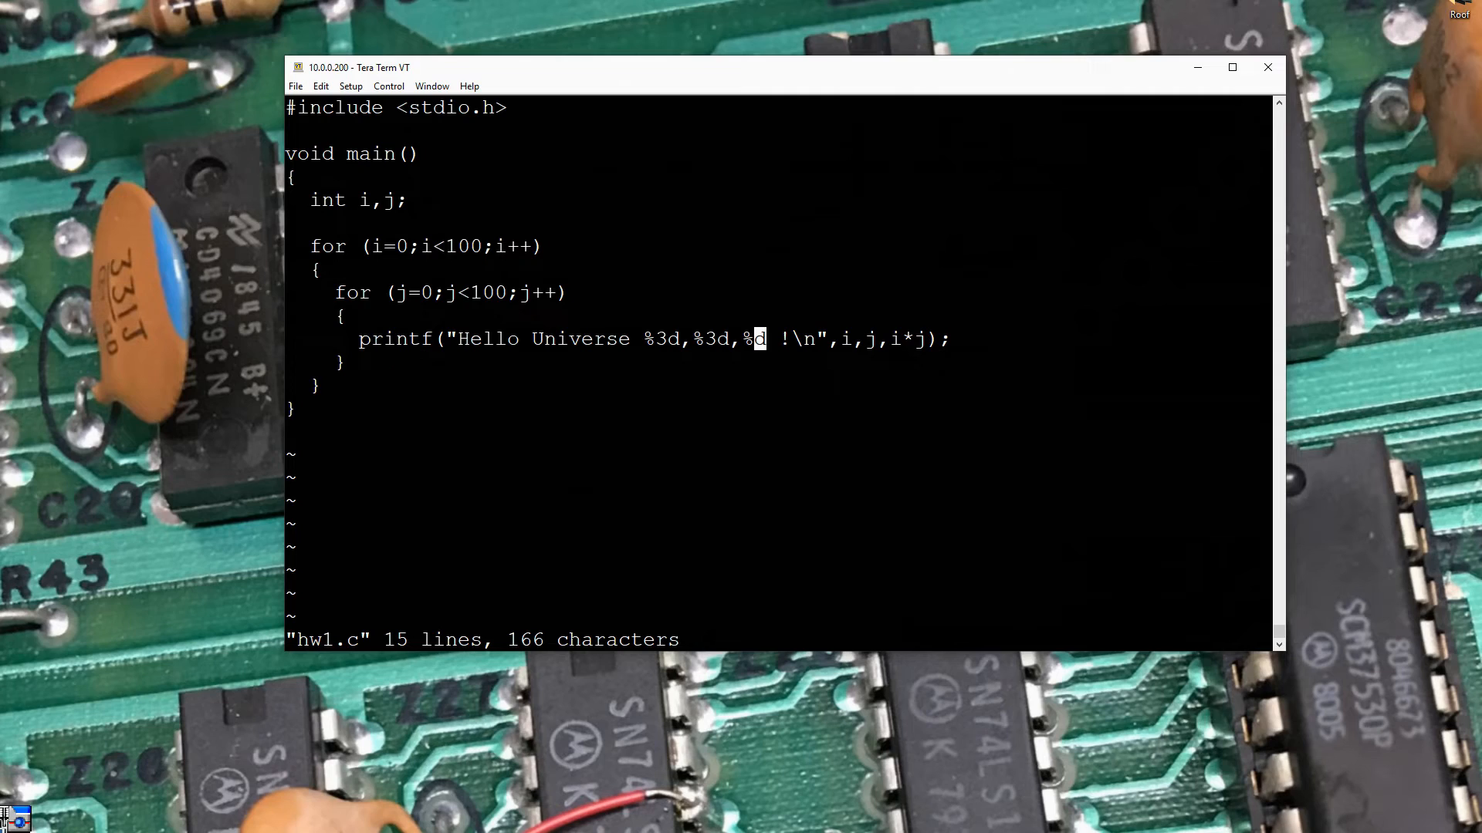
type("5")
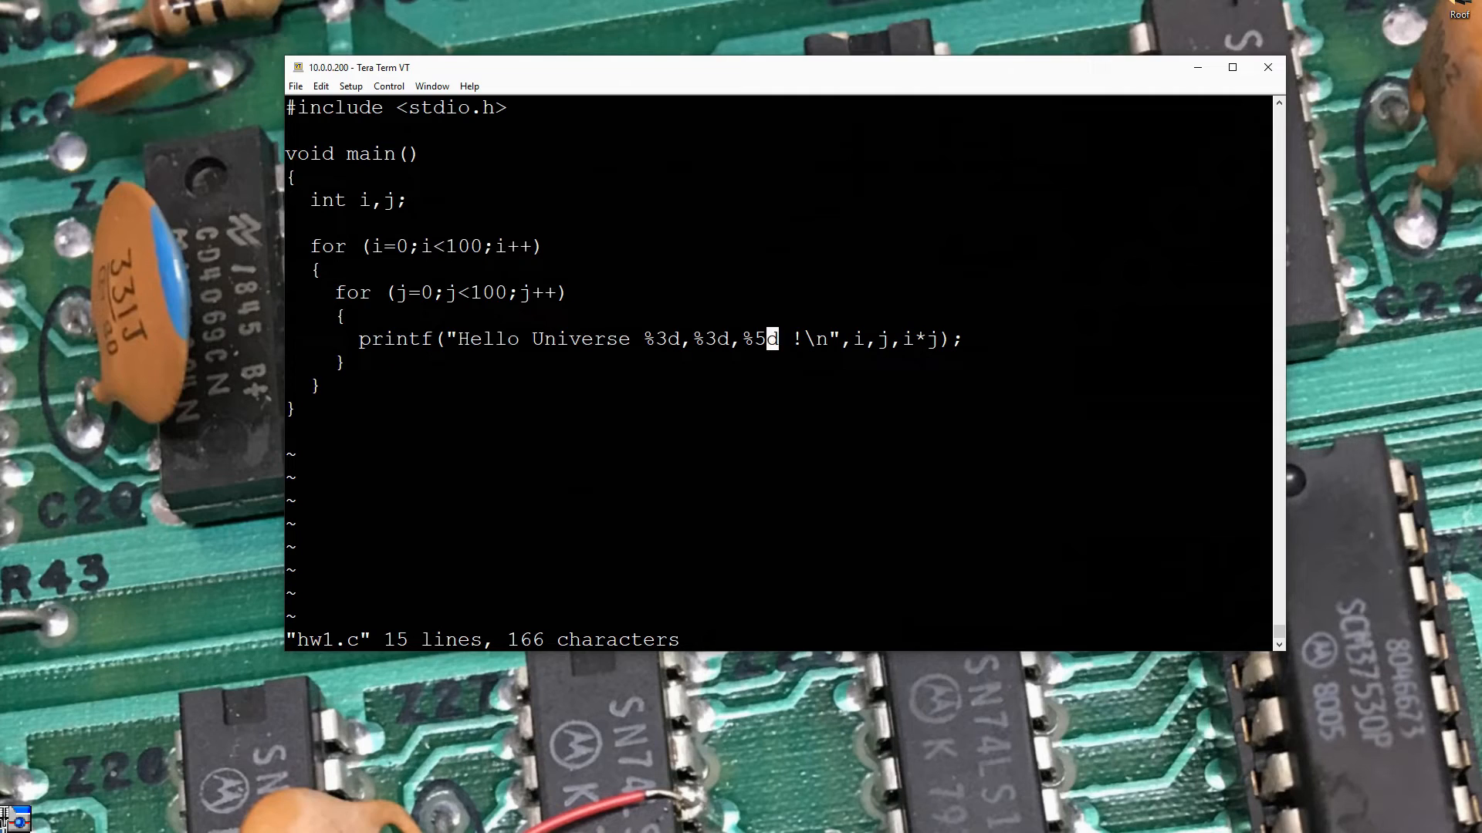
key("Left")
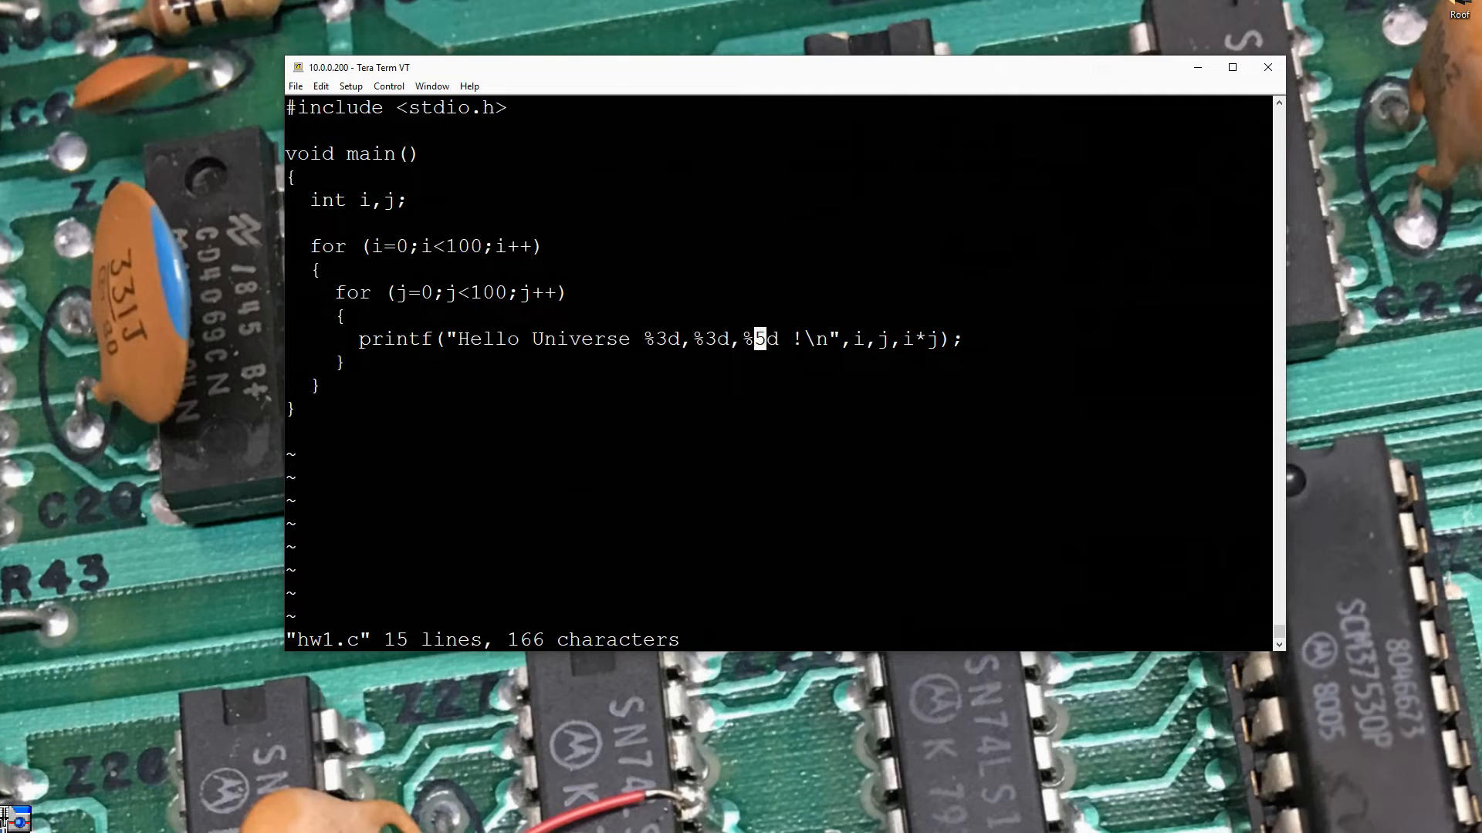
type(":w")
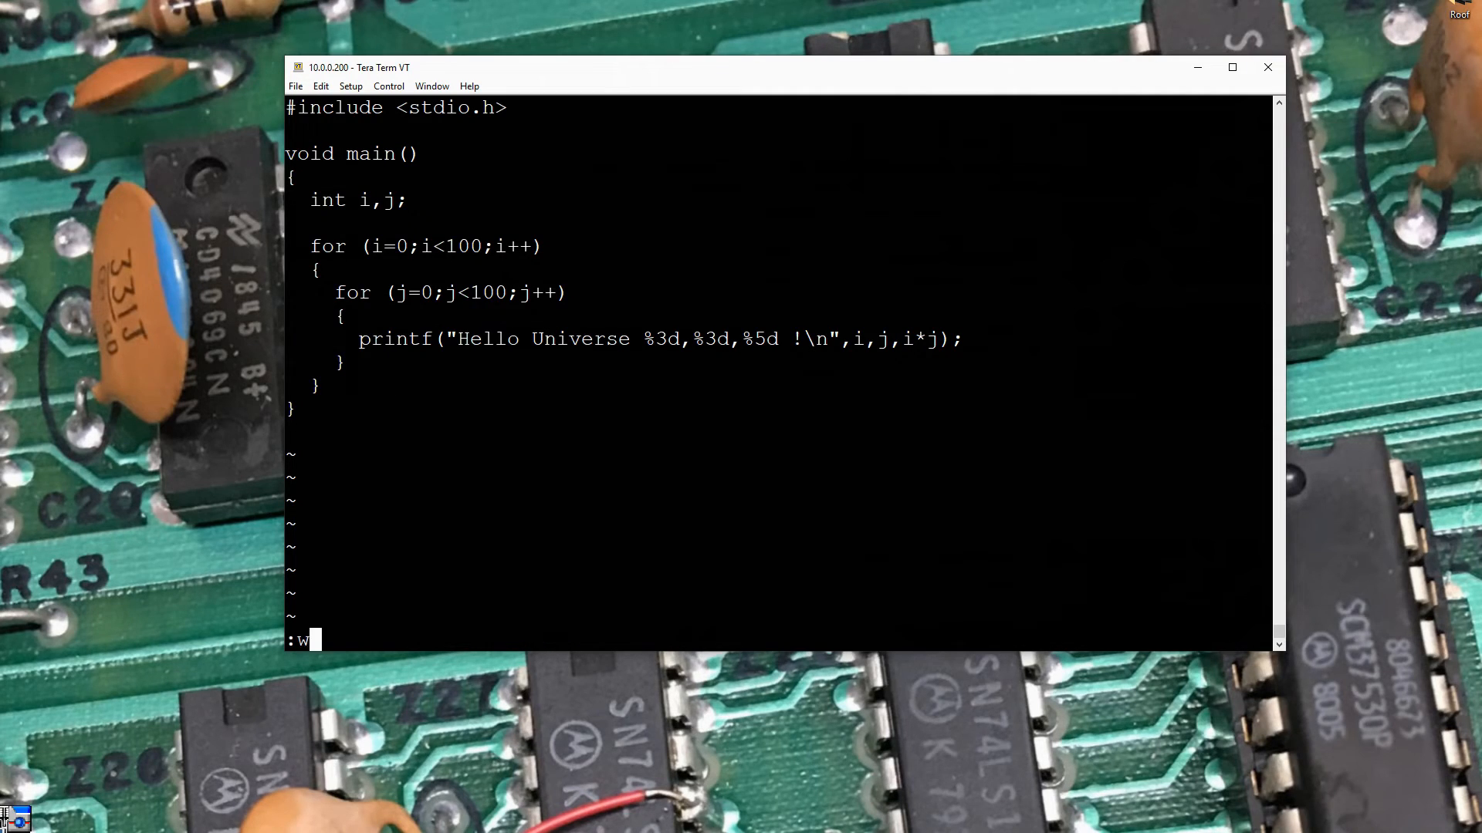
Save hw1.c, recompile with cc hw1.c -o hw1.out and run it to print aligned columns
key("Return")
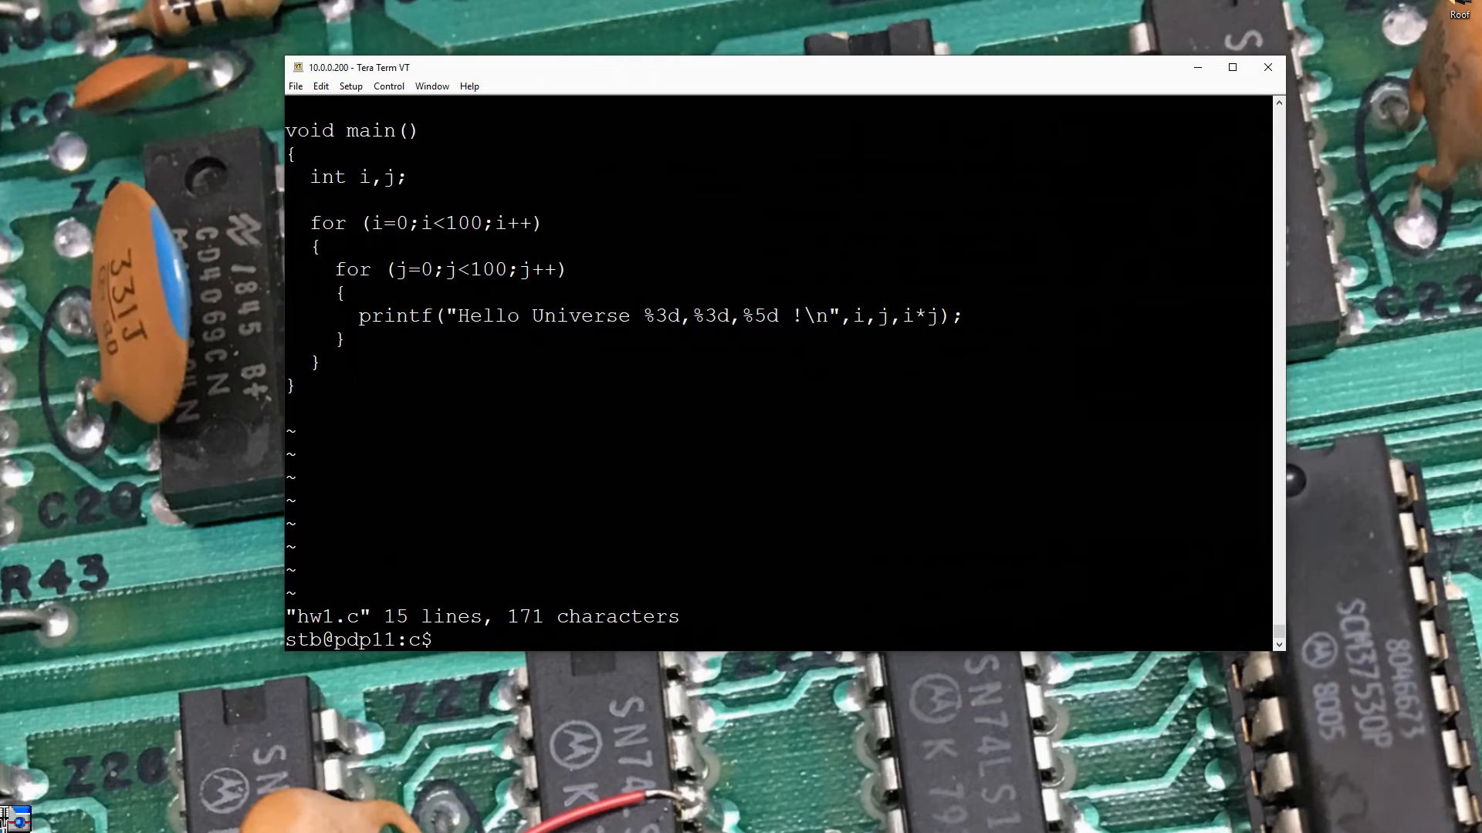
type("cc hw1.c -o hw1.out")
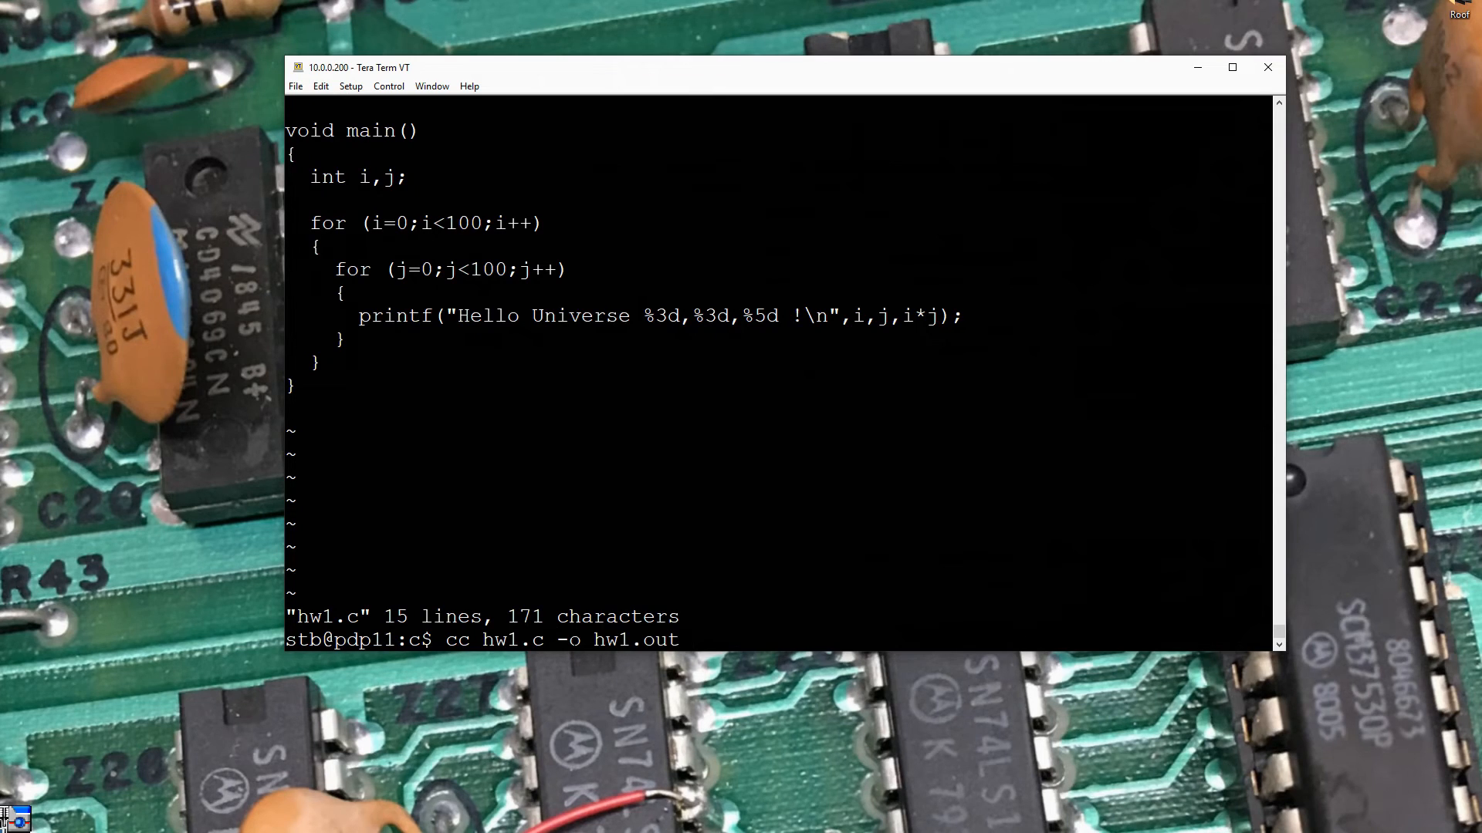
key("Return")
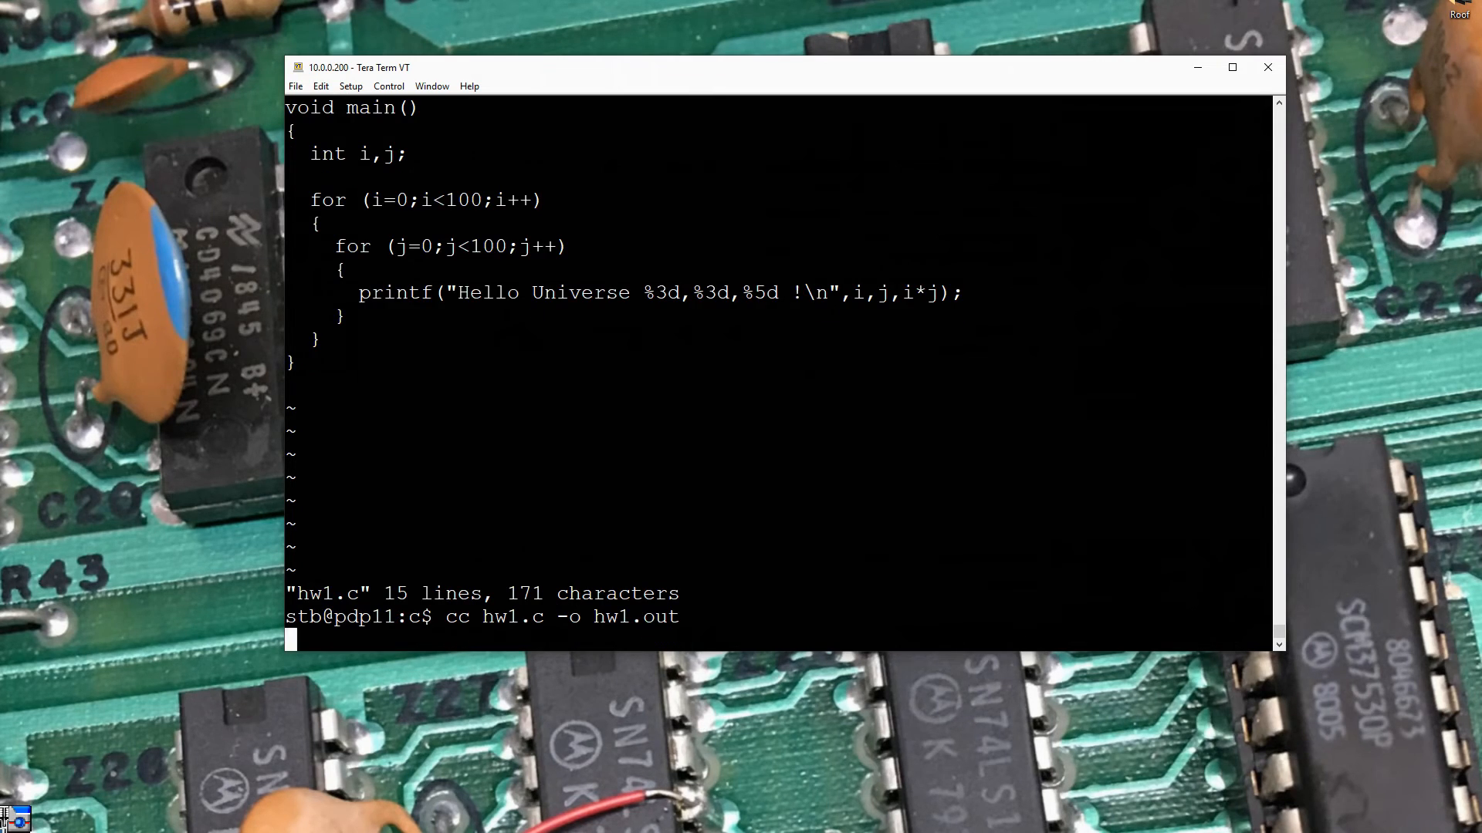
key("Return")
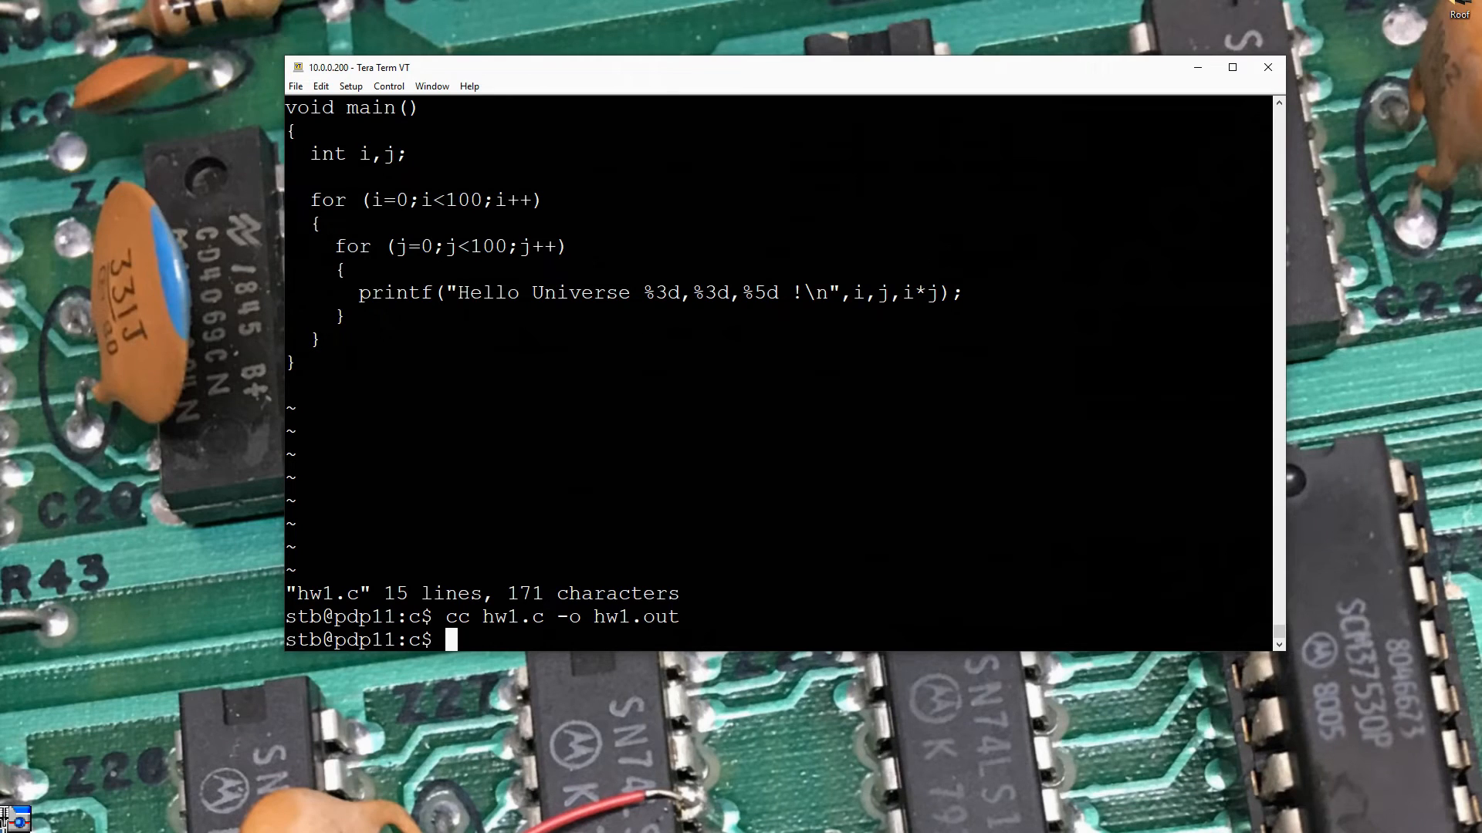
type("hw1.out")
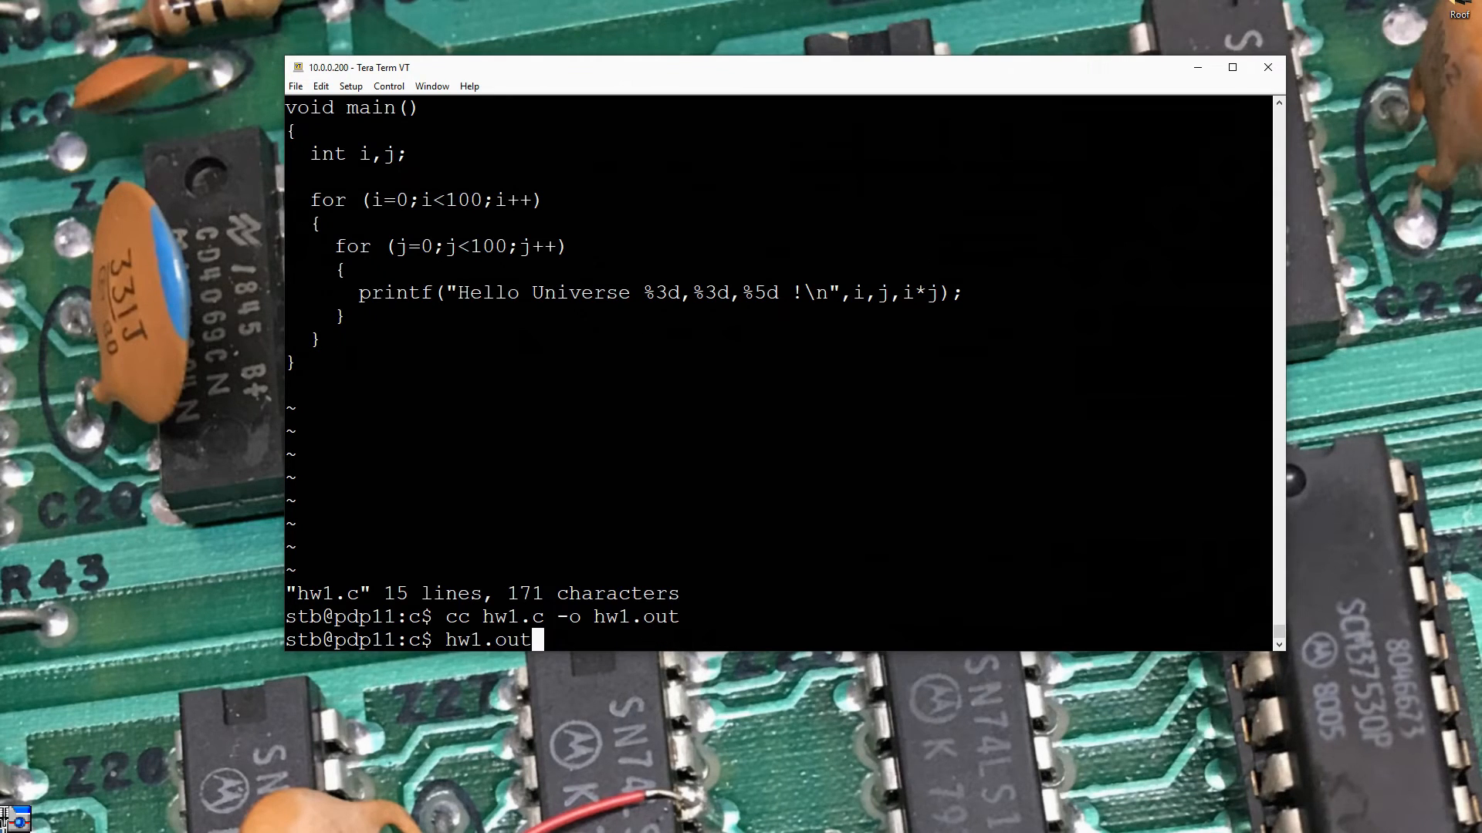
key("Return")
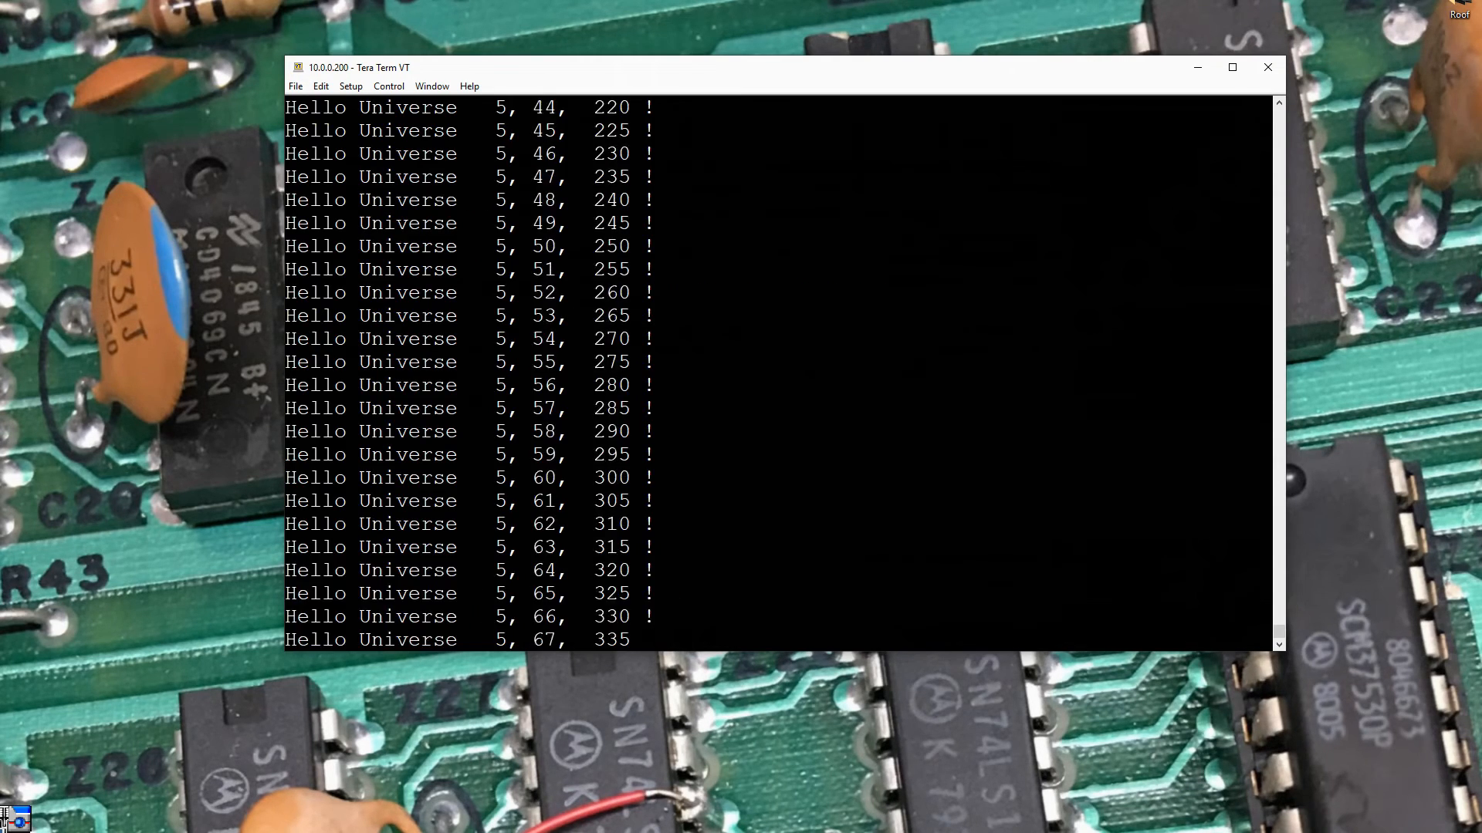